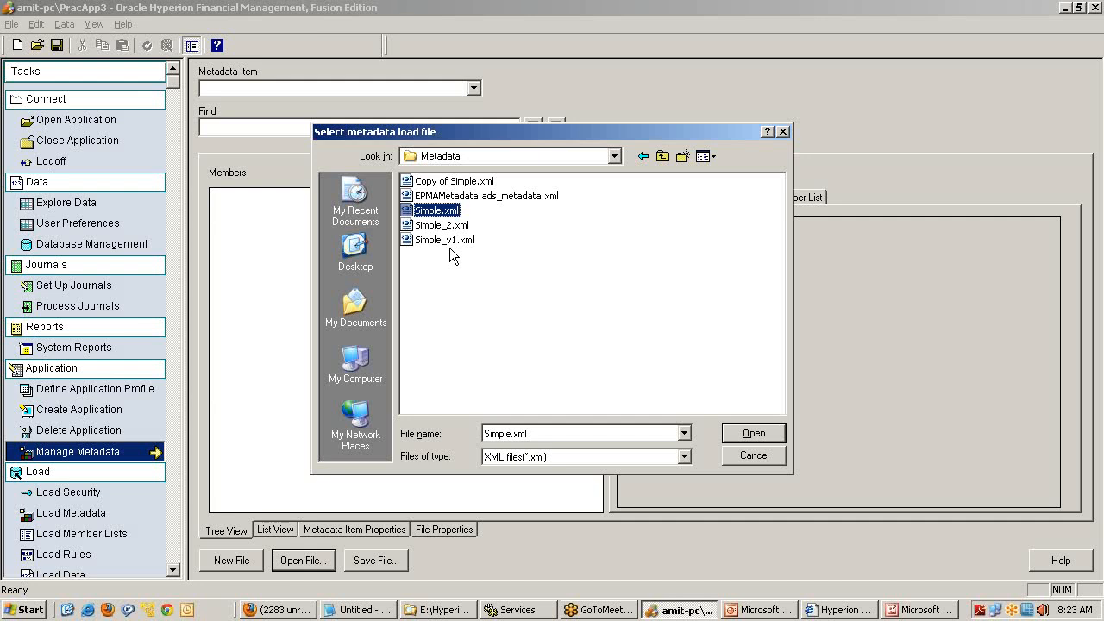
Step: Open Simple.xml in Manage Metadata and view the Account dimension hierarchy
click(752, 455)
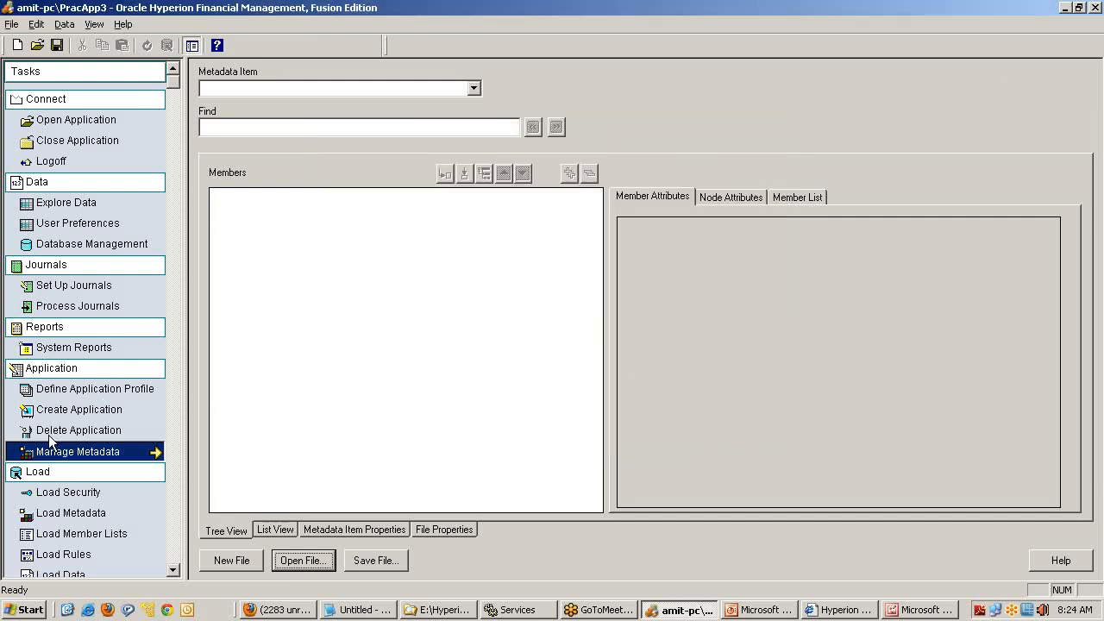
click(473, 88)
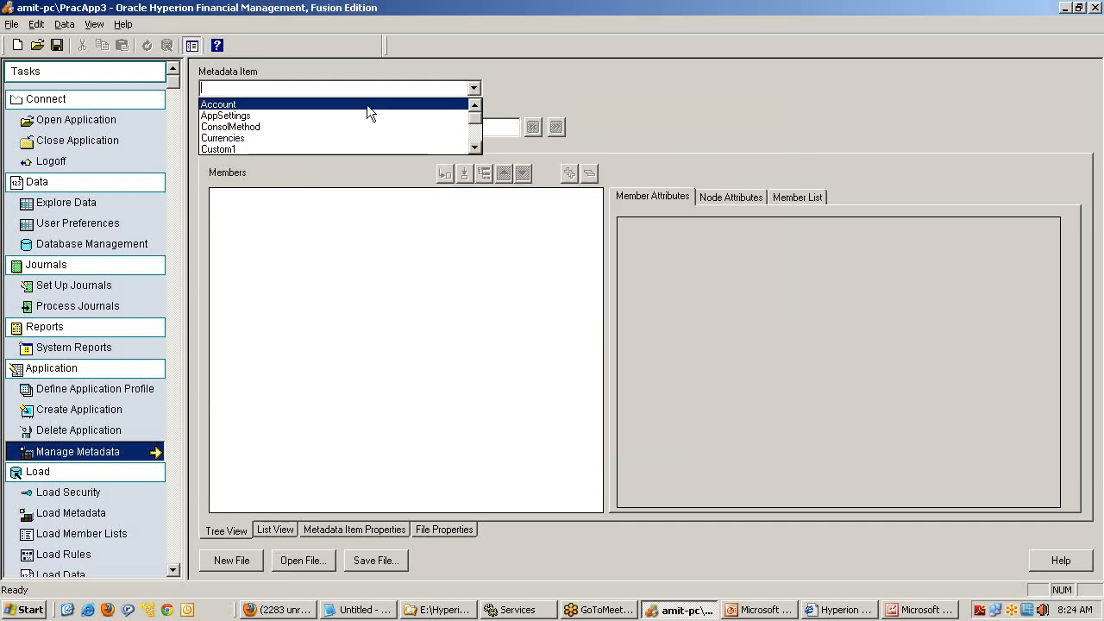
click(217, 103)
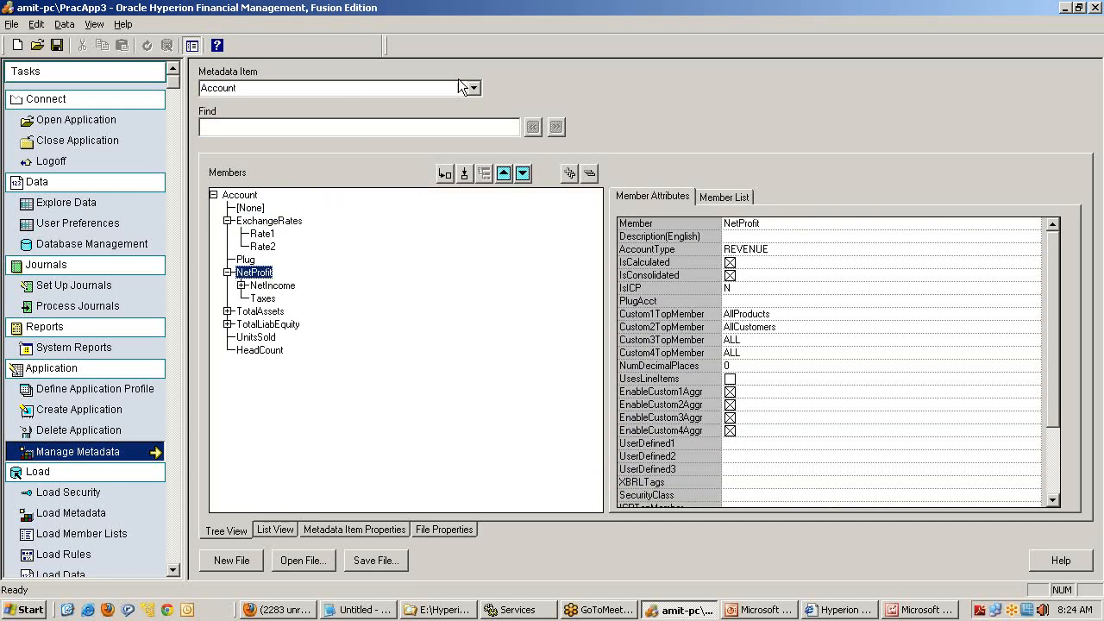
Step: Switch to the Entity dimension and expand Management and Gates down to Washington
click(471, 86)
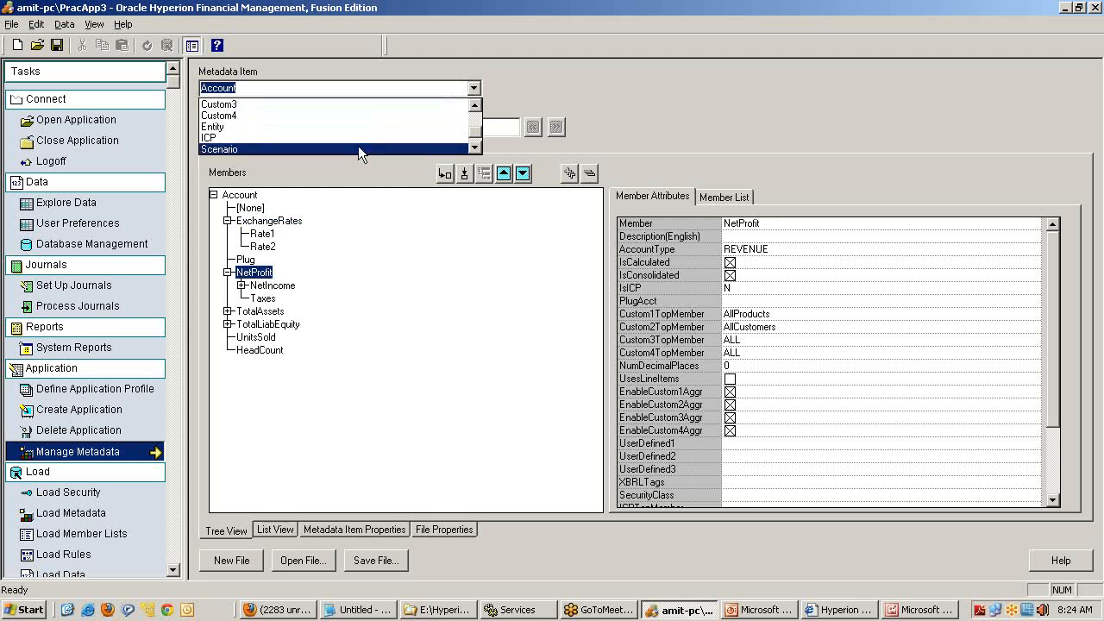
click(214, 128)
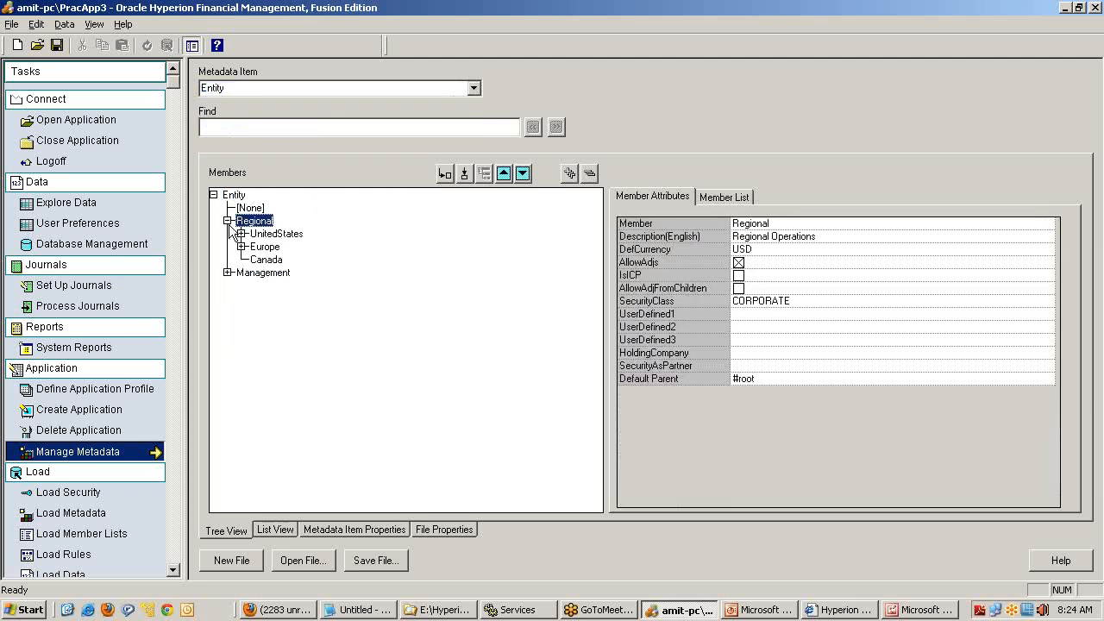
click(264, 273)
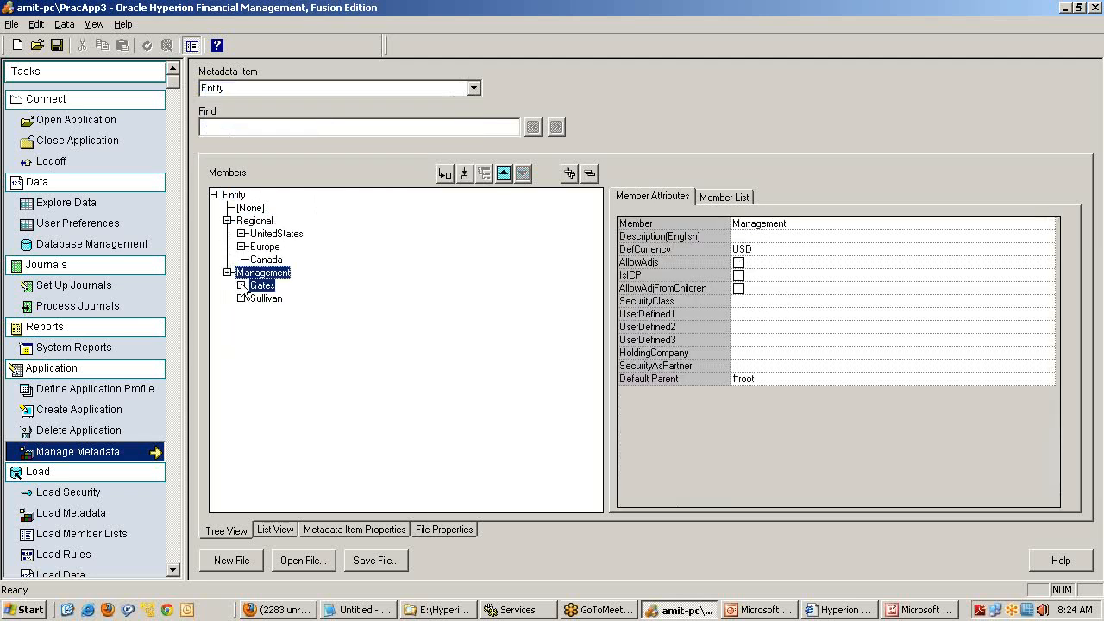
click(263, 285)
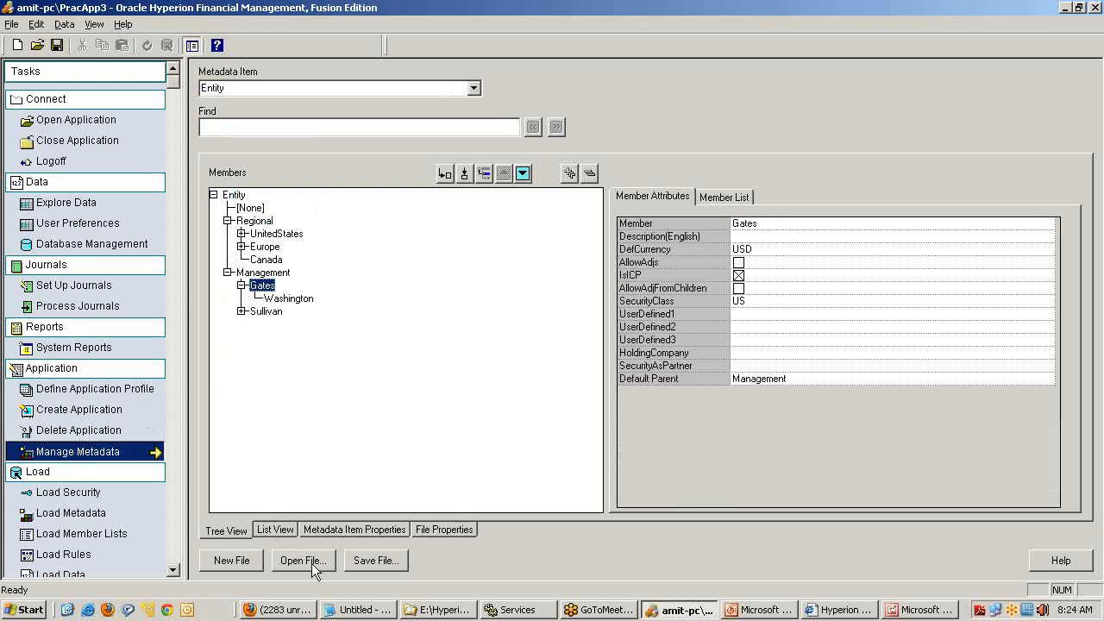
mouse_move(277, 337)
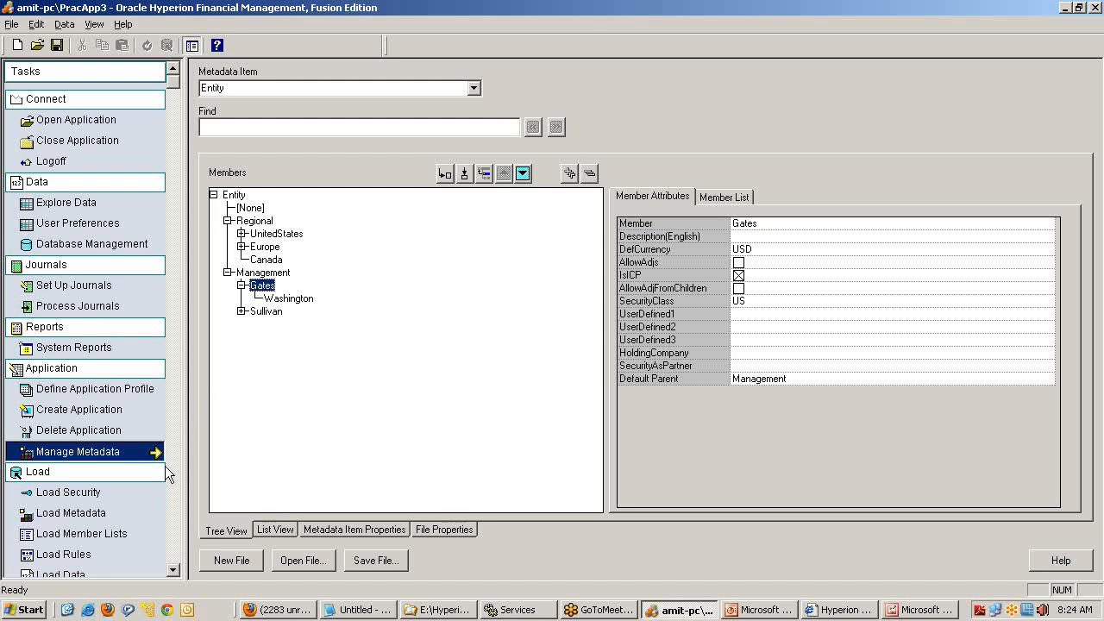
Step: In Load Metadata, browse Sample Apps > Practice App Simple > Metadata and choose Simple.xml
click(70, 514)
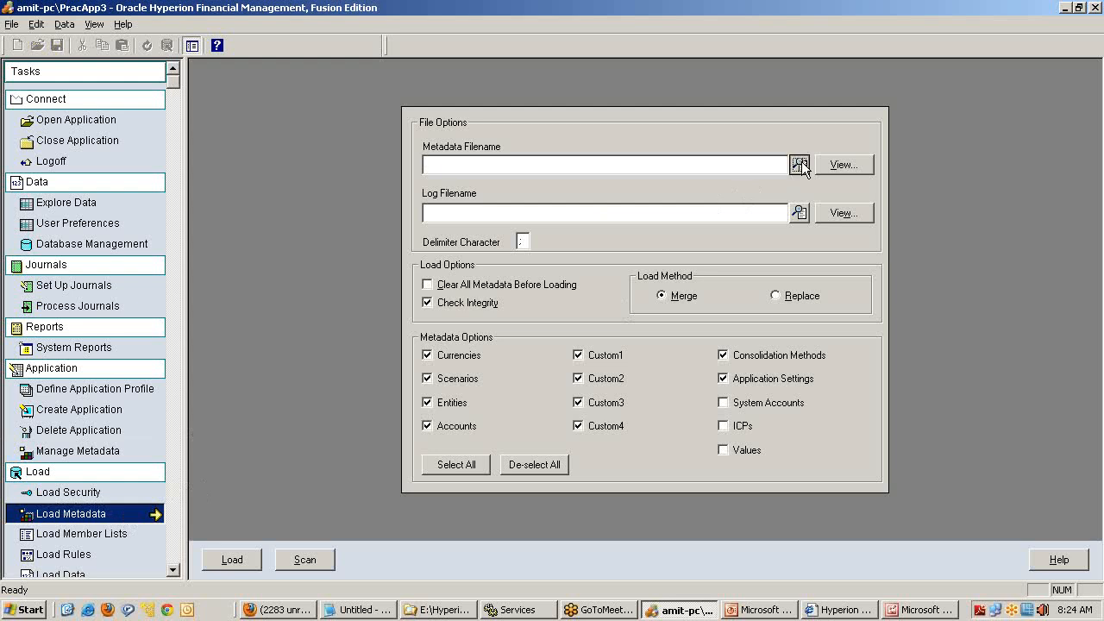
click(800, 164)
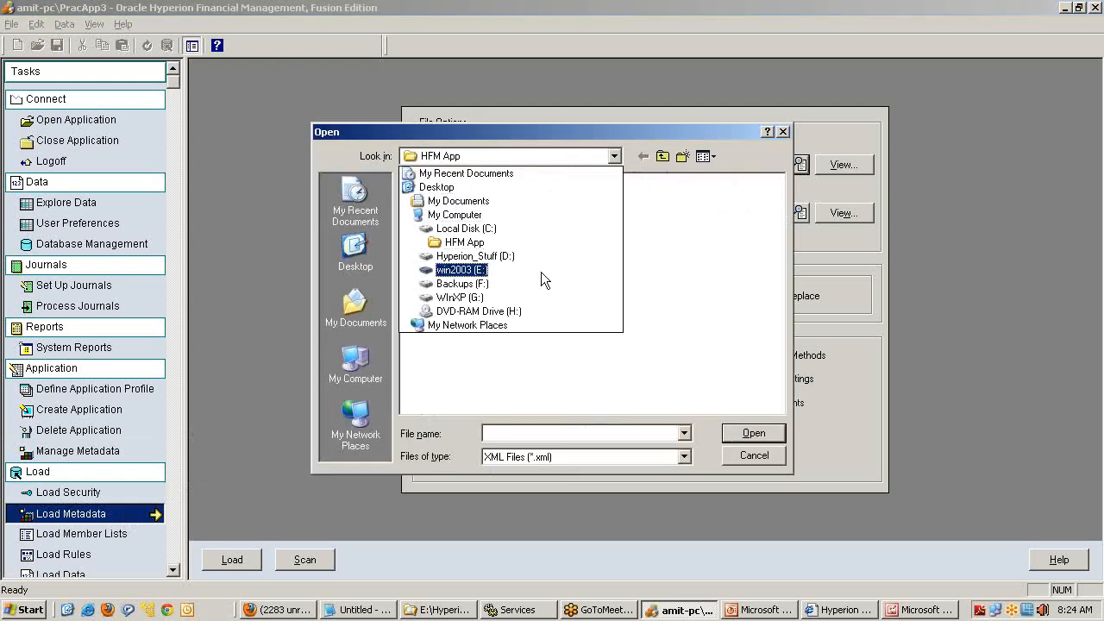
click(462, 269)
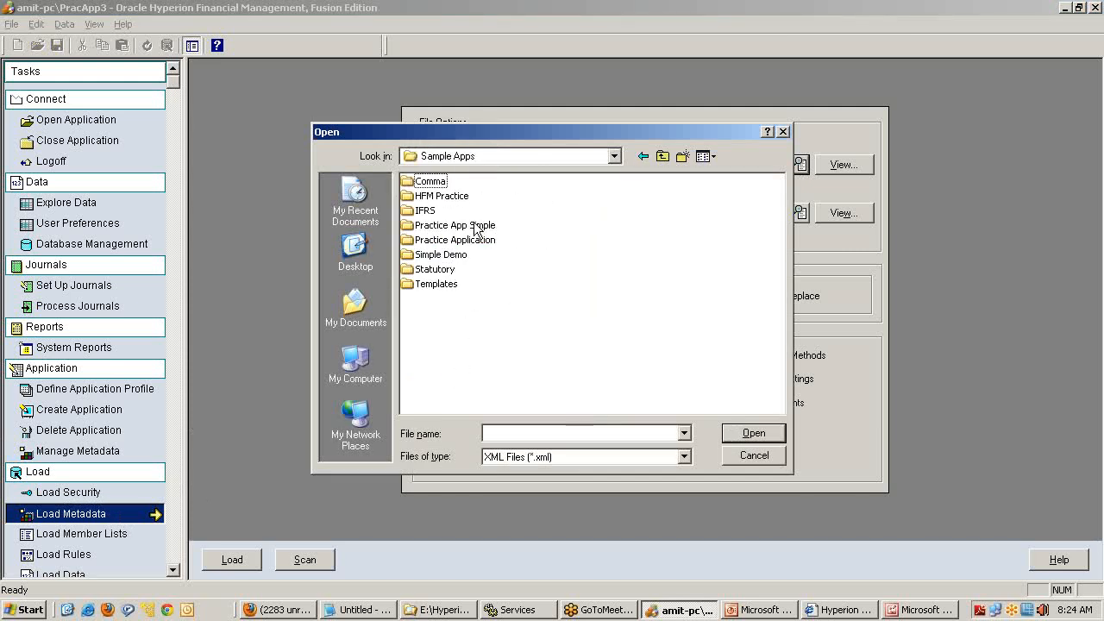
double_click(455, 225)
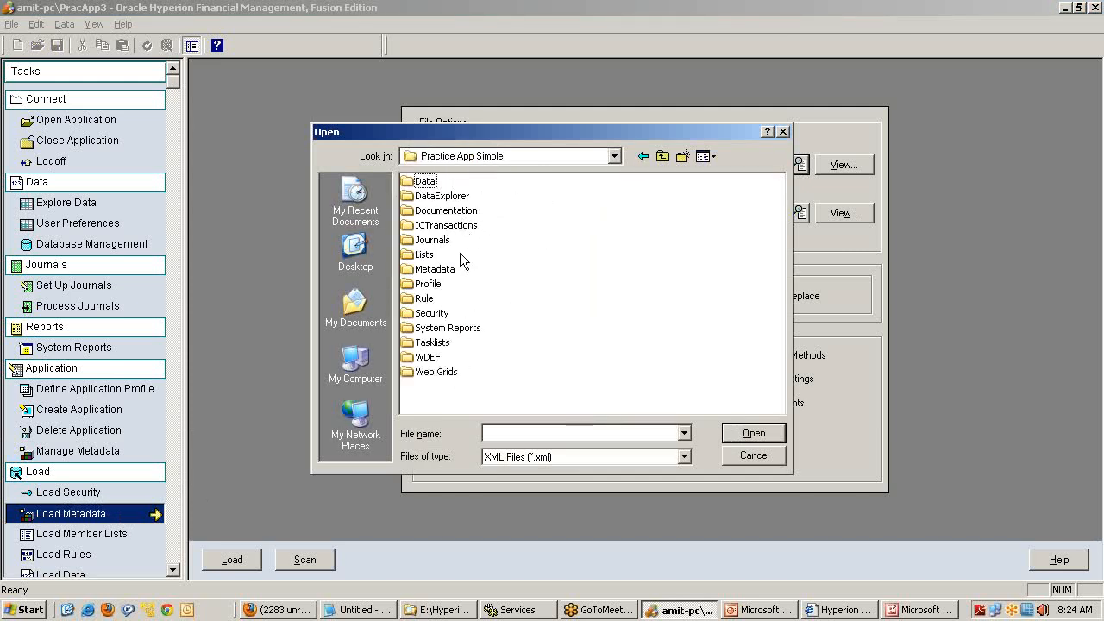
double_click(435, 270)
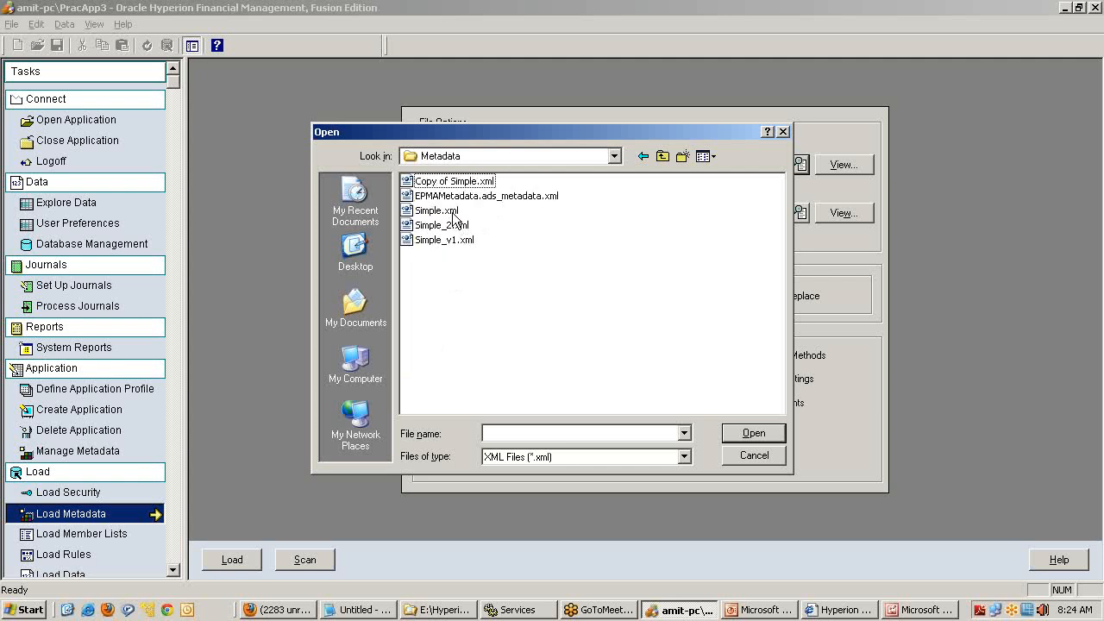
click(752, 431)
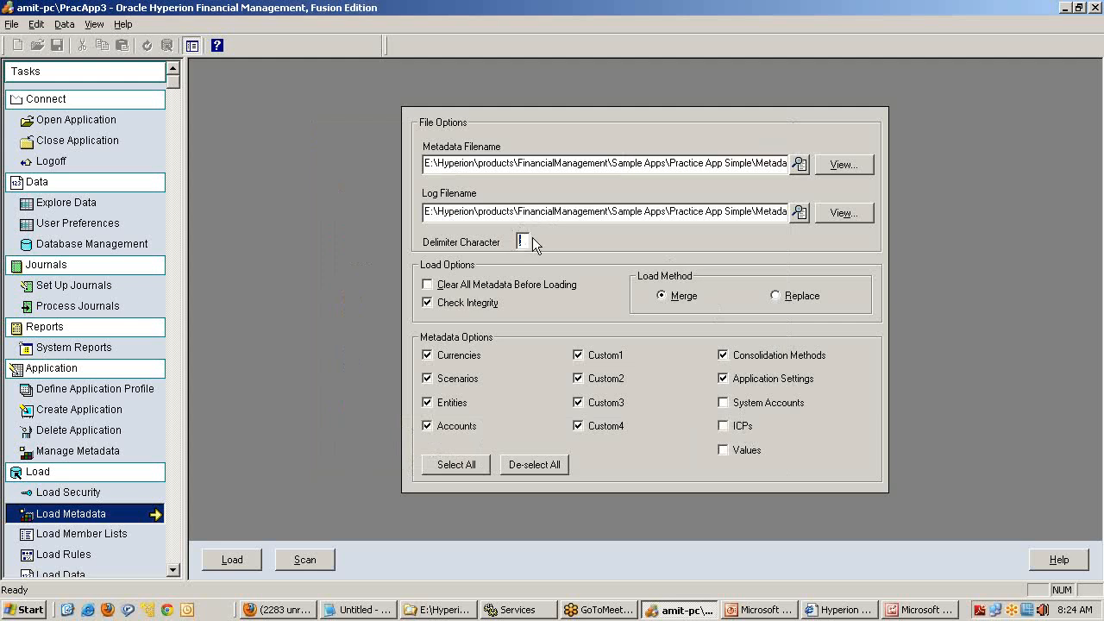
mouse_move(549, 245)
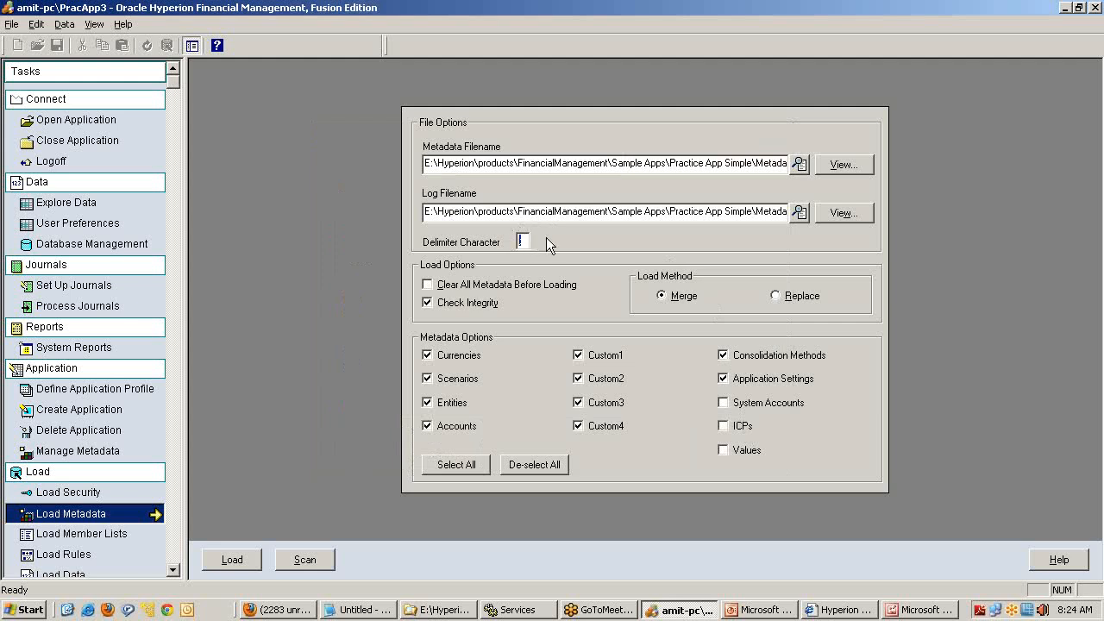
mouse_move(826, 248)
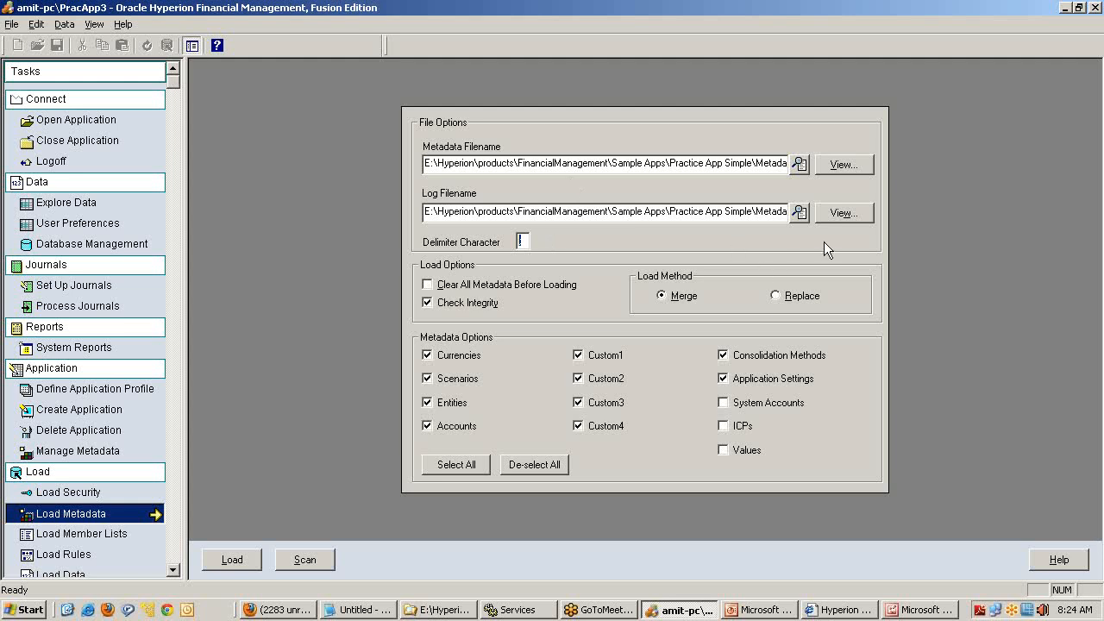
mouse_move(466, 490)
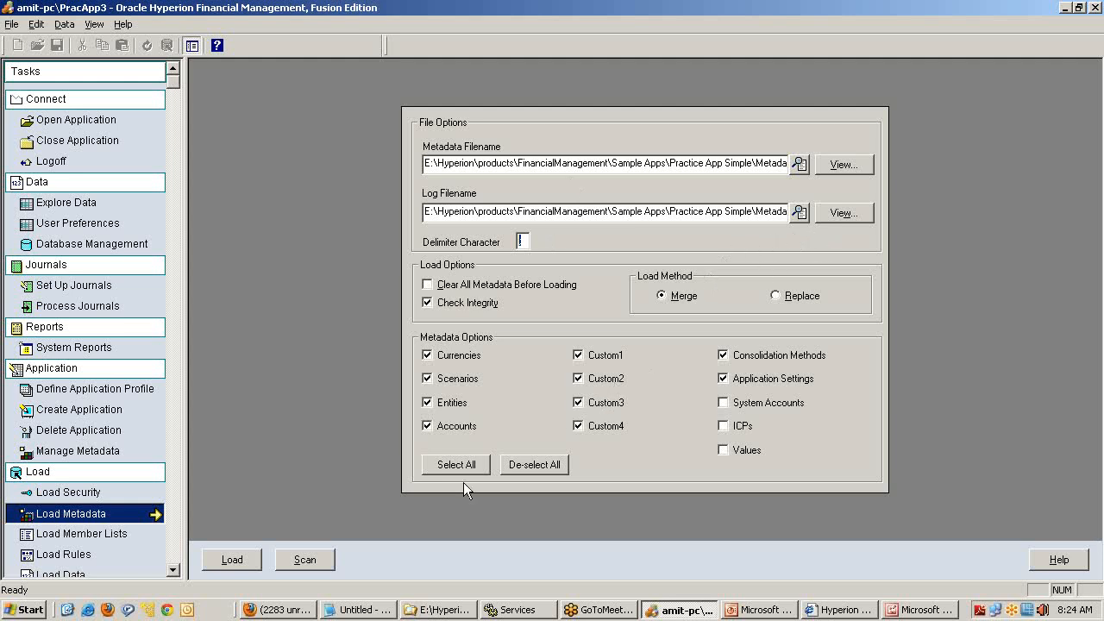
mouse_move(304, 559)
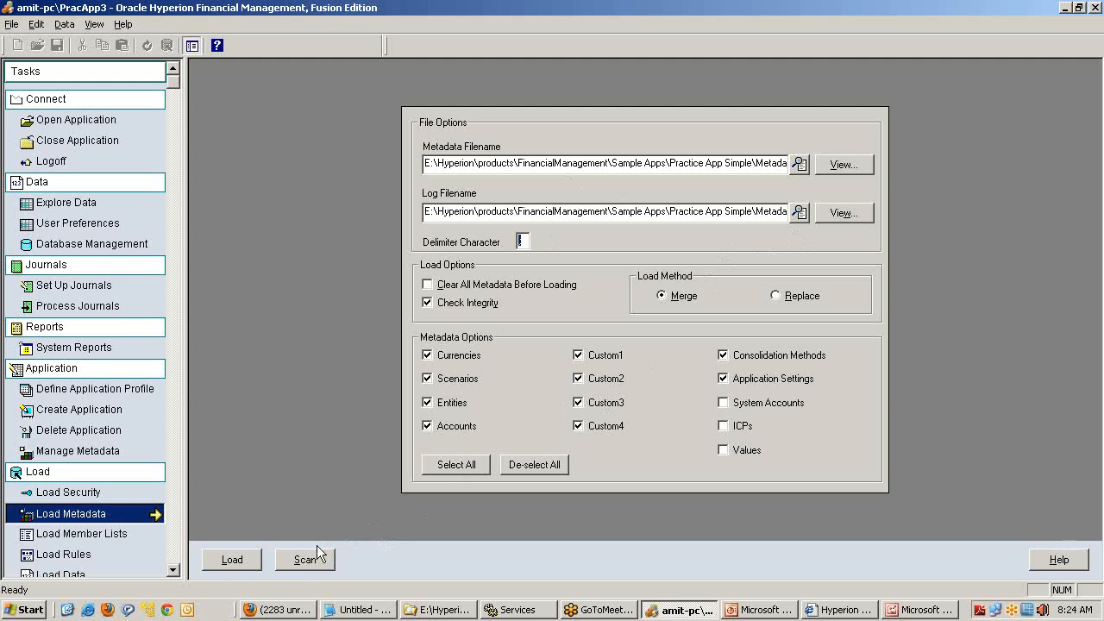
Step: Scan the metadata file, overwriting the existing Simple.log, and confirm the successful scan
click(304, 559)
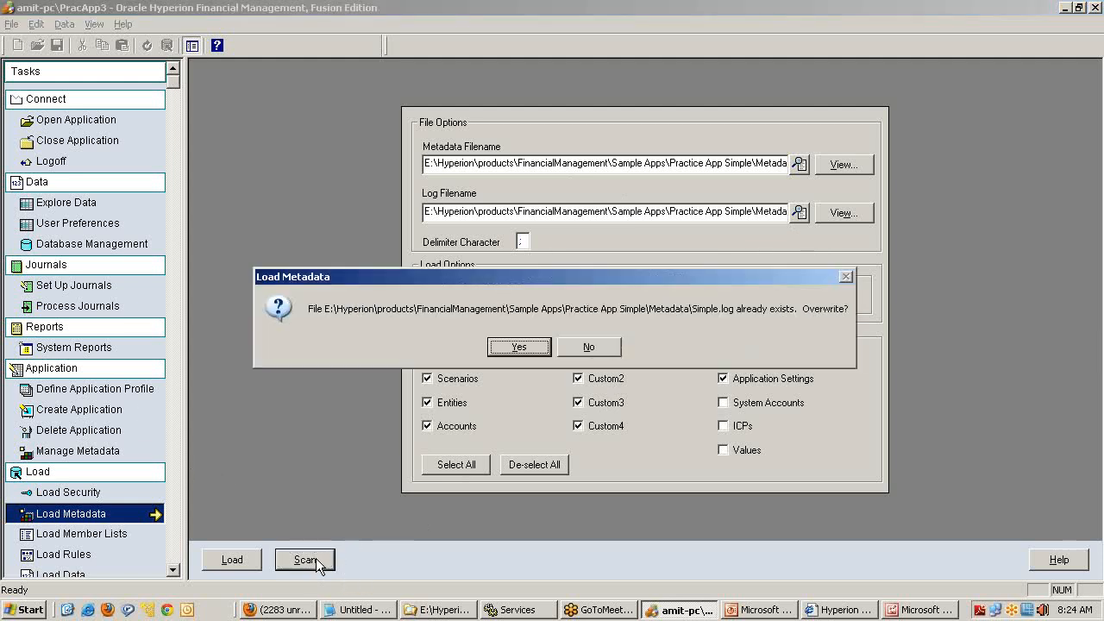
click(517, 347)
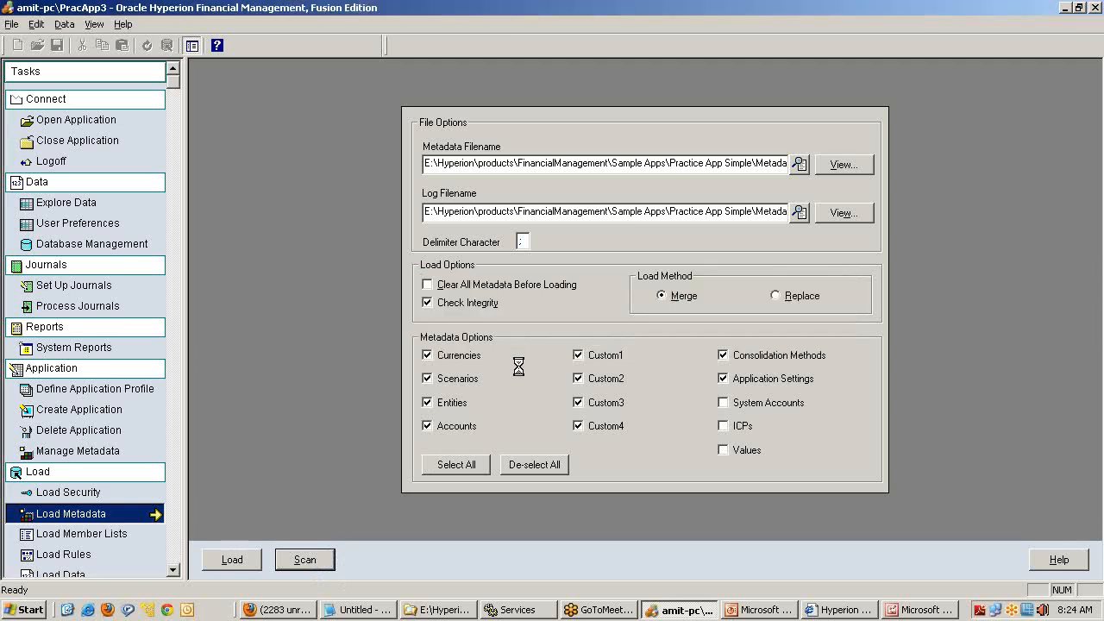
click(304, 559)
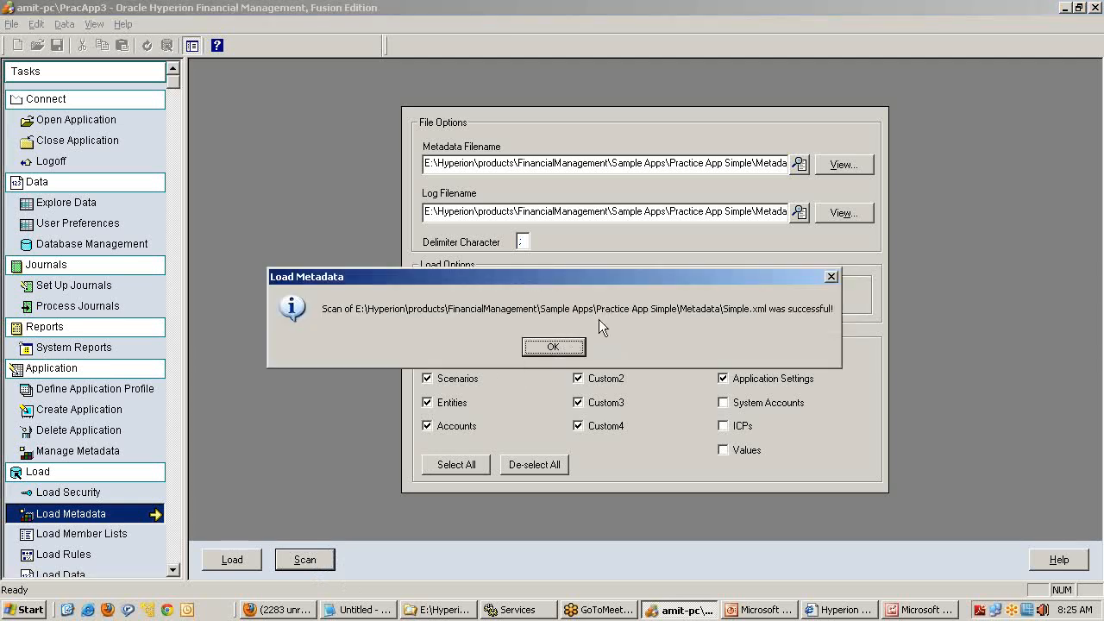
click(552, 345)
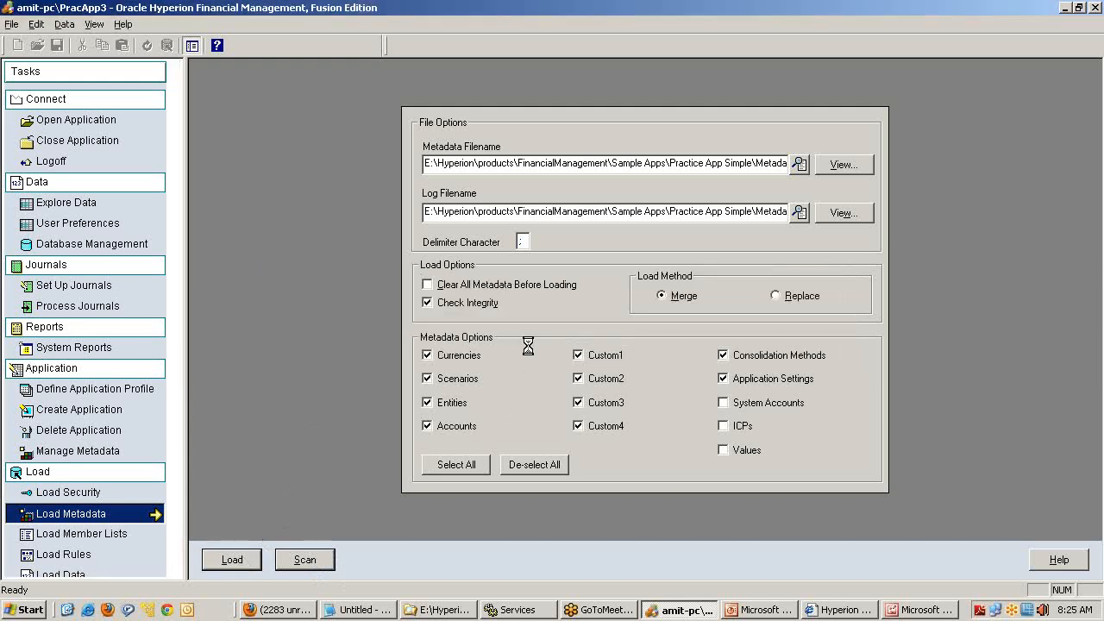
Step: Load the metadata into the application and confirm the success message
click(231, 559)
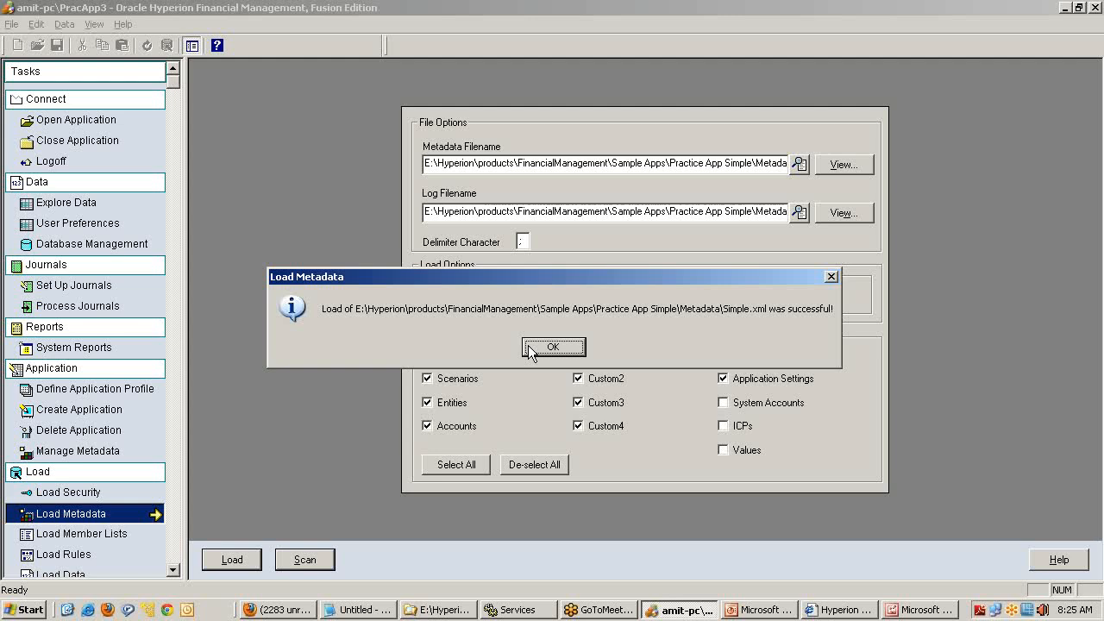
click(552, 347)
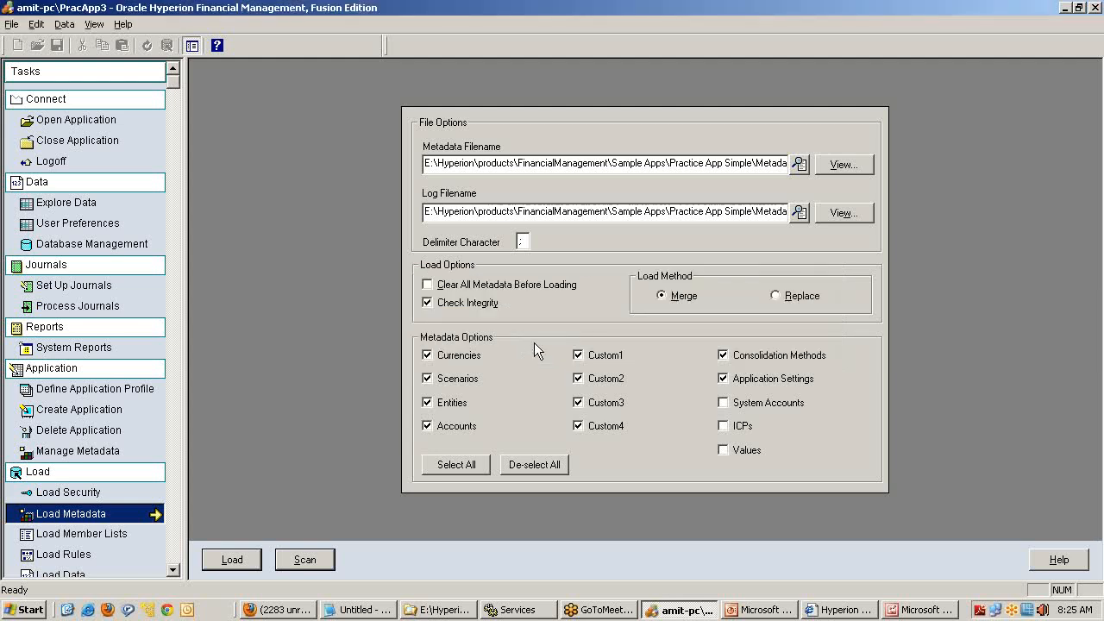
mouse_move(449, 452)
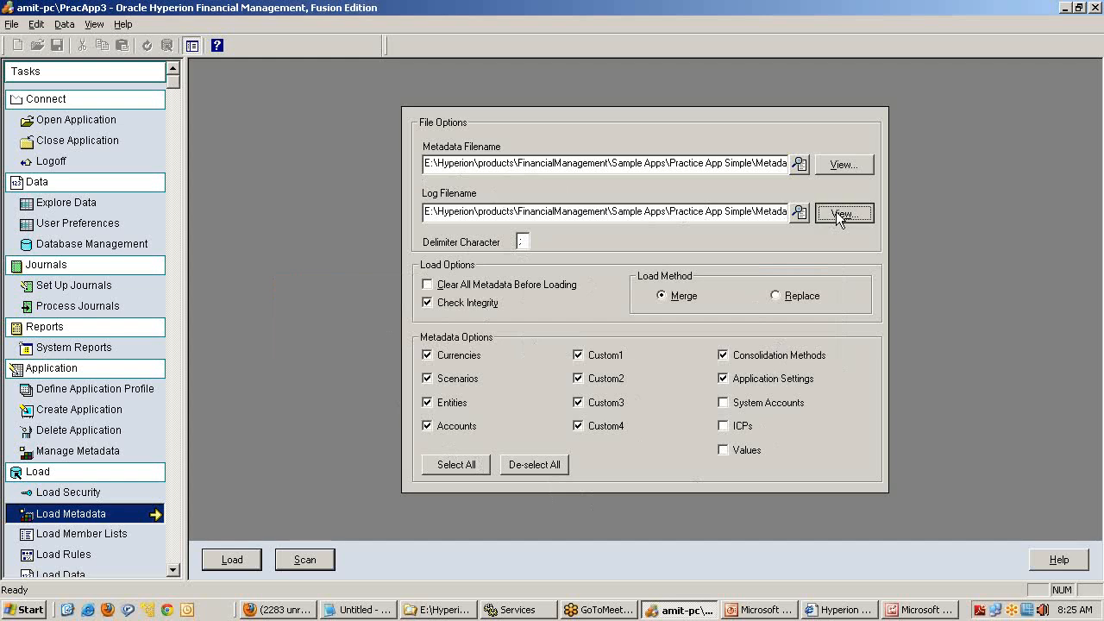
Step: View Simple.log full screen and check the PASS II, Scenario and Methods lines report OK
click(843, 213)
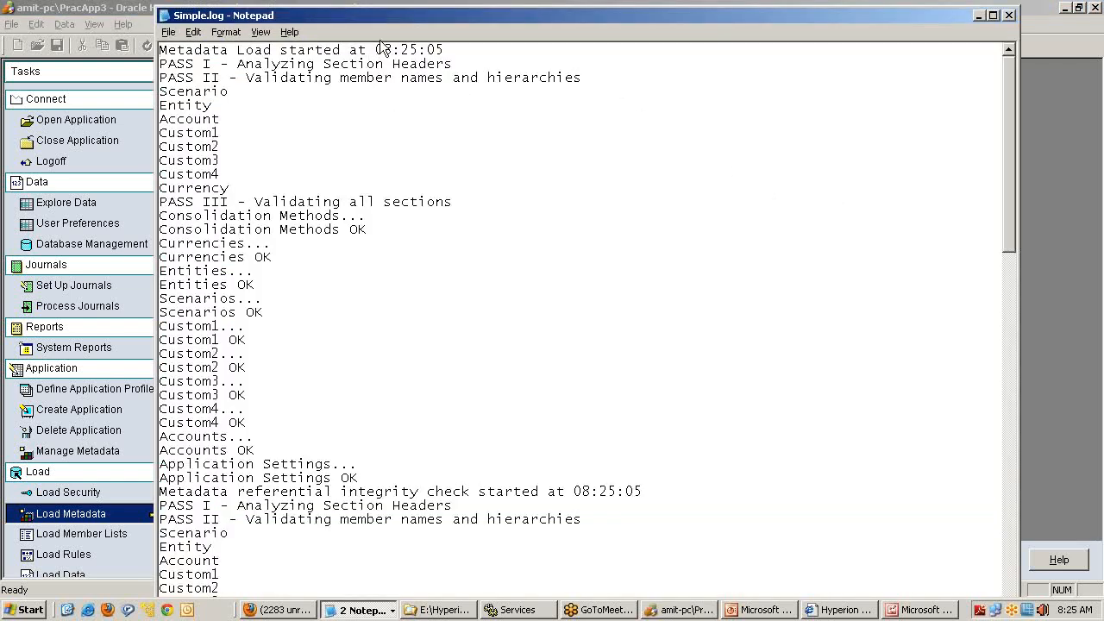
click(994, 14)
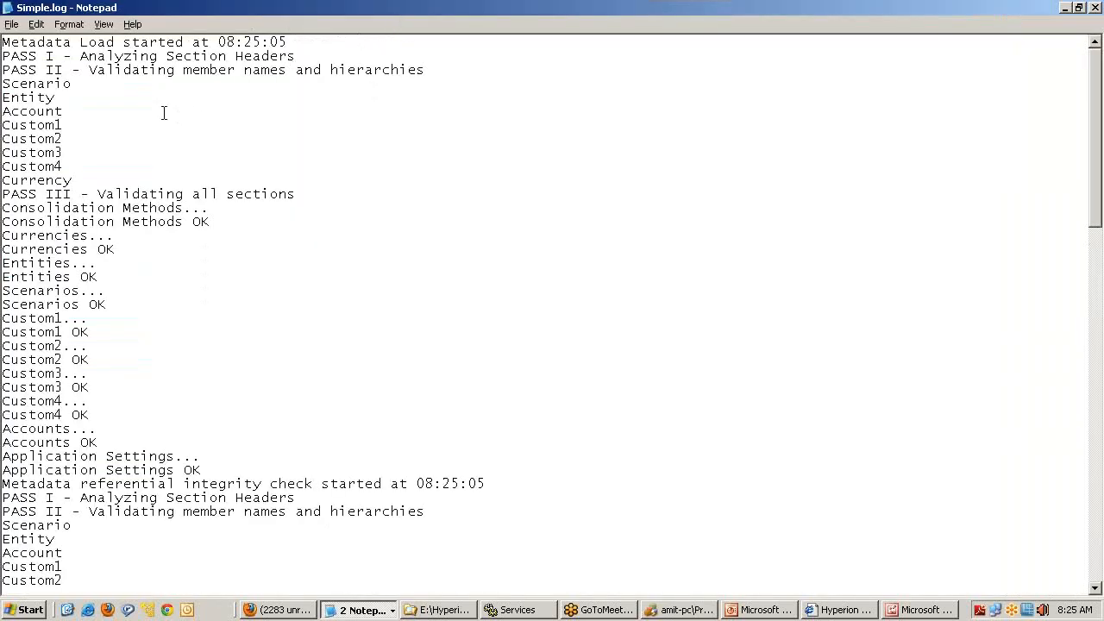
double_click(103, 55)
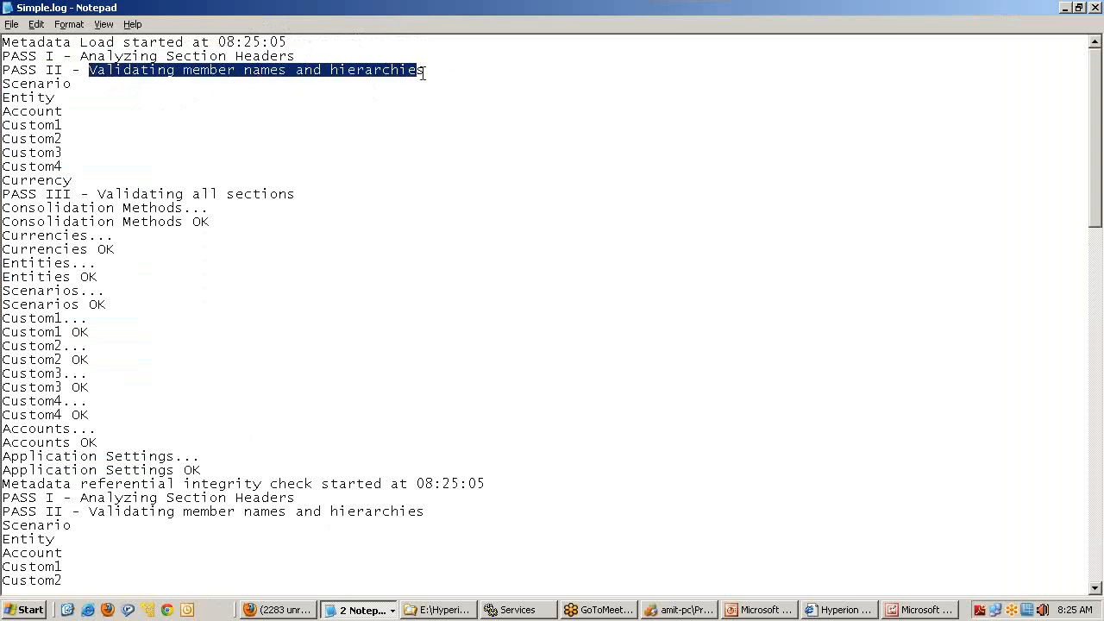
click(411, 69)
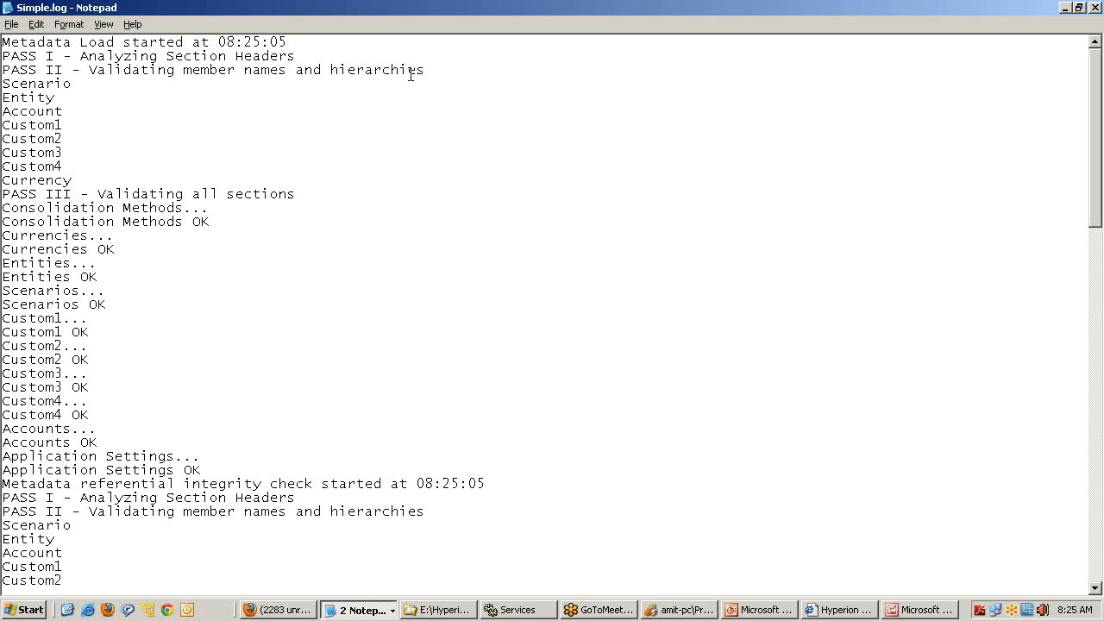
double_click(36, 83)
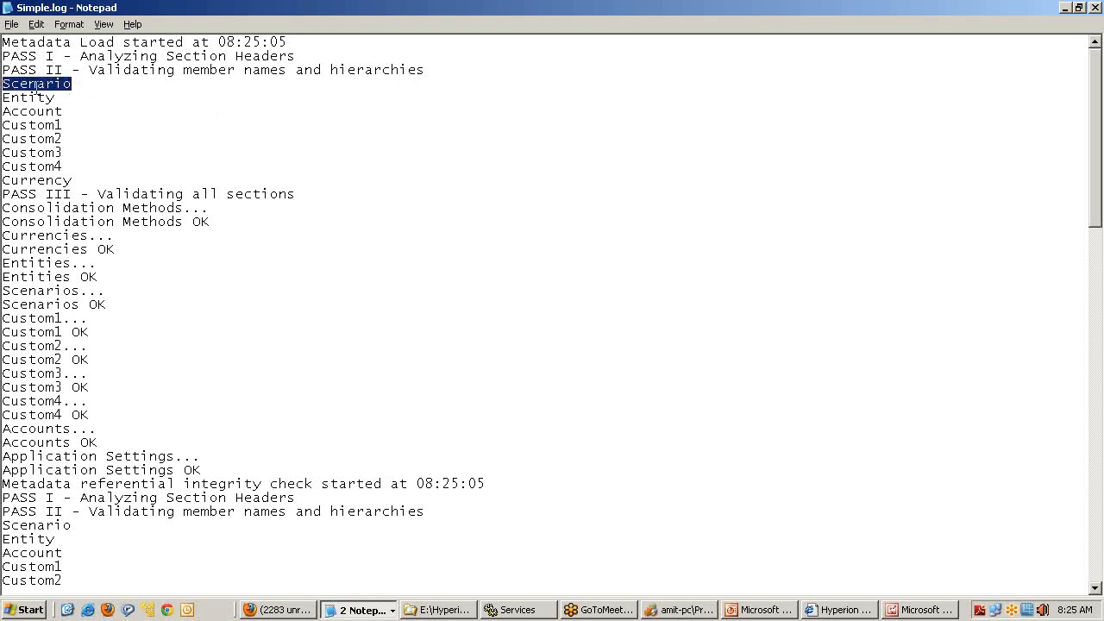
double_click(28, 97)
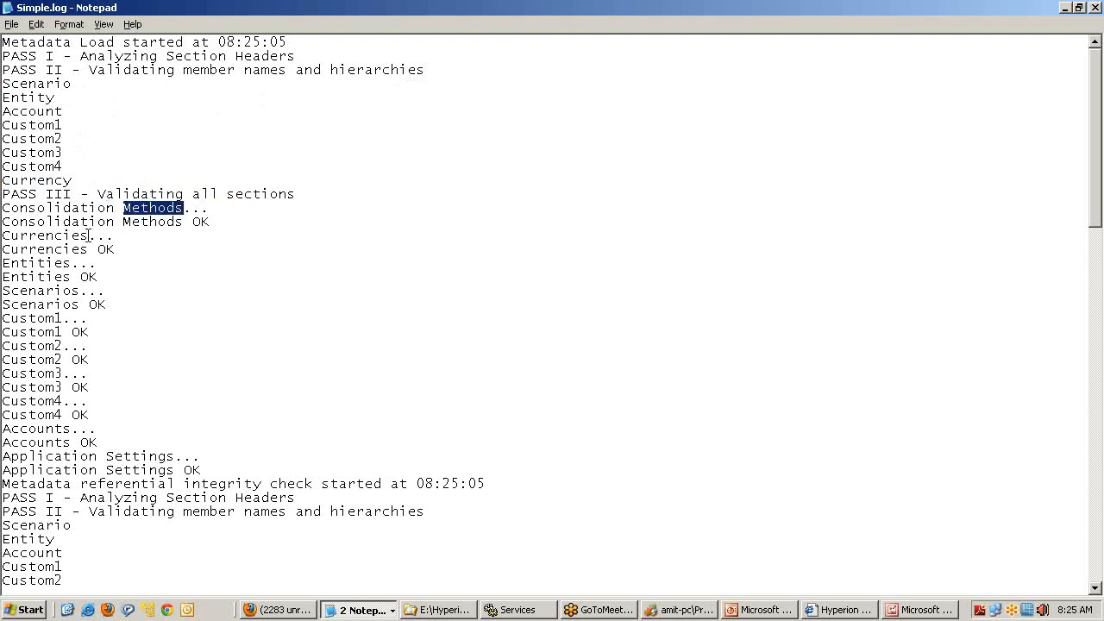
Step: Scroll through the rest of the log confirming each section validated OK
scroll(down, 3)
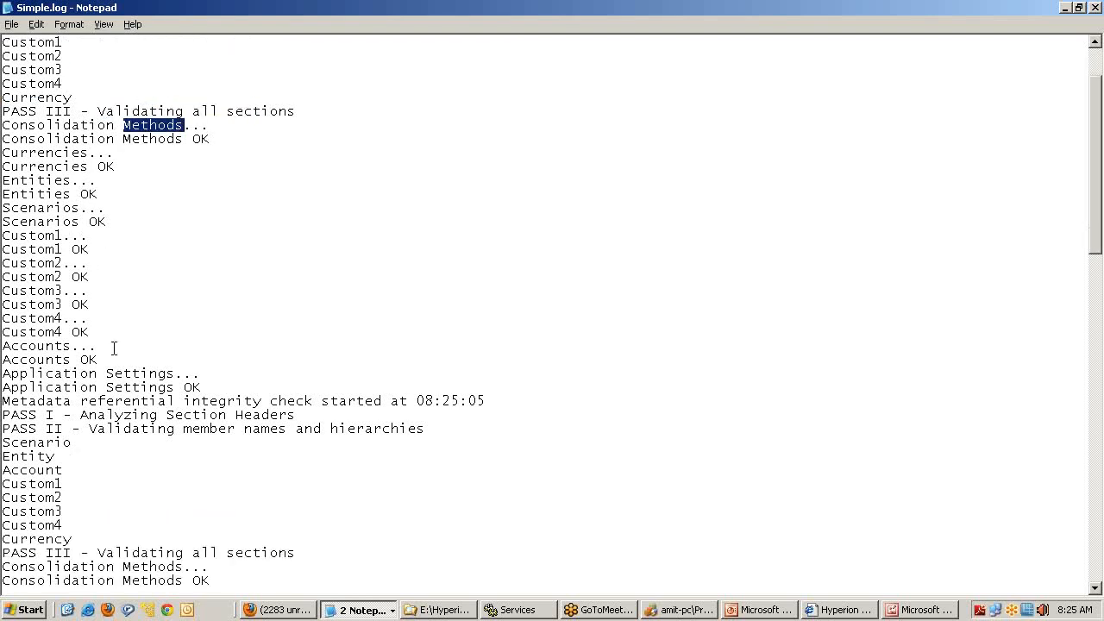
scroll(down, 3)
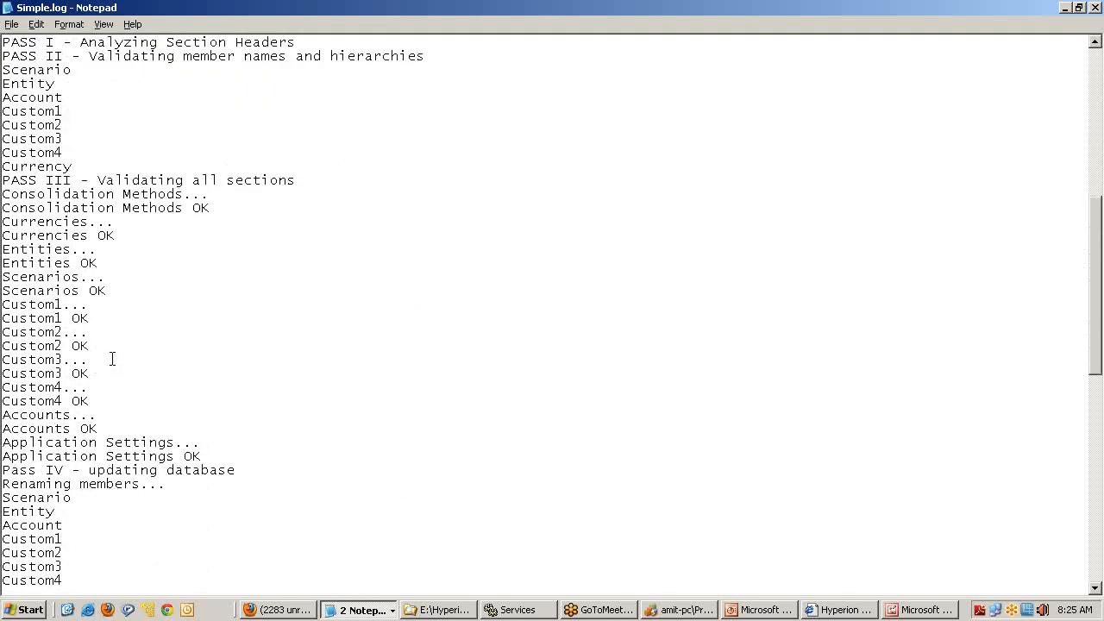
scroll(down, 3)
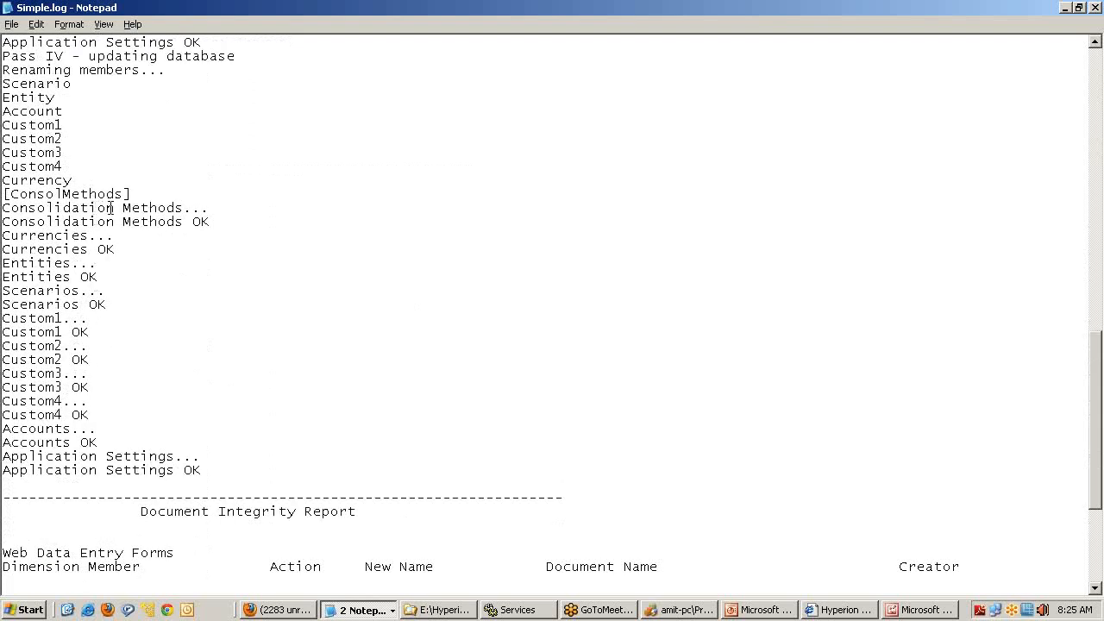
scroll(down, 3)
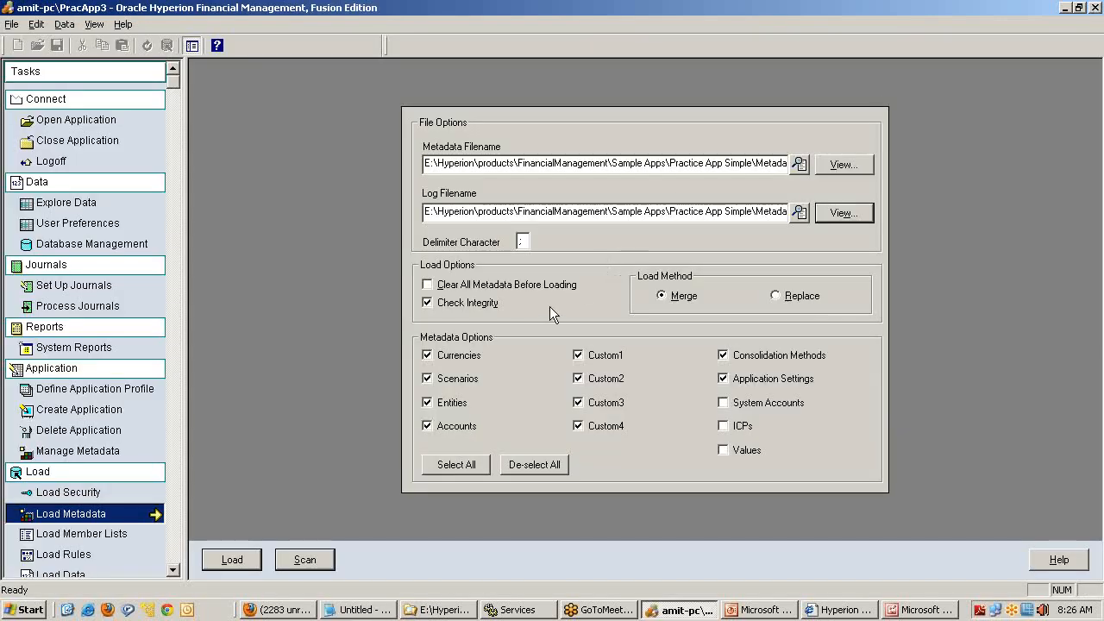
mouse_move(255, 553)
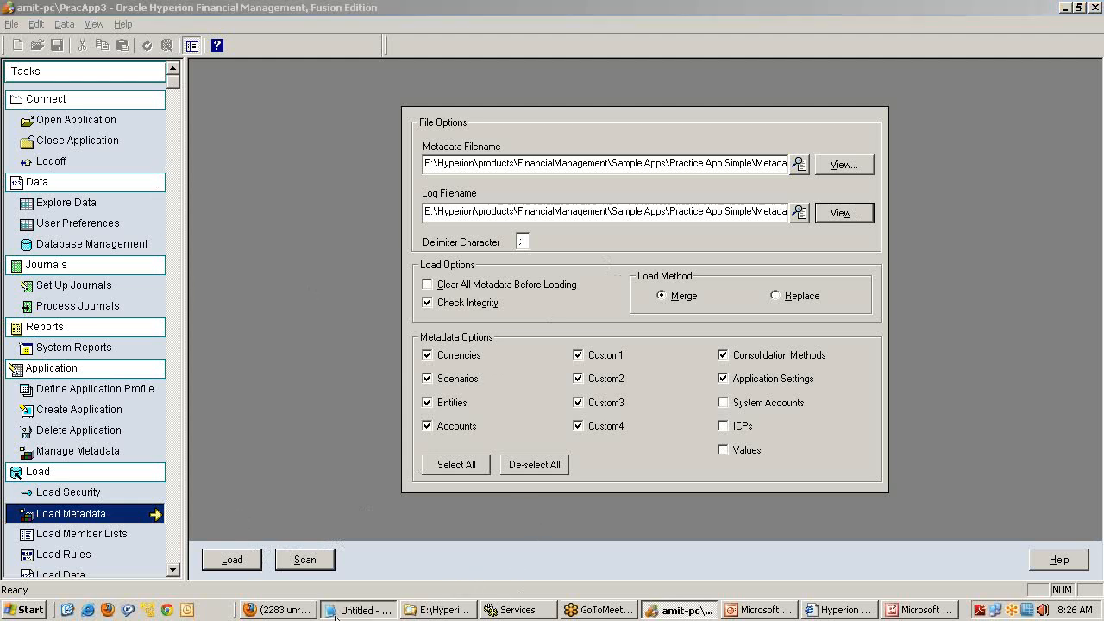
Step: In the untitled notes, add item '4) Test the metadata loading'
click(358, 611)
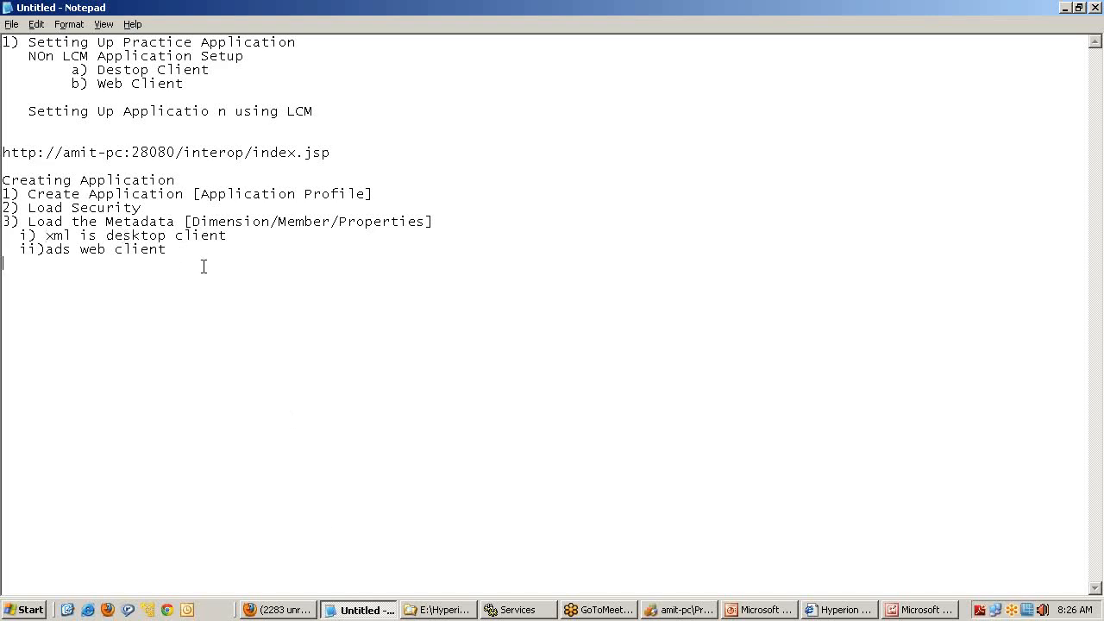
mouse_move(225, 267)
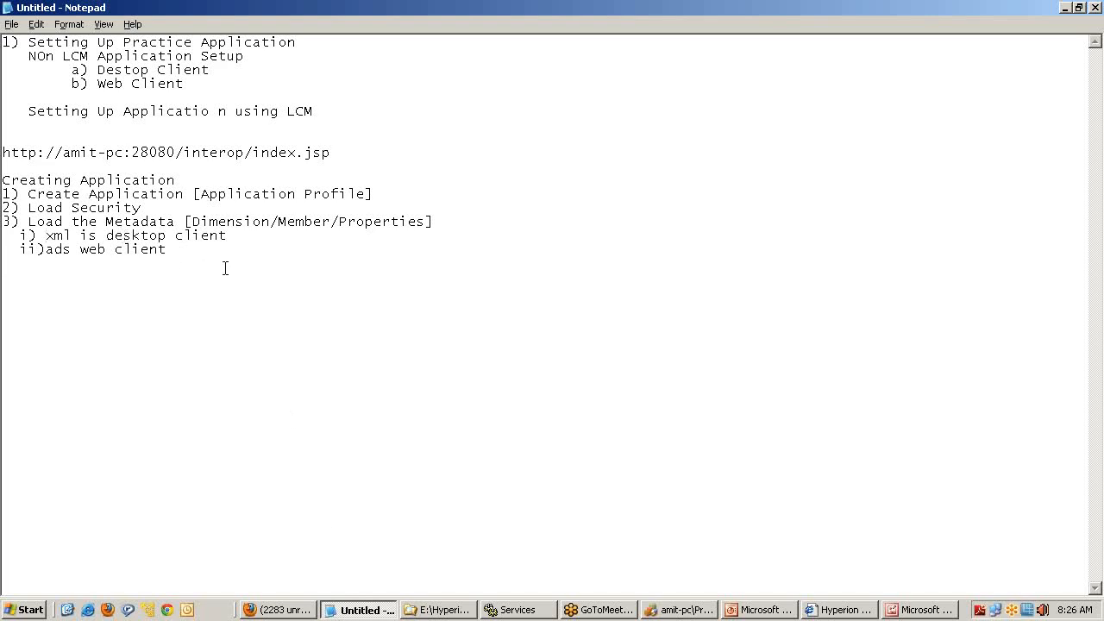
text(4) Test)
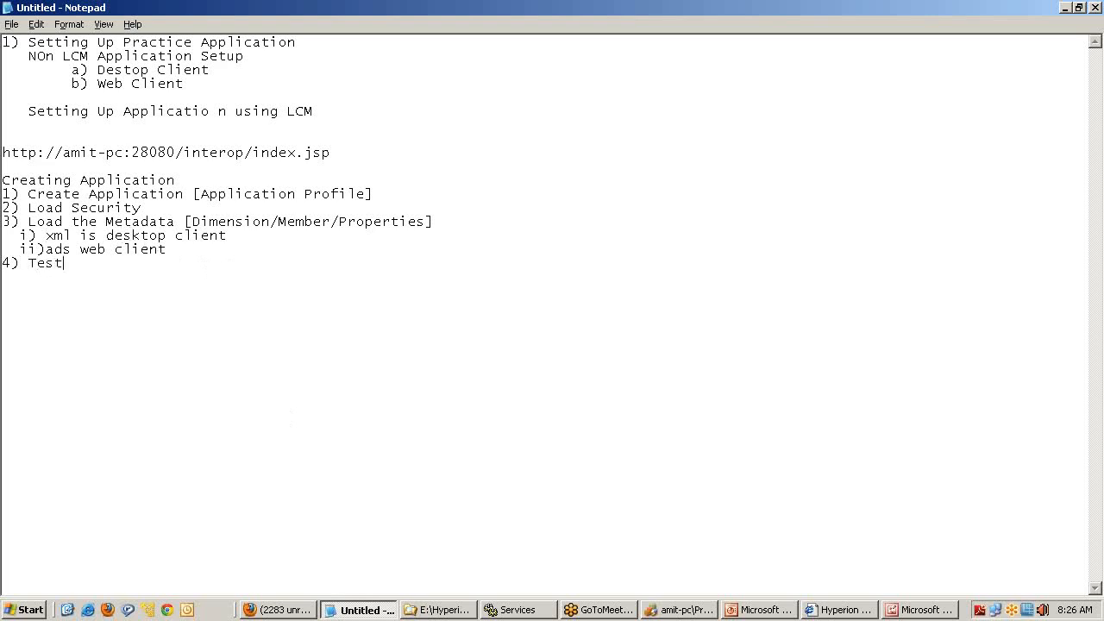
text(the meta)
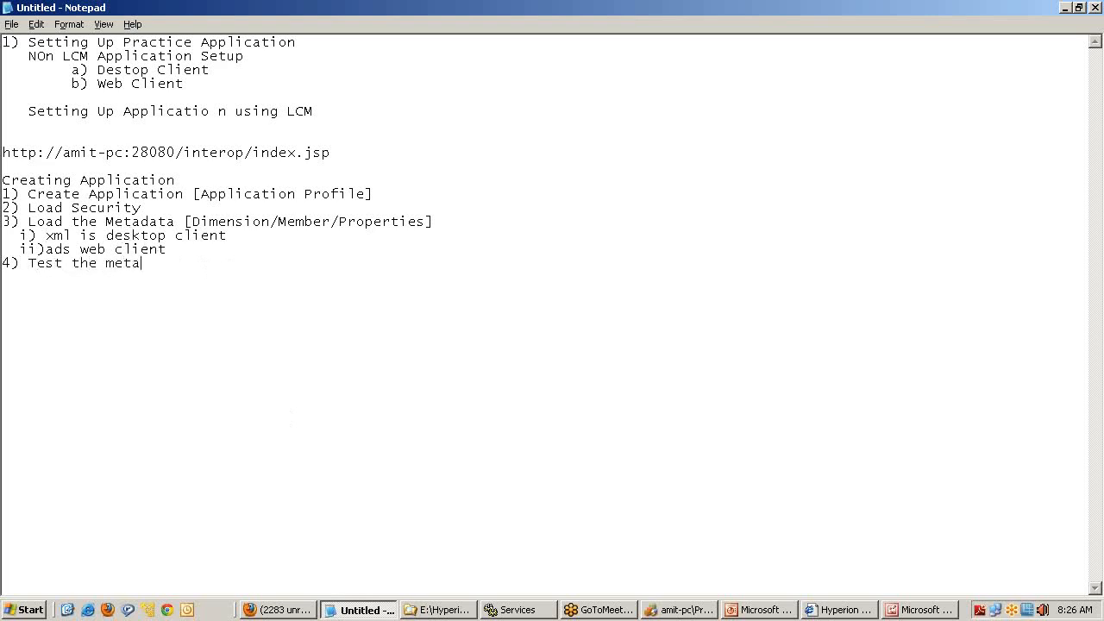
text(data)
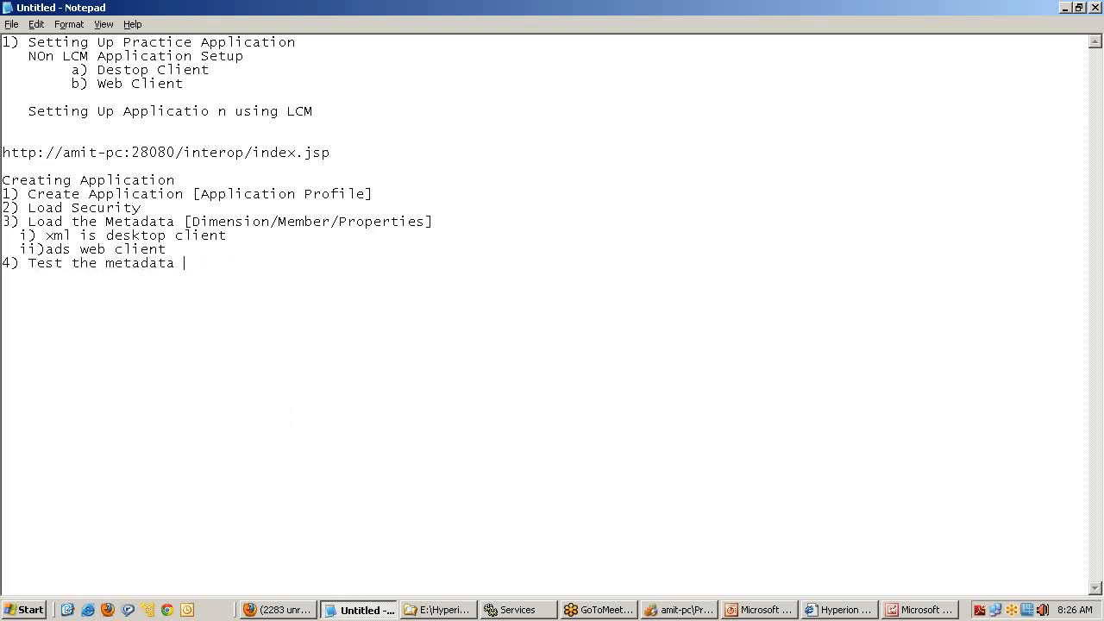
text(loading)
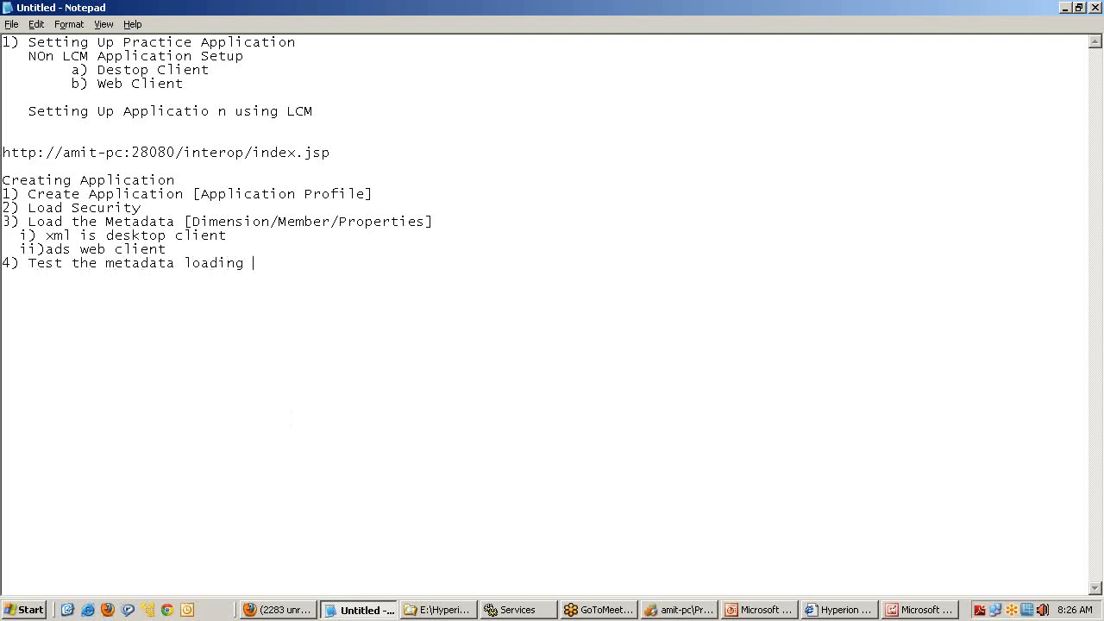
Step: Add sub-item i) on managing and testing the metadata file before loading, then start 'ii) Explore data'
text(i) Manag)
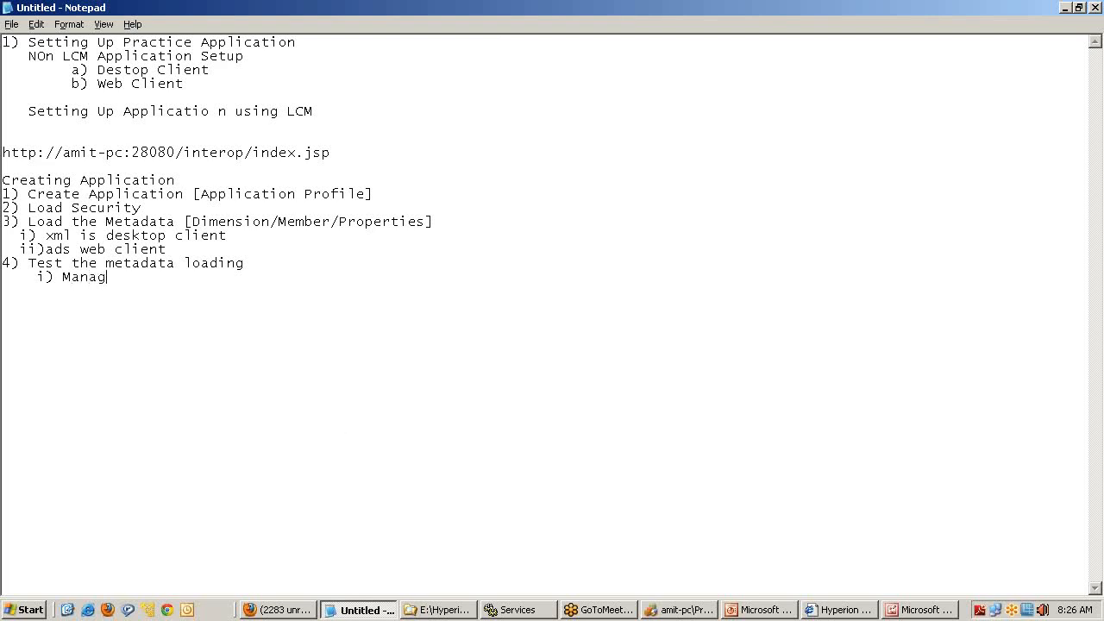
text(e Metaata a)
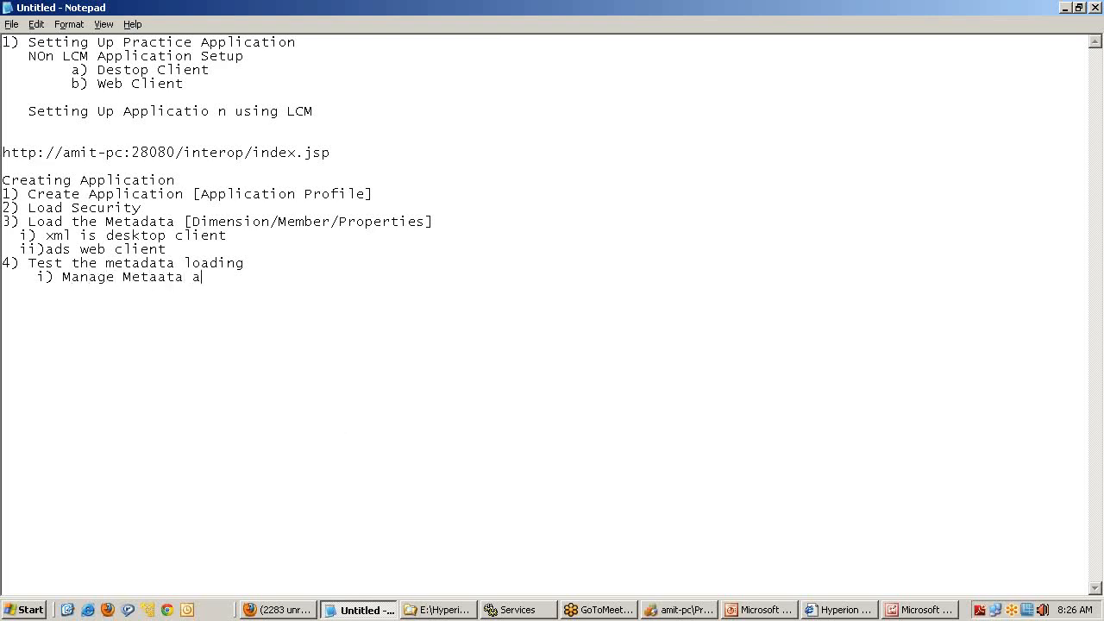
text(nd test the)
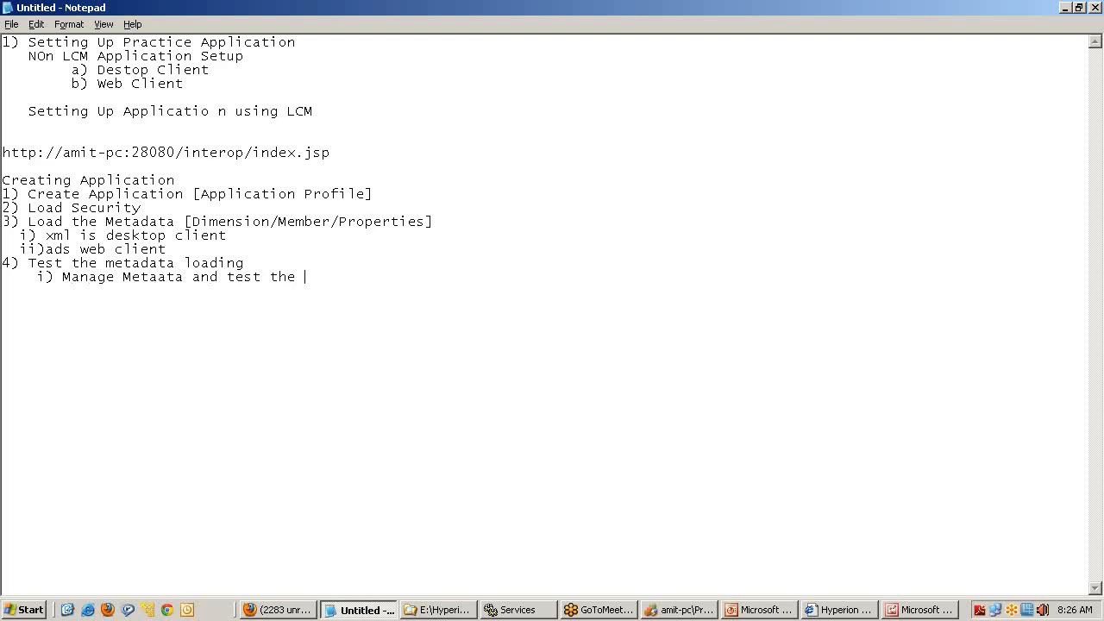
text(metadata)
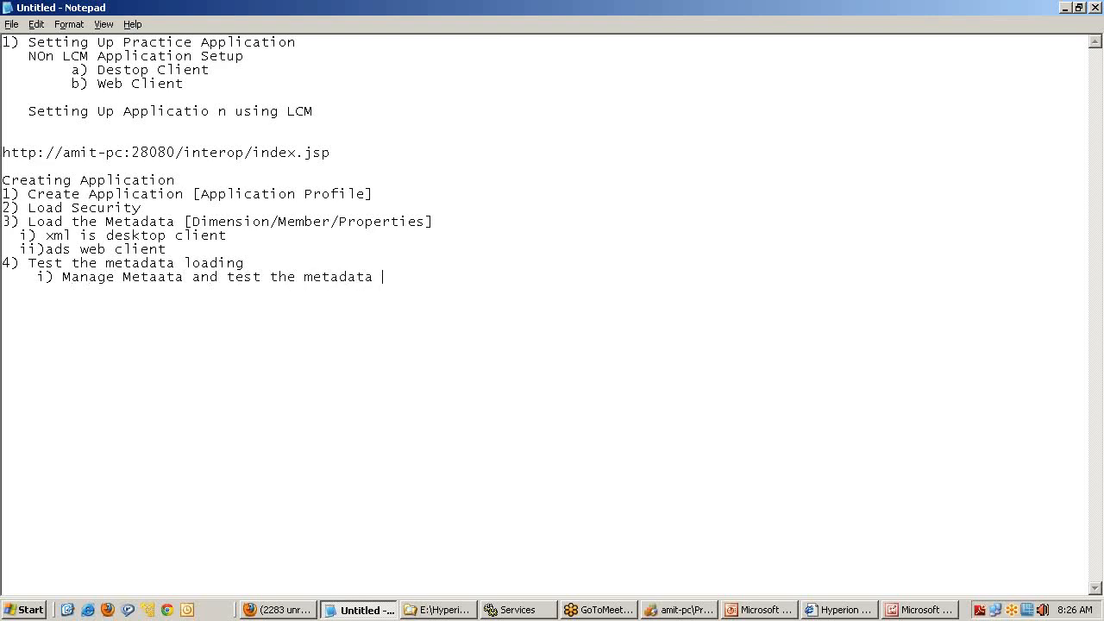
text(file[)
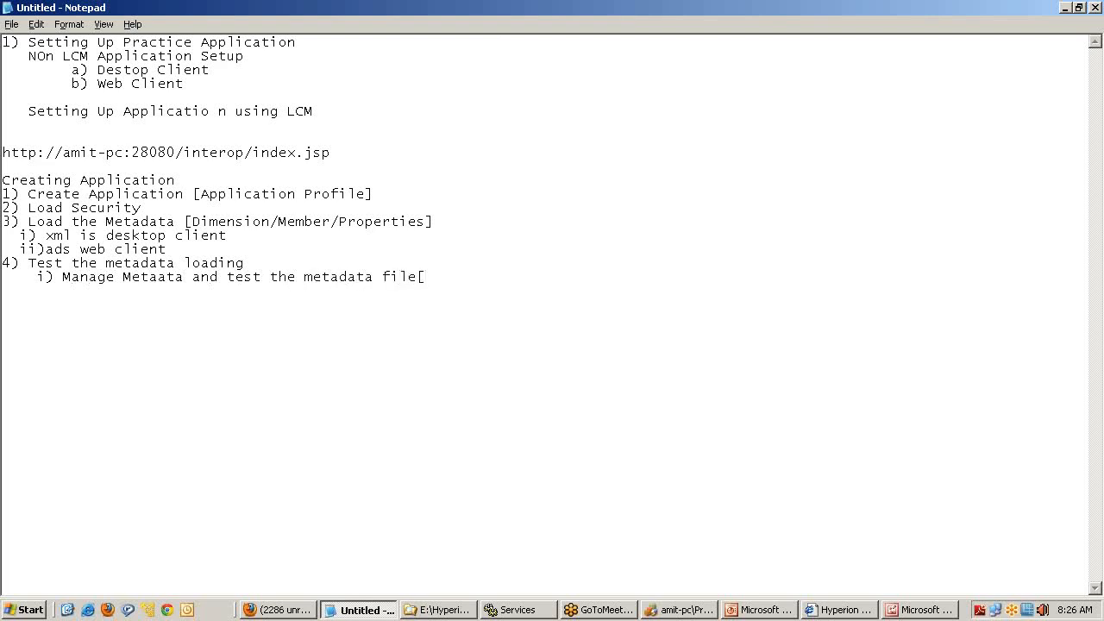
text(Before loading)
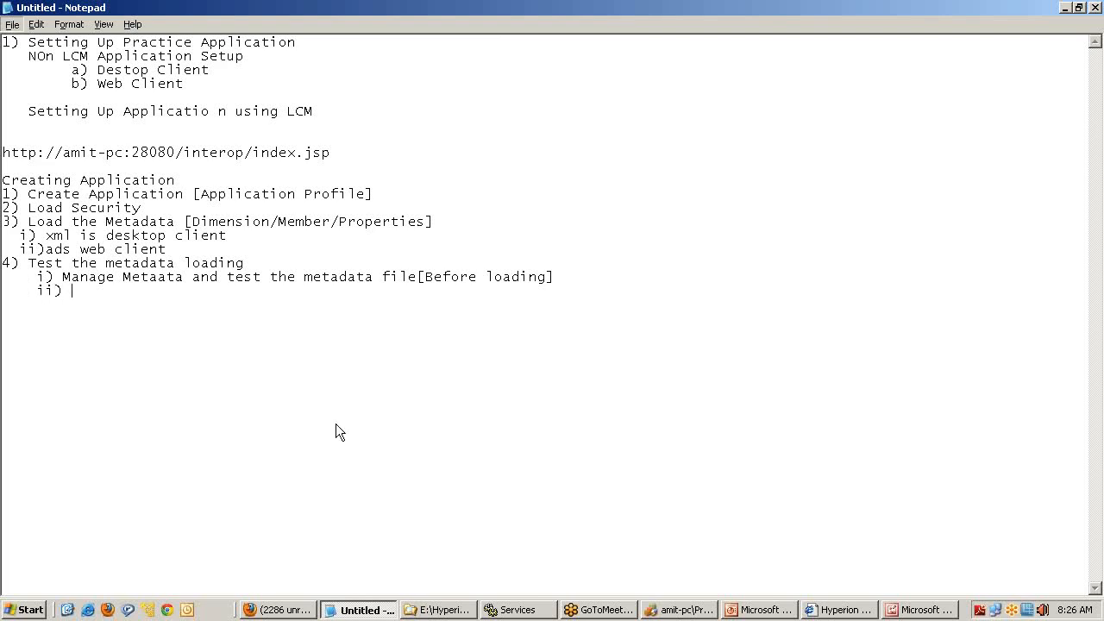
mouse_move(352, 459)
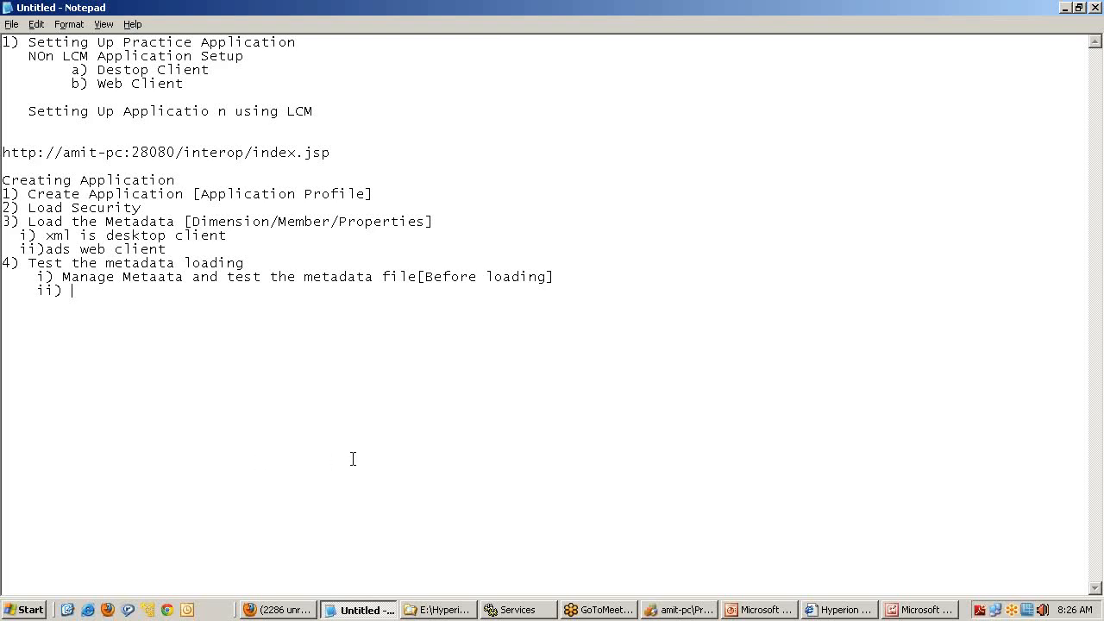
mouse_move(101, 328)
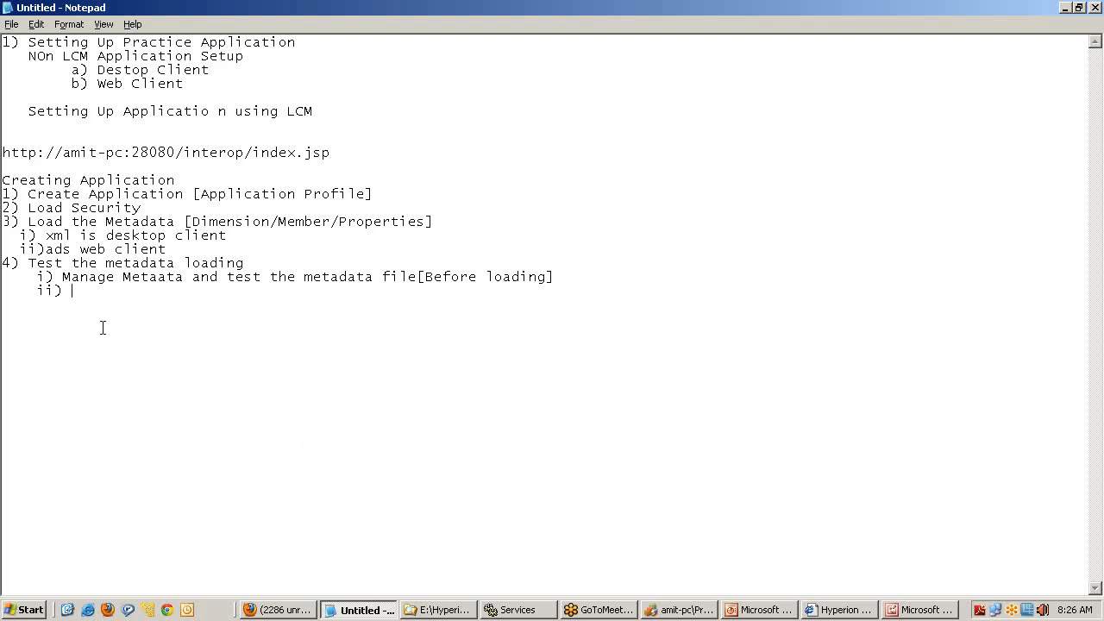
mouse_move(95, 309)
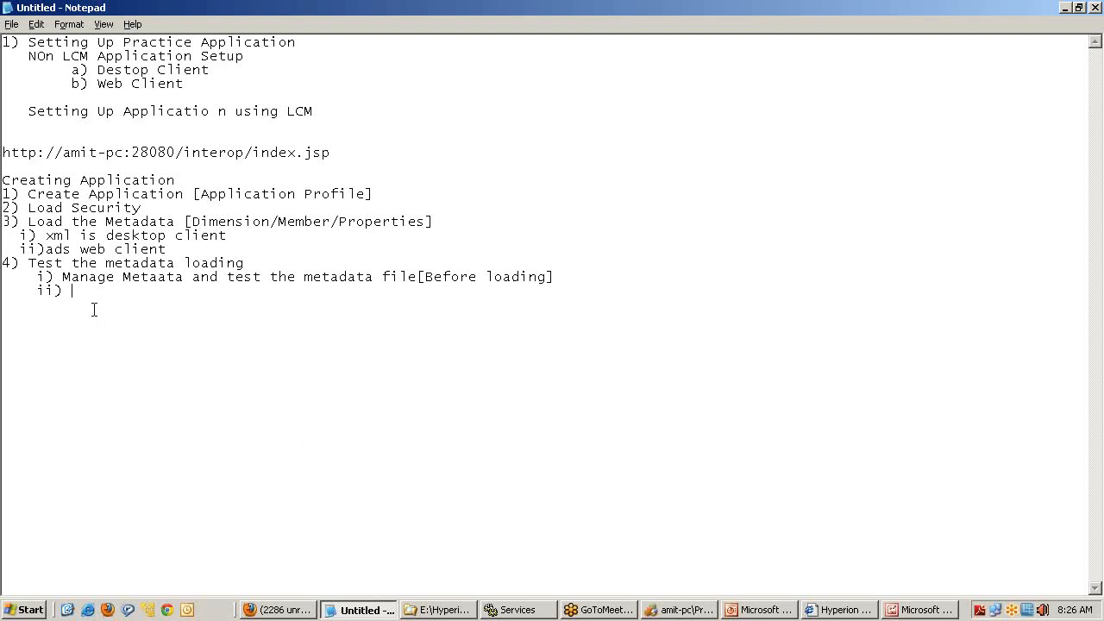
click(679, 611)
text( Exp)
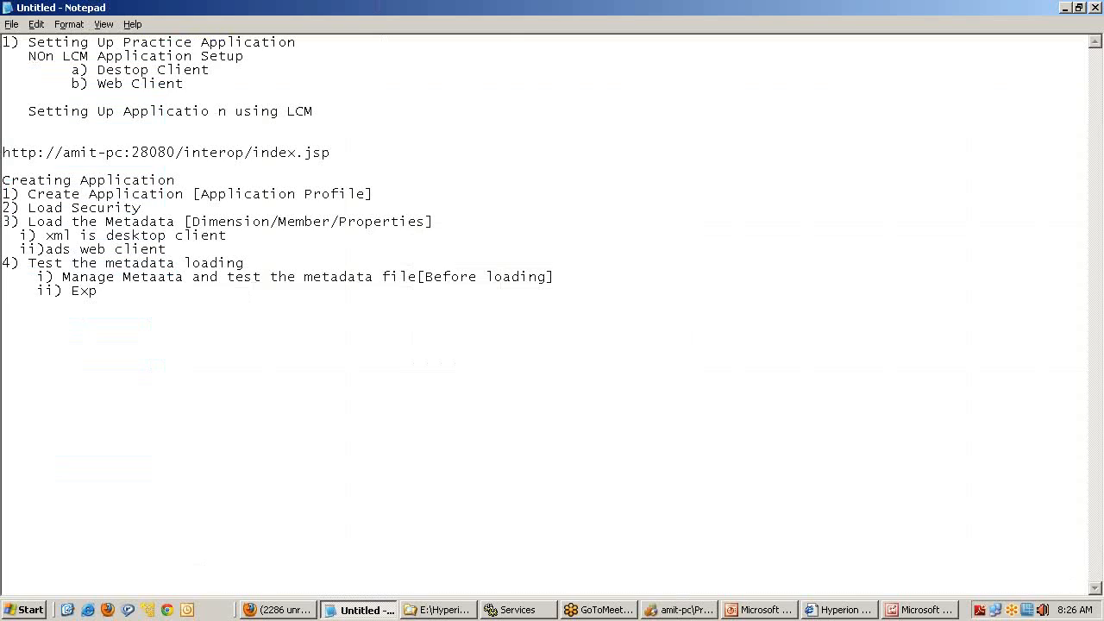
text(lore data)
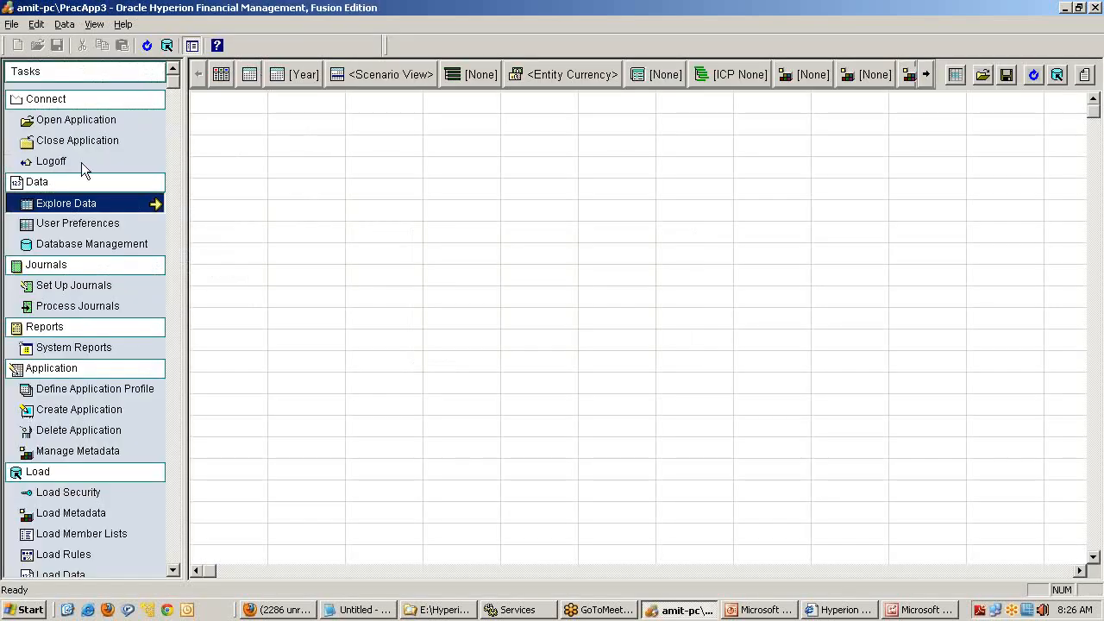
mouse_move(297, 83)
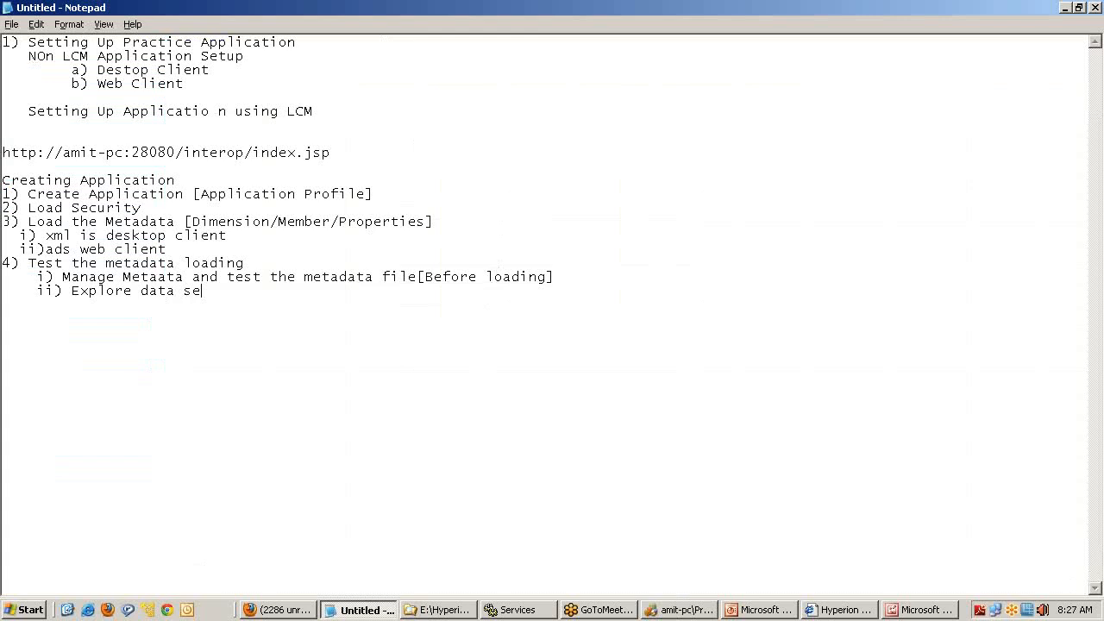
Step: Continue the second sub-item with 'select point of'
text(lect po)
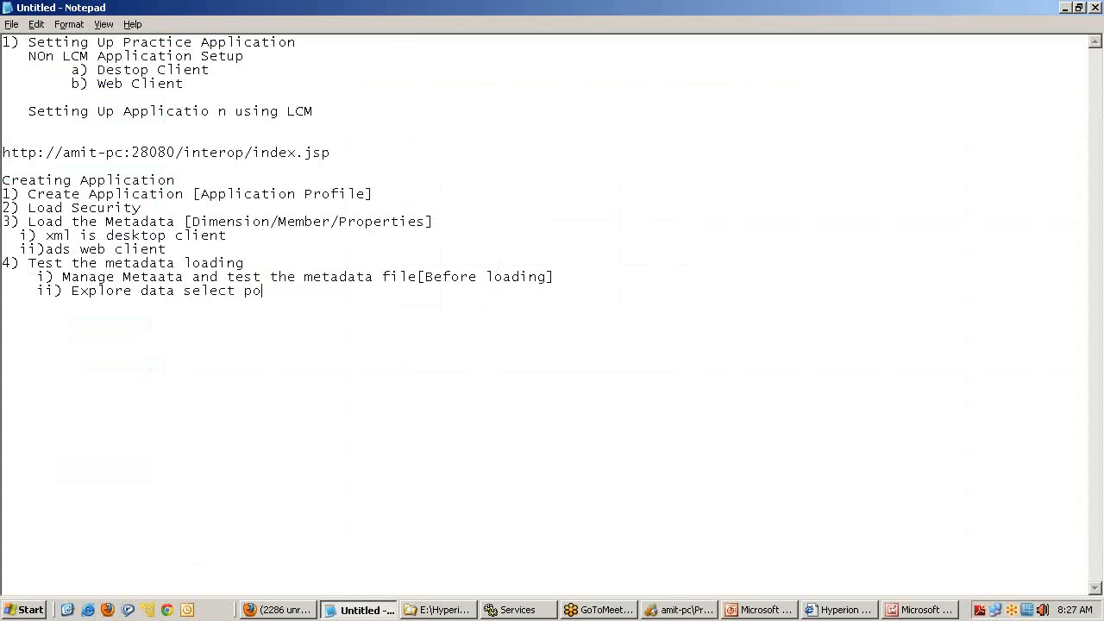
text(int of)
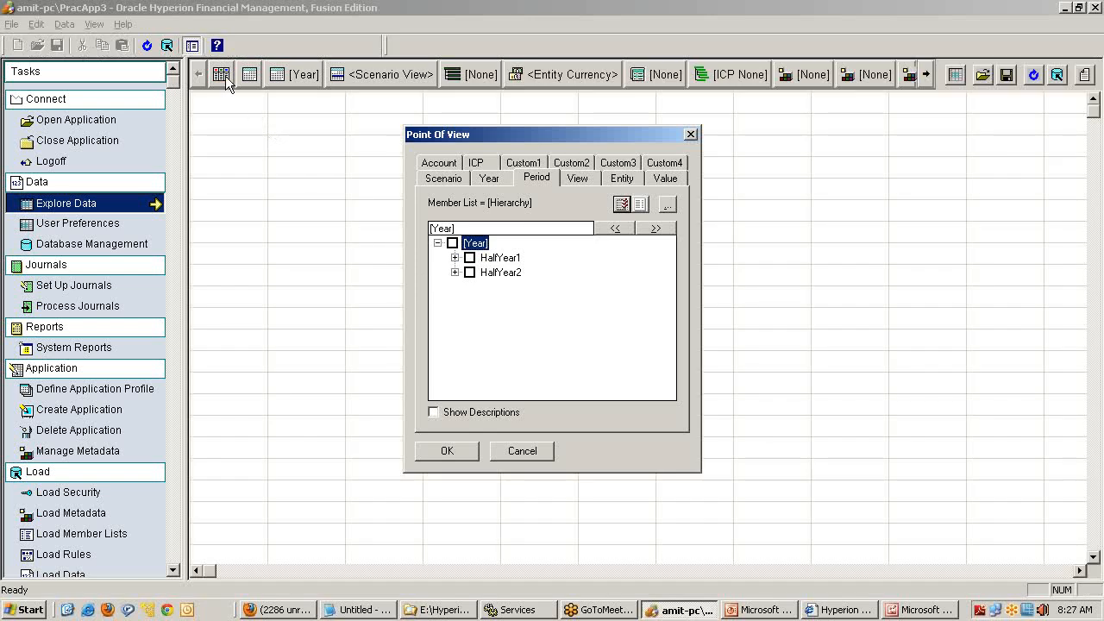
Step: Browse the Point Of View dimensions: Scenario, Year, Period, Entity, Value, Account and ICP
click(441, 178)
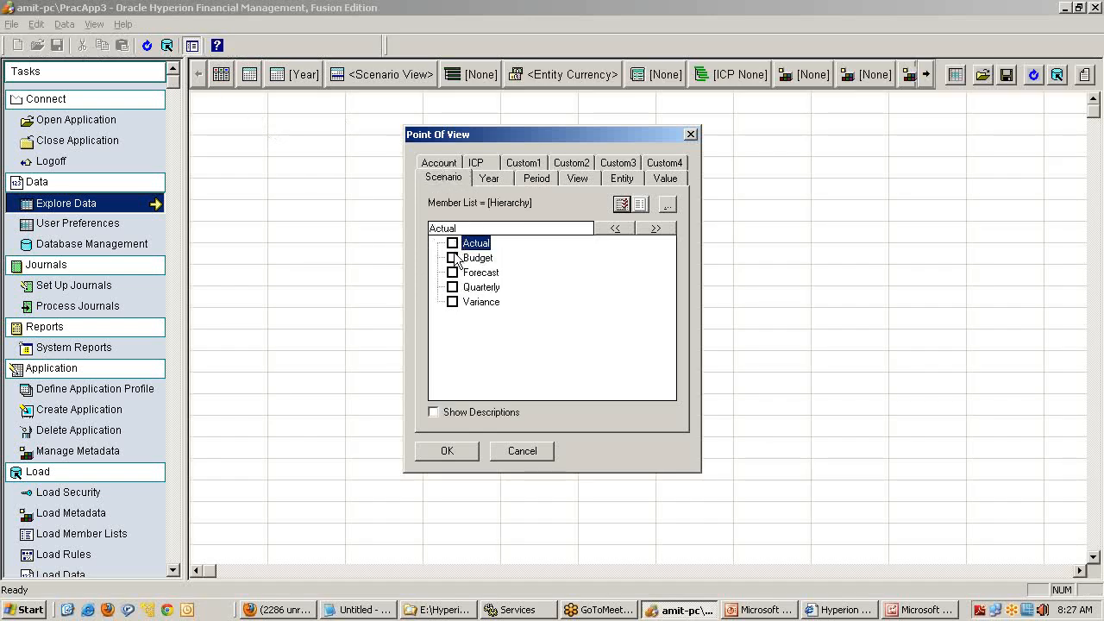
click(490, 177)
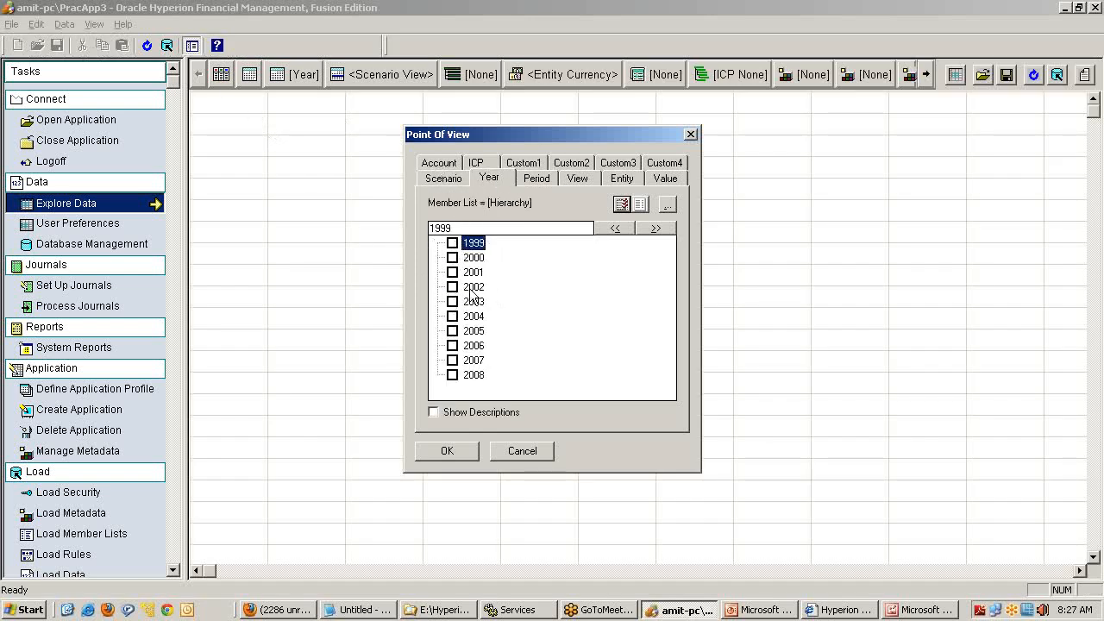
click(535, 178)
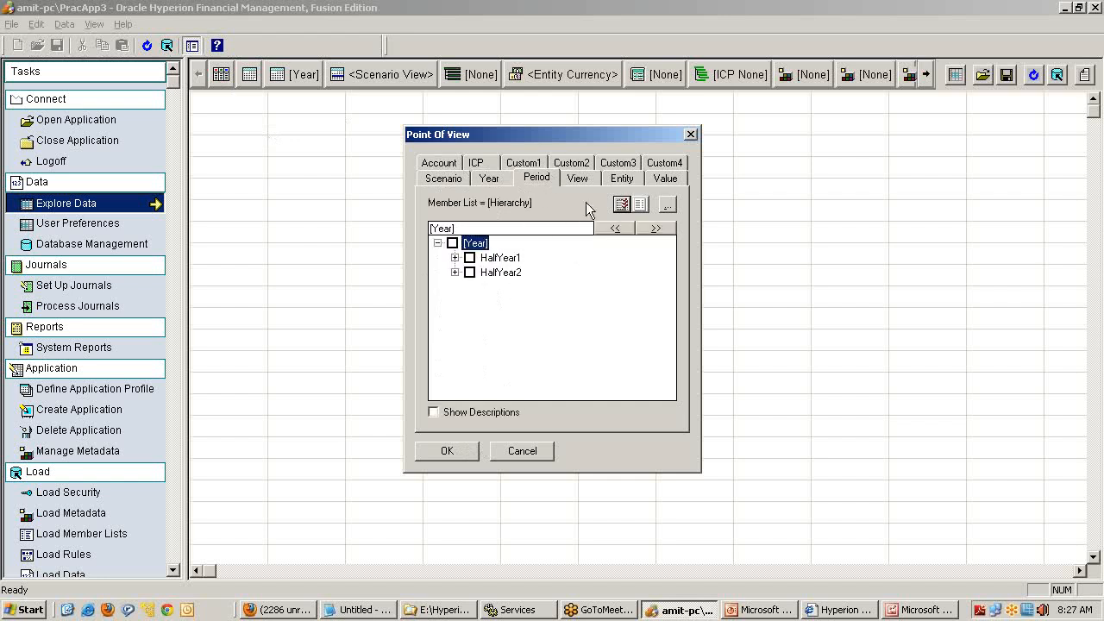
click(622, 178)
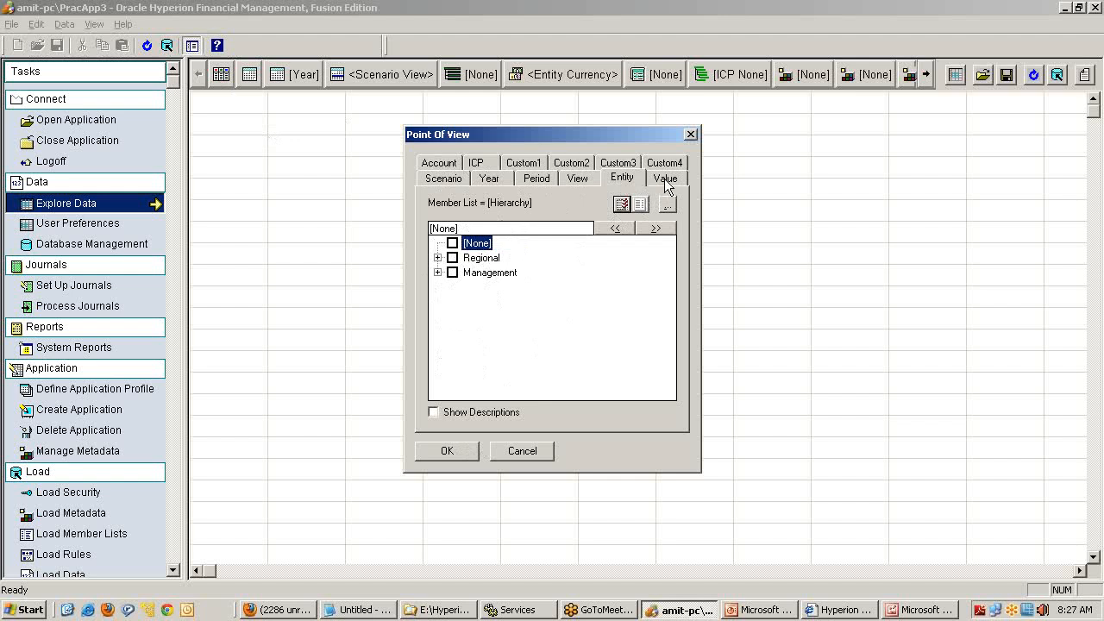
click(666, 177)
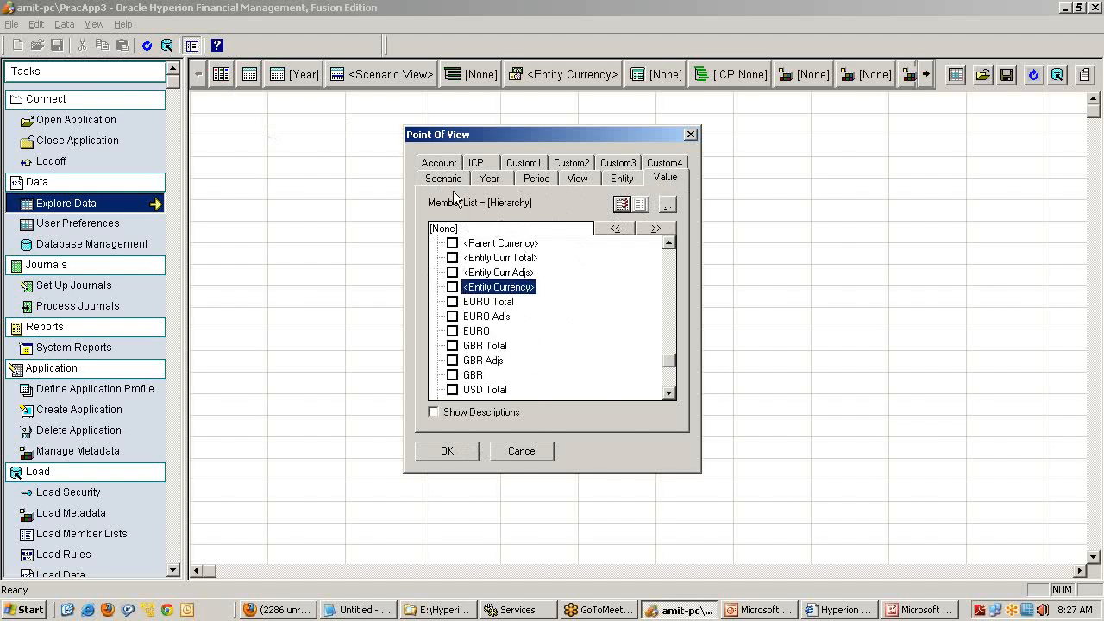
click(438, 162)
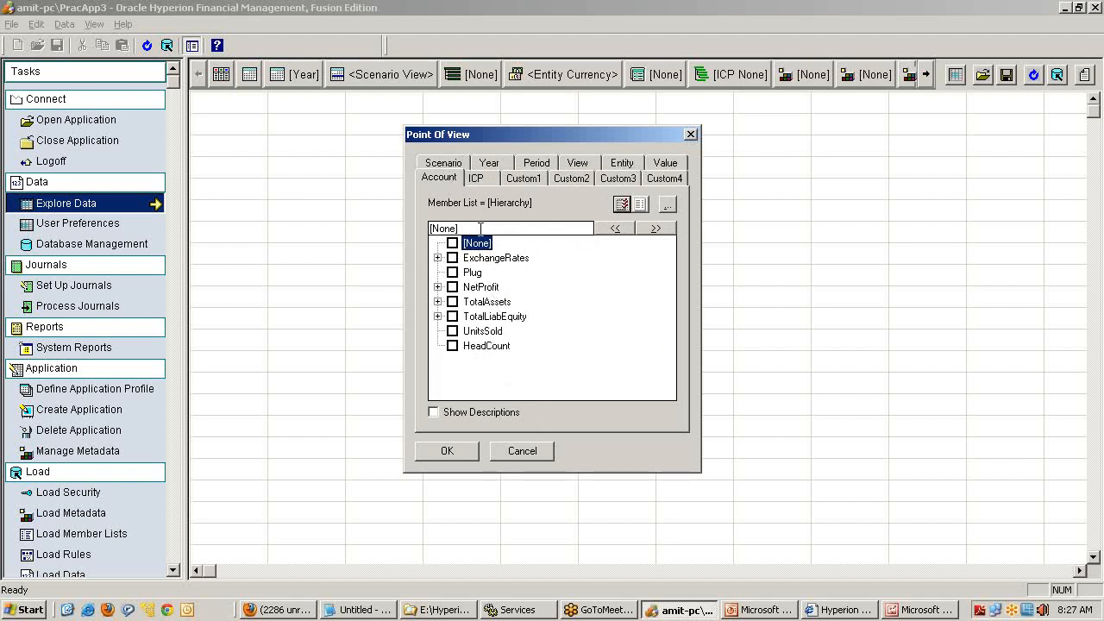
click(476, 178)
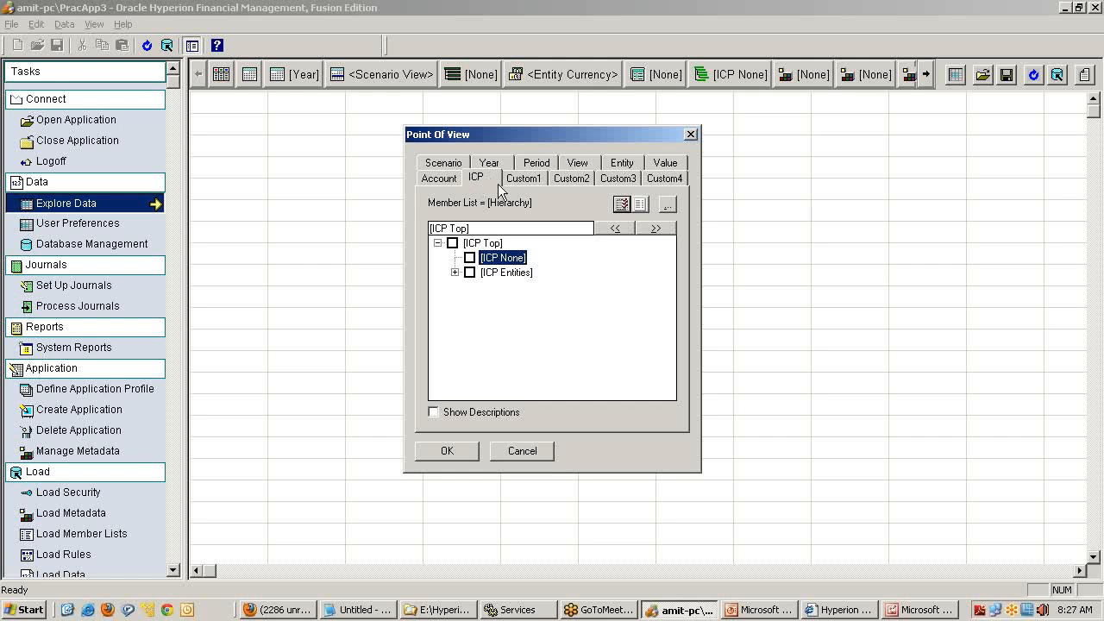
Step: Expand the Entity hierarchy through Regional and California to its cities, then cancel the point of view
click(621, 177)
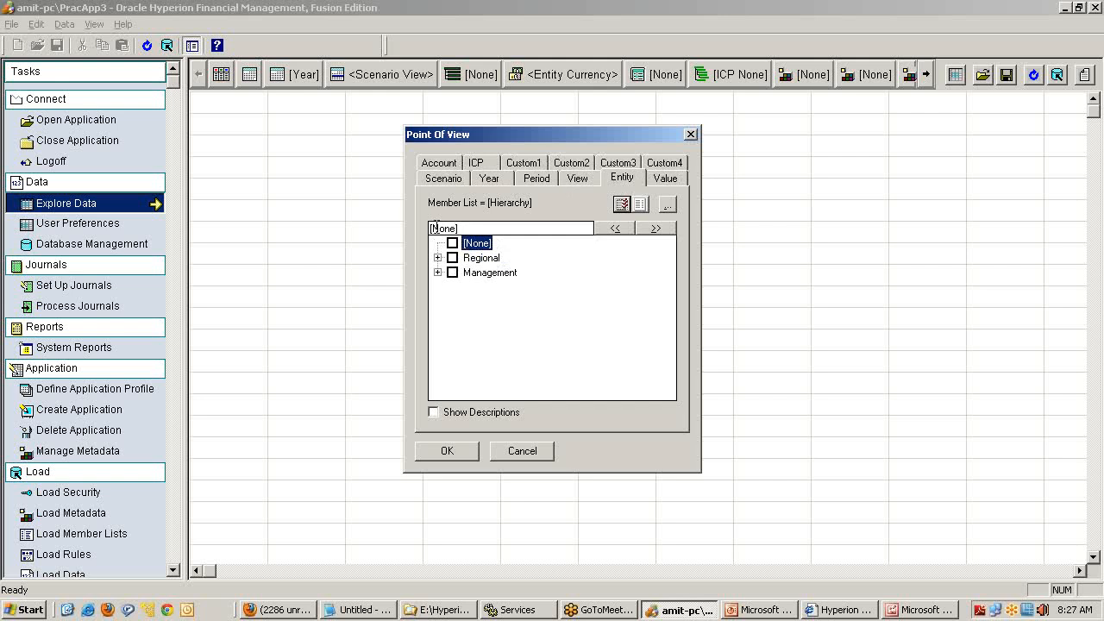
click(455, 272)
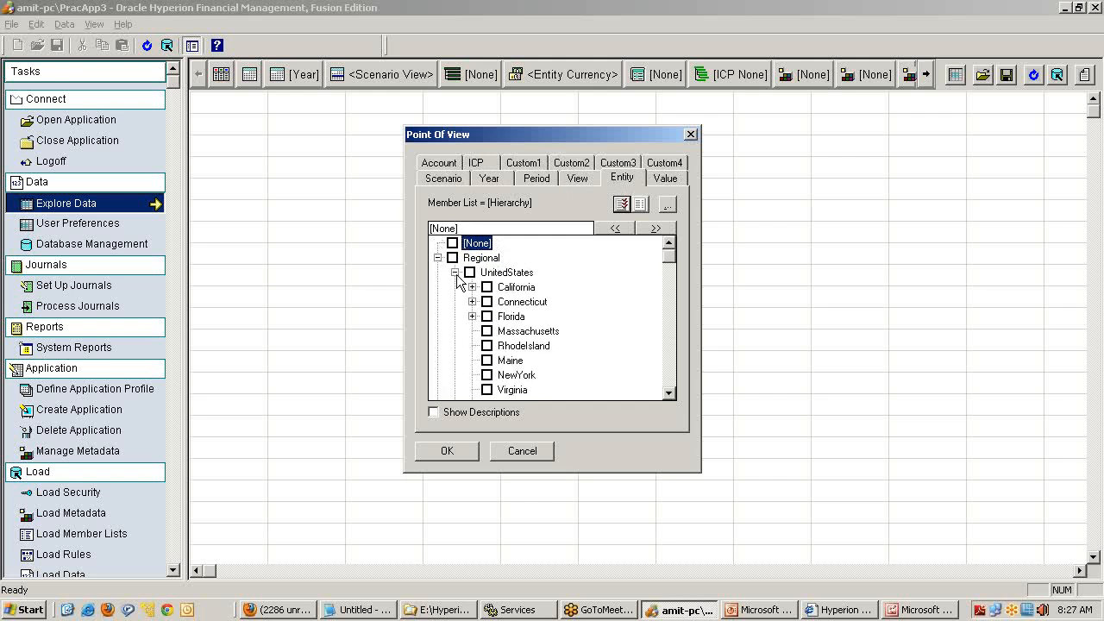
click(473, 287)
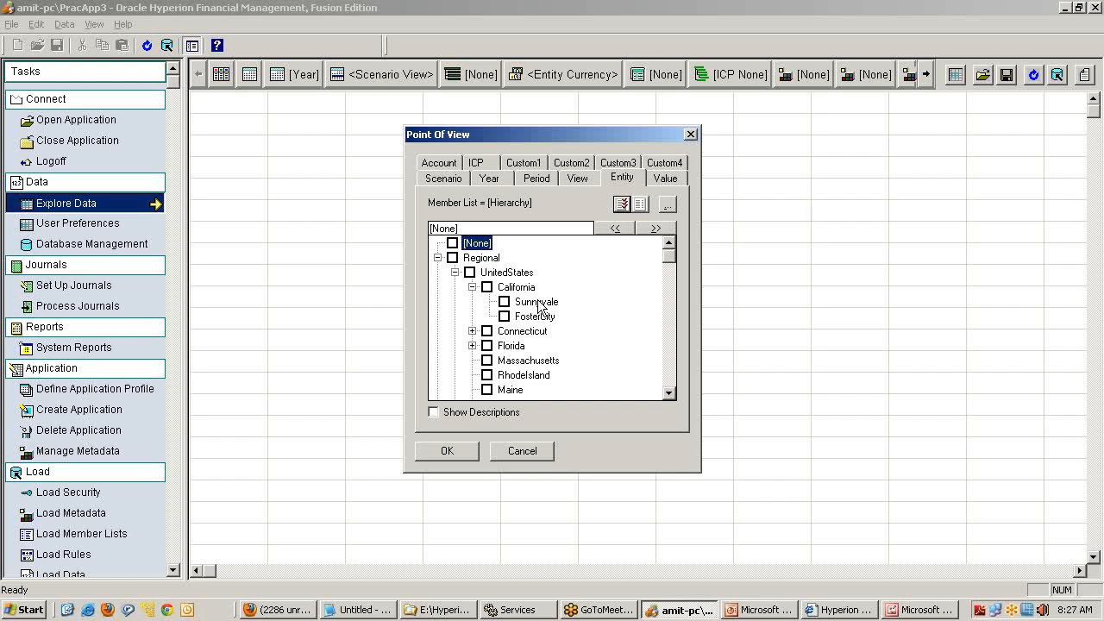
mouse_move(519, 474)
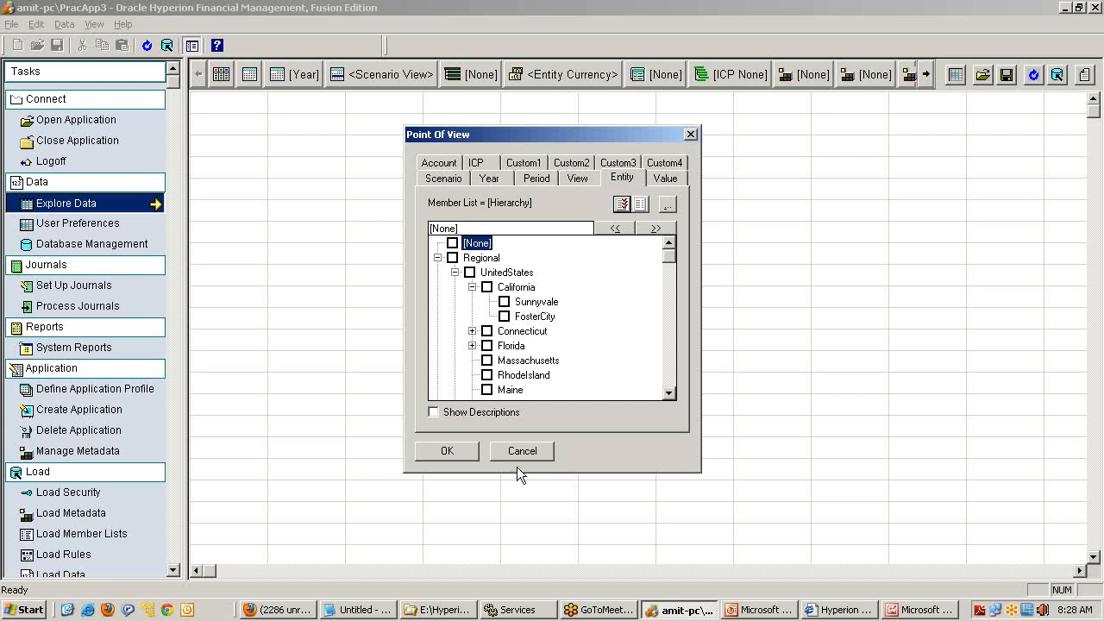
click(358, 611)
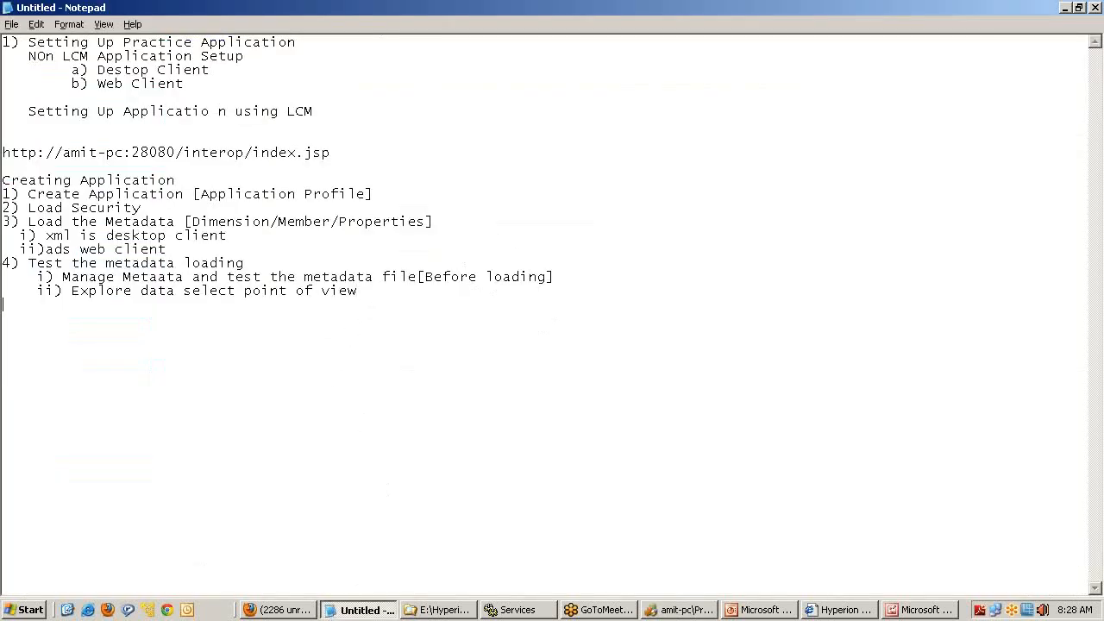
Step: Add item '5) Load the Data' to the notes
text(5) Load t)
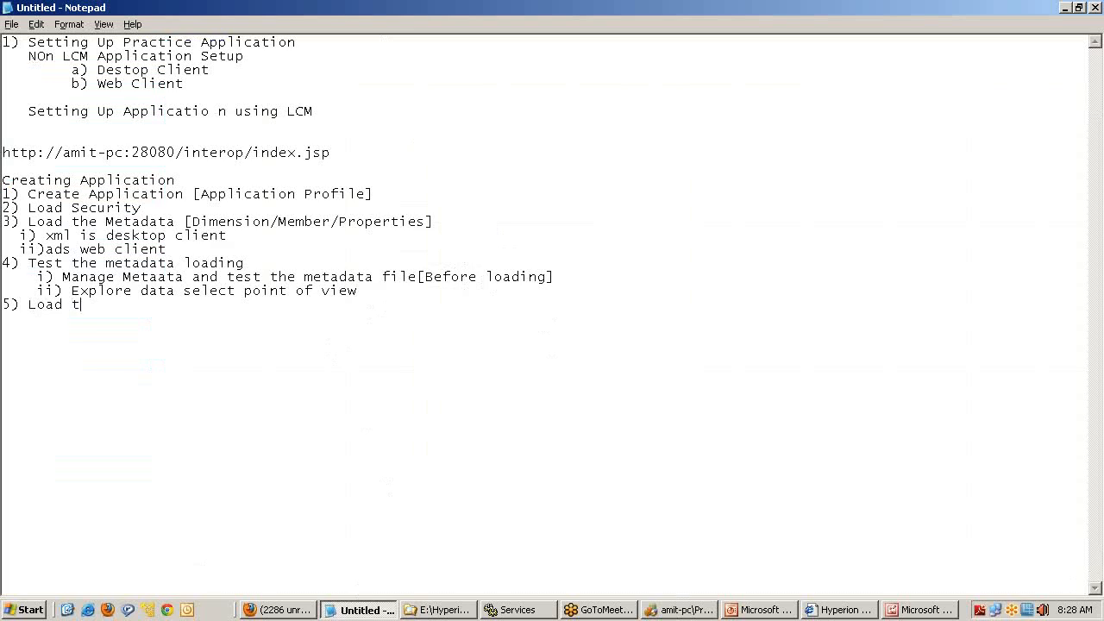
text(he Data)
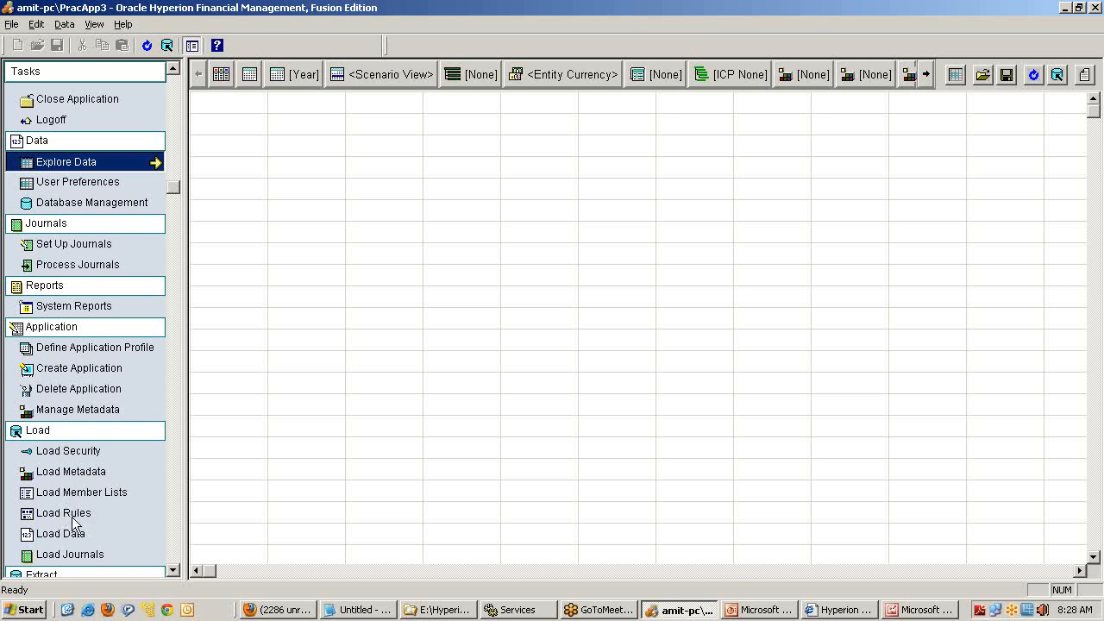
mouse_move(463, 610)
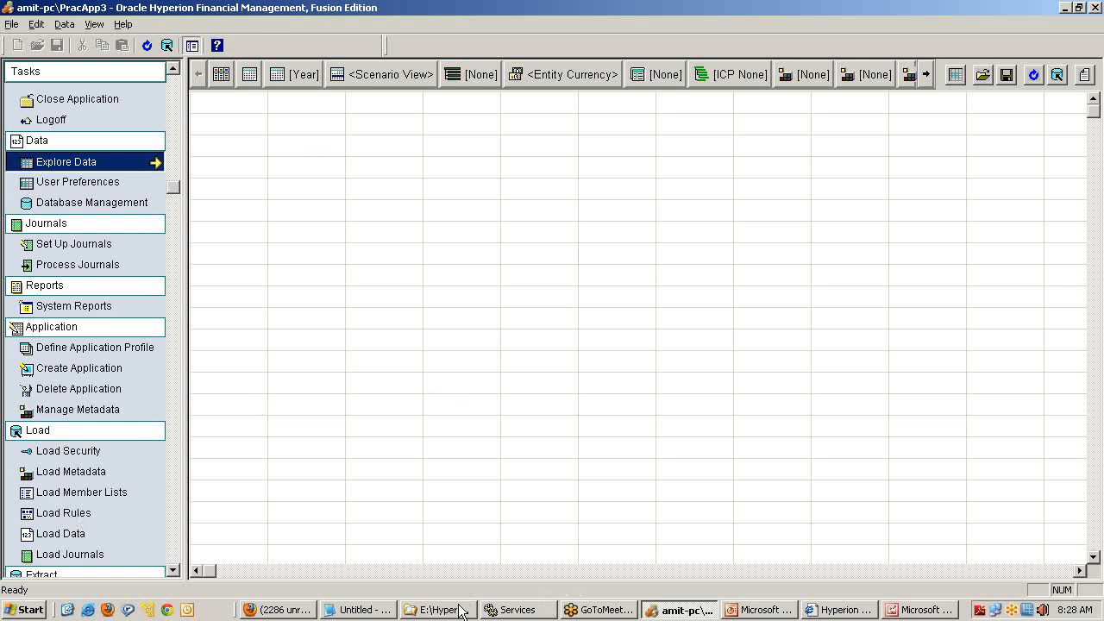
mouse_move(438, 610)
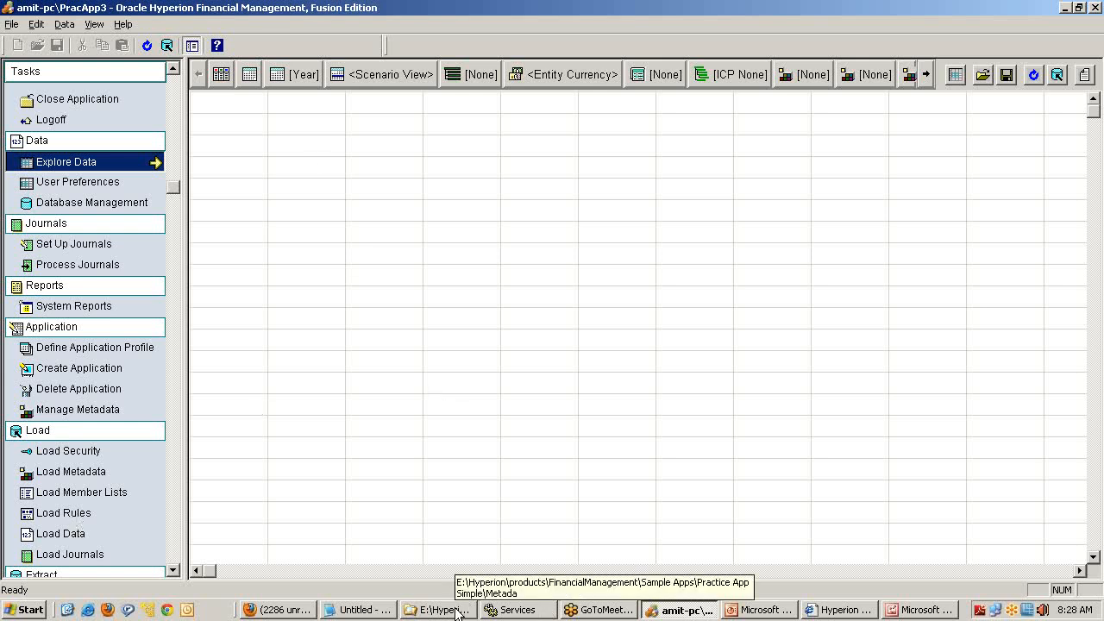
Step: In Explorer, navigate Online Training > Learning Stuff > PPTs > HPM > Class1 > Data From Business
click(438, 611)
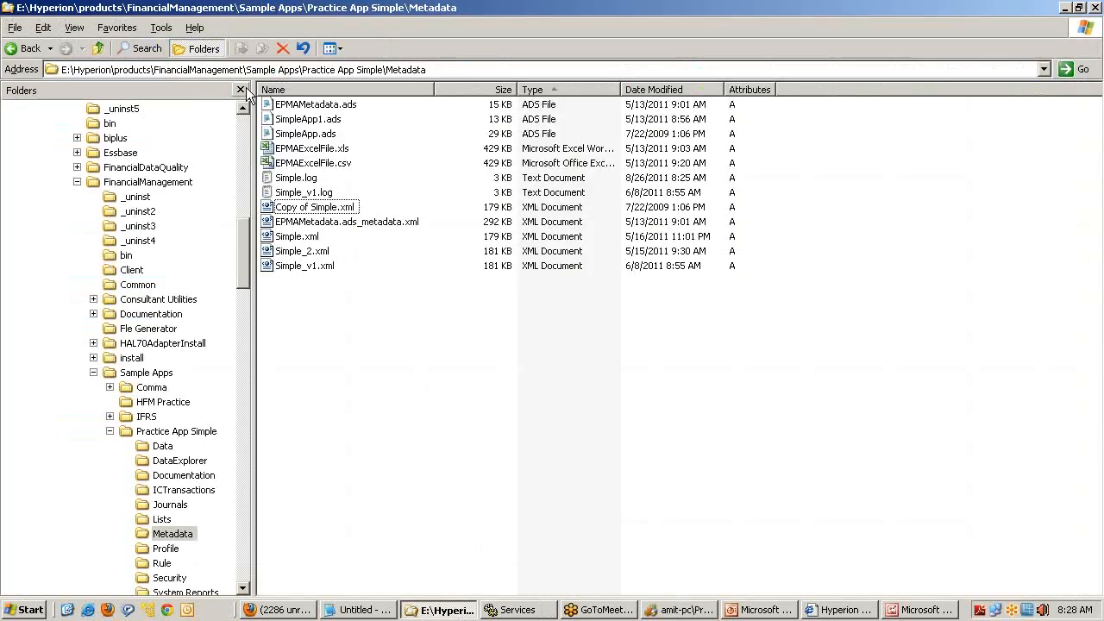
scroll(up, 3)
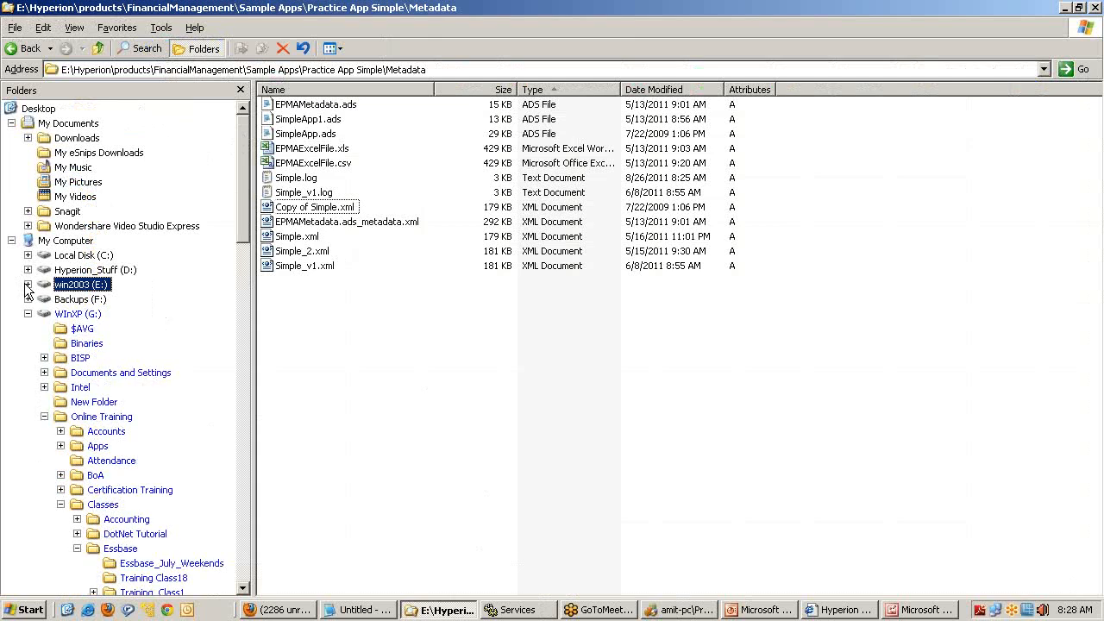
click(73, 285)
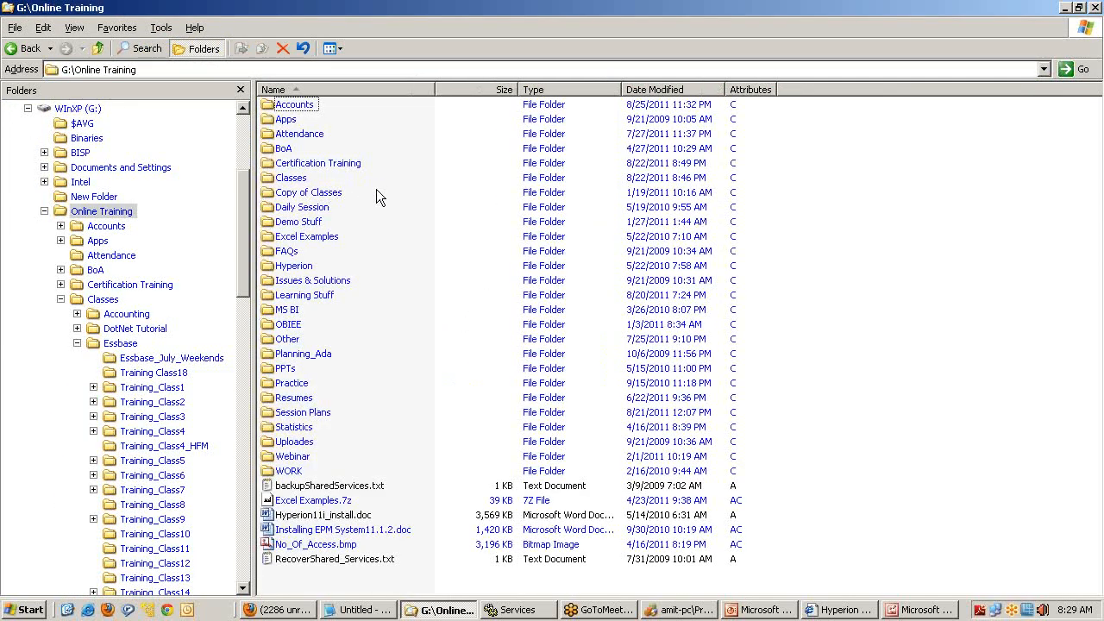
double_click(304, 295)
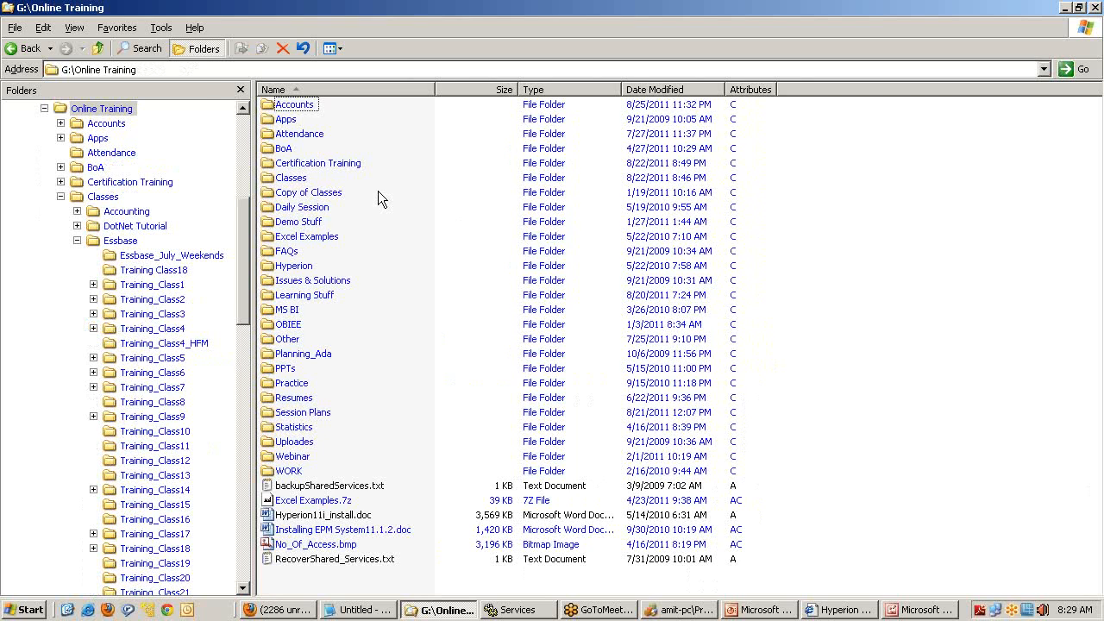
double_click(303, 294)
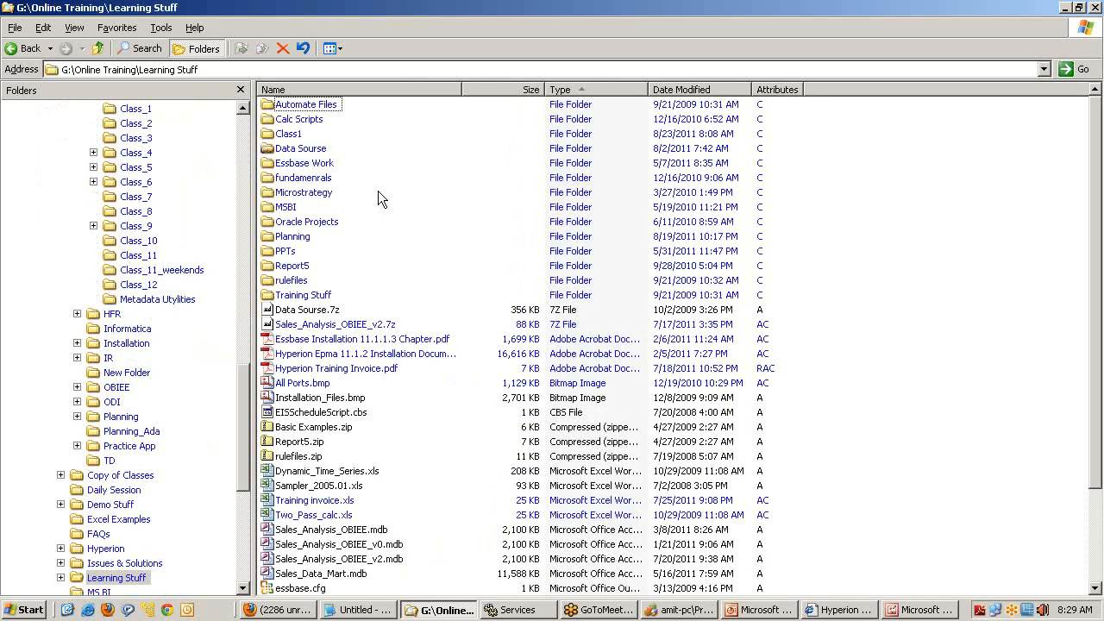
double_click(285, 250)
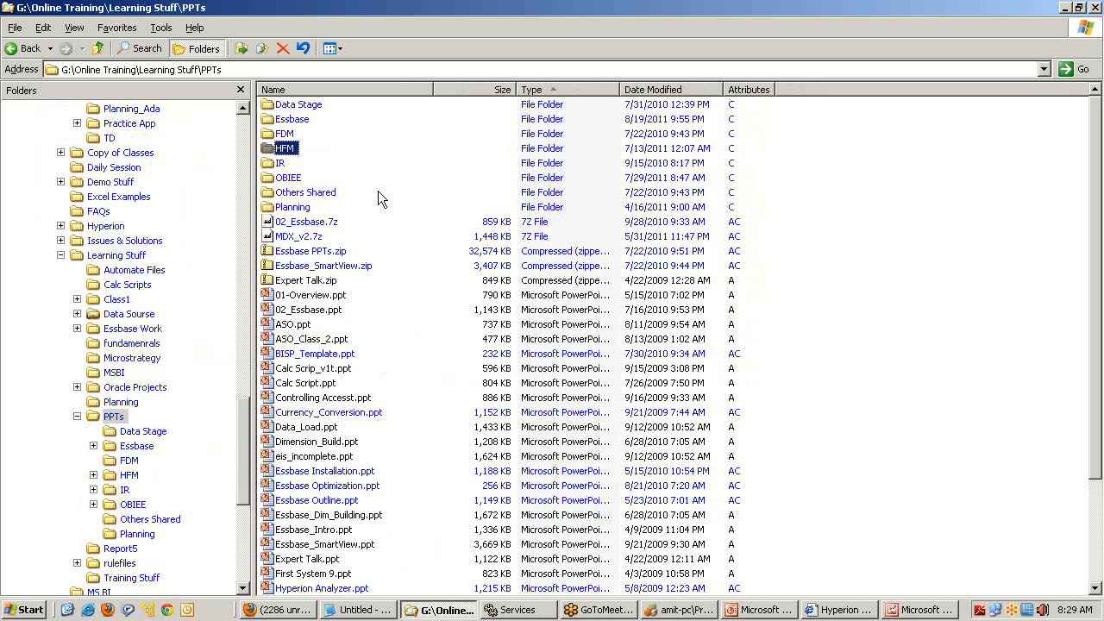
double_click(284, 149)
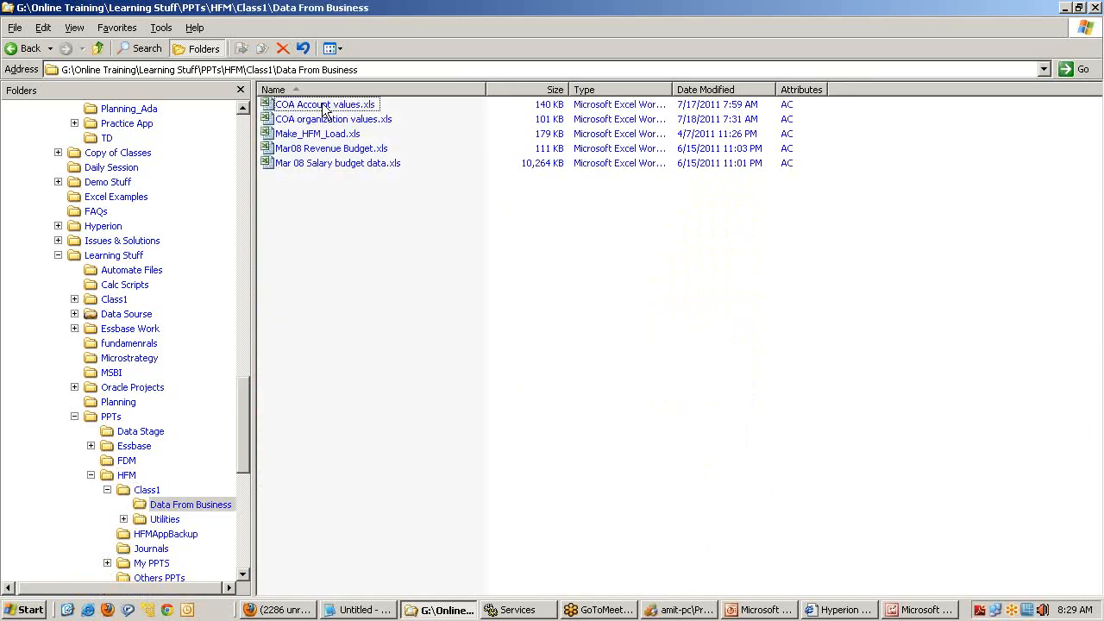
mouse_move(331, 138)
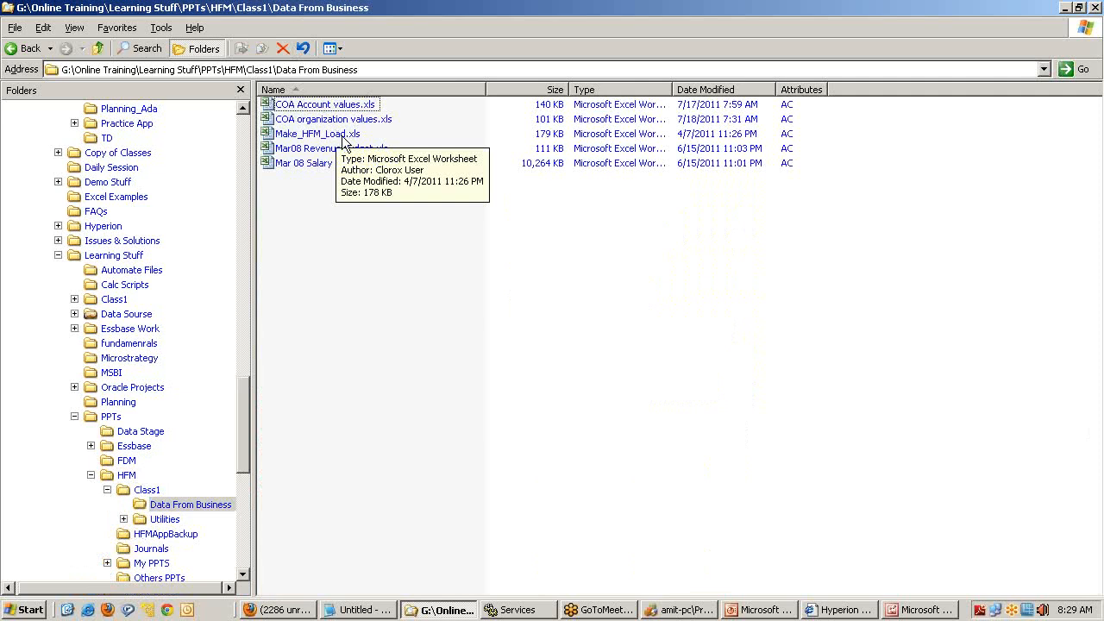
mouse_move(345, 149)
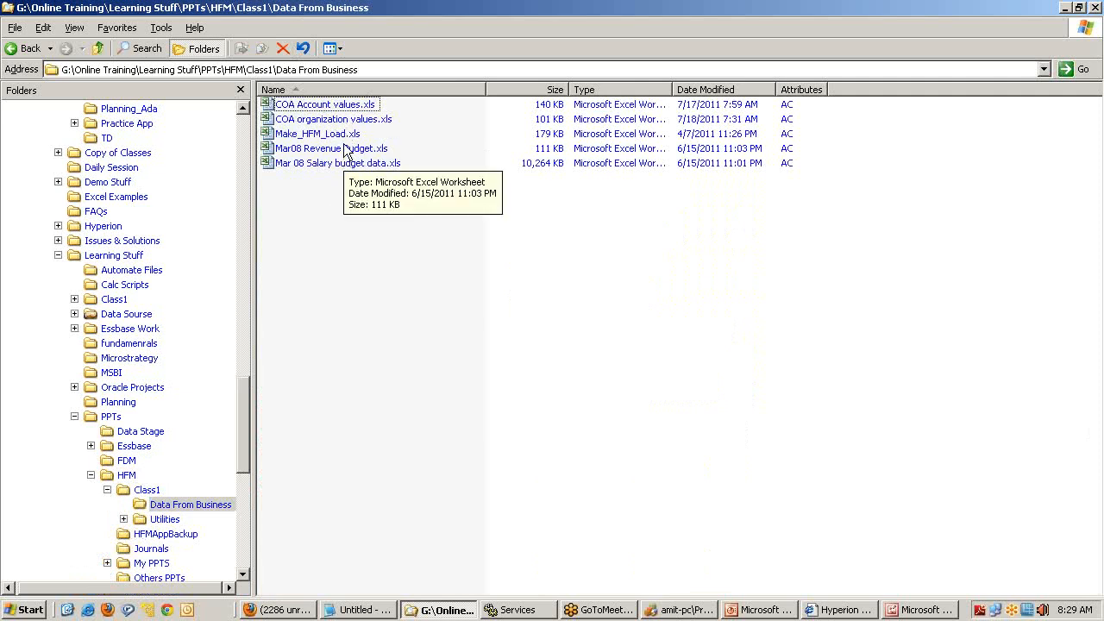
Step: Open the COA Account values.xls workbook in Excel
click(324, 104)
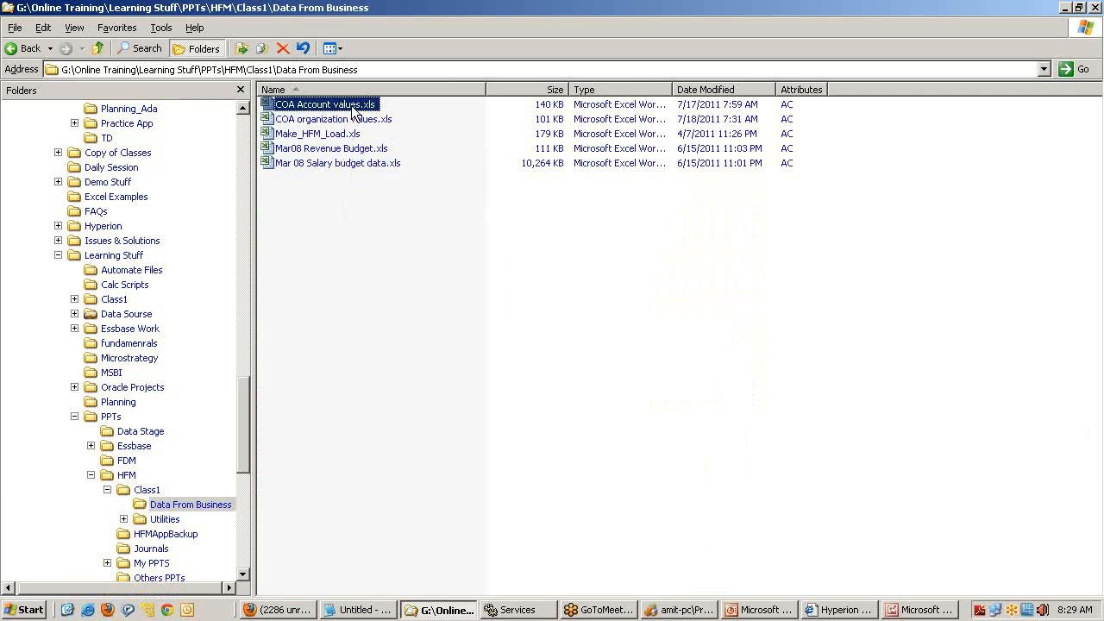
double_click(324, 104)
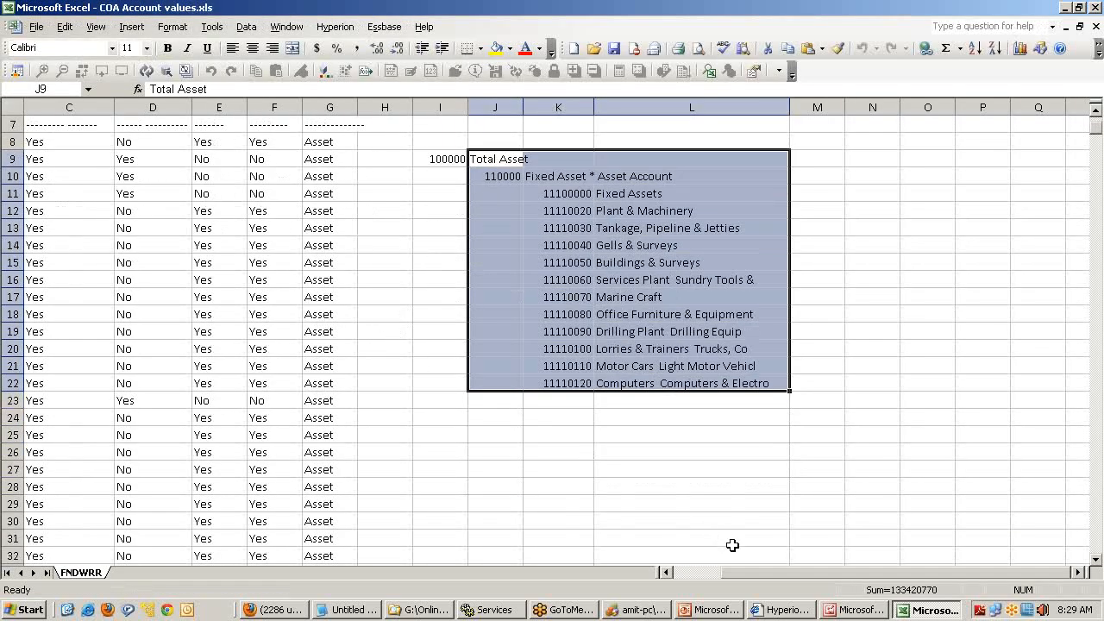
scroll(left, 3)
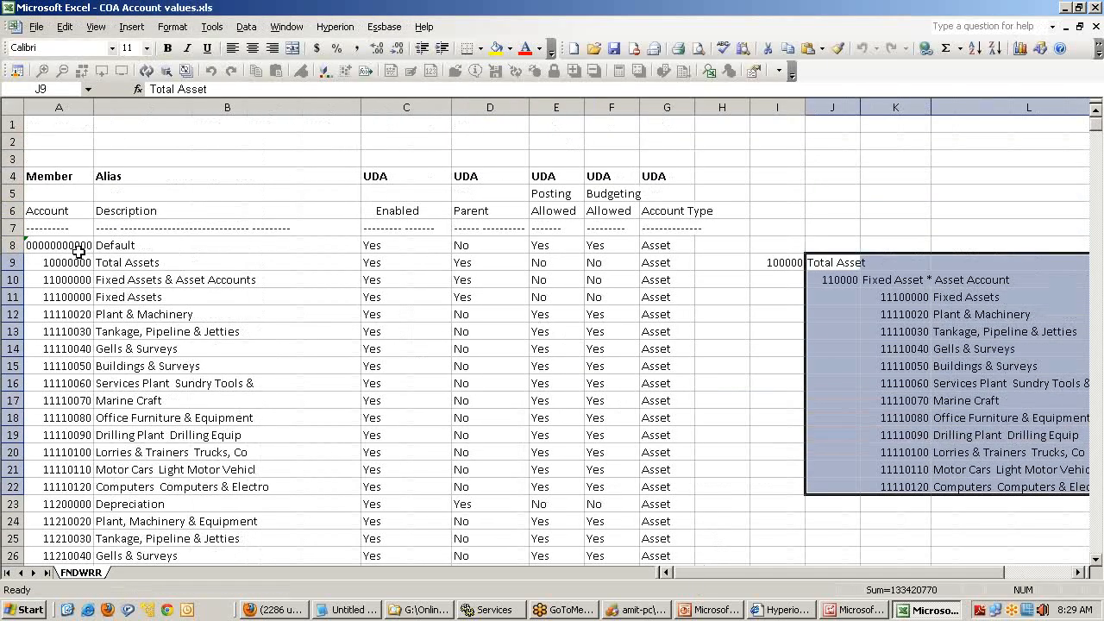
click(59, 279)
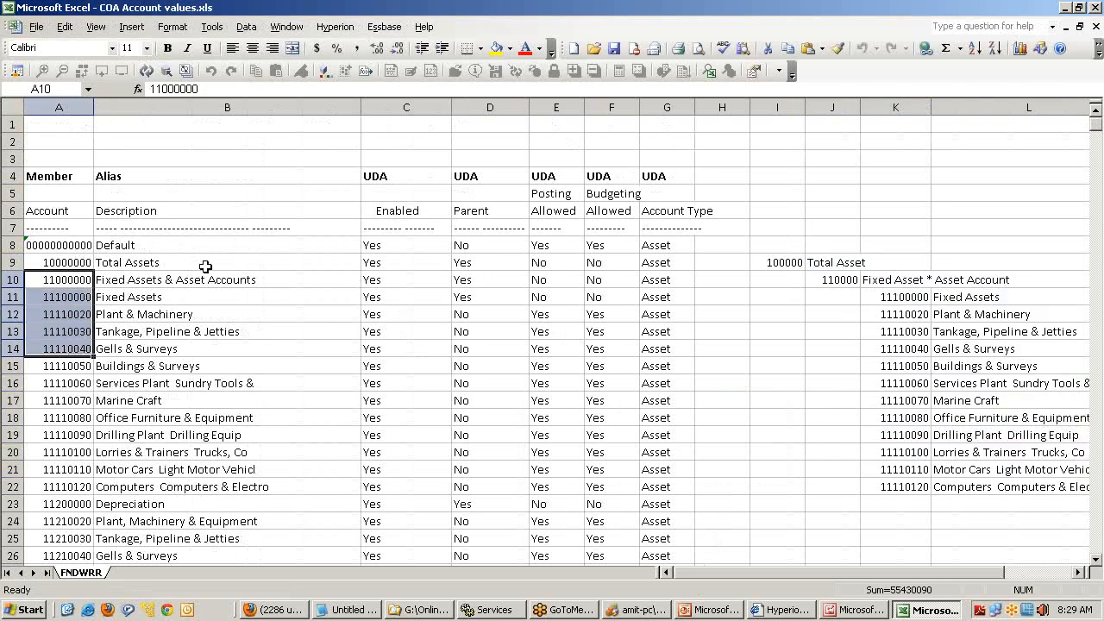
scroll(down, 3)
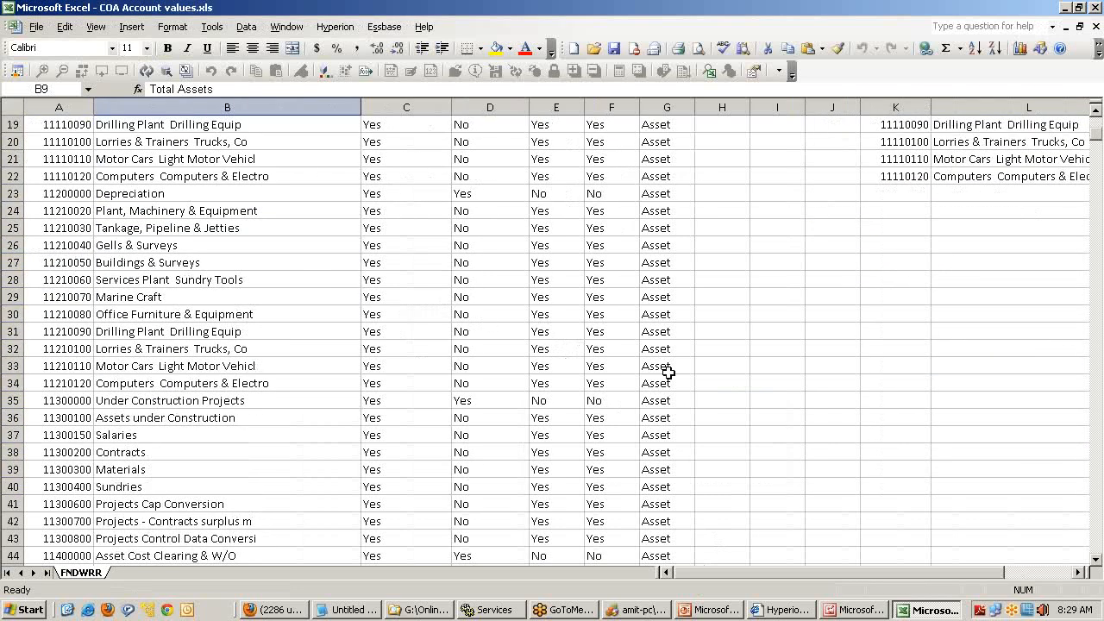
scroll(down, 3)
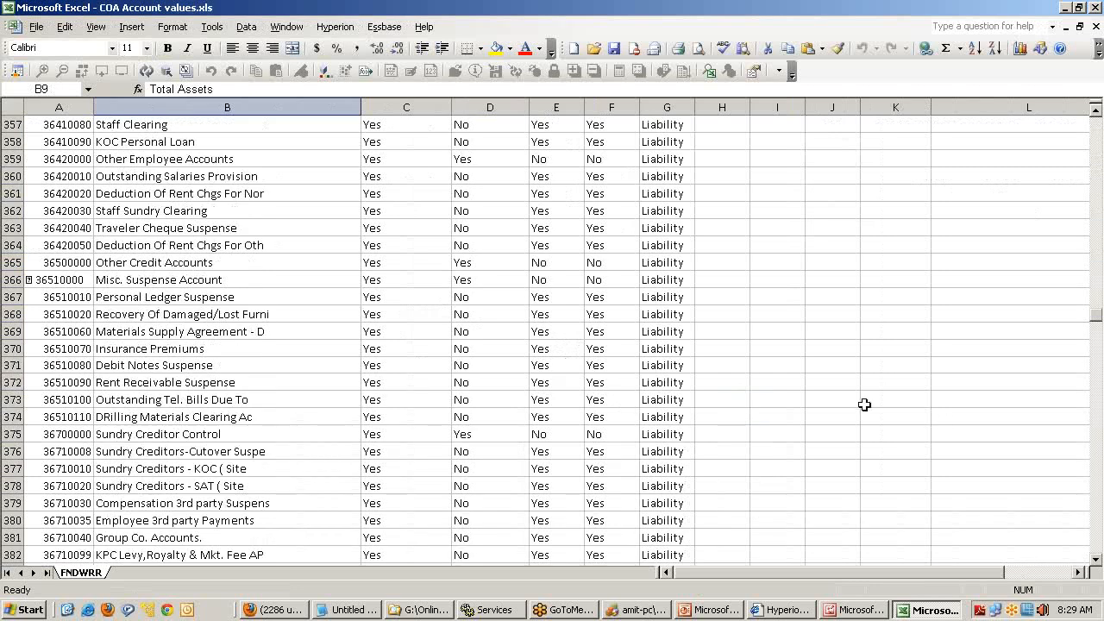
scroll(down, 3)
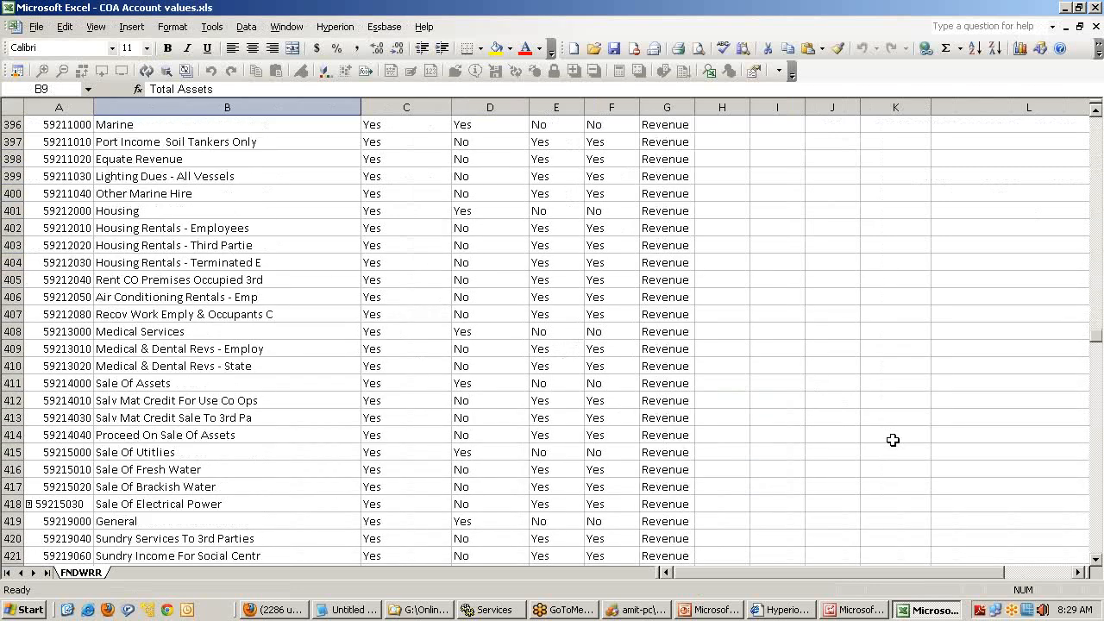
scroll(down, 3)
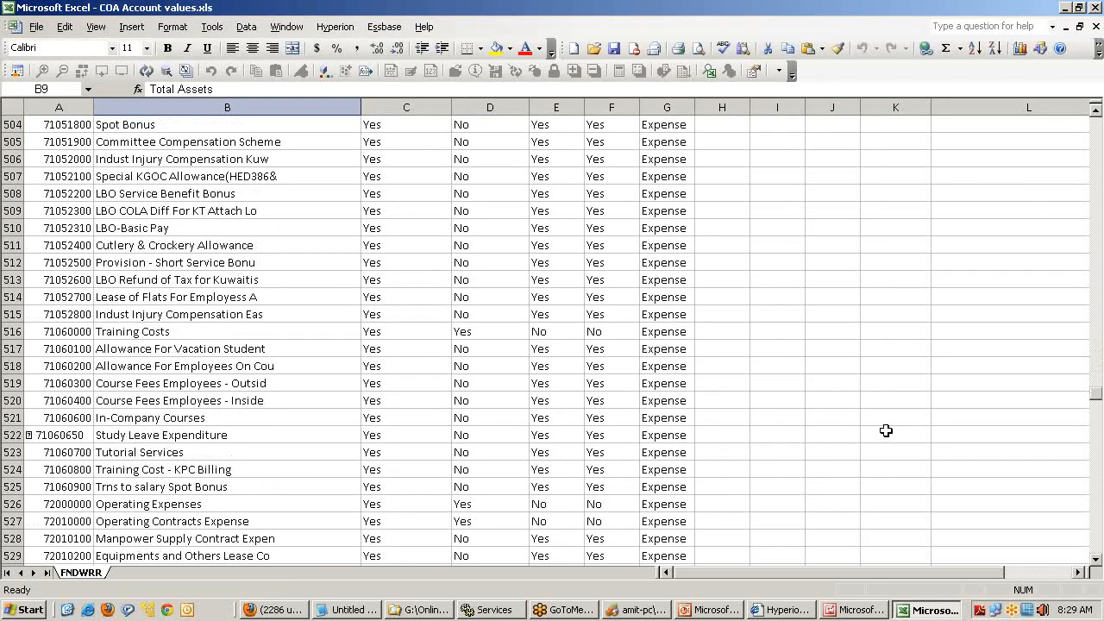
scroll(down, 3)
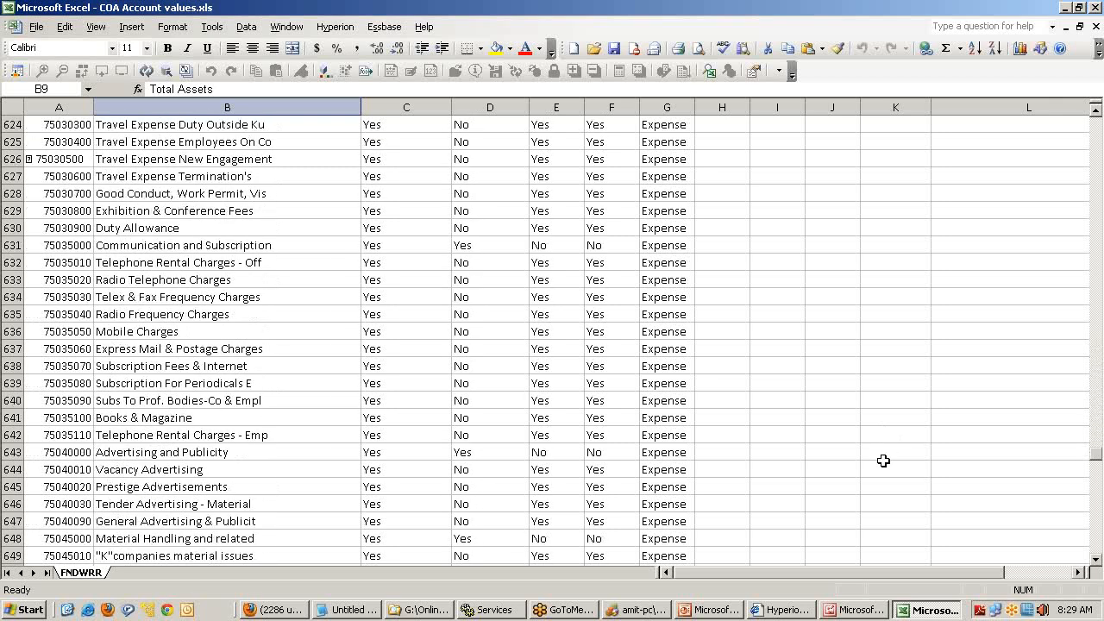
scroll(down, 3)
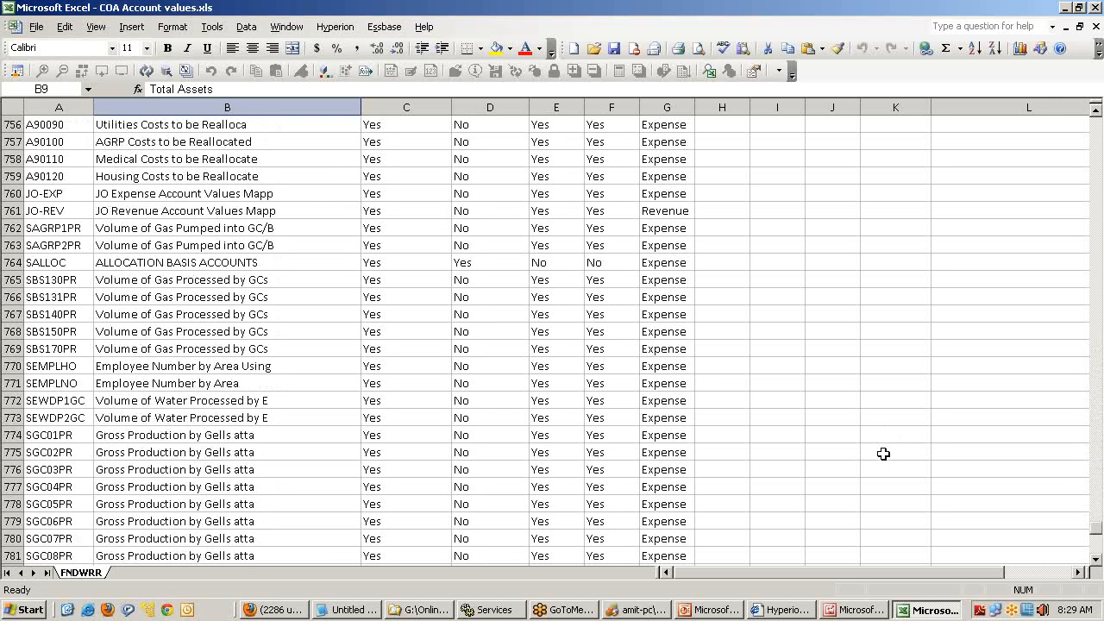
scroll(down, 3)
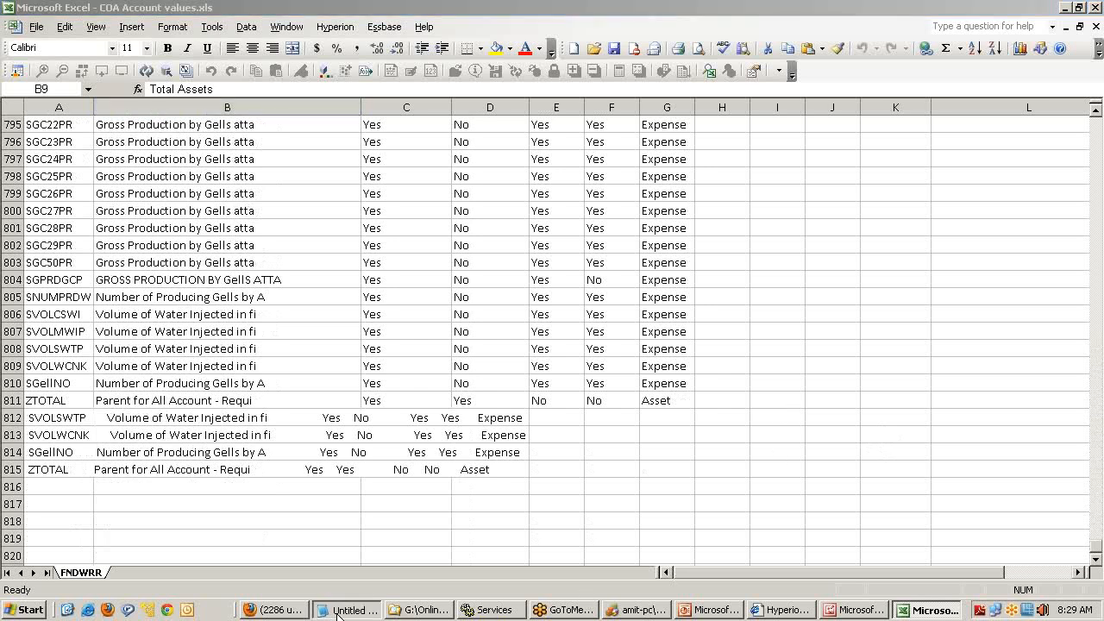
Step: At the top of the notes, write 'Grouping Based on' with i) Account Type, a) Asset, b) Liabilities
click(347, 611)
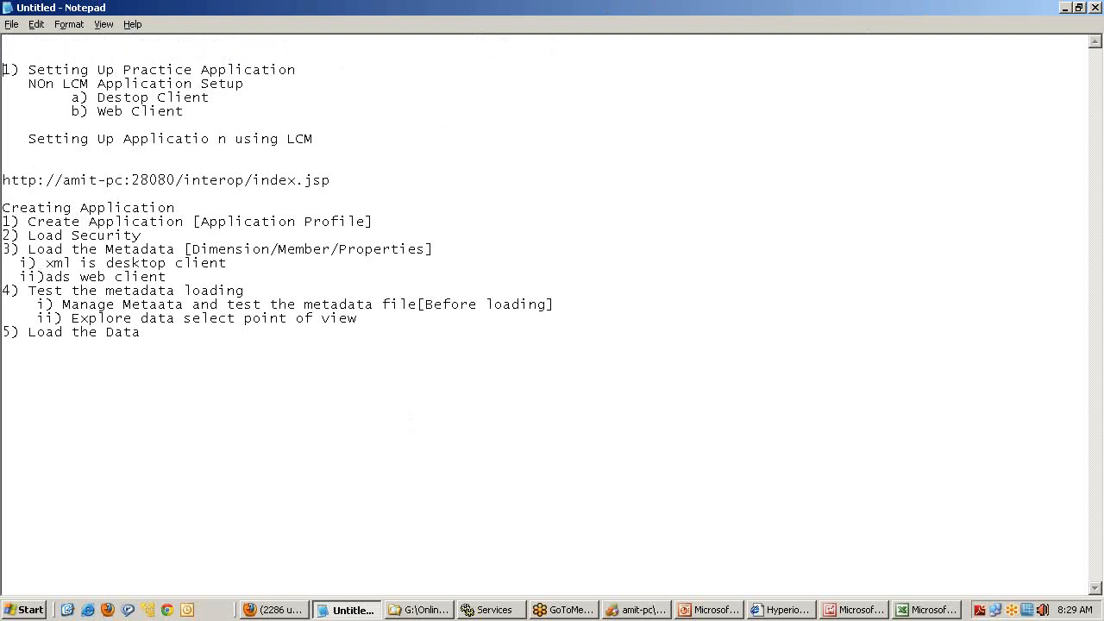
text(Gro)
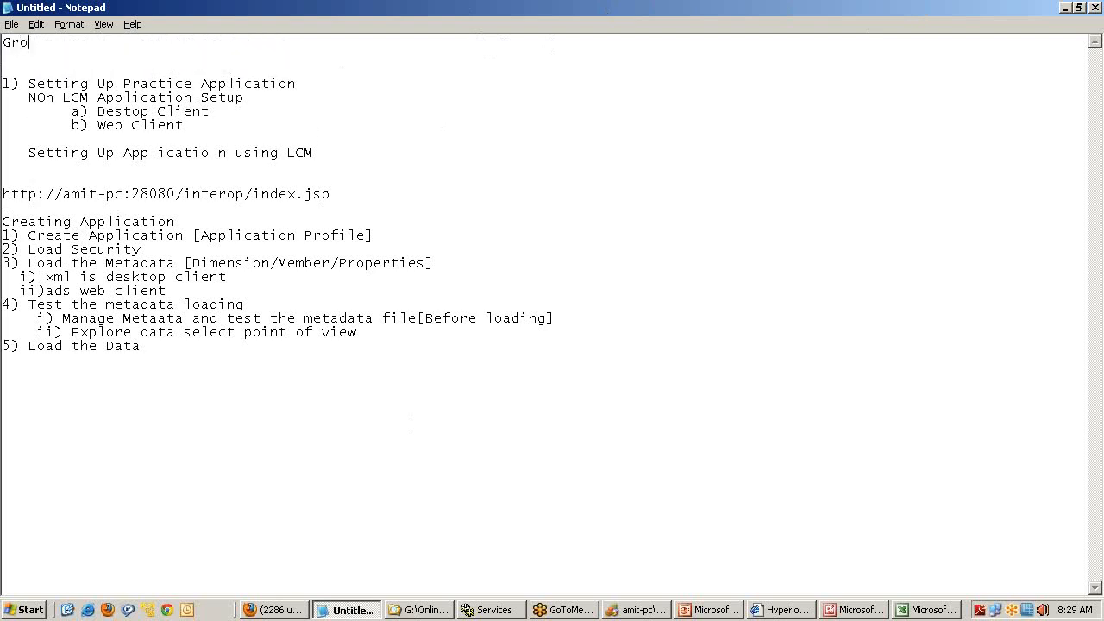
text(up)
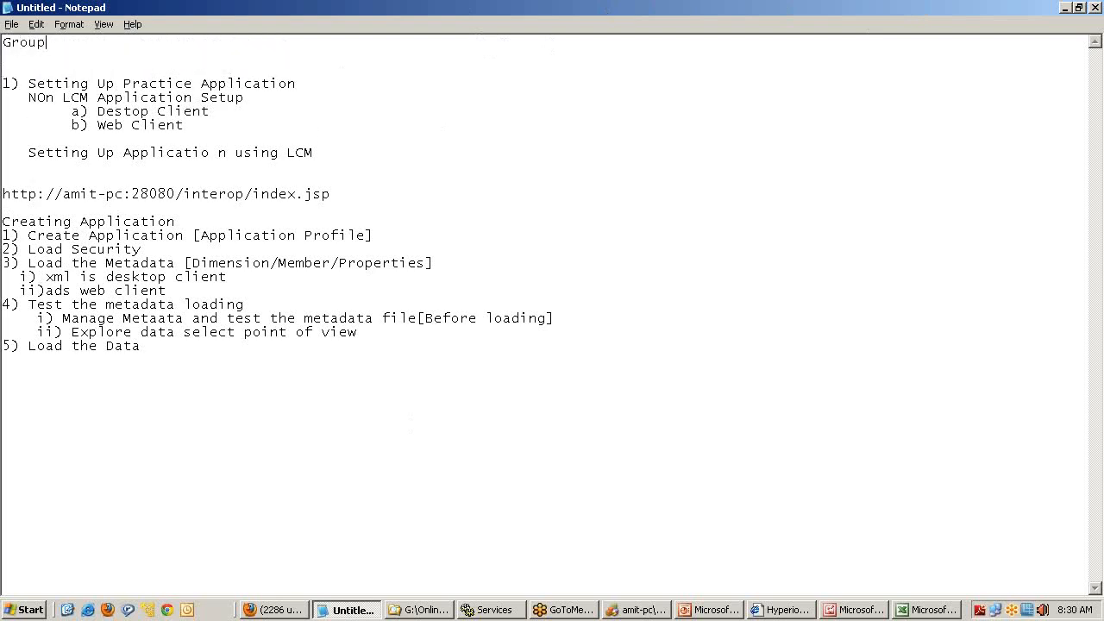
text(in)
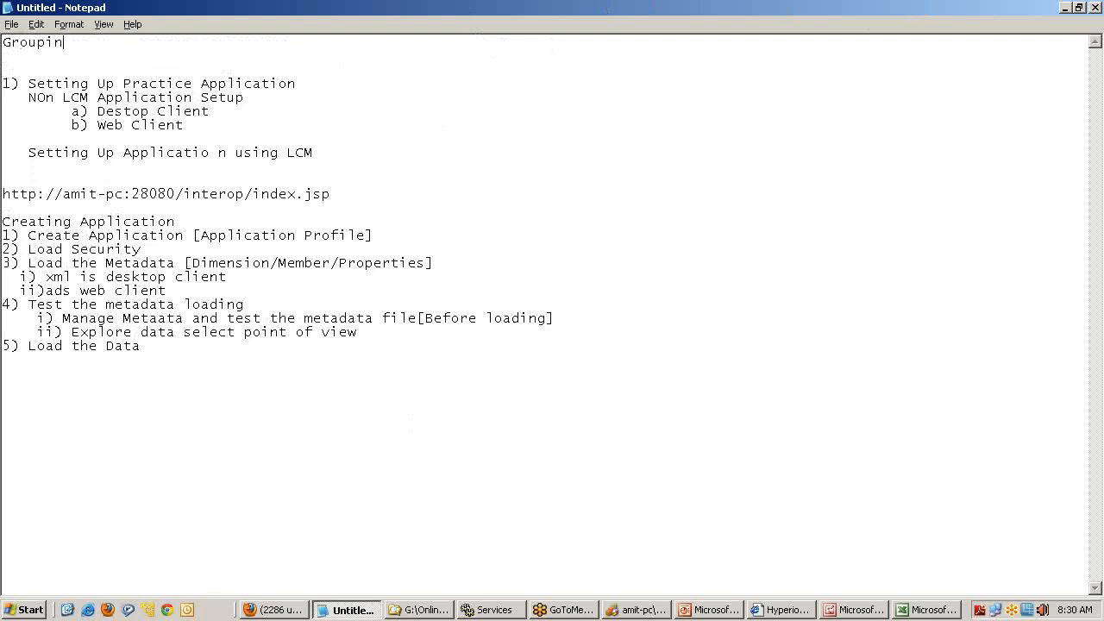
text(g Based)
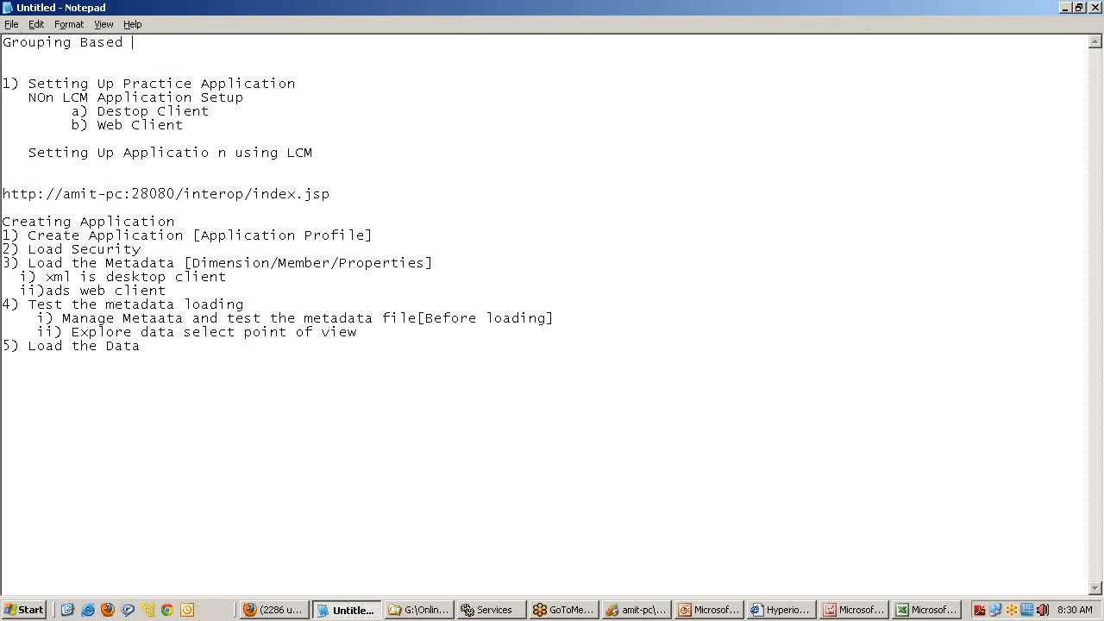
text(on)
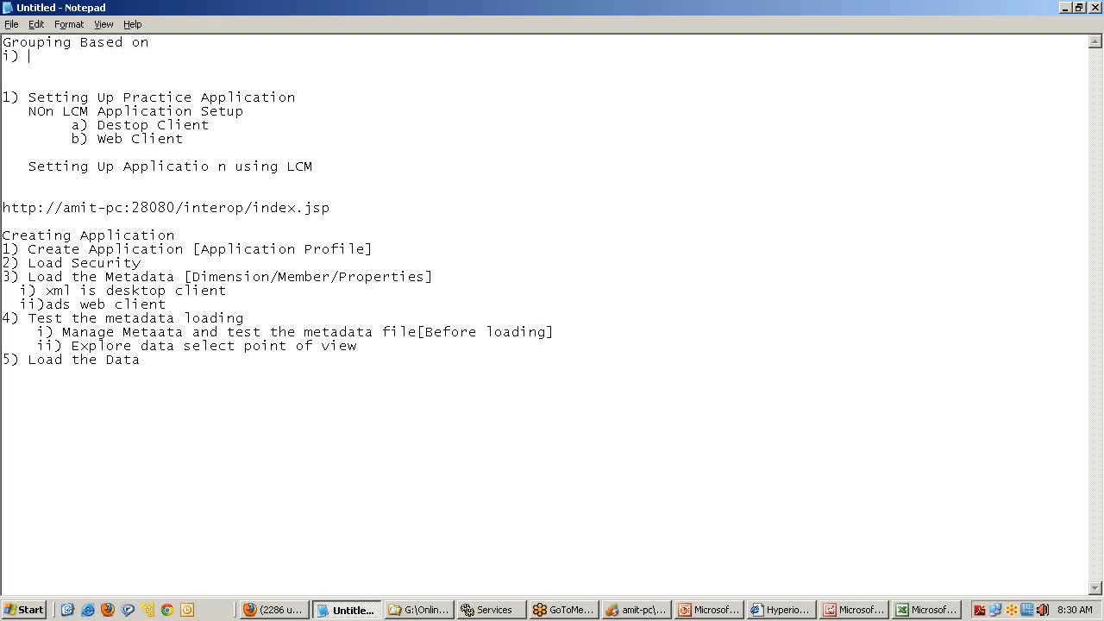
text(Account)
text(a) A)
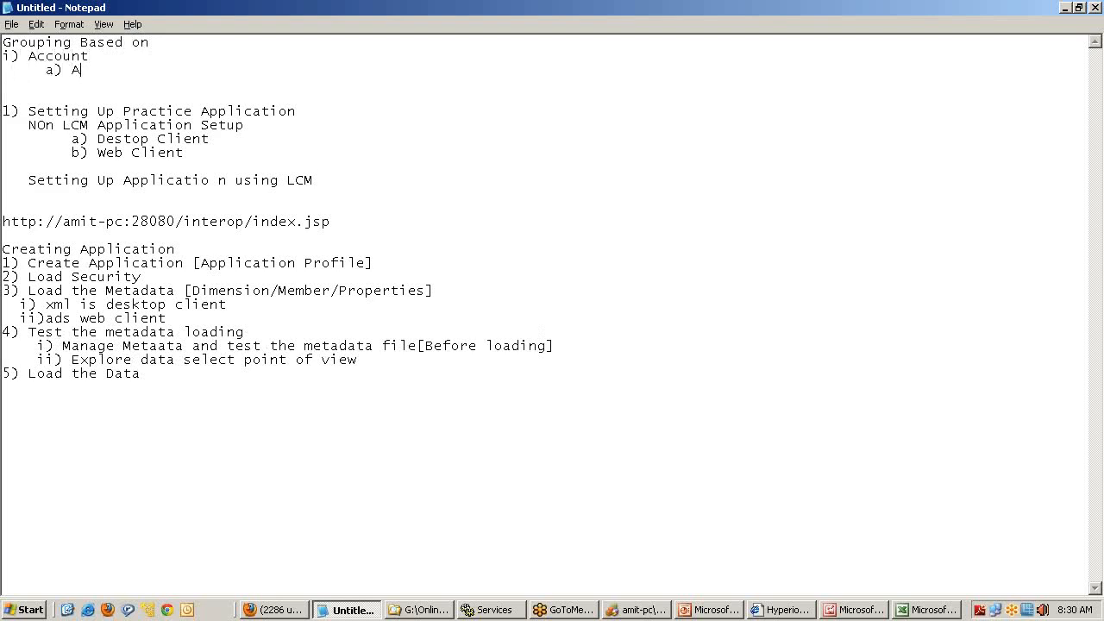
text(sset)
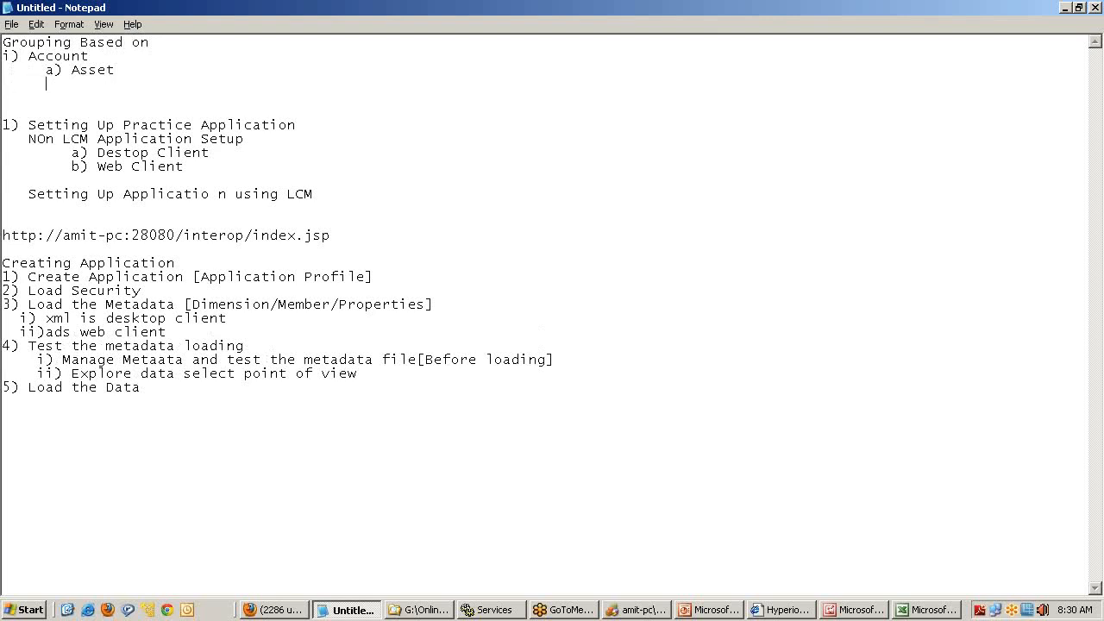
text(b))
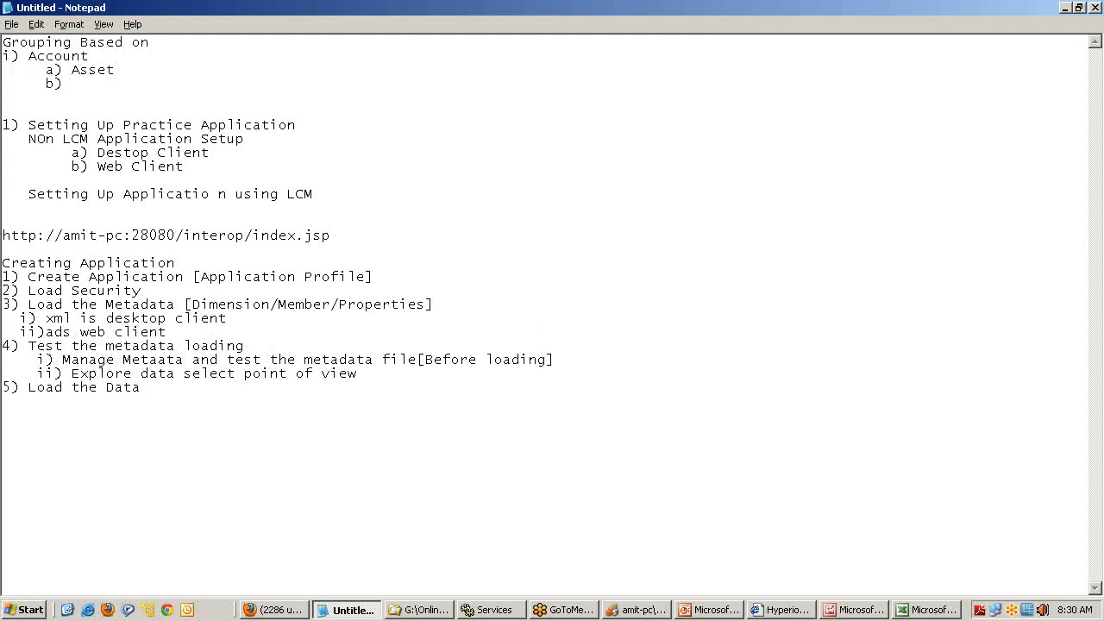
text(Liabiliti)
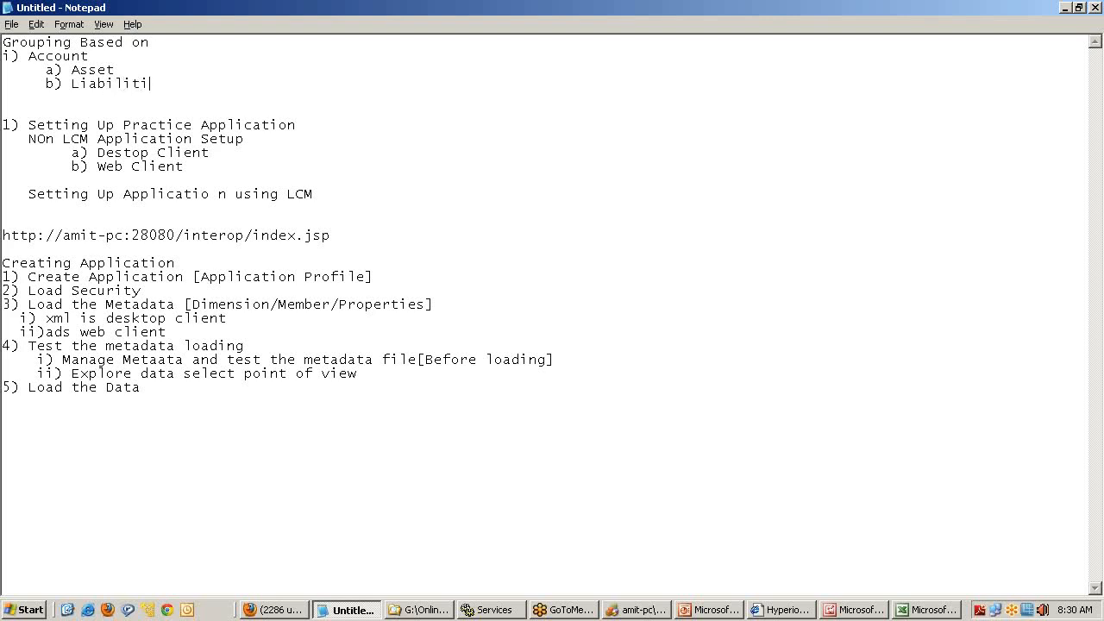
text(es)
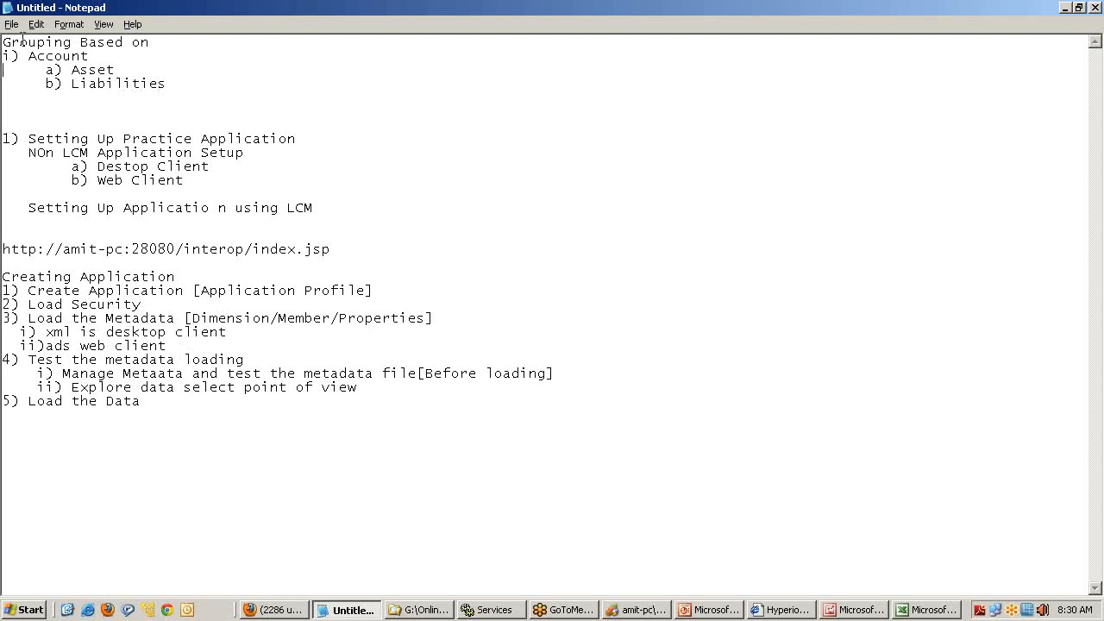
text(Type)
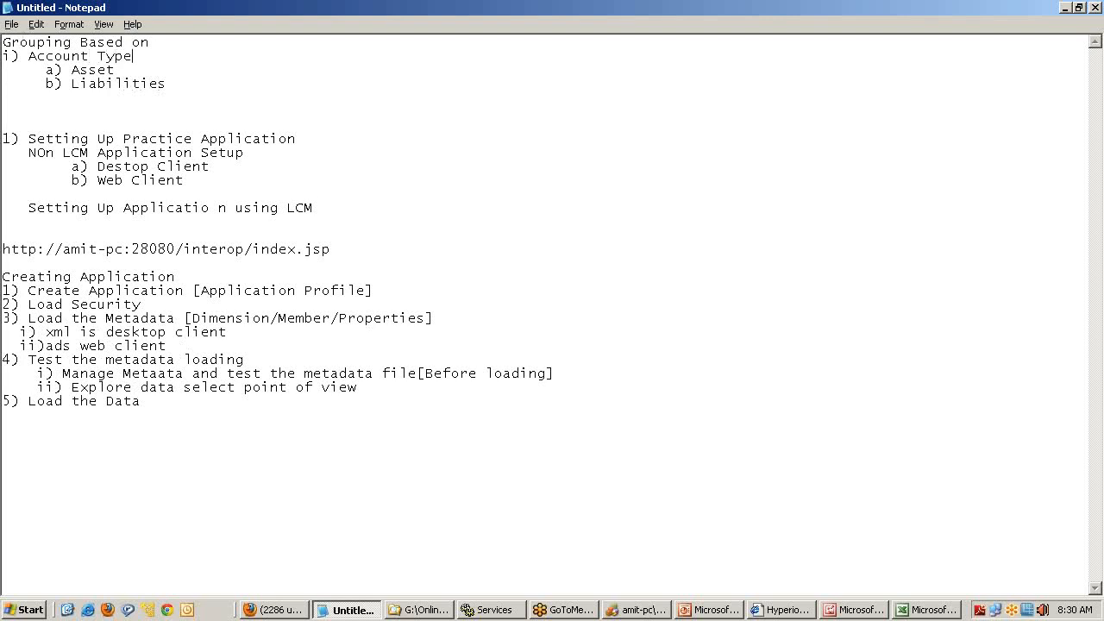
Step: Add the second basis 'ii) Customer live in NA'
text(ii)
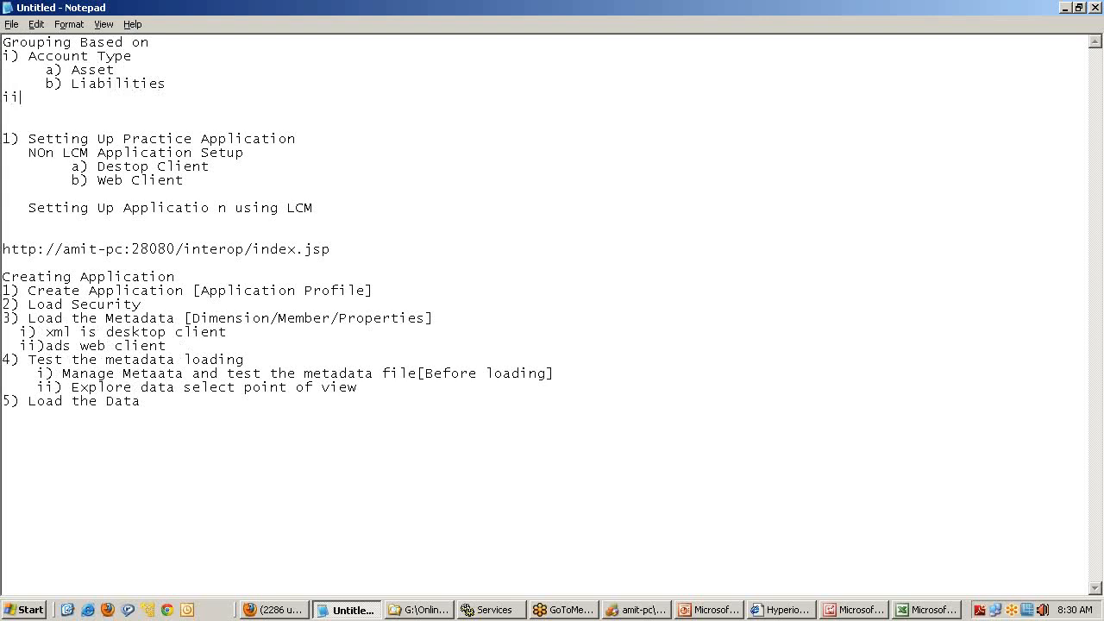
text())
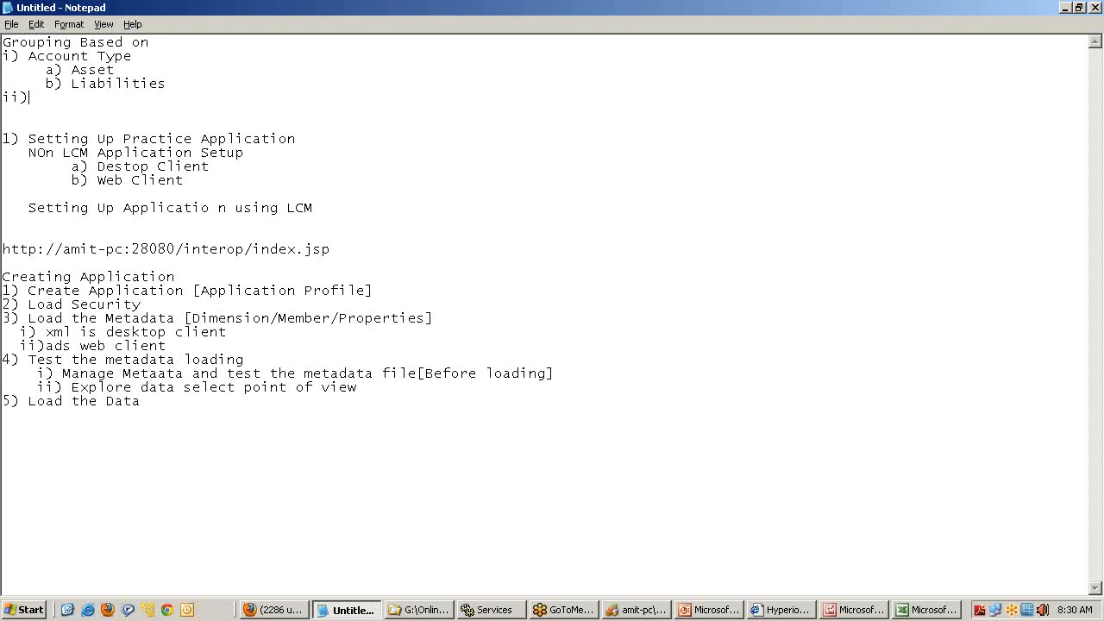
text(Cus)
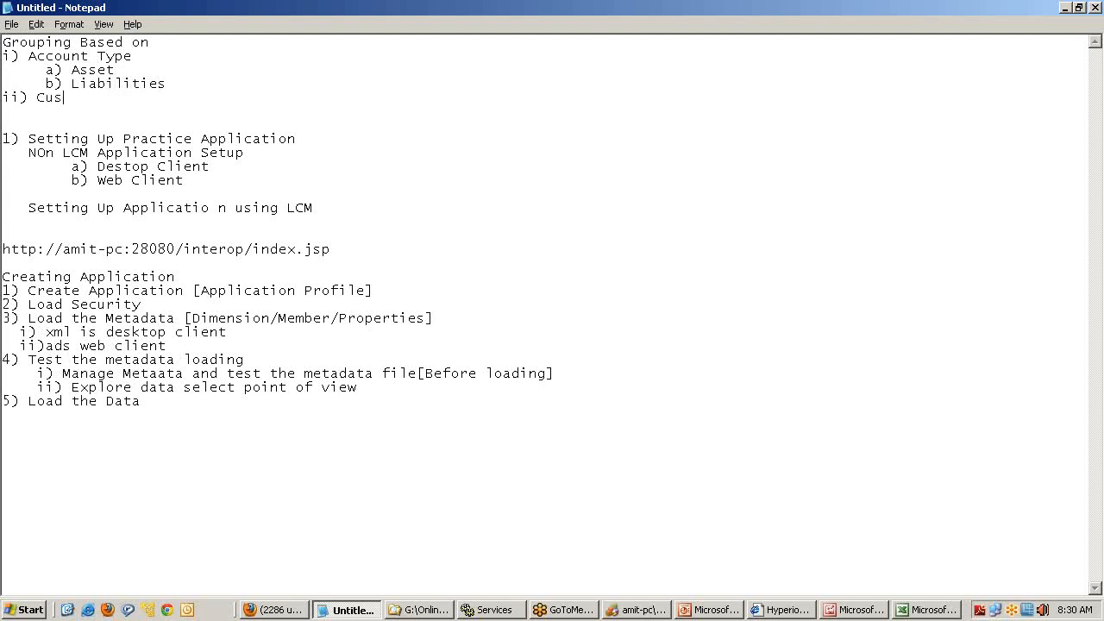
text(o)
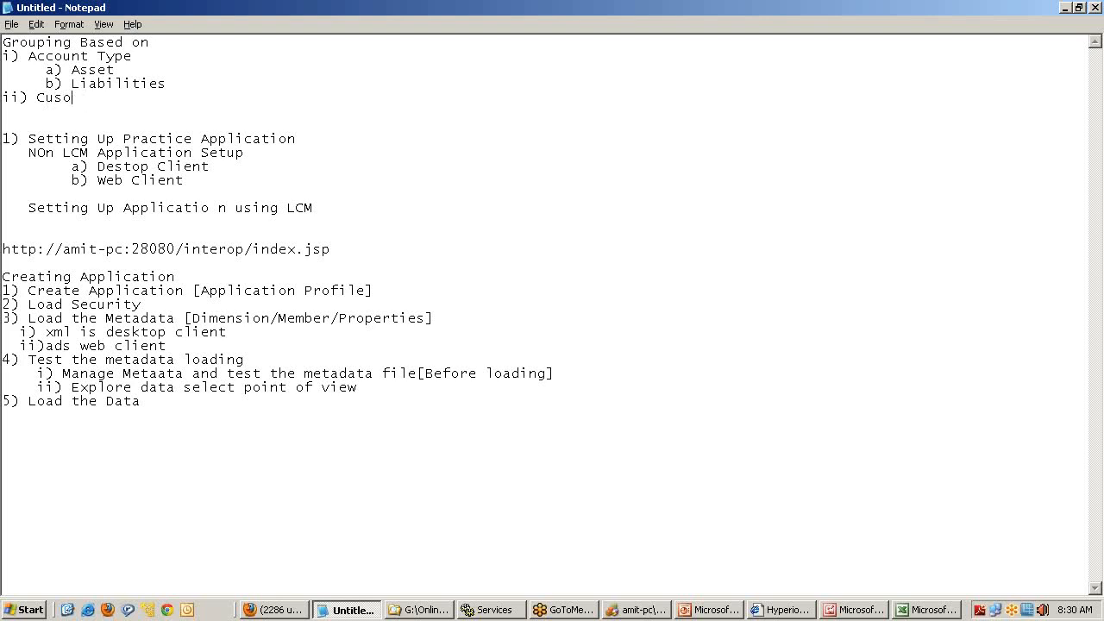
text(tomer)
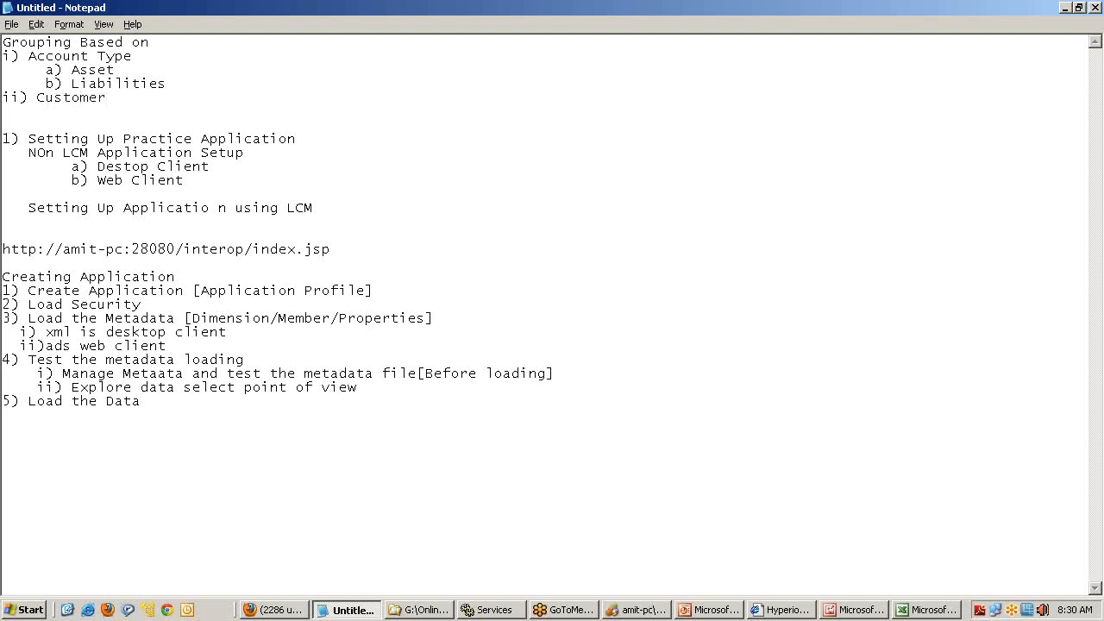
text(live in)
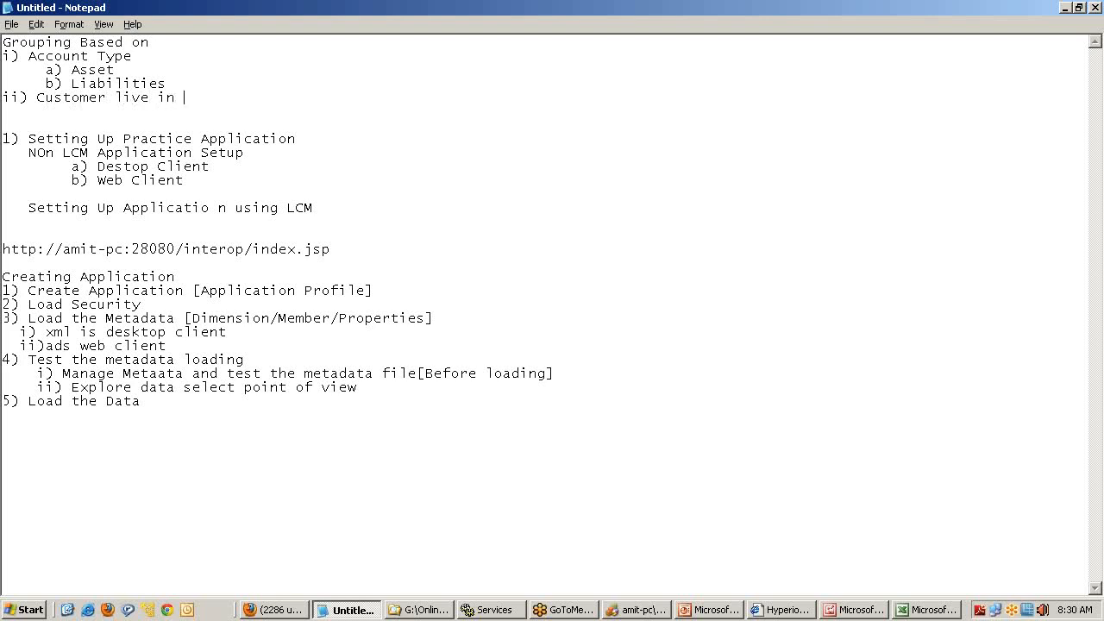
text(NA)
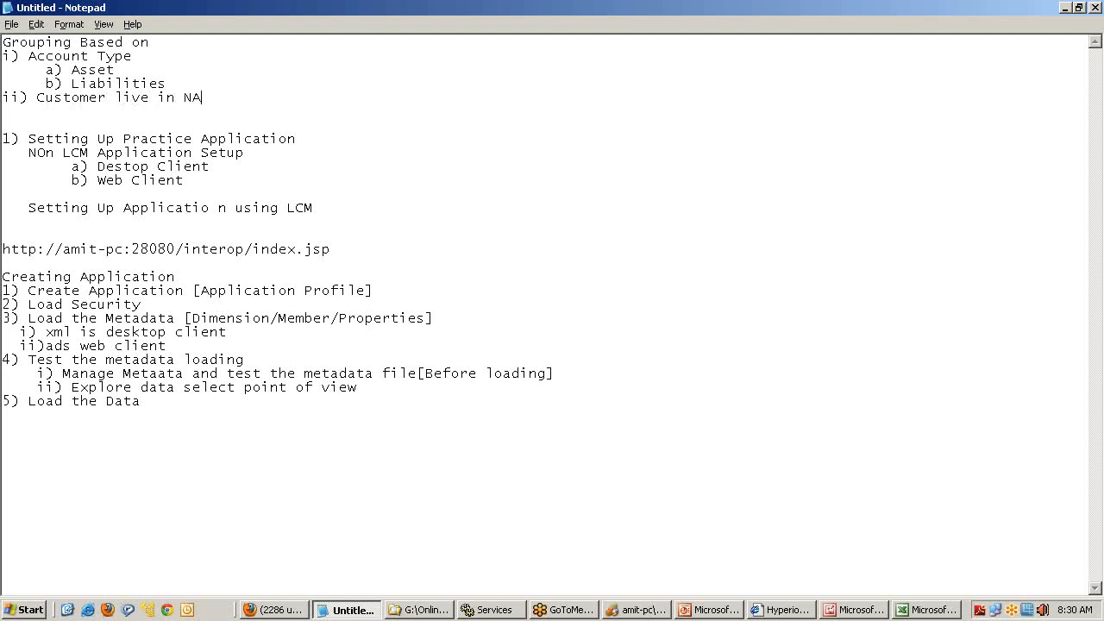
mouse_move(901, 118)
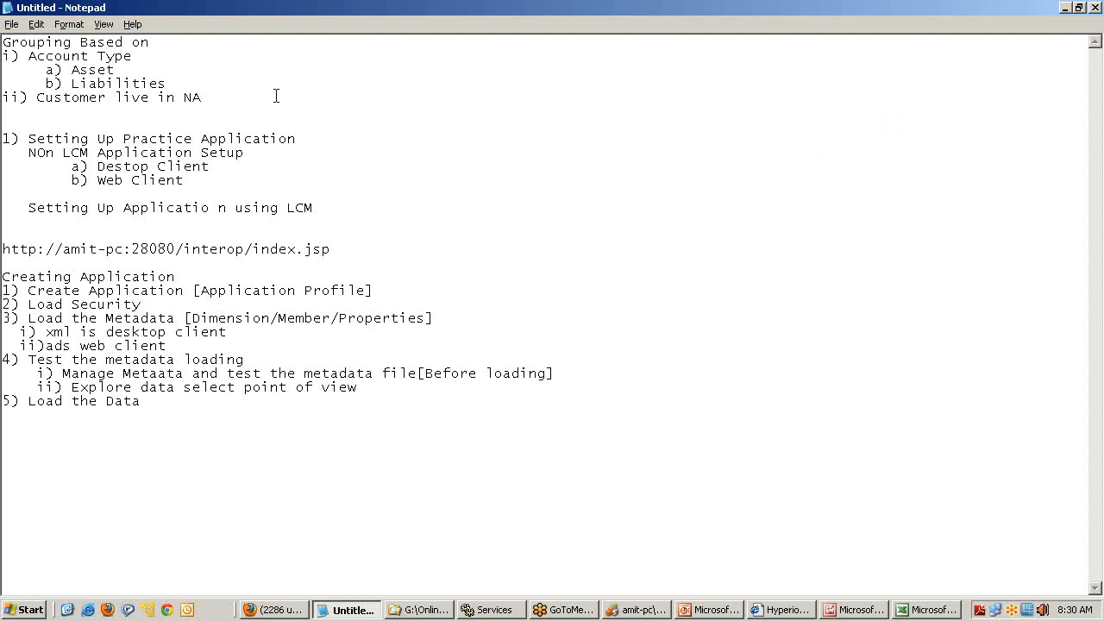
mouse_move(656, 609)
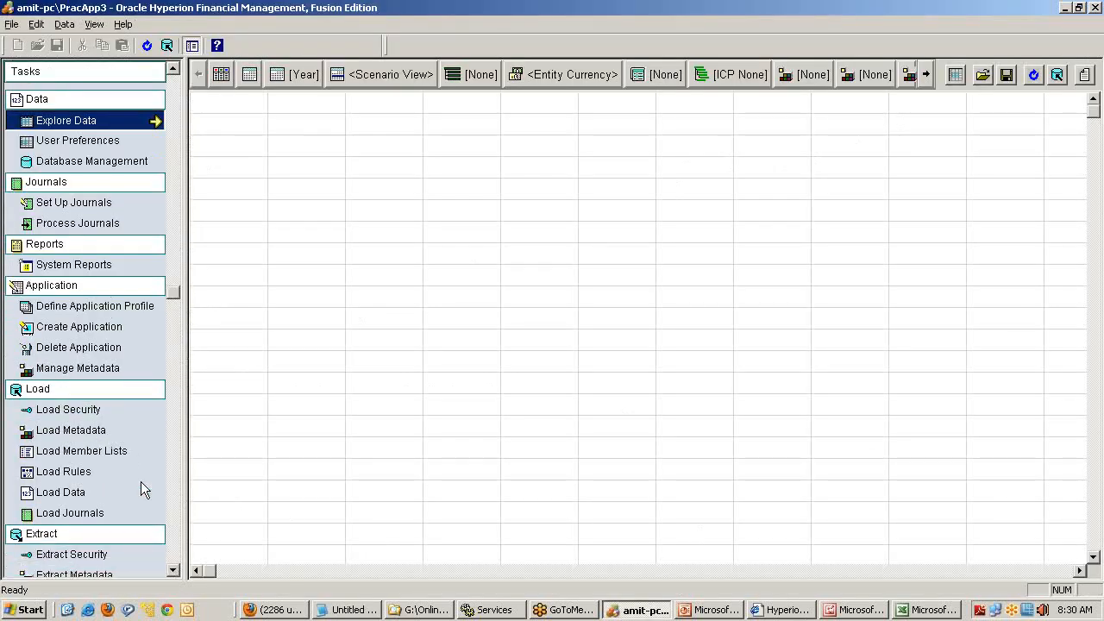
mouse_move(111, 486)
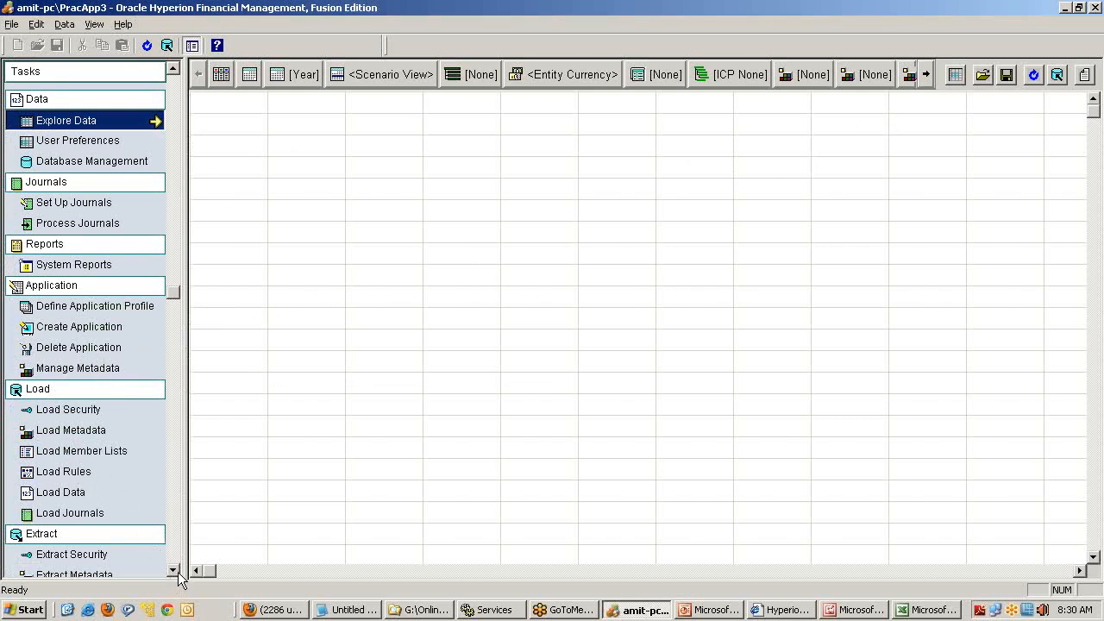
mouse_move(86, 464)
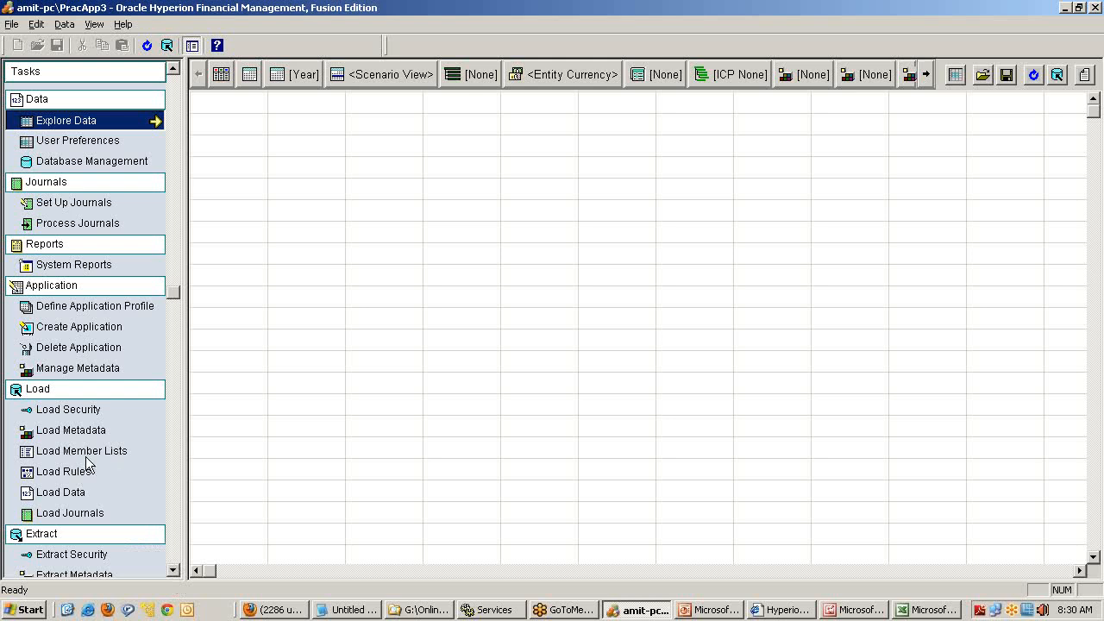
mouse_move(142, 460)
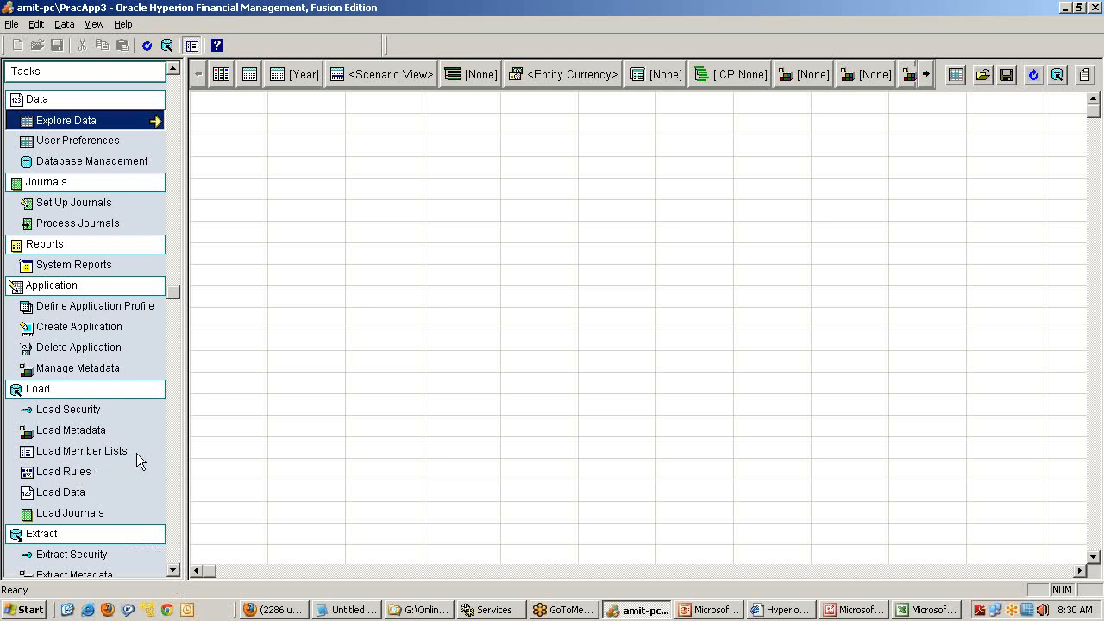
Step: Start the Load Member Lists task from the Tasks pane
click(83, 452)
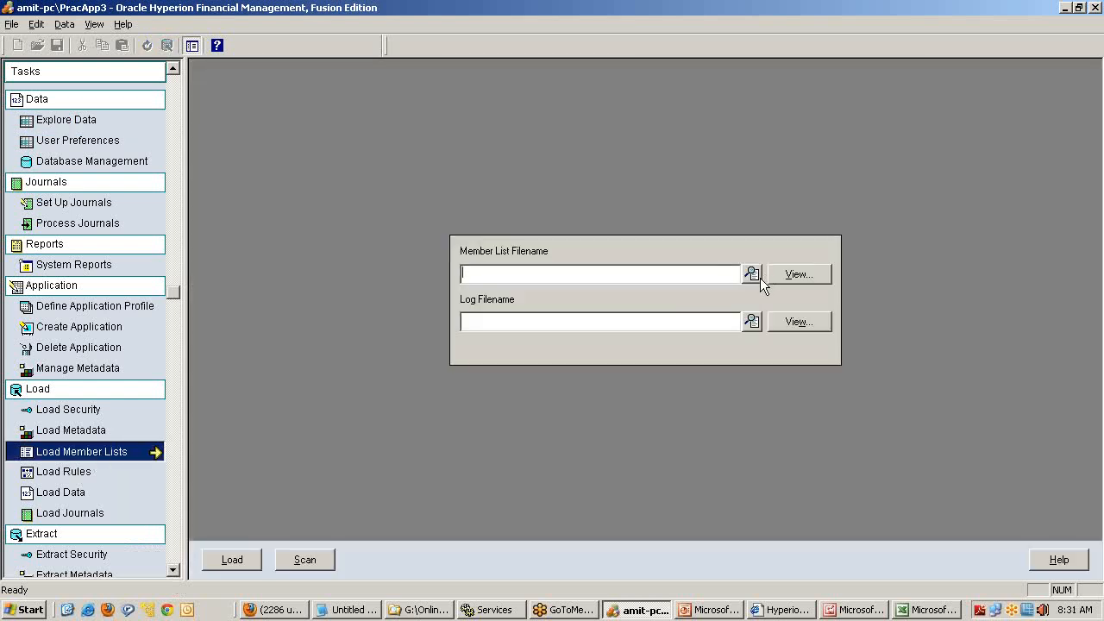
Step: Browse to Sample Apps > Practice App Simple and choose the member list file as the filename
click(752, 273)
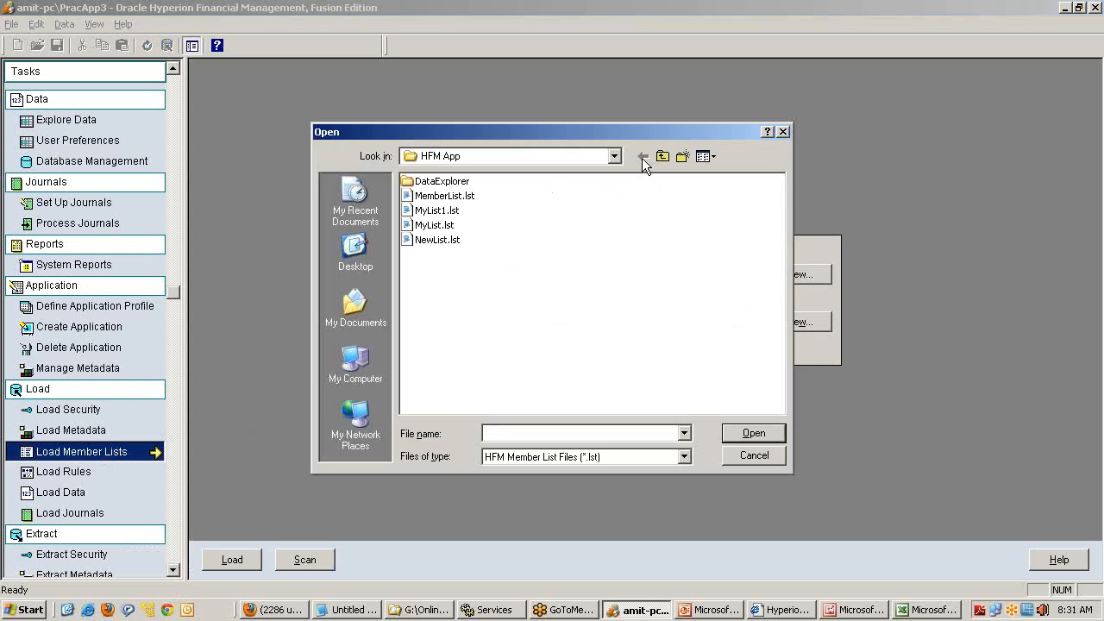
click(615, 156)
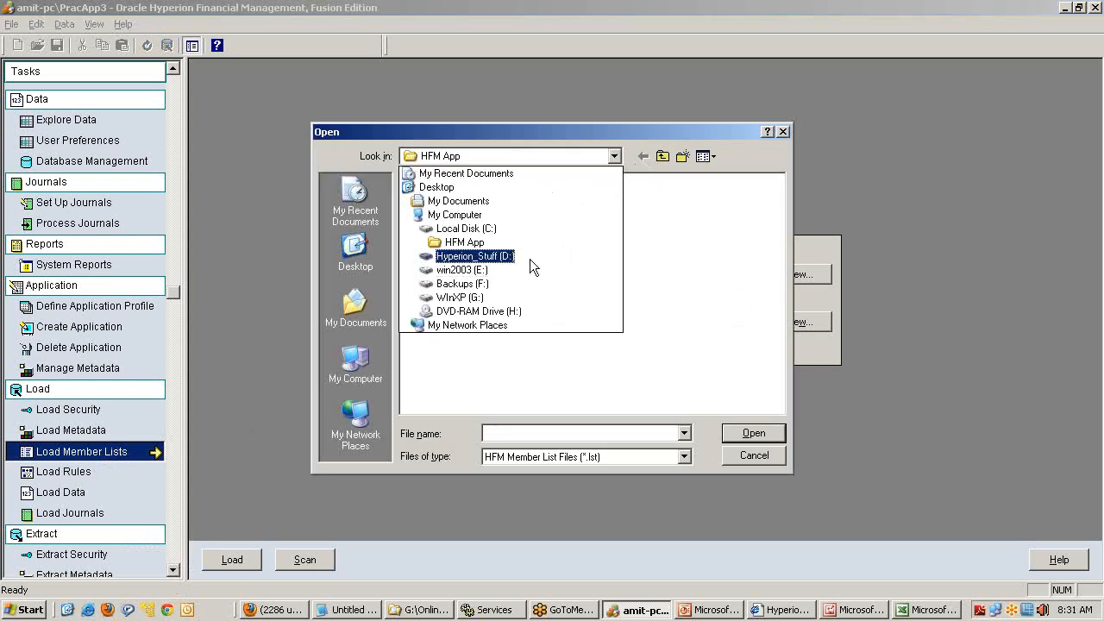
click(474, 255)
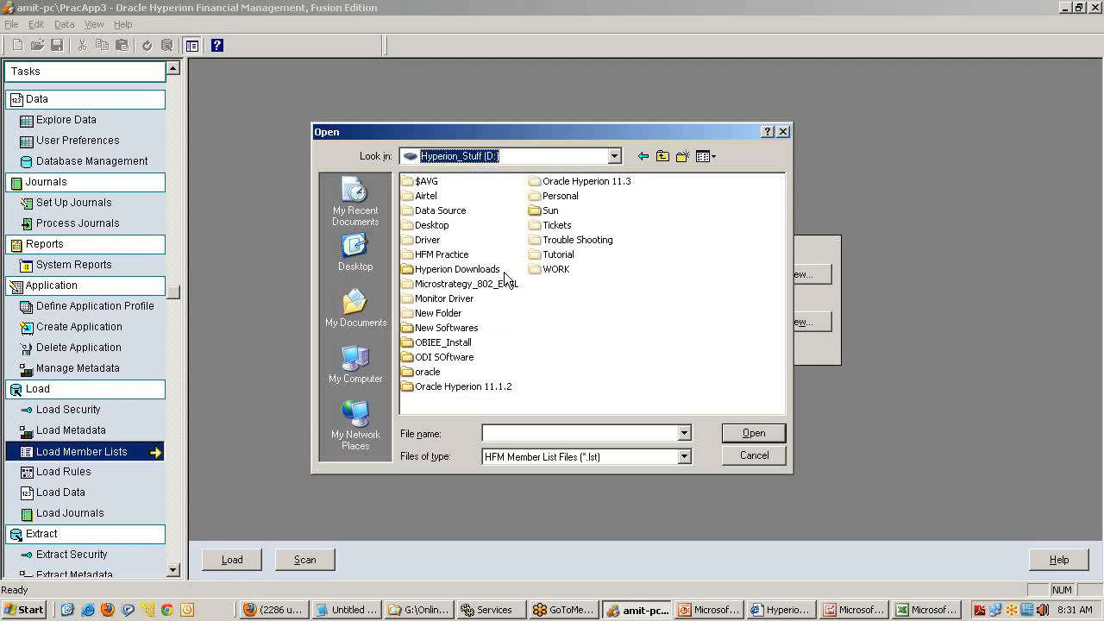
click(613, 155)
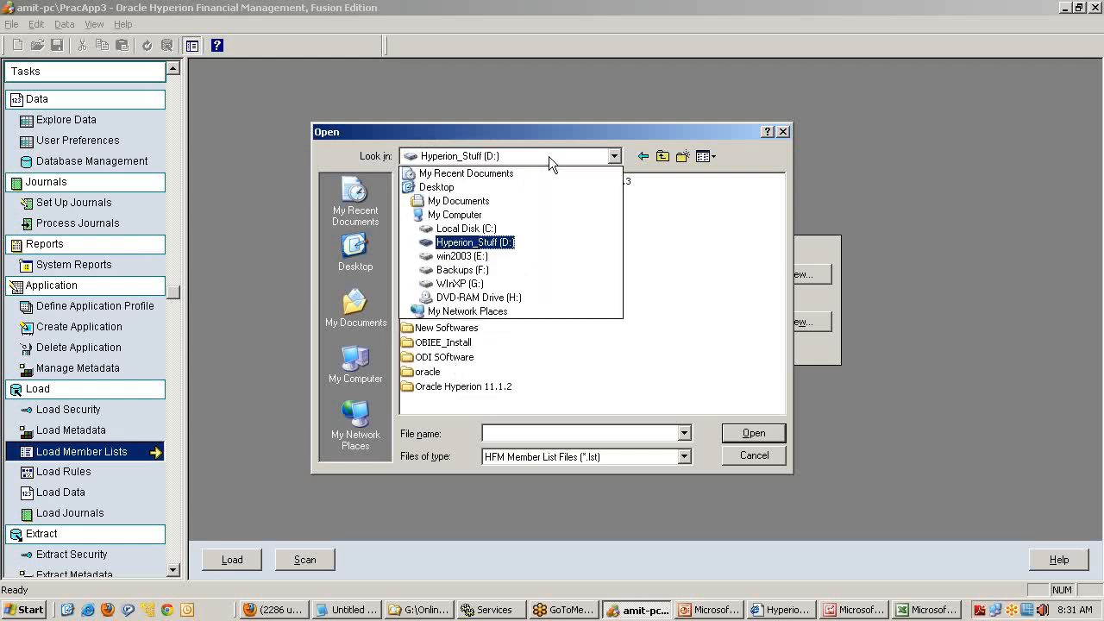
click(460, 255)
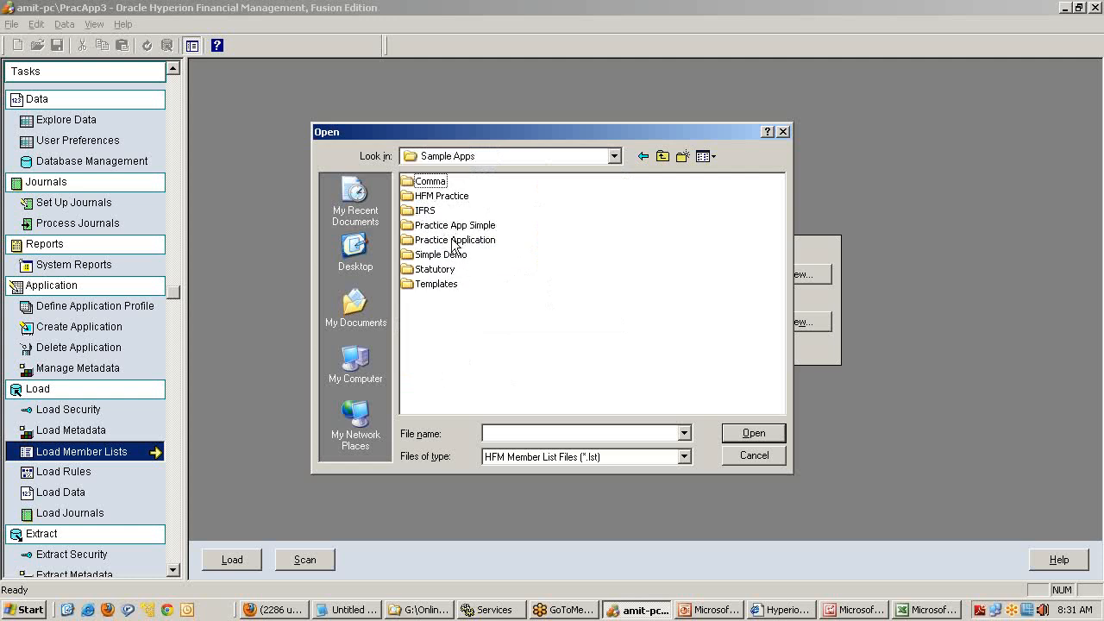
double_click(453, 238)
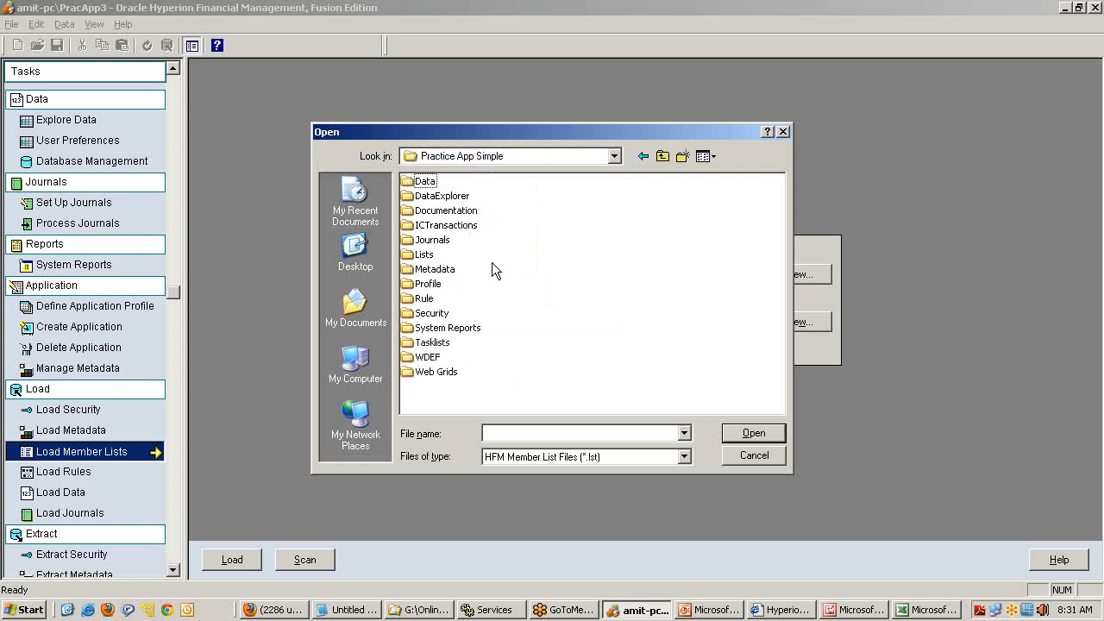
mouse_move(514, 299)
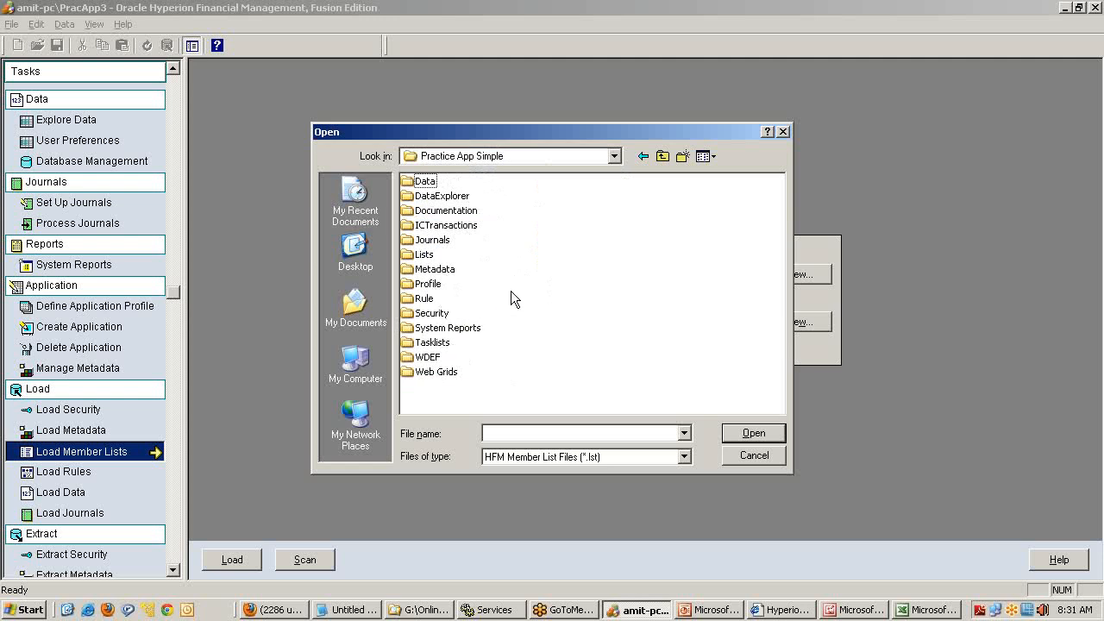
double_click(424, 256)
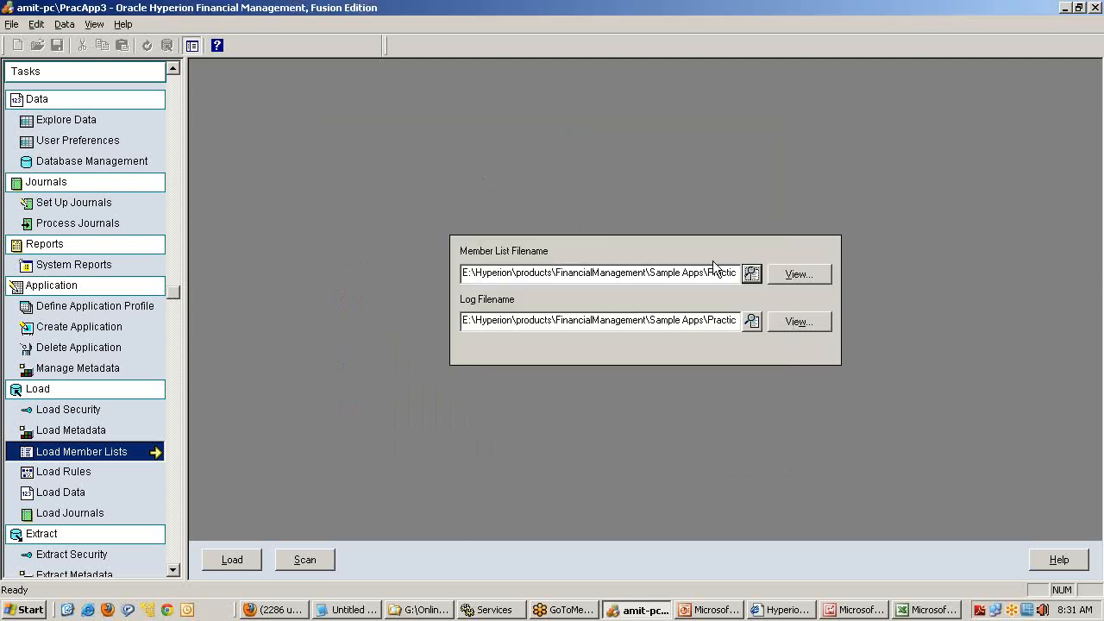
Step: View DemoMemberLists.lst in Notepad and scroll through its list definitions
click(797, 272)
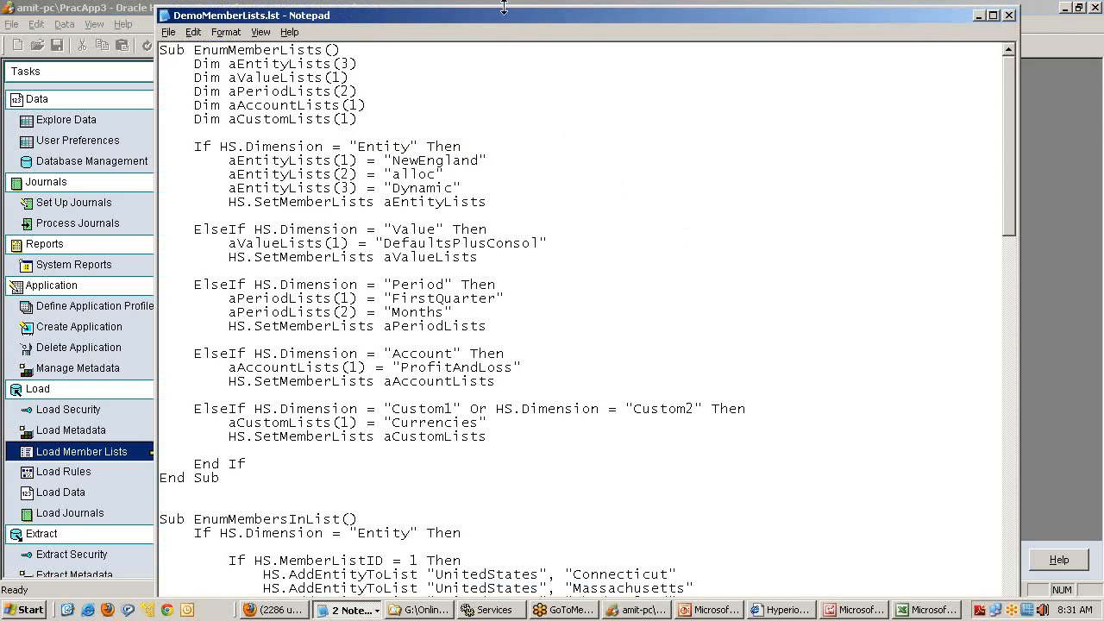
click(993, 13)
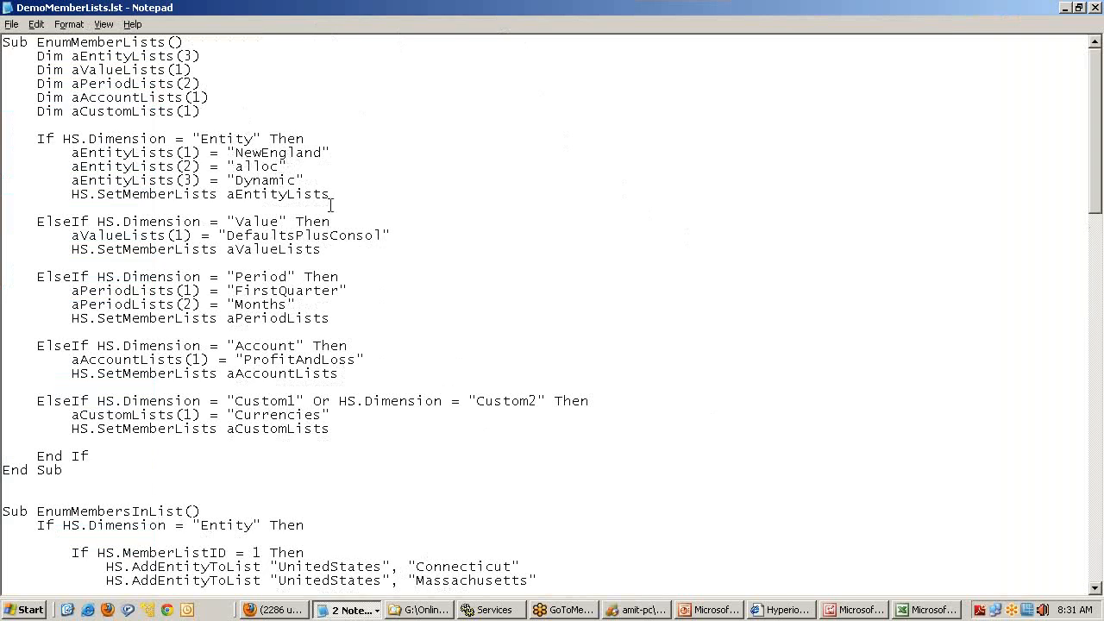
scroll(down, 3)
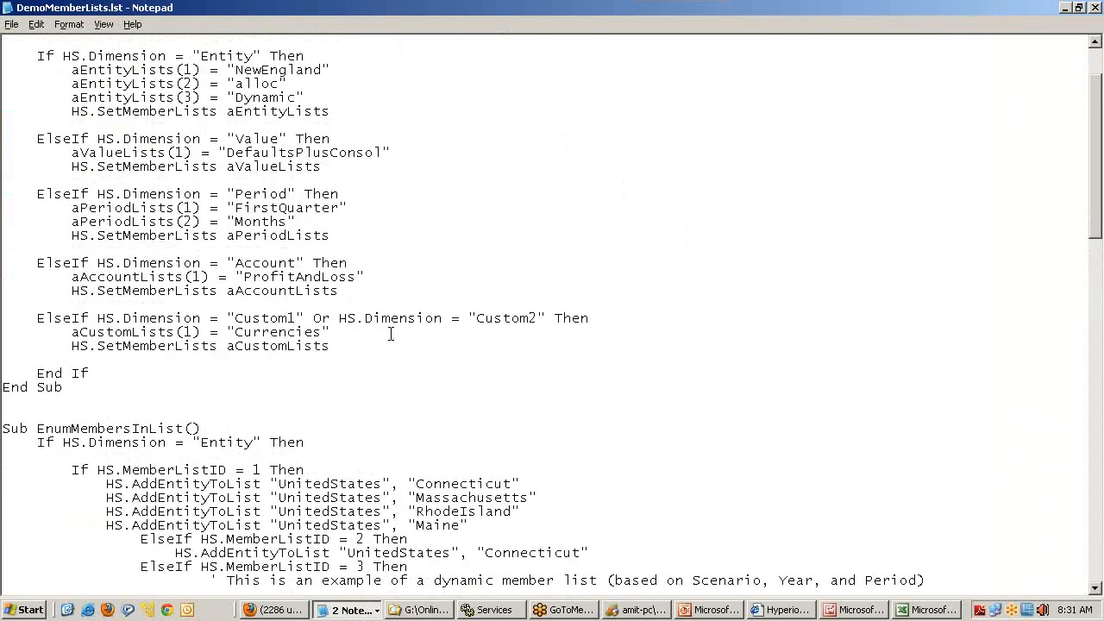
scroll(up, 3)
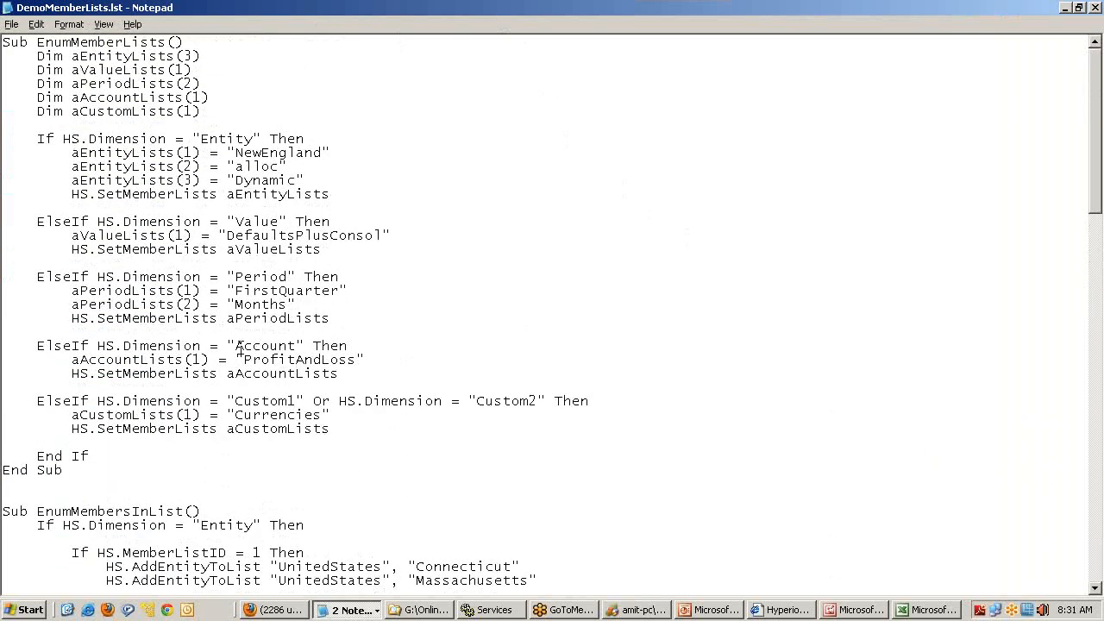
Step: Review the period lists such as FirstQuarter and the account and custom lists further down
double_click(267, 359)
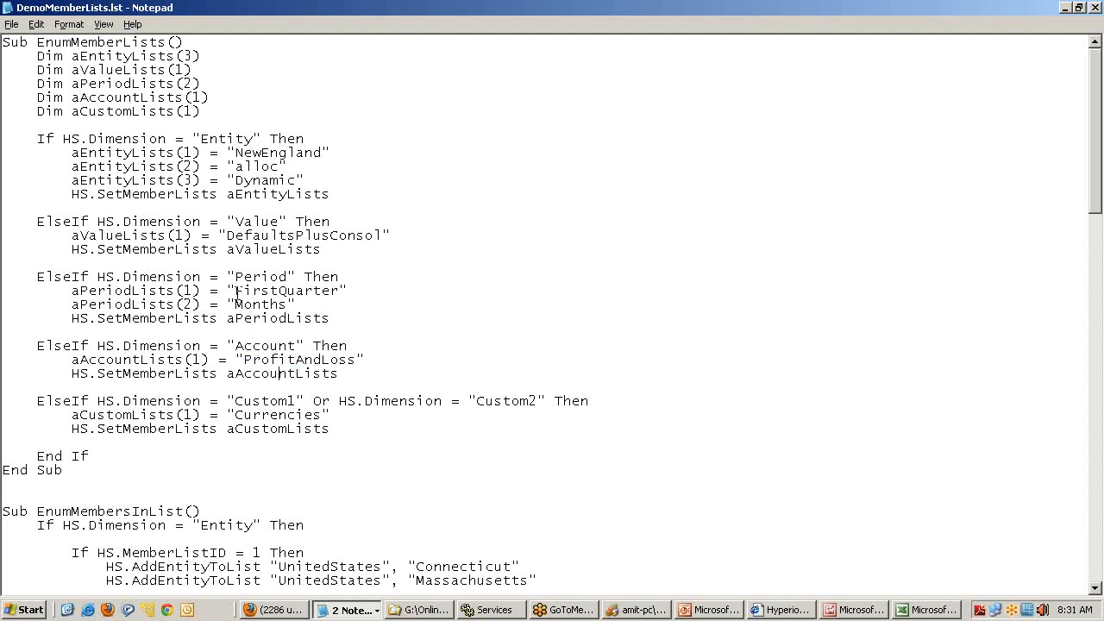
double_click(283, 290)
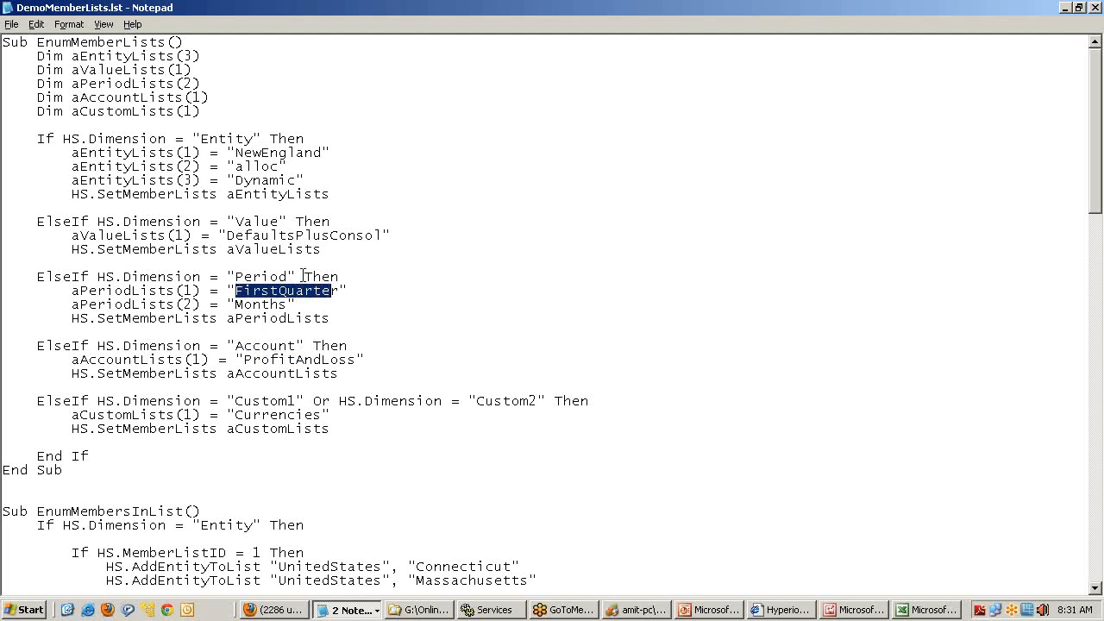
mouse_move(245, 183)
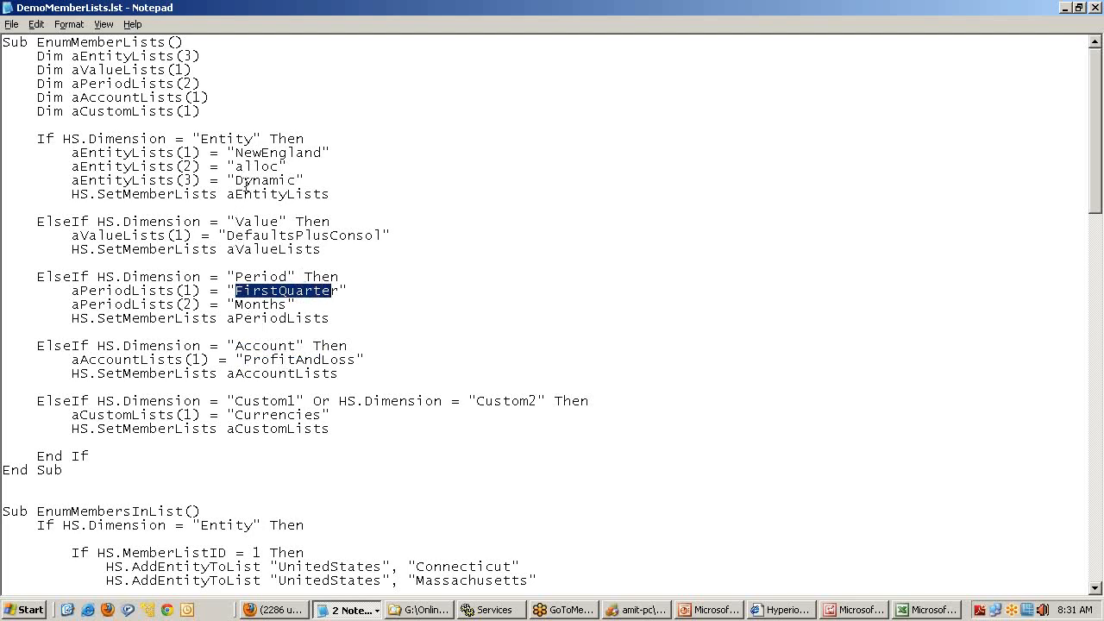
mouse_move(471, 303)
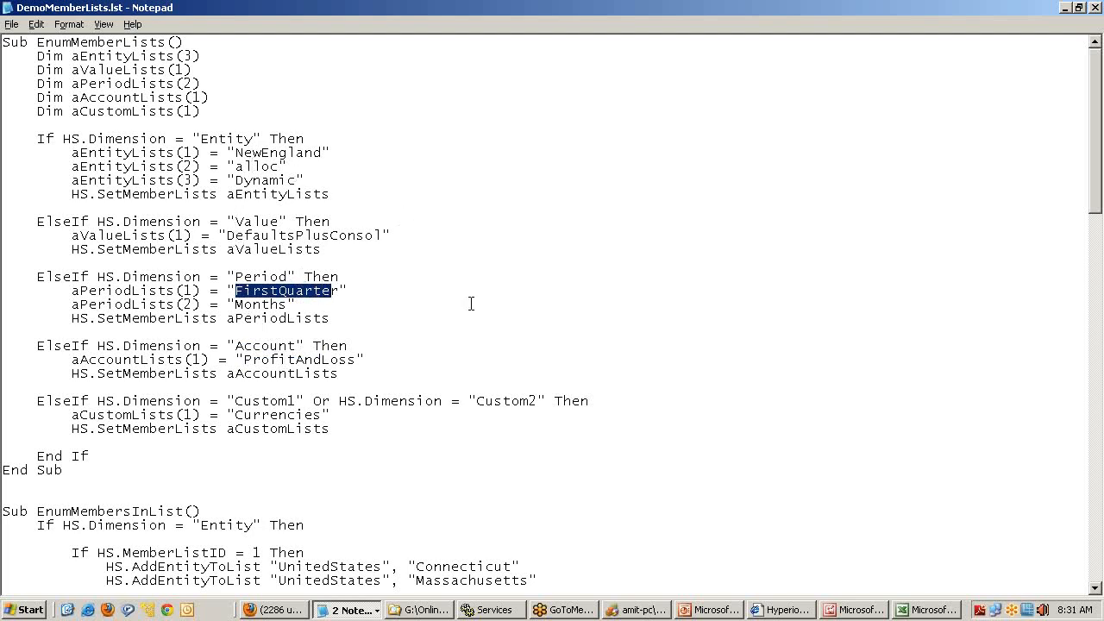
scroll(down, 3)
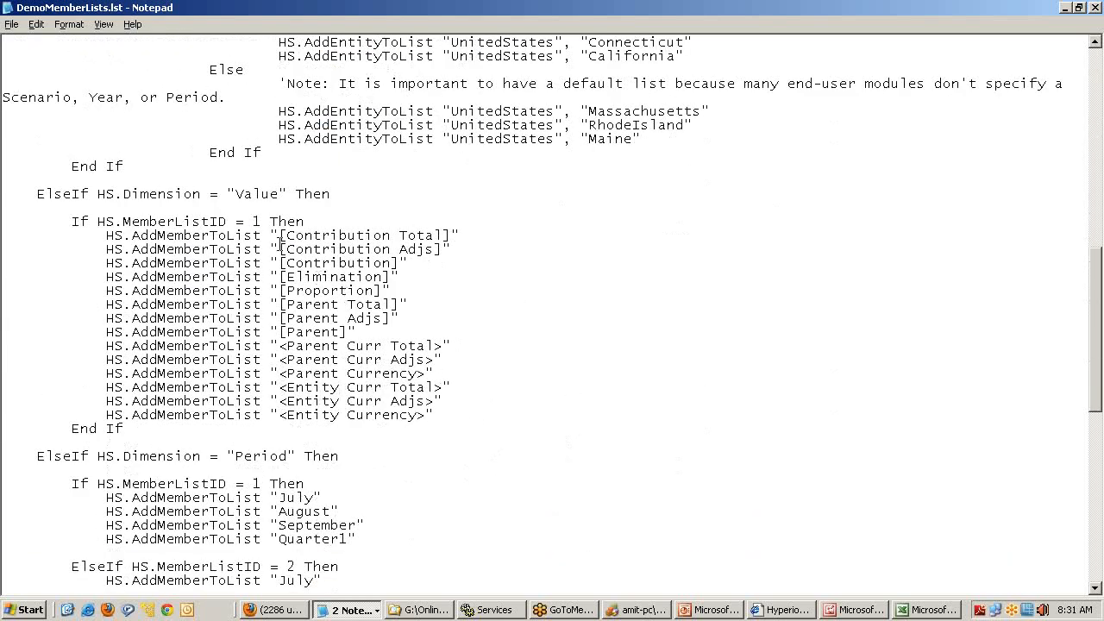
double_click(334, 234)
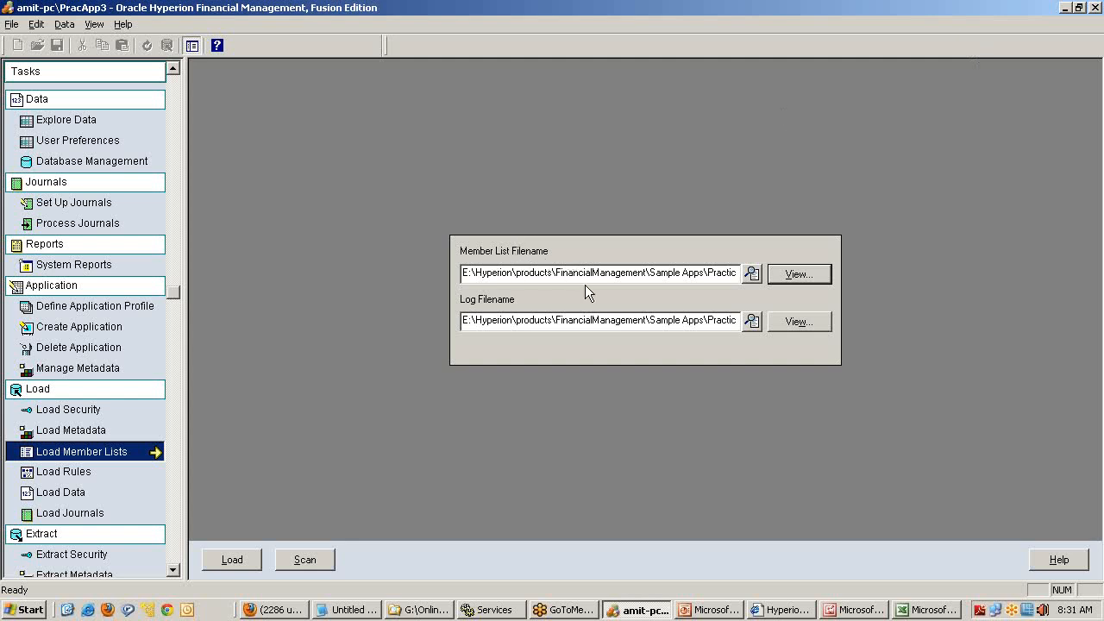
mouse_move(421, 499)
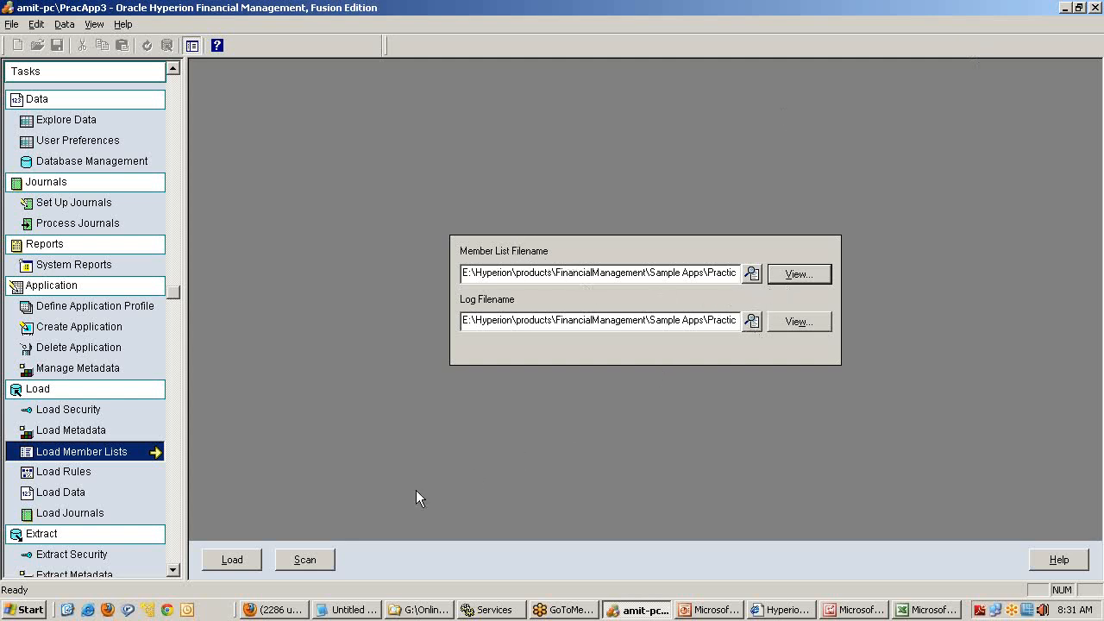
Step: Scan and load DemoMemberLists.lst, overwriting the existing log, with success messages confirmed
click(303, 559)
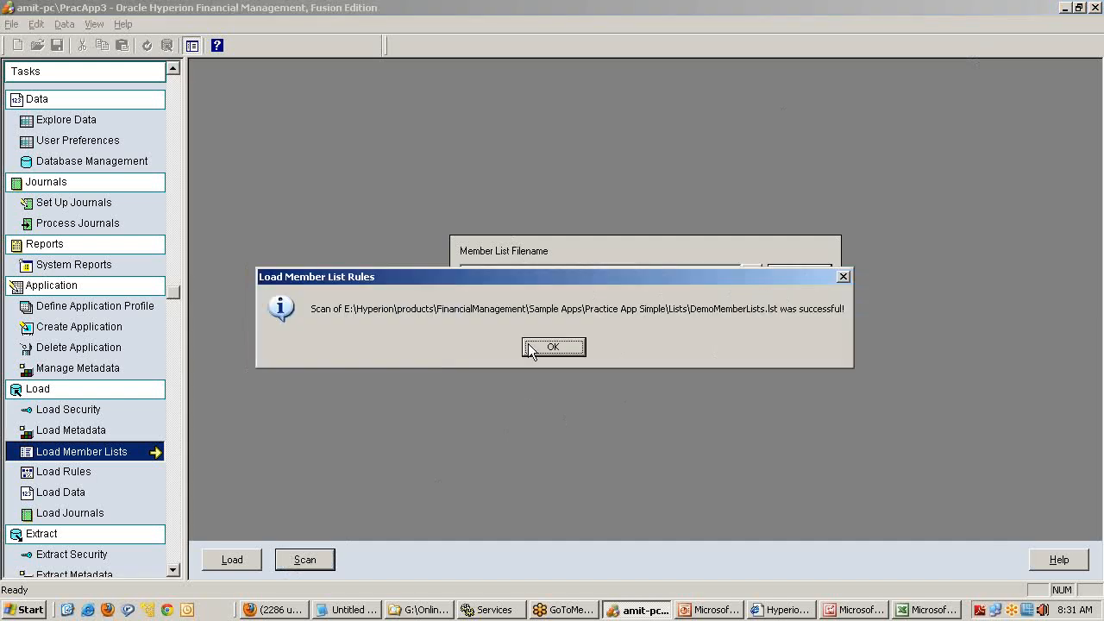
click(552, 347)
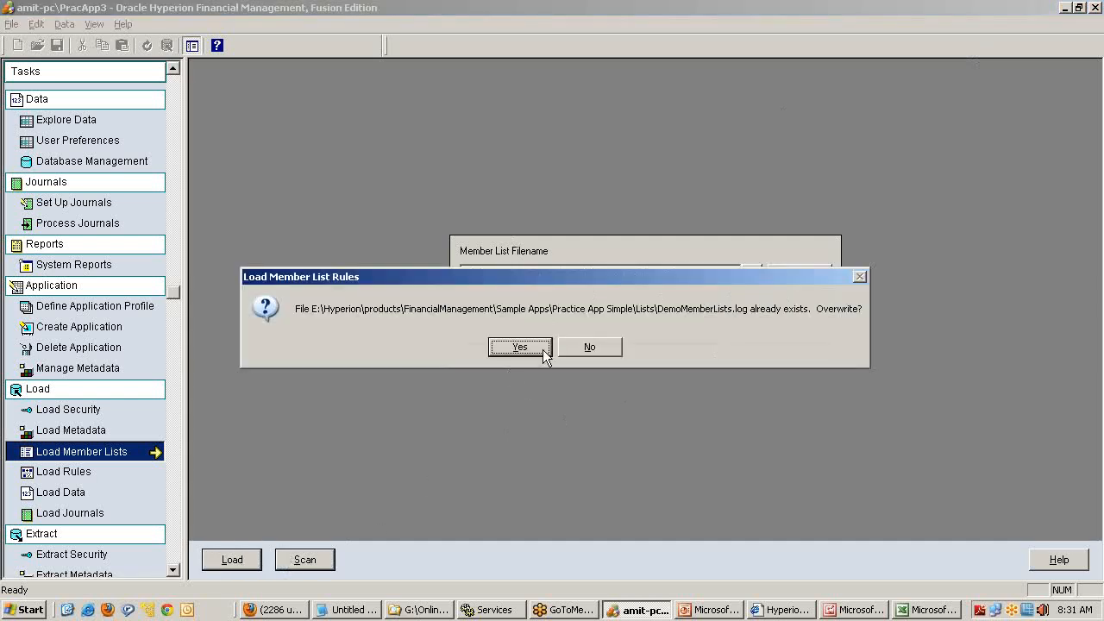
click(520, 347)
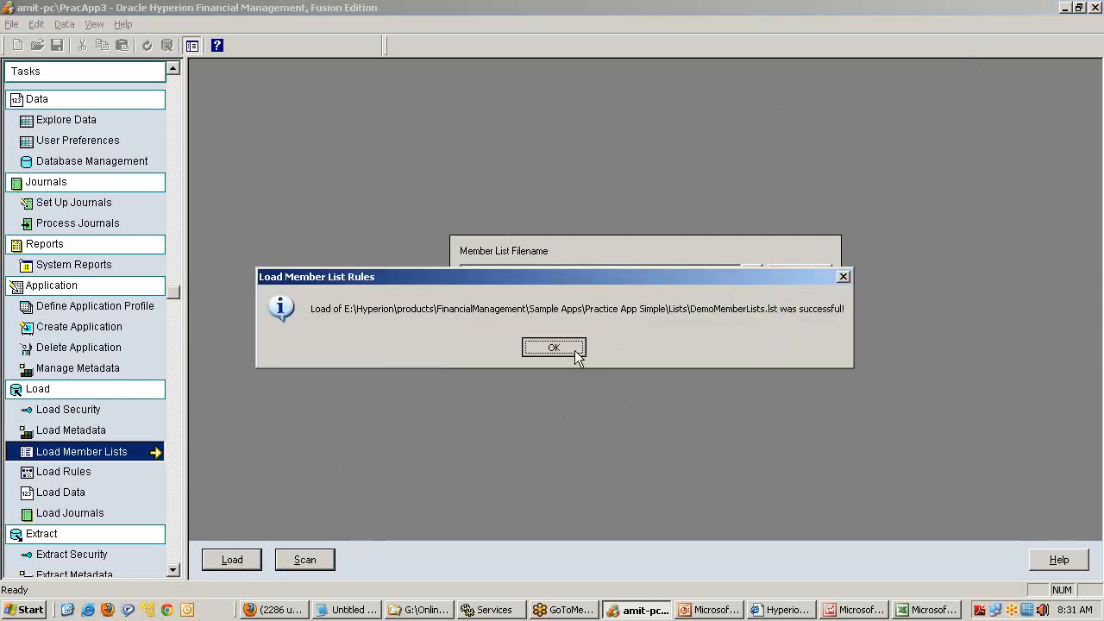
click(552, 347)
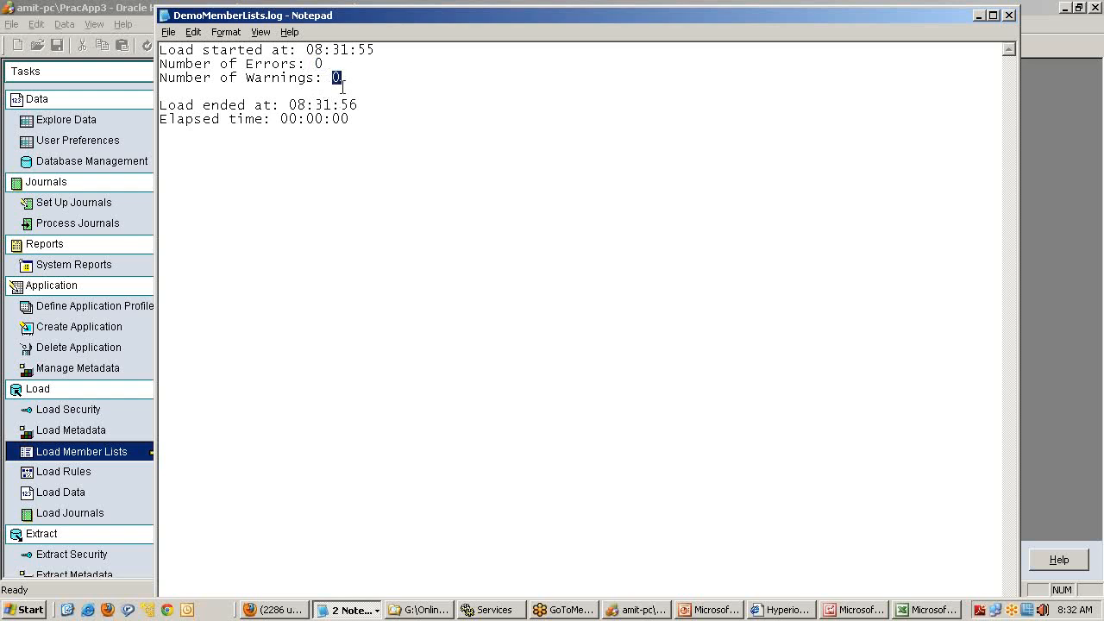
key(ctrl+a)
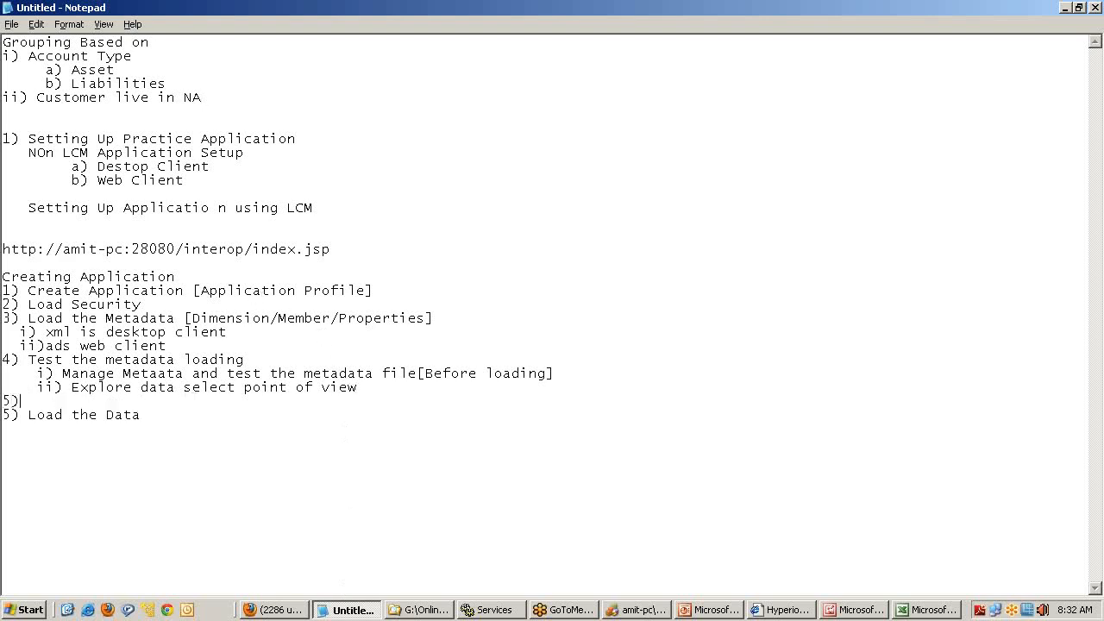
Step: Write note step '5) Loading Member list [Optional]', correcting a typo
text(Loainf)
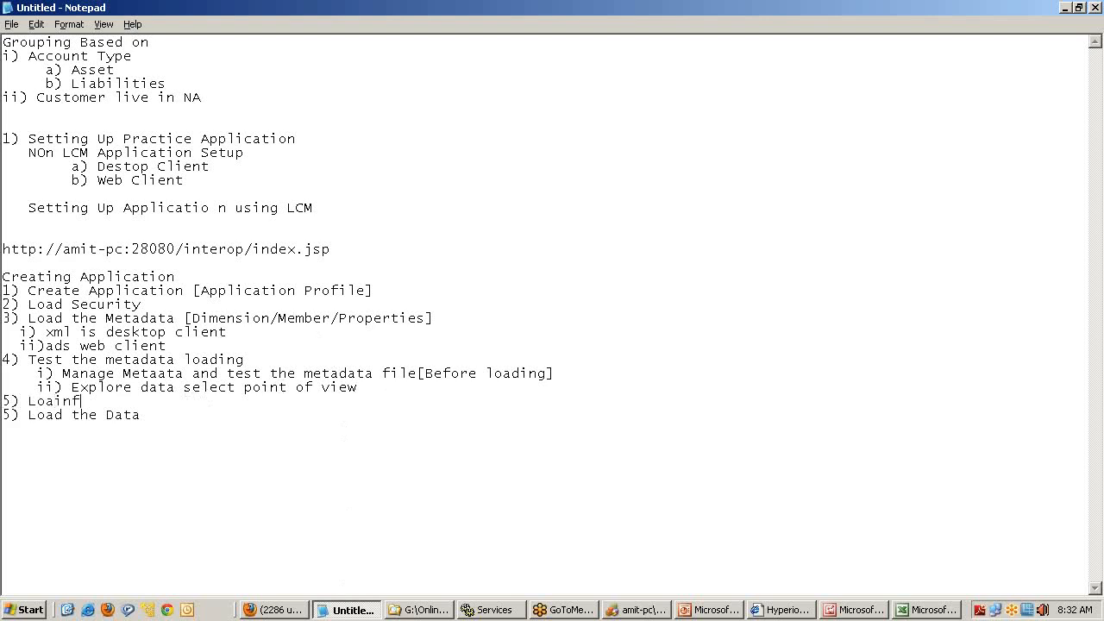
key(Backspace)
text(g Member list)
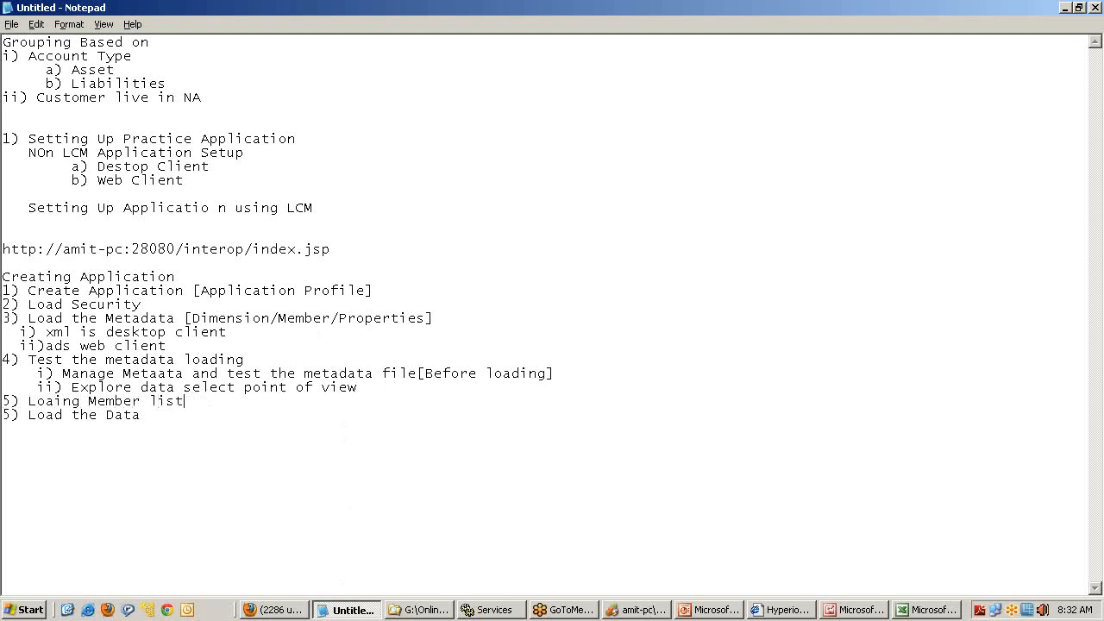
text([Option)
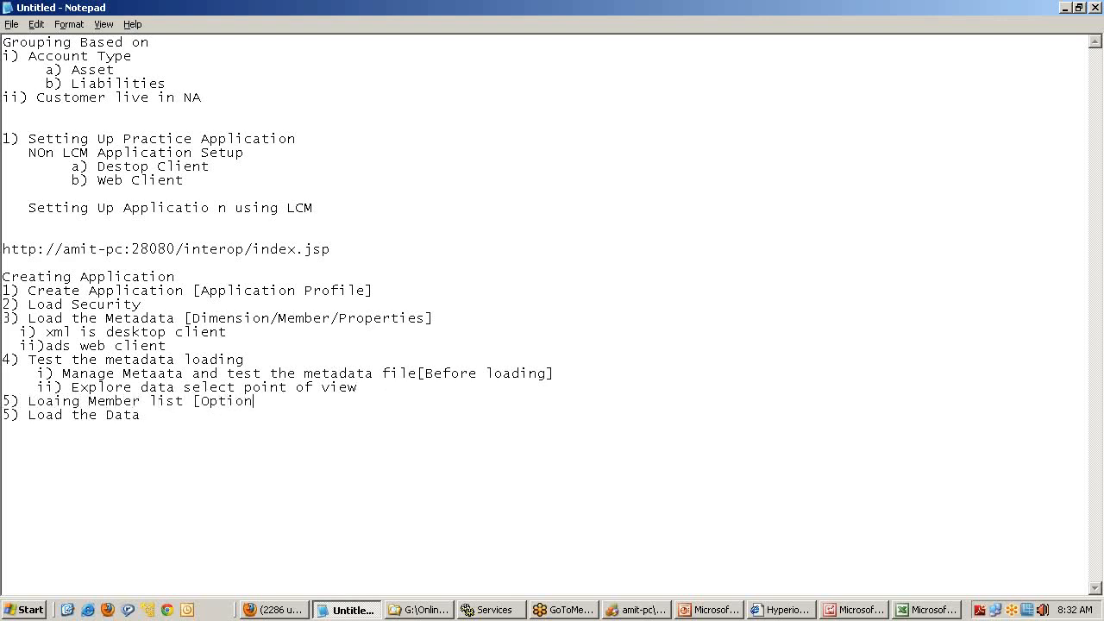
text(al])
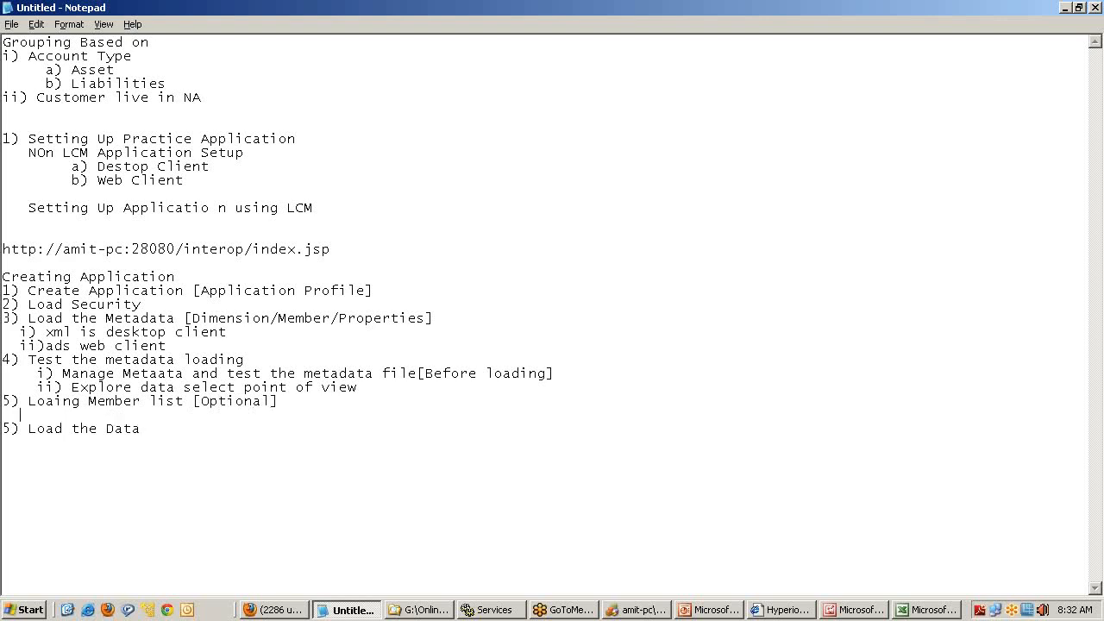
Step: Add sub-point 'i) Check the member list loaded successfully'
text(i) Che)
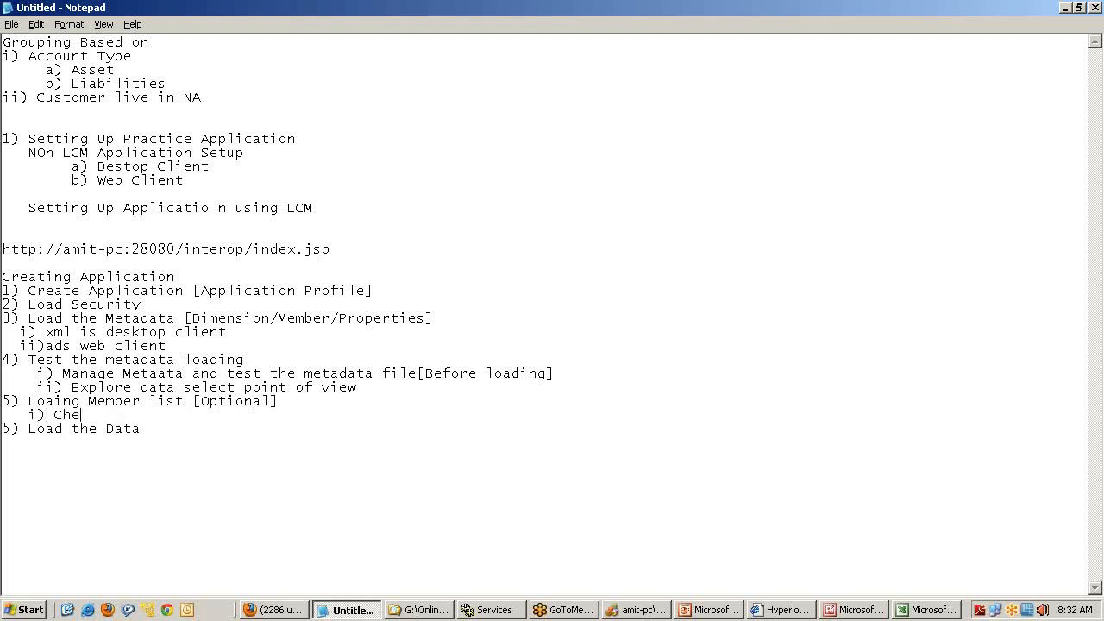
text(ck the vali)
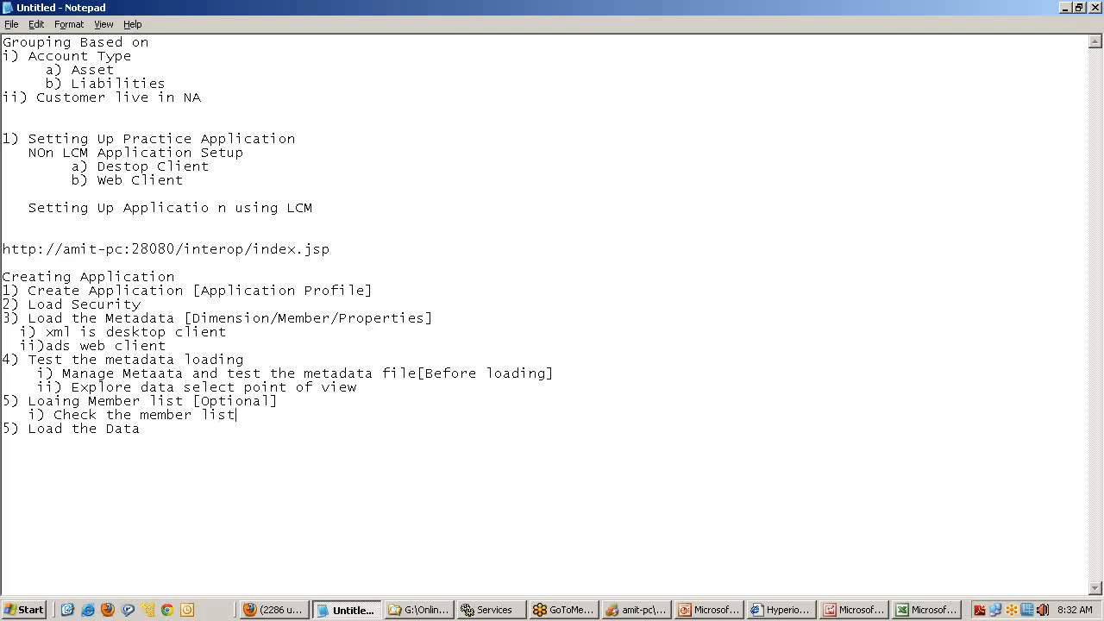
text(loaded)
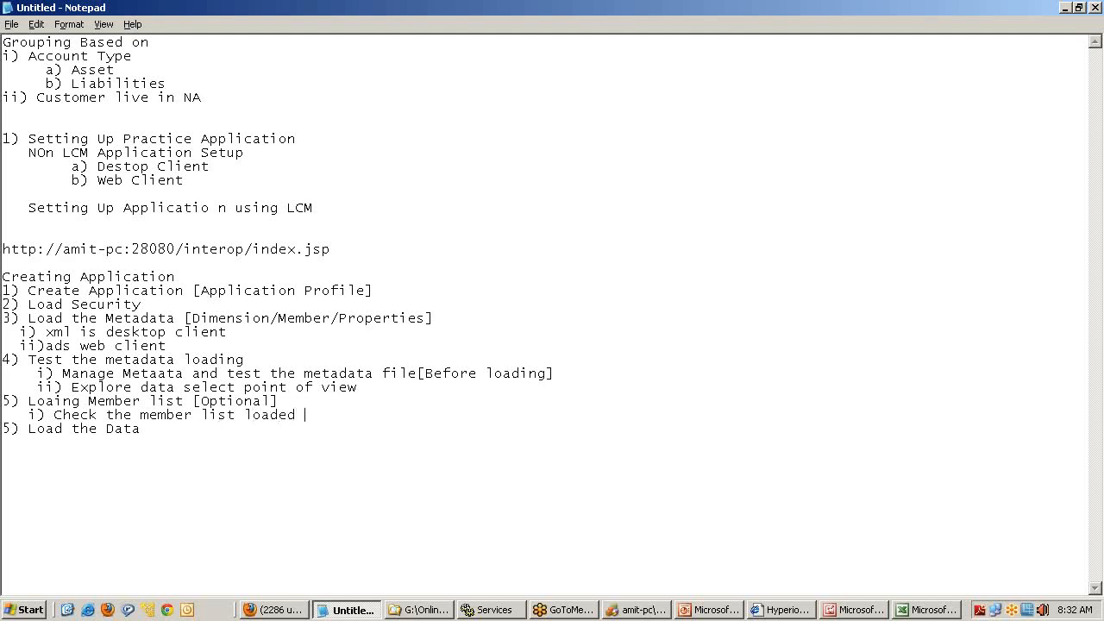
text(successfu)
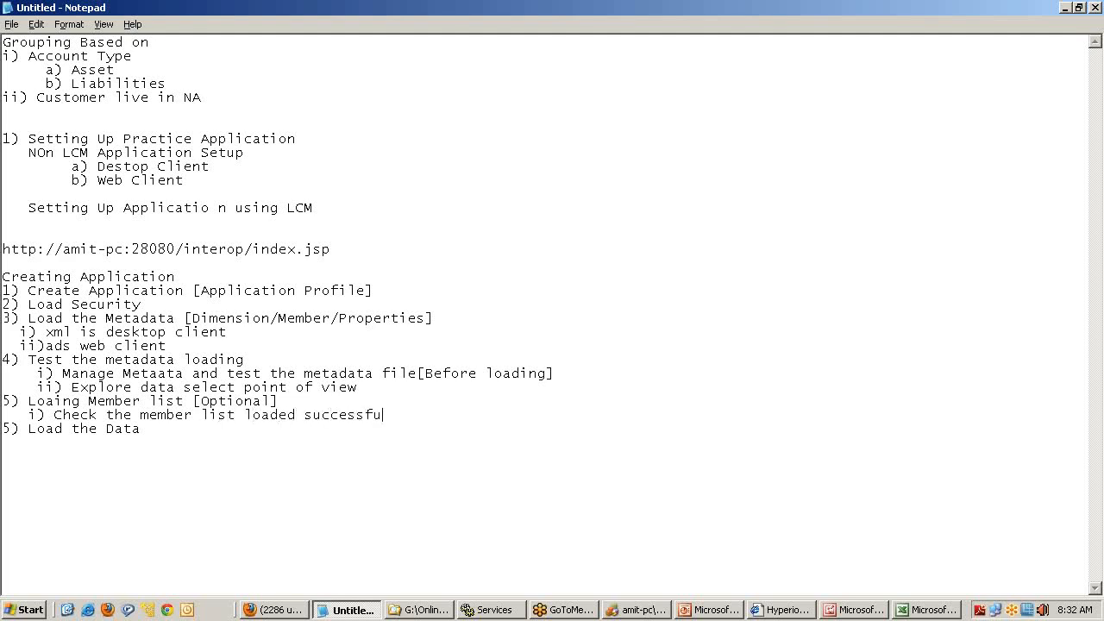
Step: Glance at Financial Management, then continue the sub-point with 'by Explor'
click(637, 611)
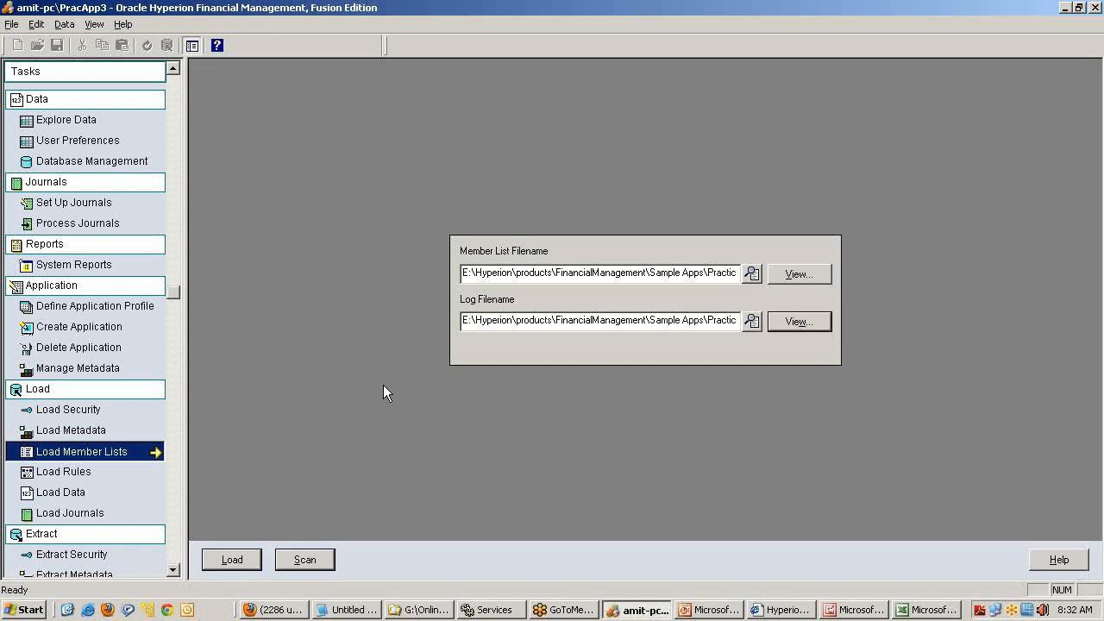
click(345, 610)
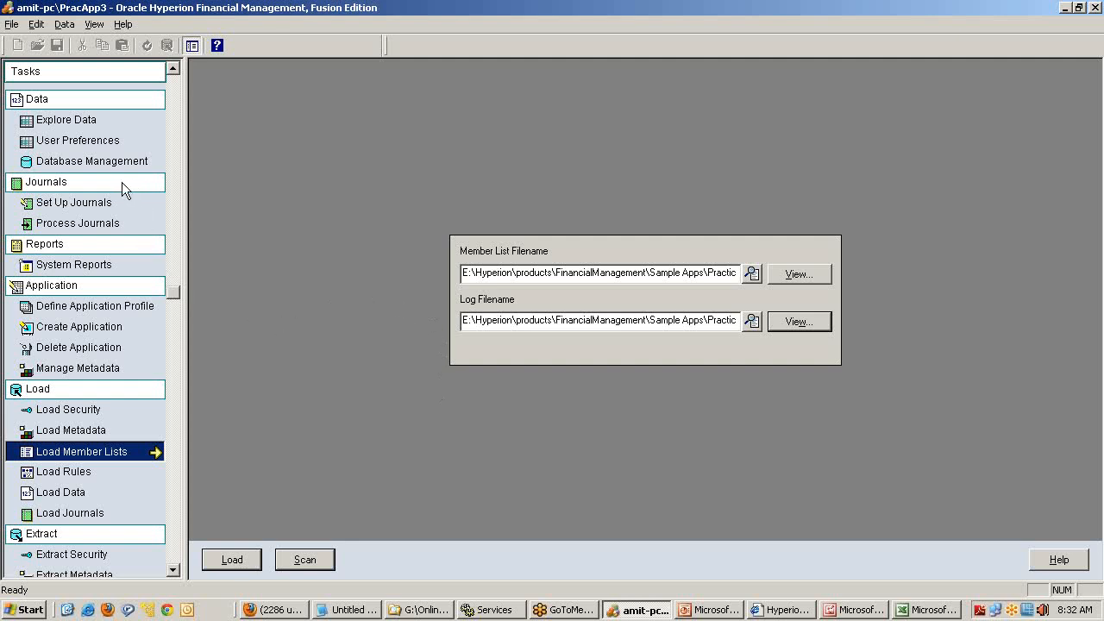
click(345, 611)
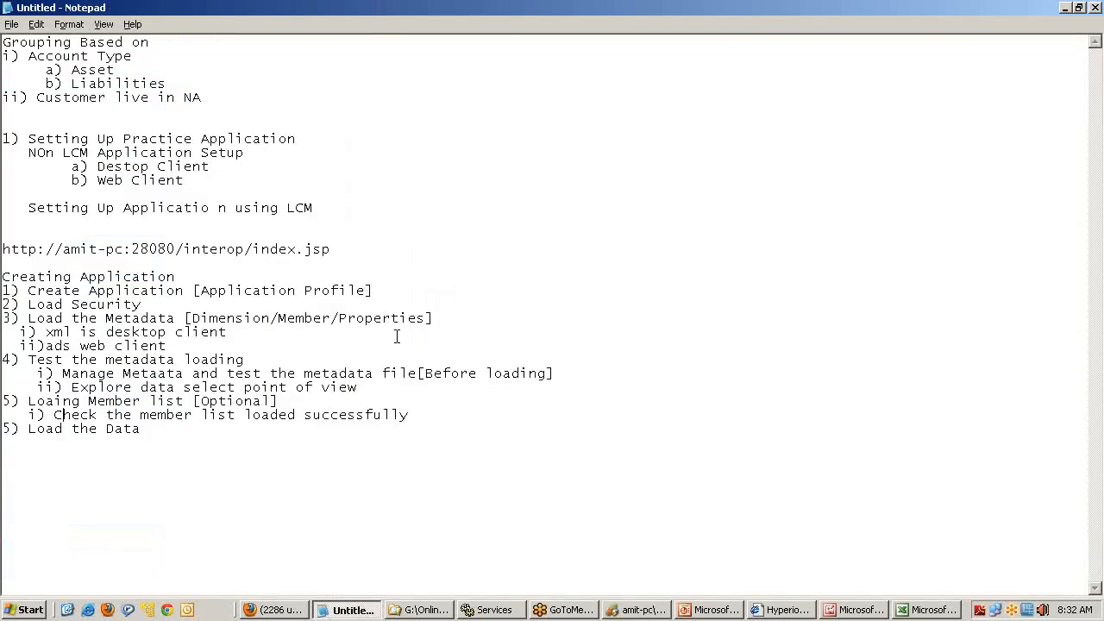
text(b)
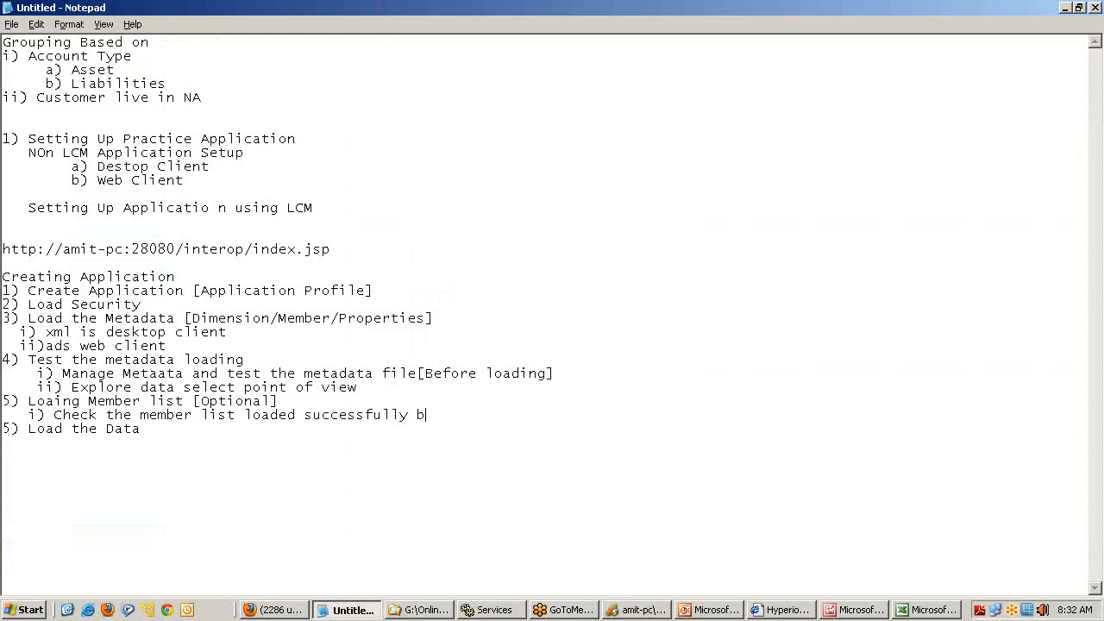
text(by Explor)
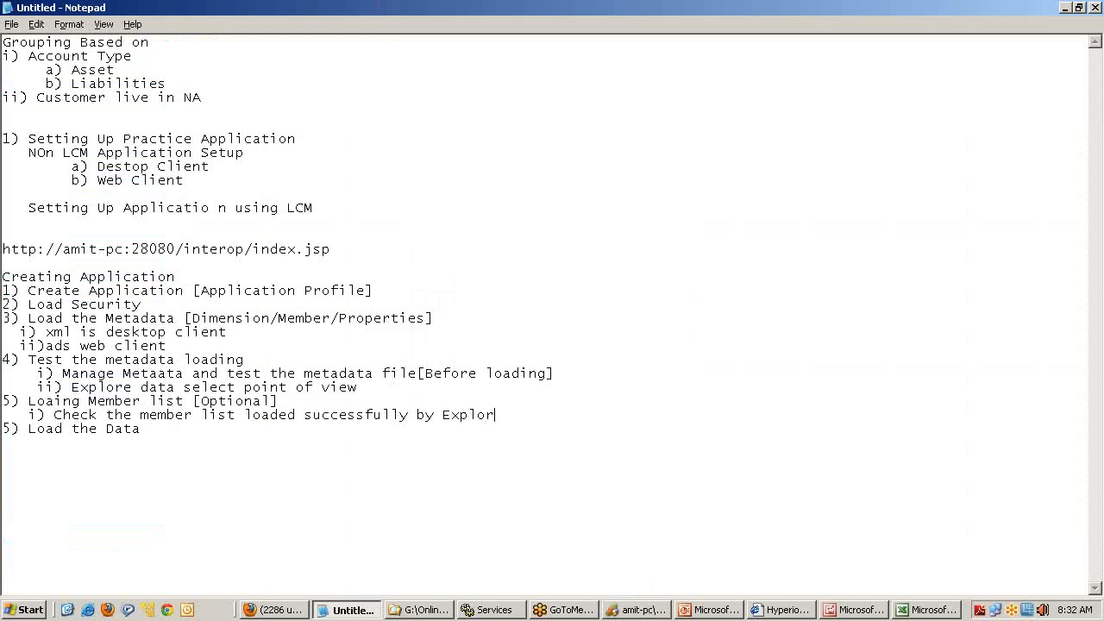
click(636, 611)
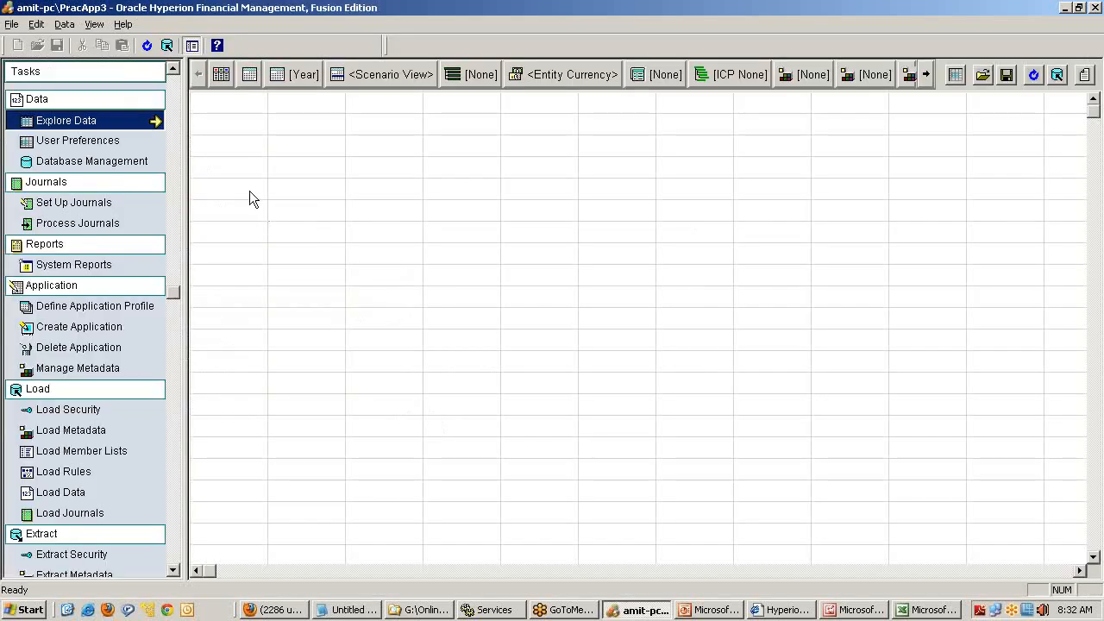
click(304, 74)
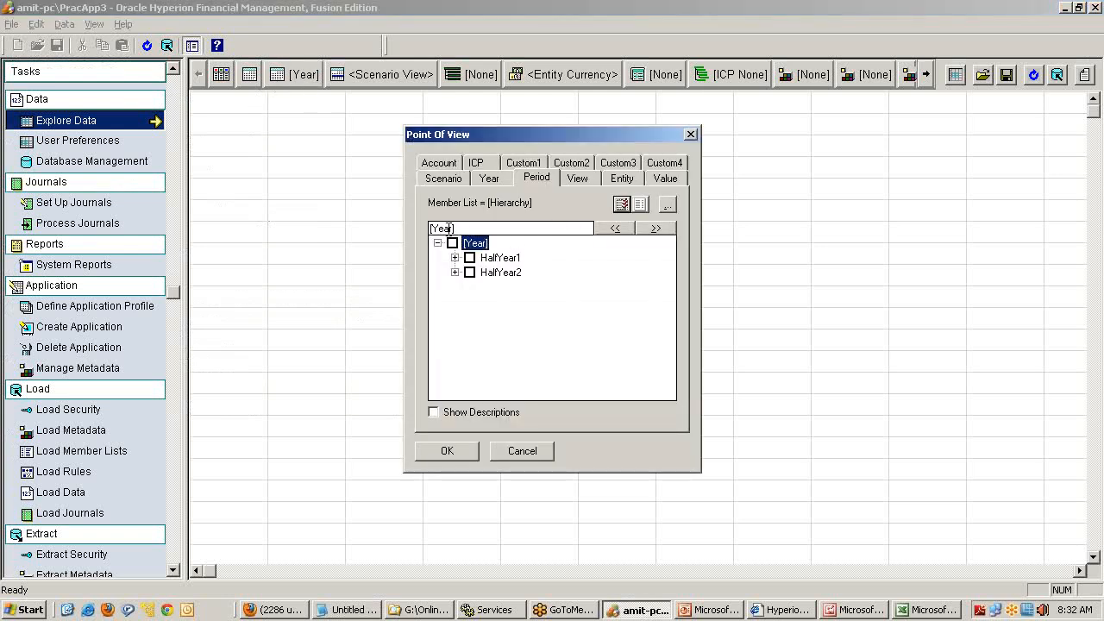
mouse_move(532, 214)
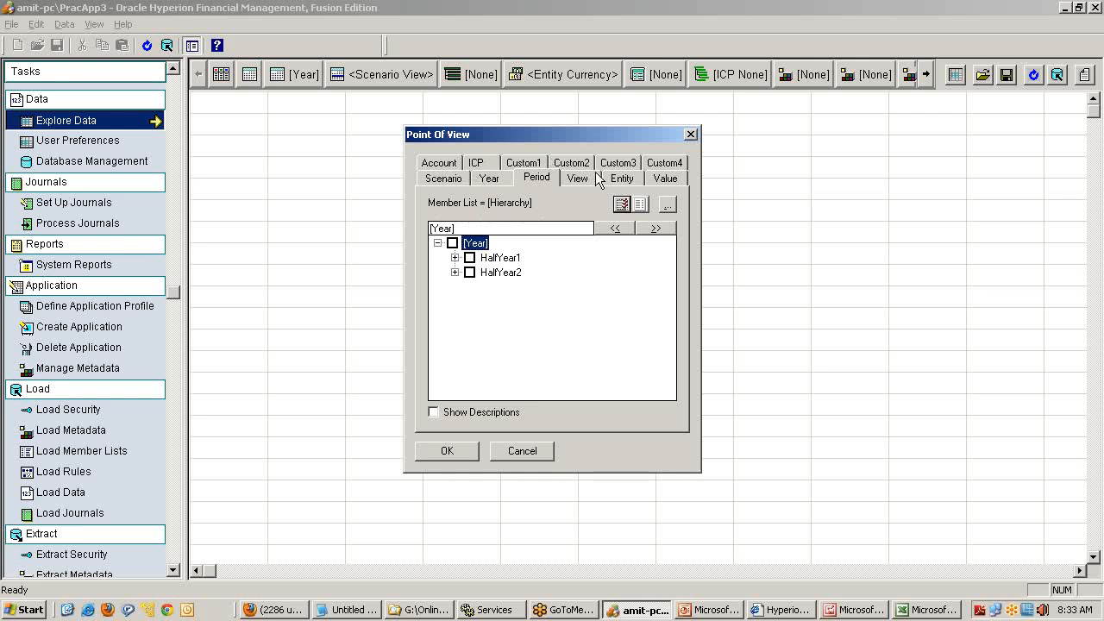
click(622, 177)
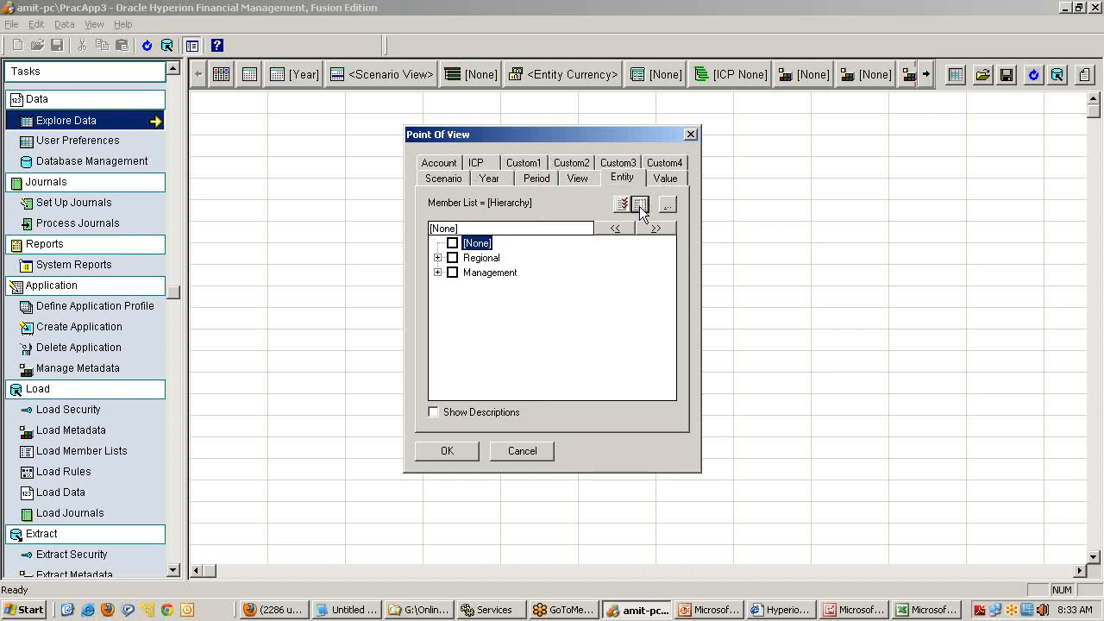
click(614, 203)
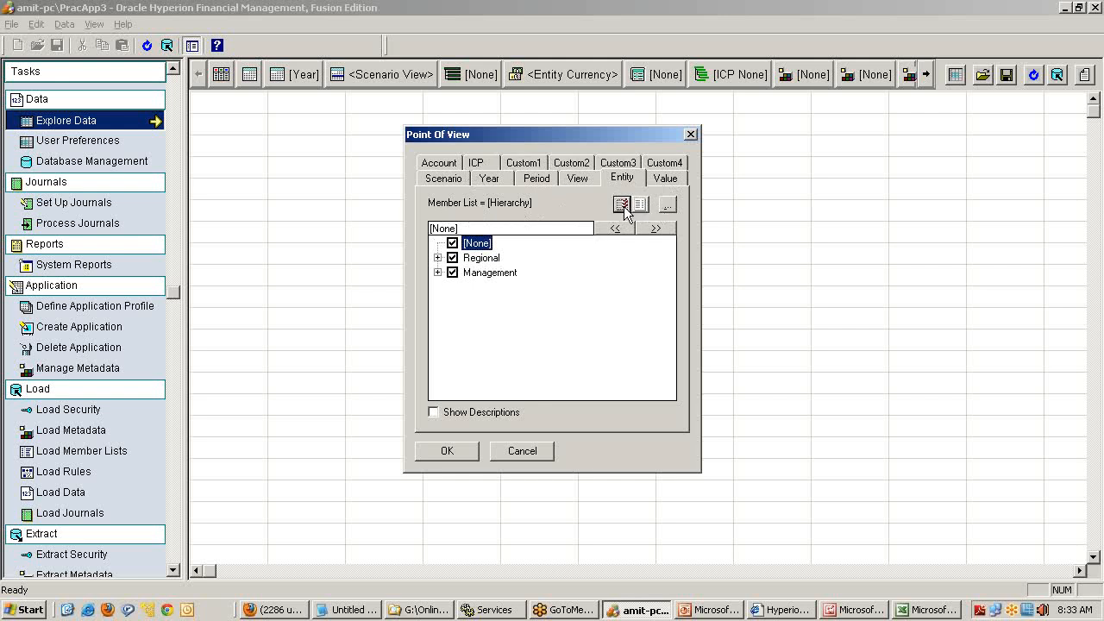
click(623, 204)
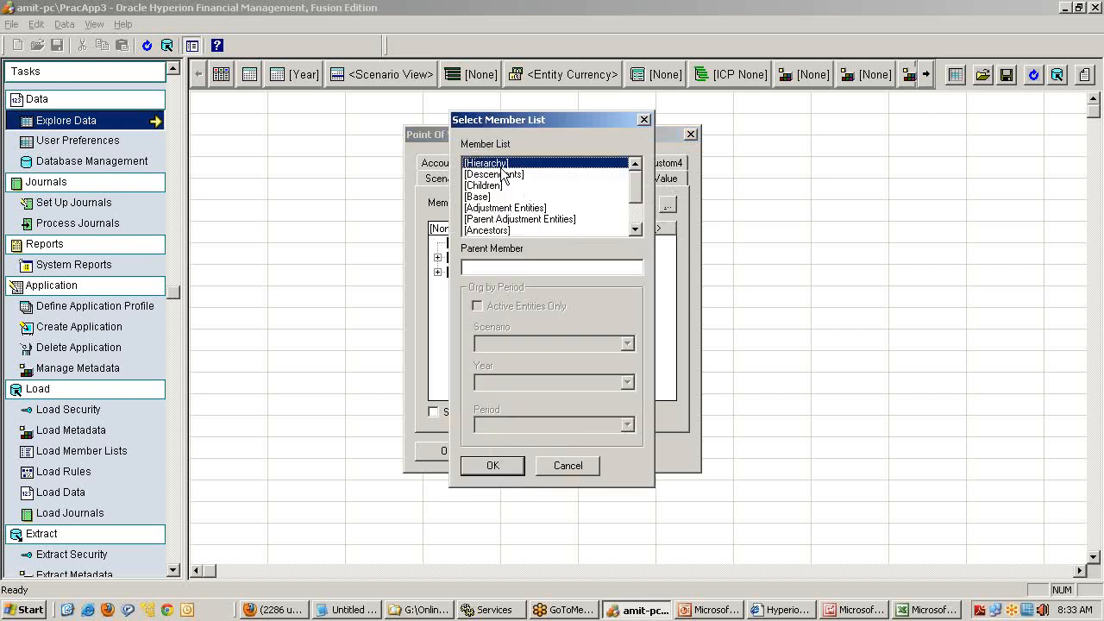
mouse_move(604, 194)
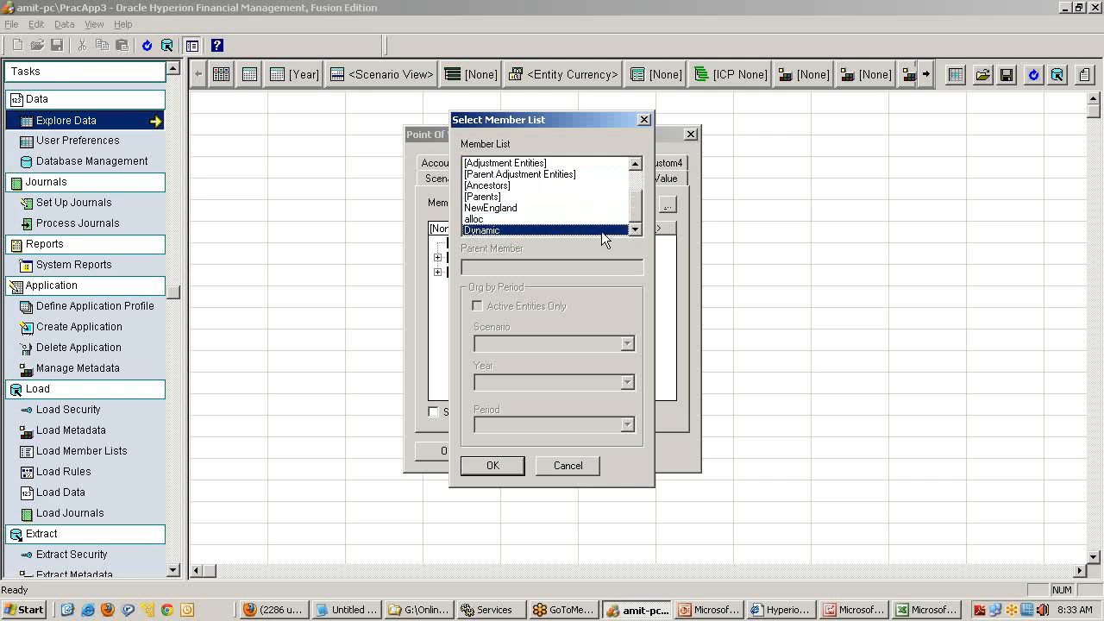
mouse_move(514, 231)
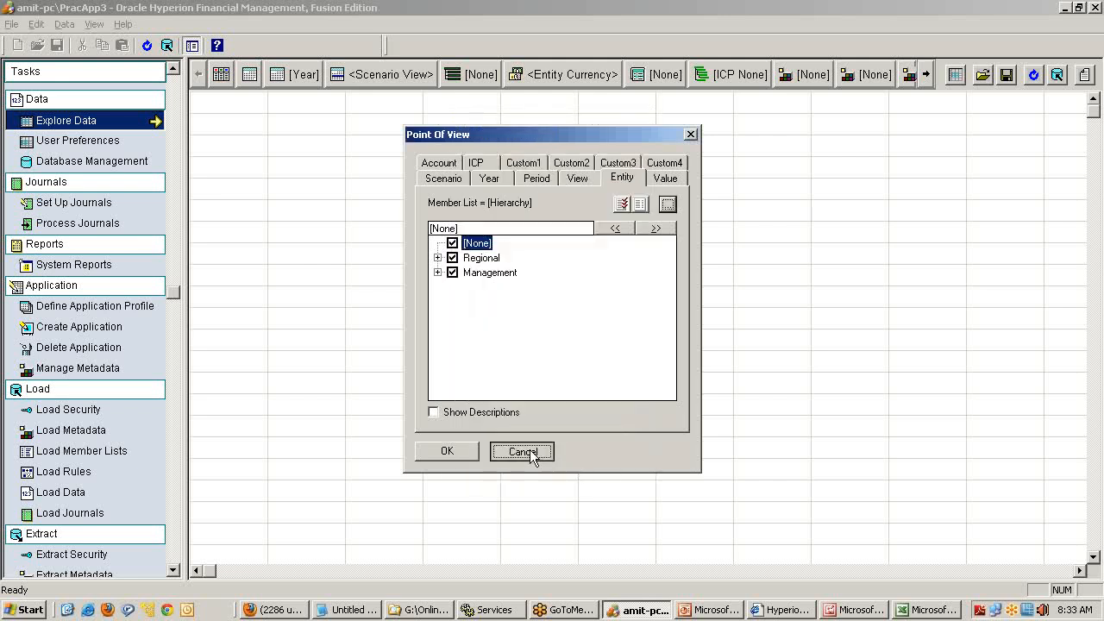
click(521, 452)
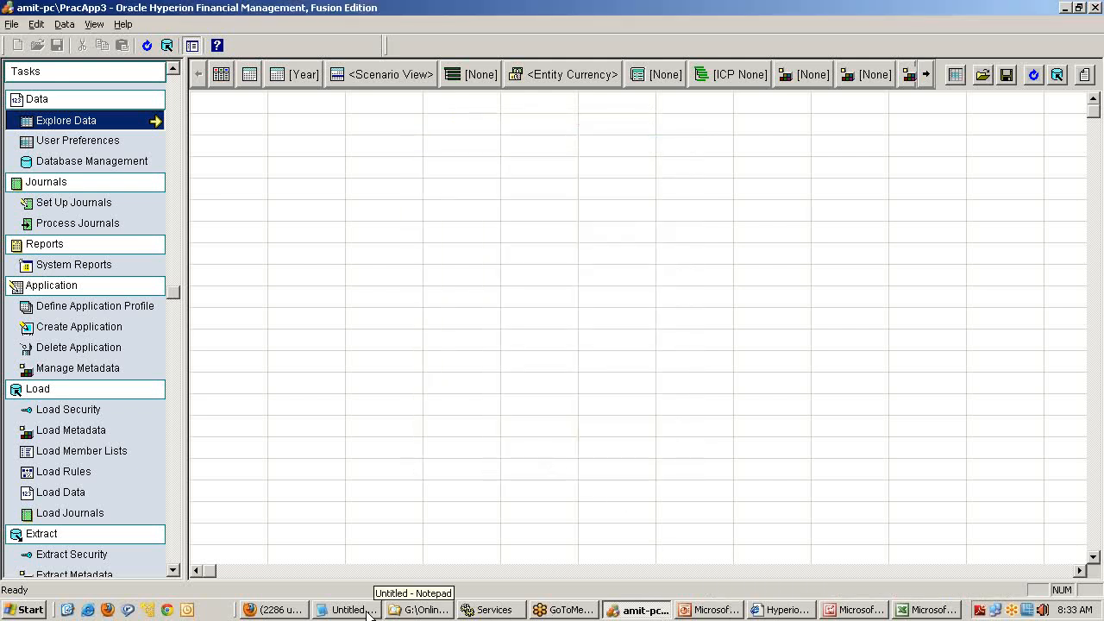
Step: Add 'Loading Rule' as item 6 in the setup notes
click(345, 610)
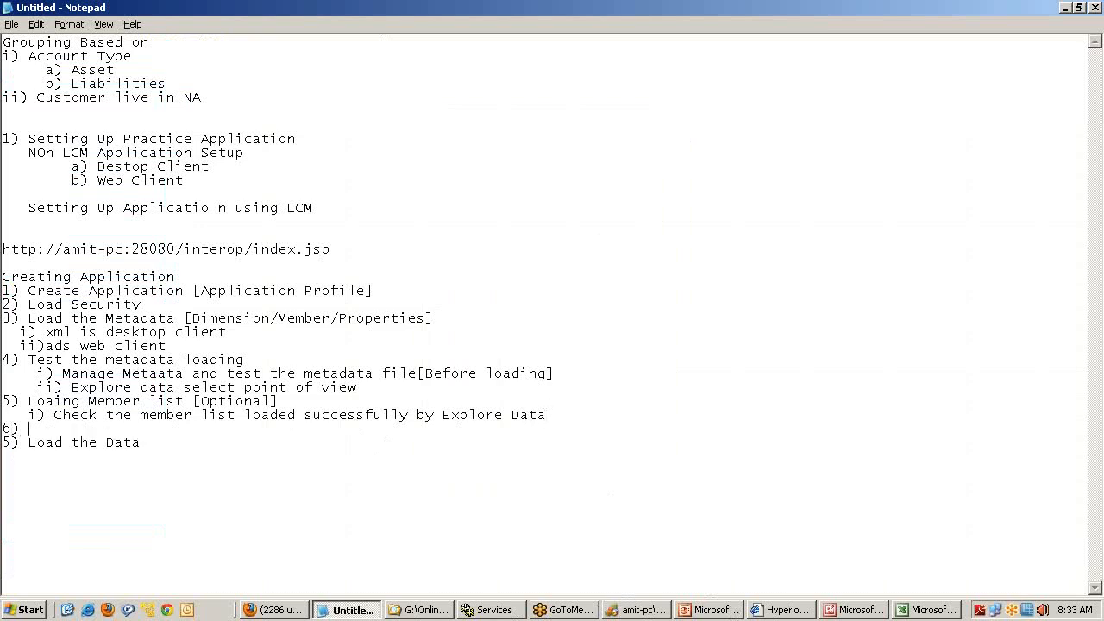
text(Loading Rule)
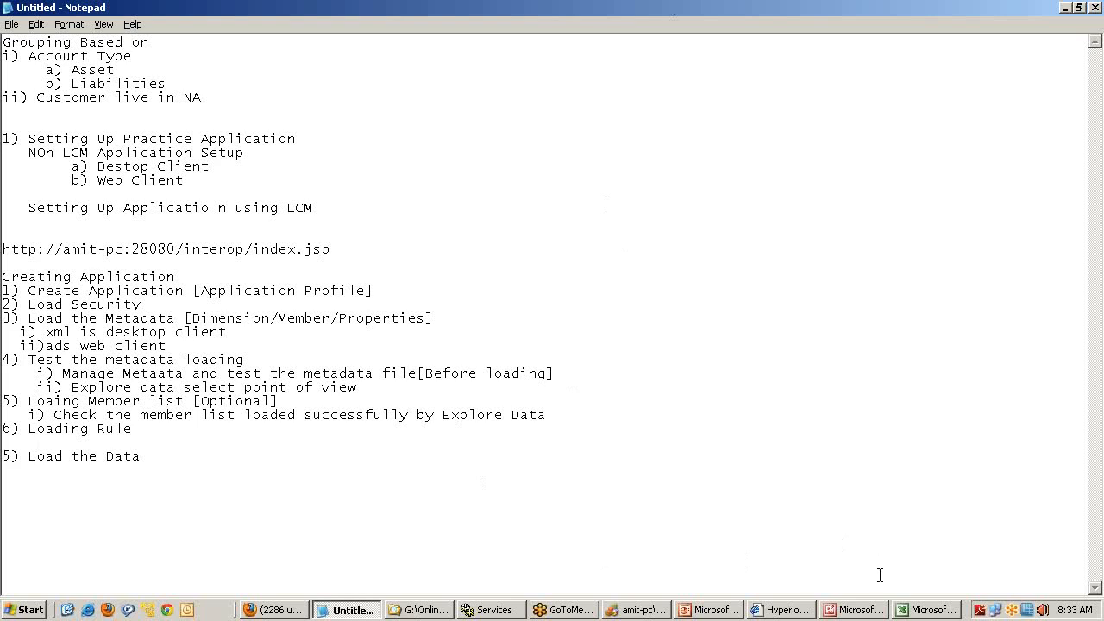
Step: In Load Rules, select E:\...\Practice App Simple\Rule\Rules.rle as the rules file
click(636, 611)
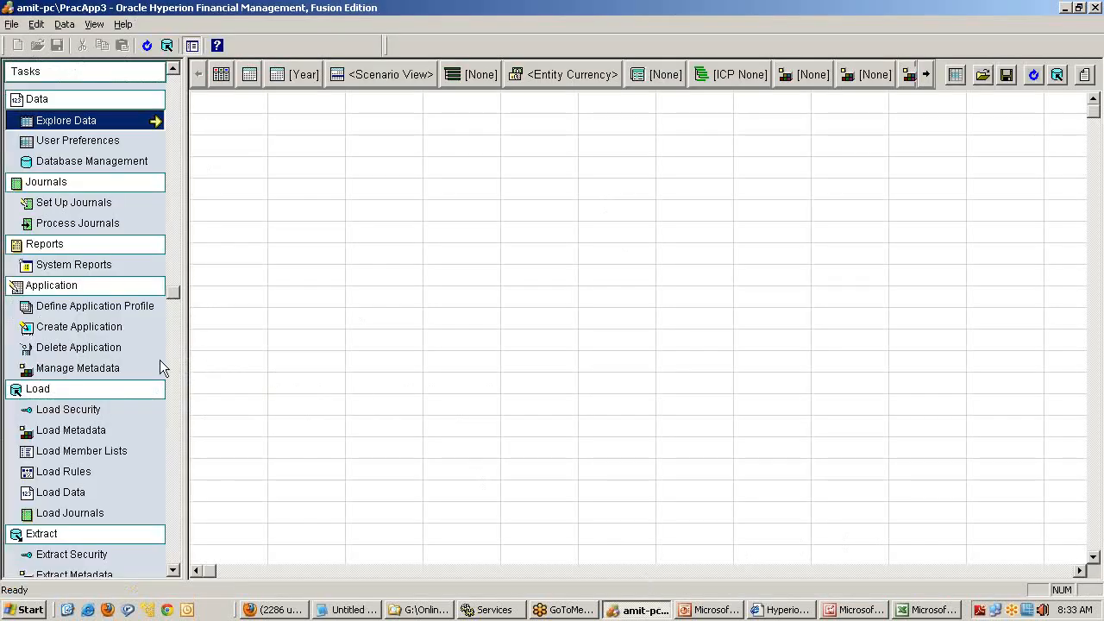
mouse_move(137, 410)
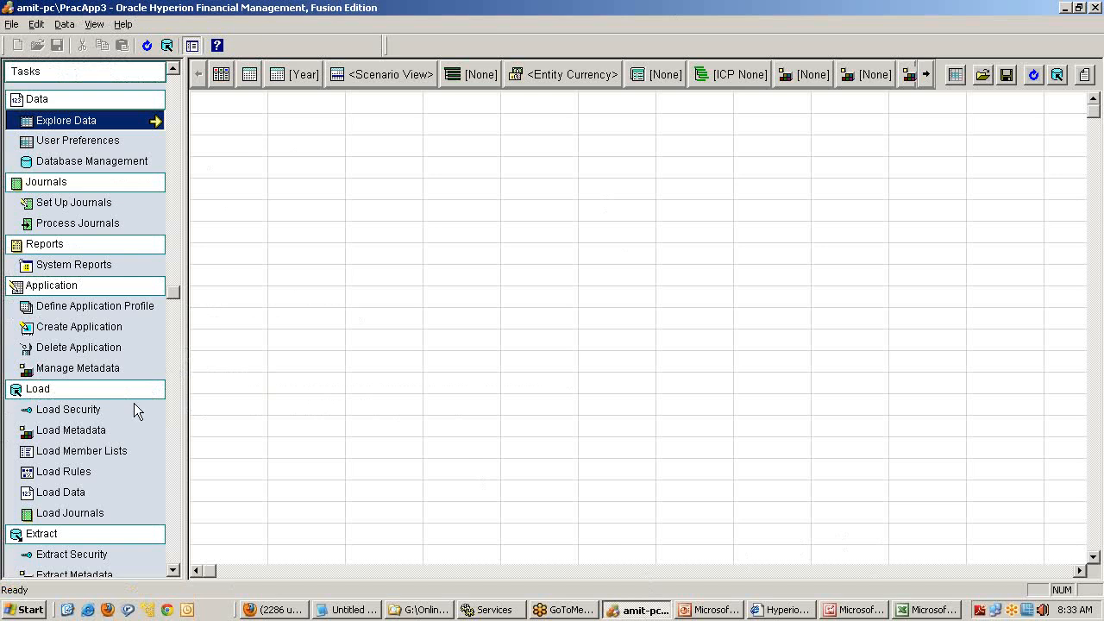
click(64, 473)
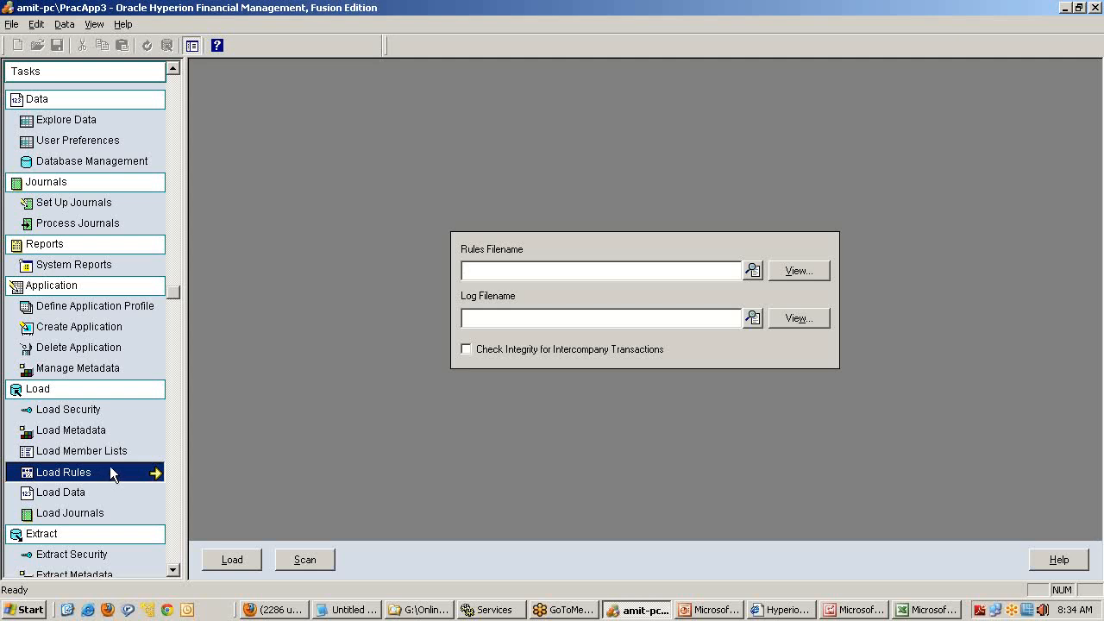
click(752, 269)
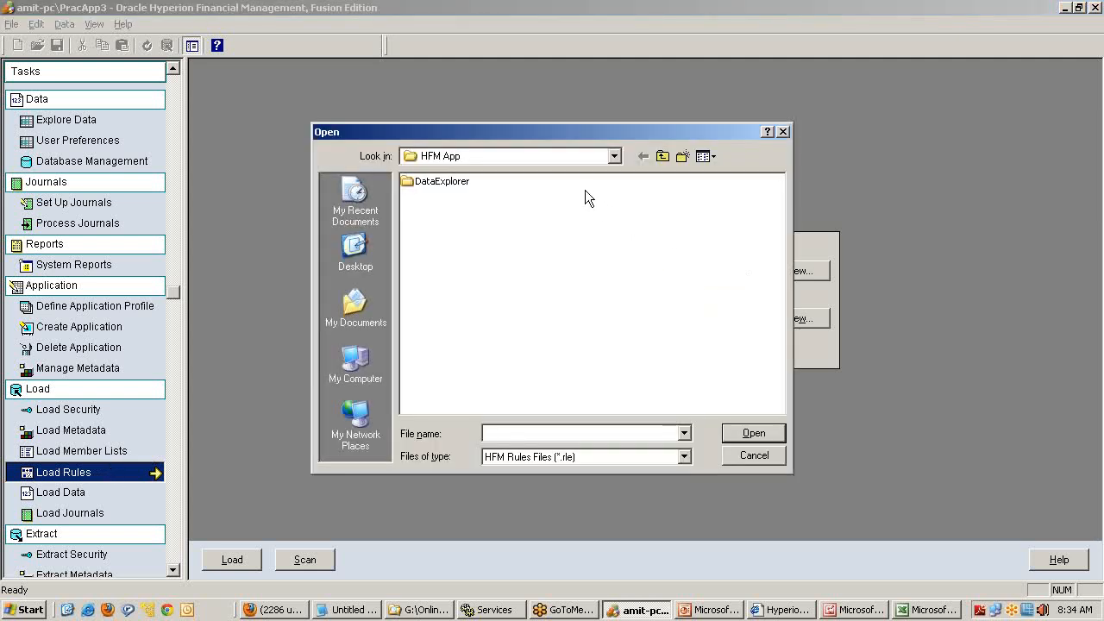
click(613, 155)
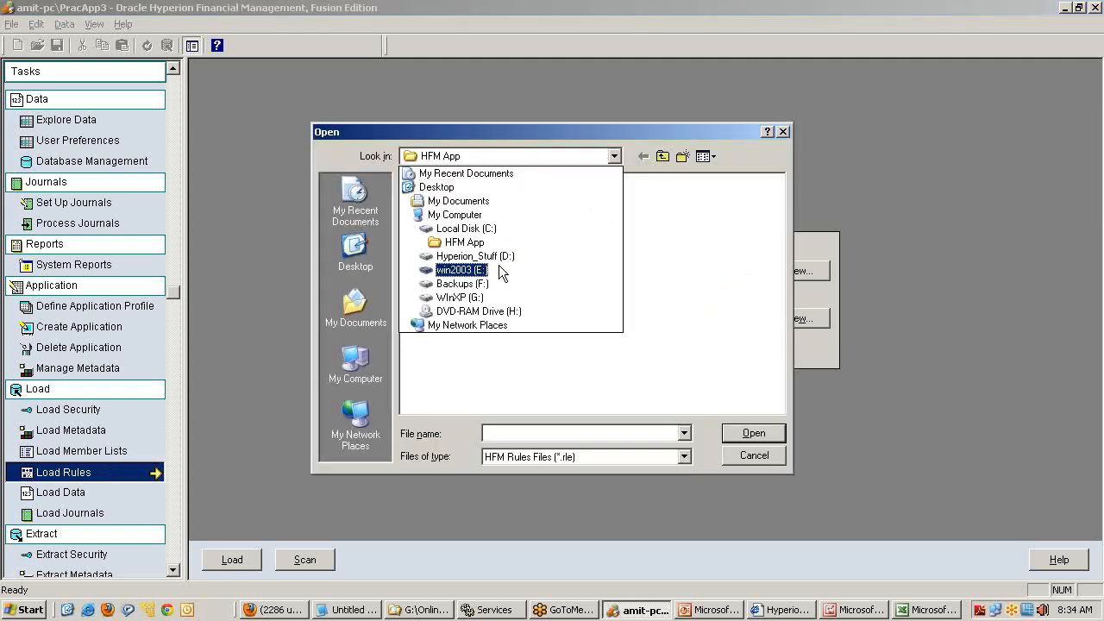
click(463, 269)
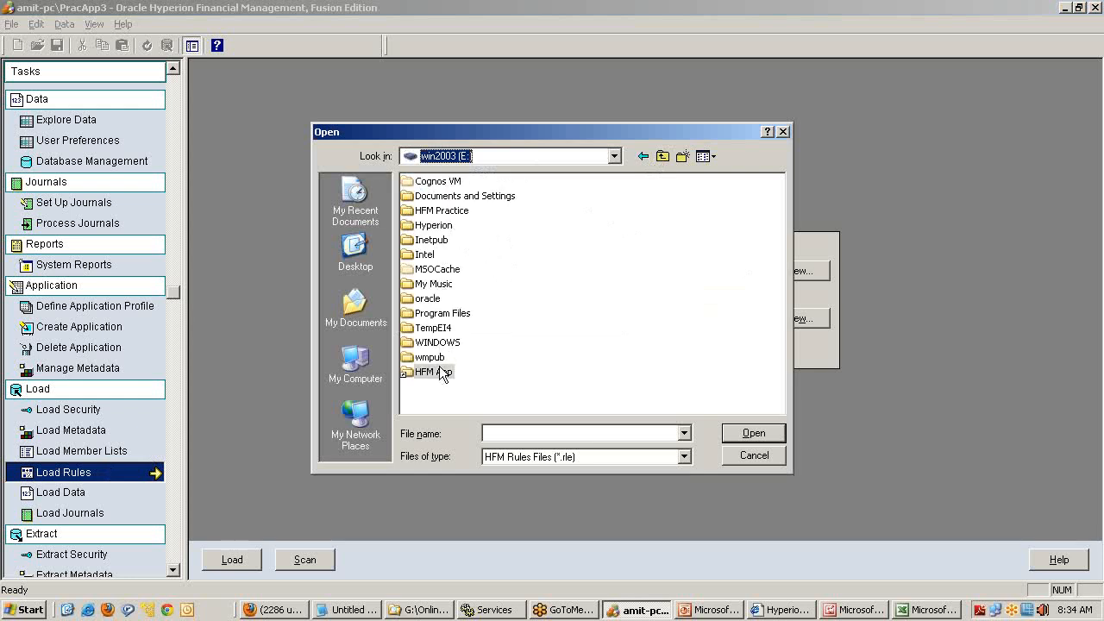
double_click(432, 372)
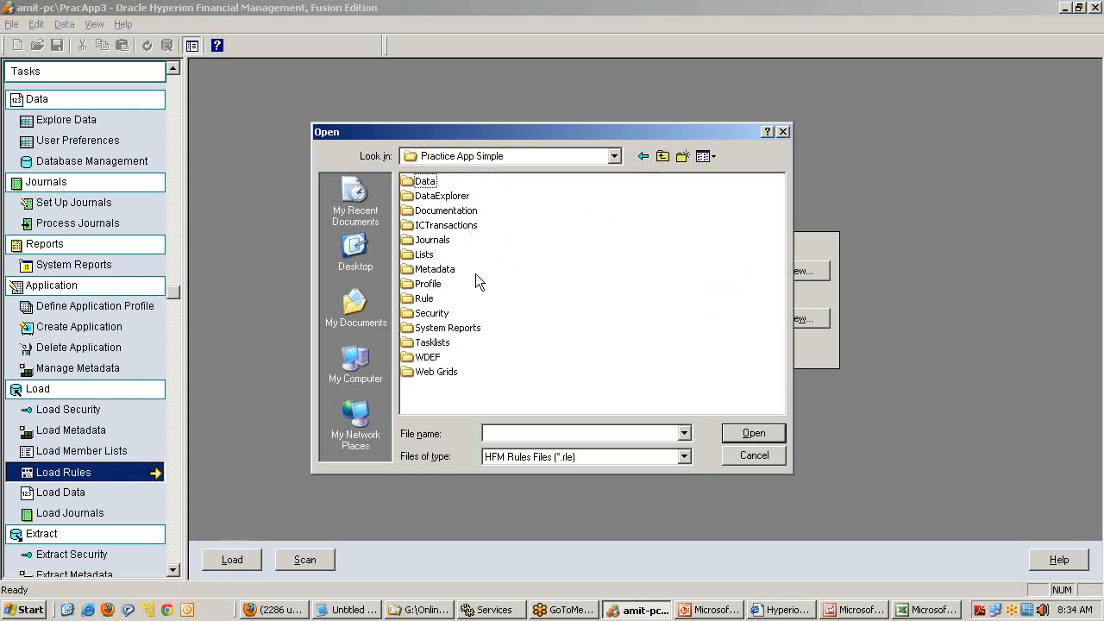
double_click(424, 297)
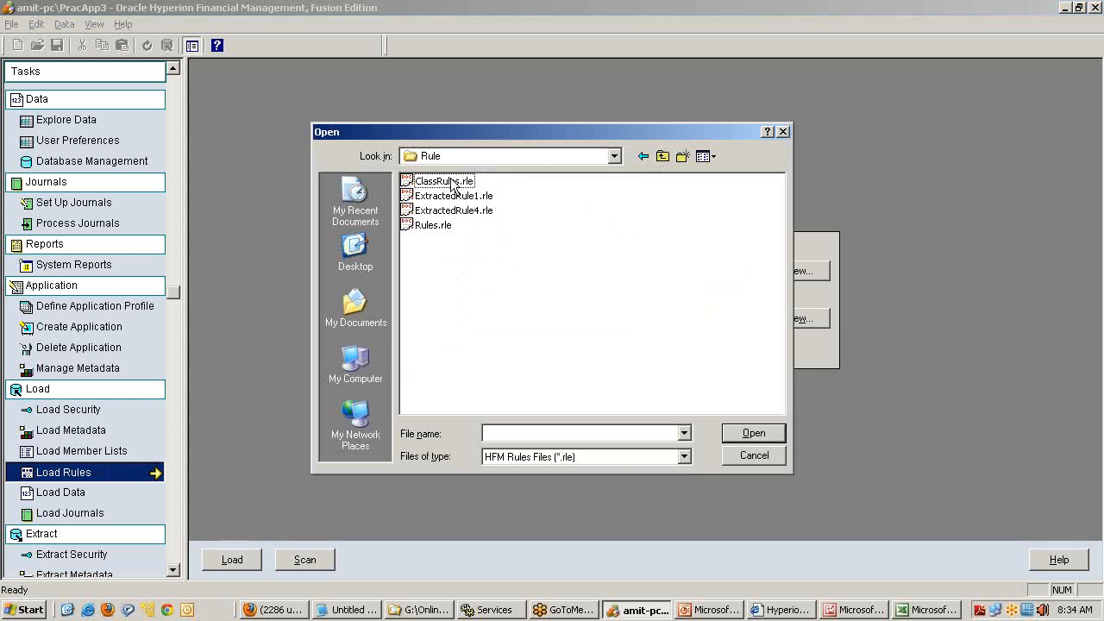
mouse_move(442, 216)
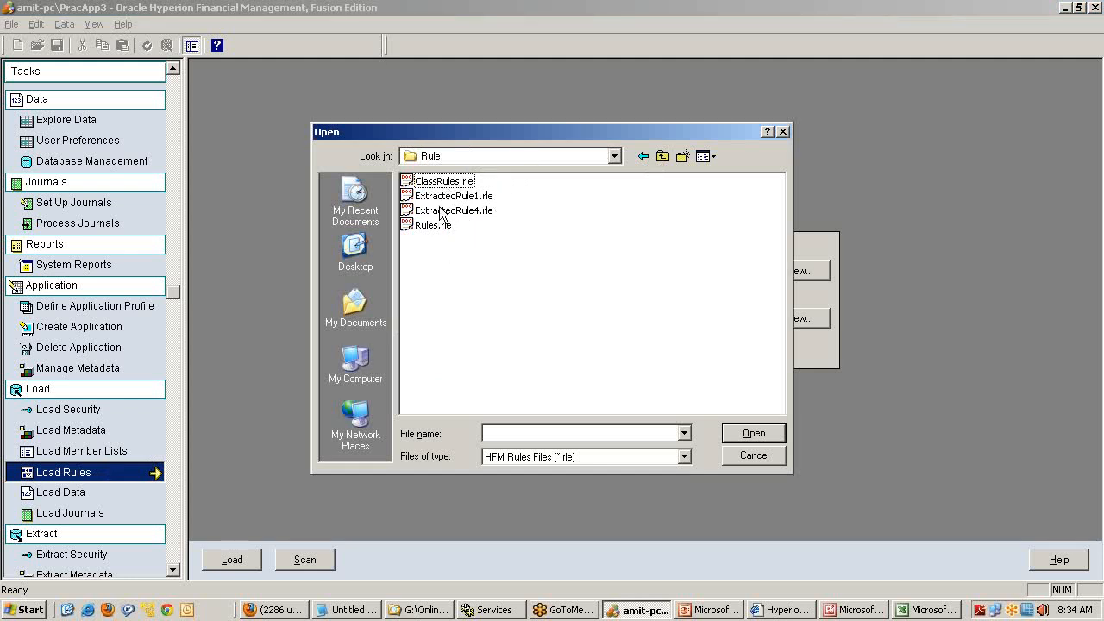
click(433, 224)
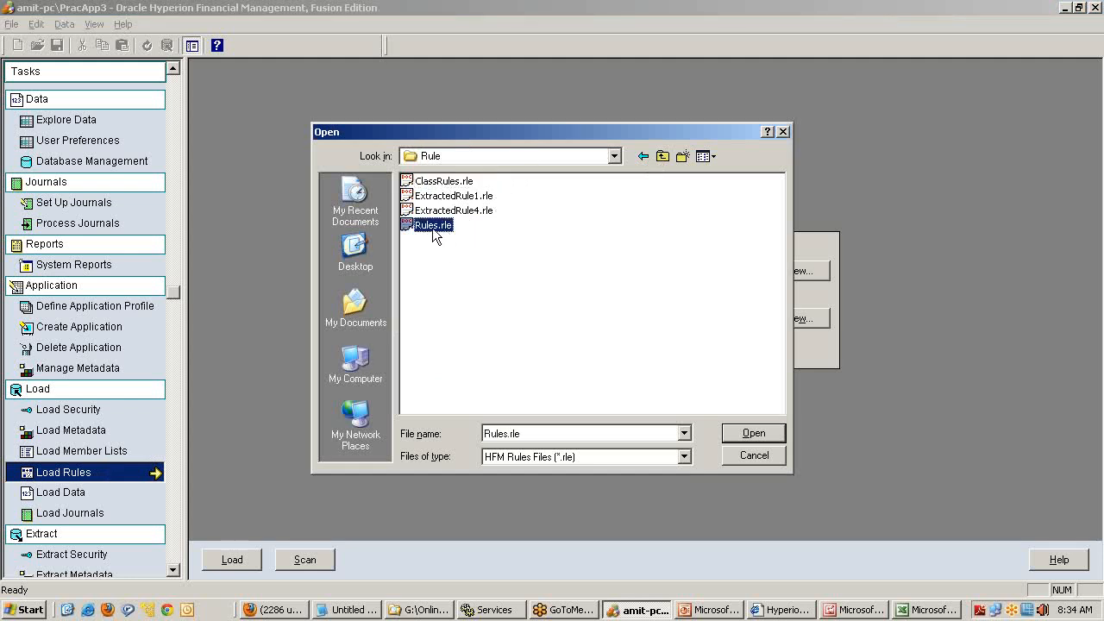
mouse_move(448, 203)
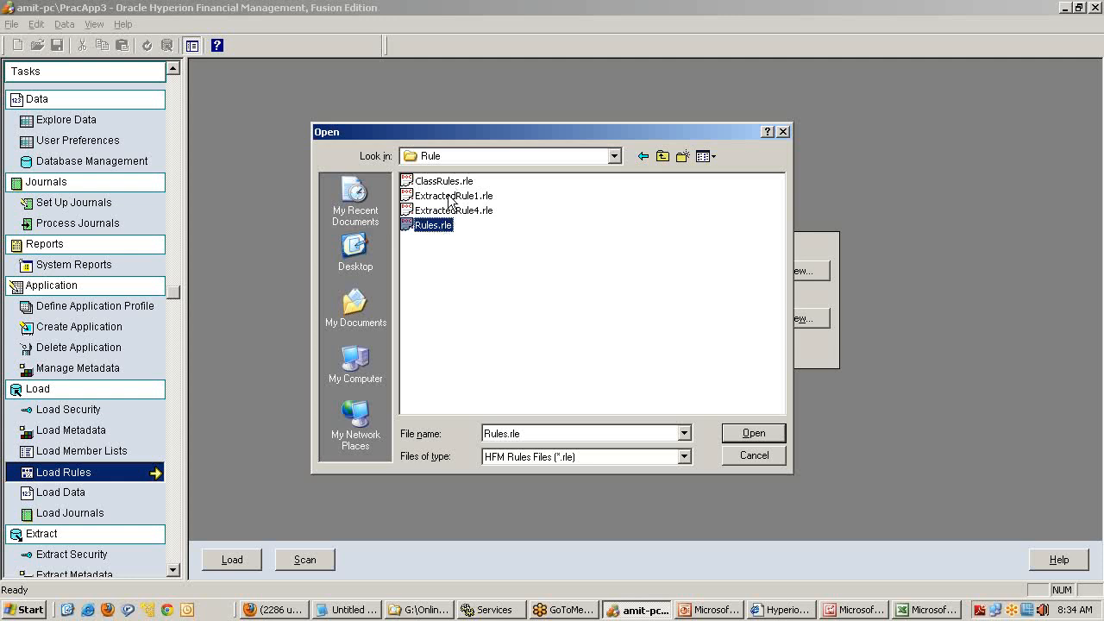
mouse_move(497, 300)
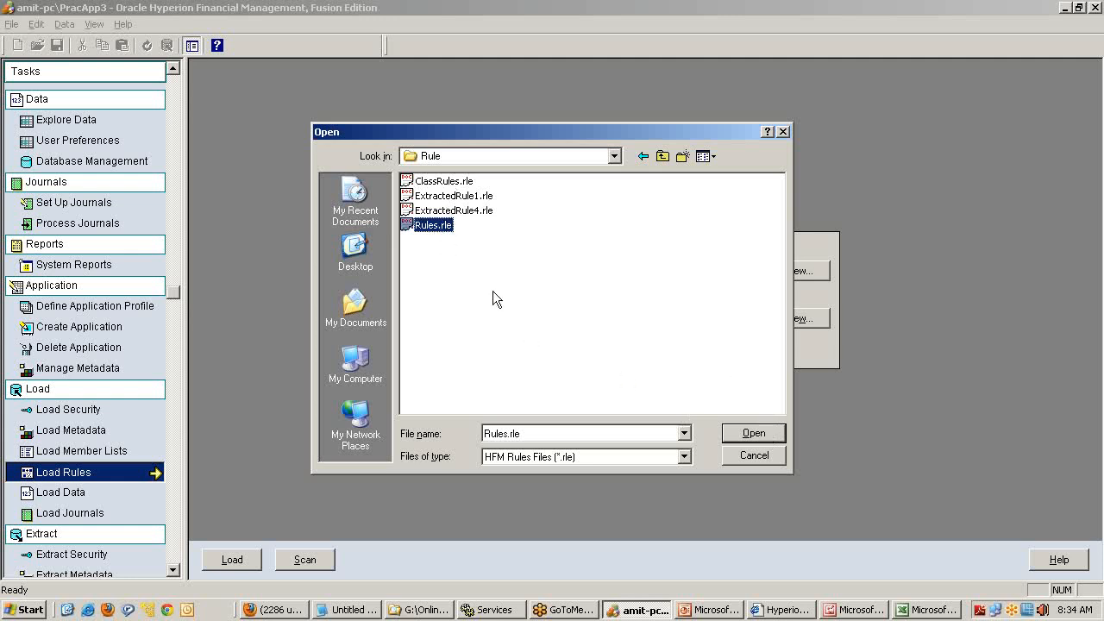
click(752, 431)
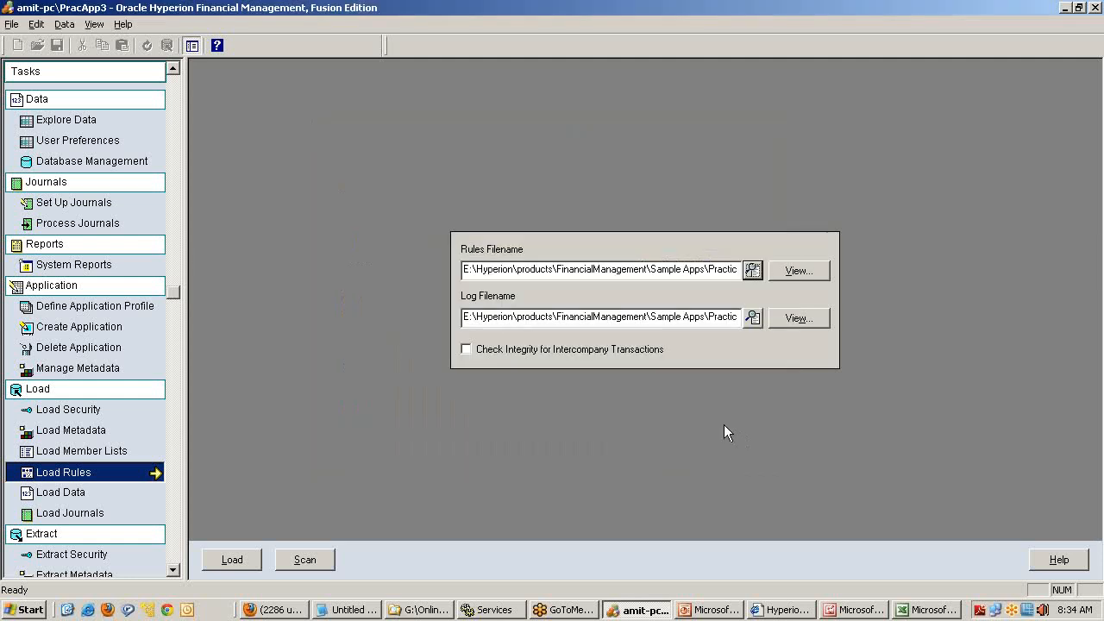
mouse_move(296, 559)
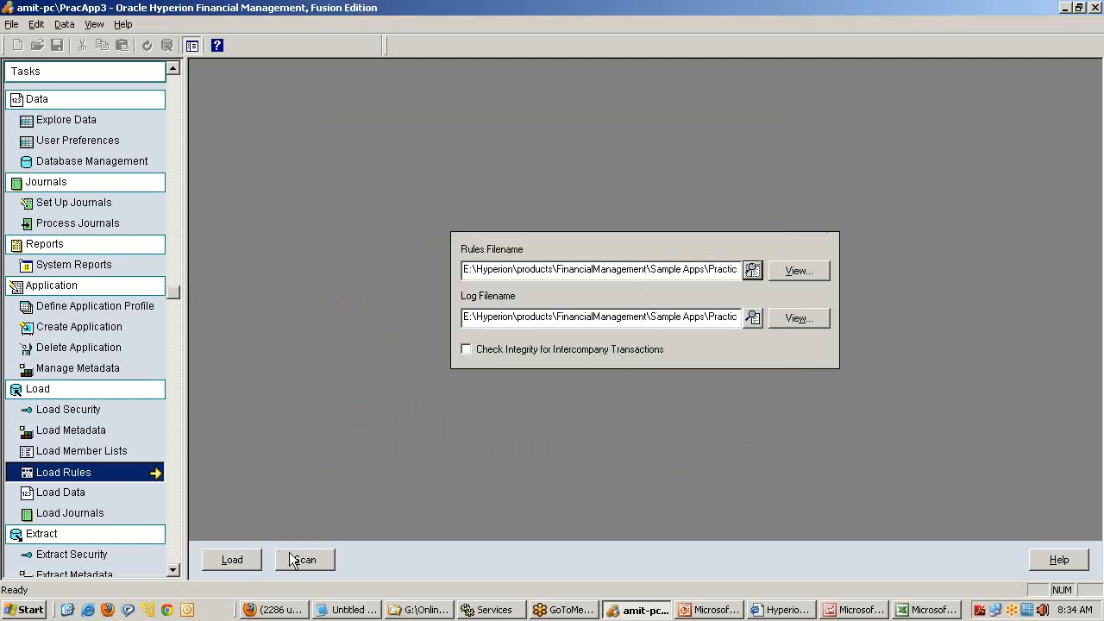
Step: Scan Rules.rle, overwrite its log, and load it successfully into the application
click(231, 559)
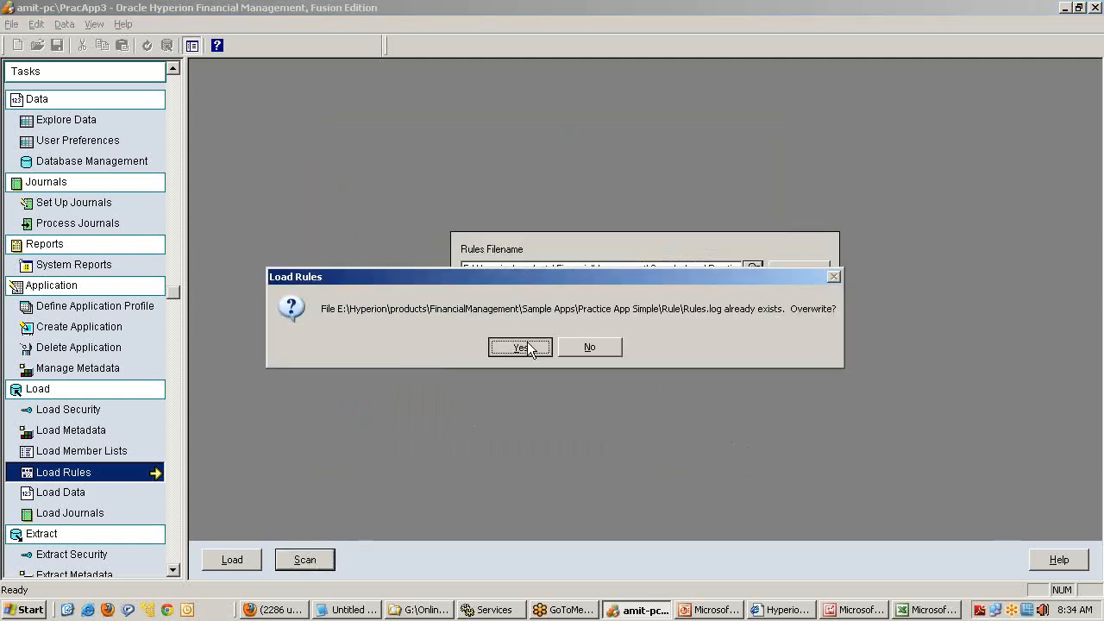
click(521, 346)
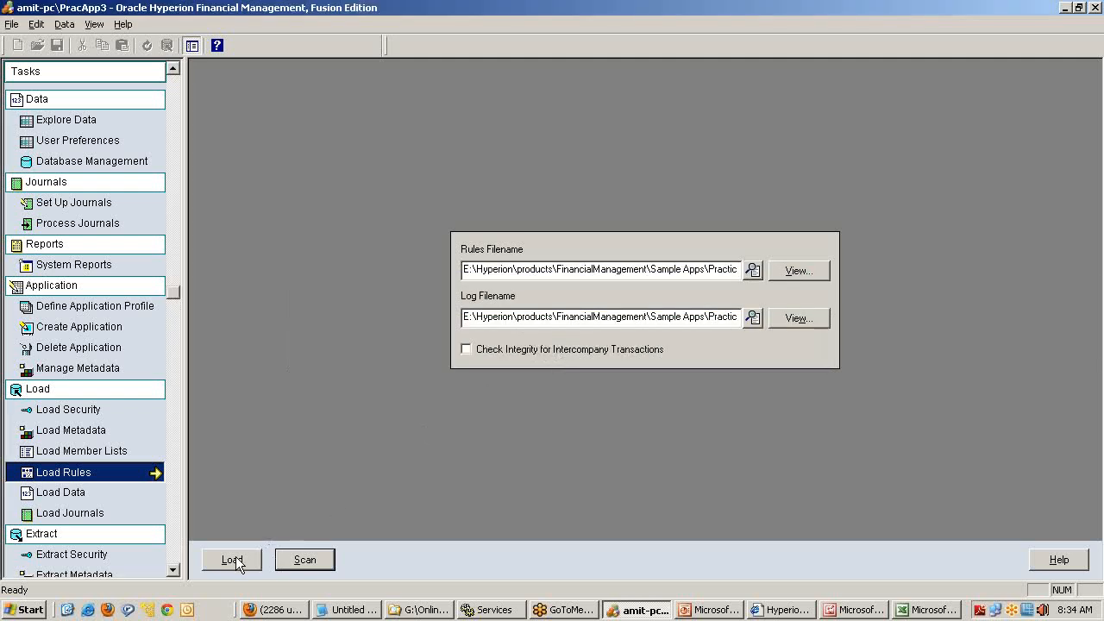
click(232, 559)
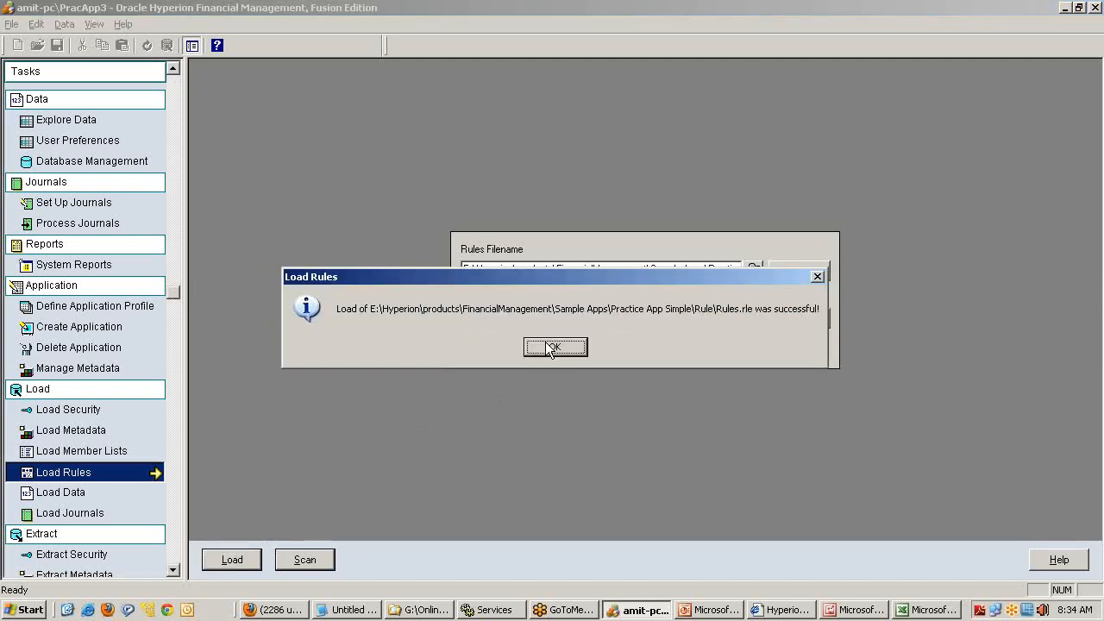
click(556, 347)
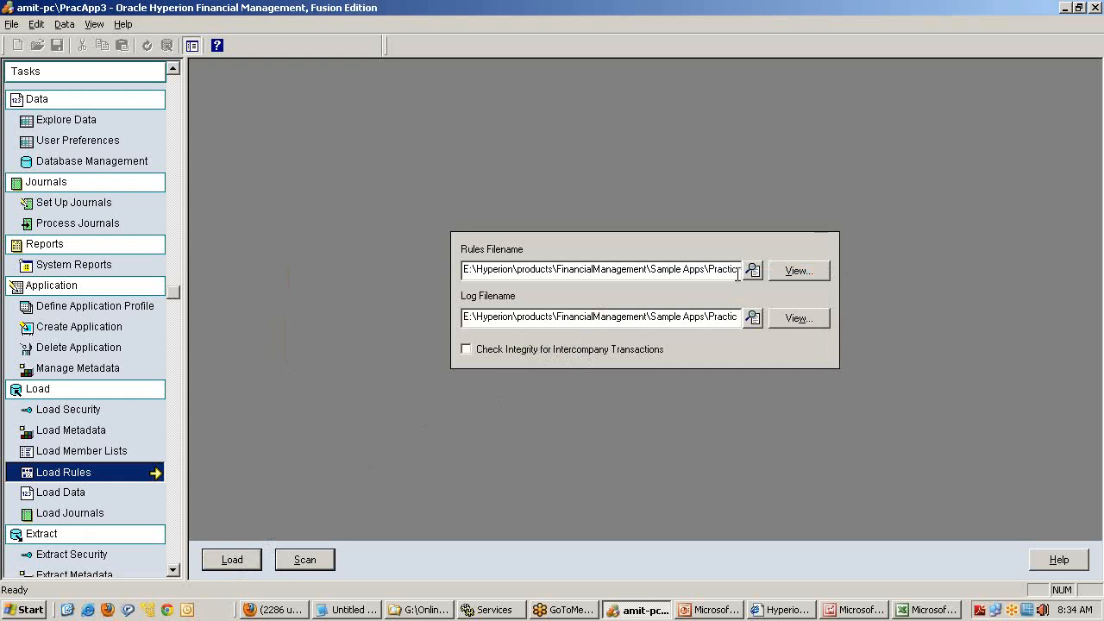
mouse_move(1011, 145)
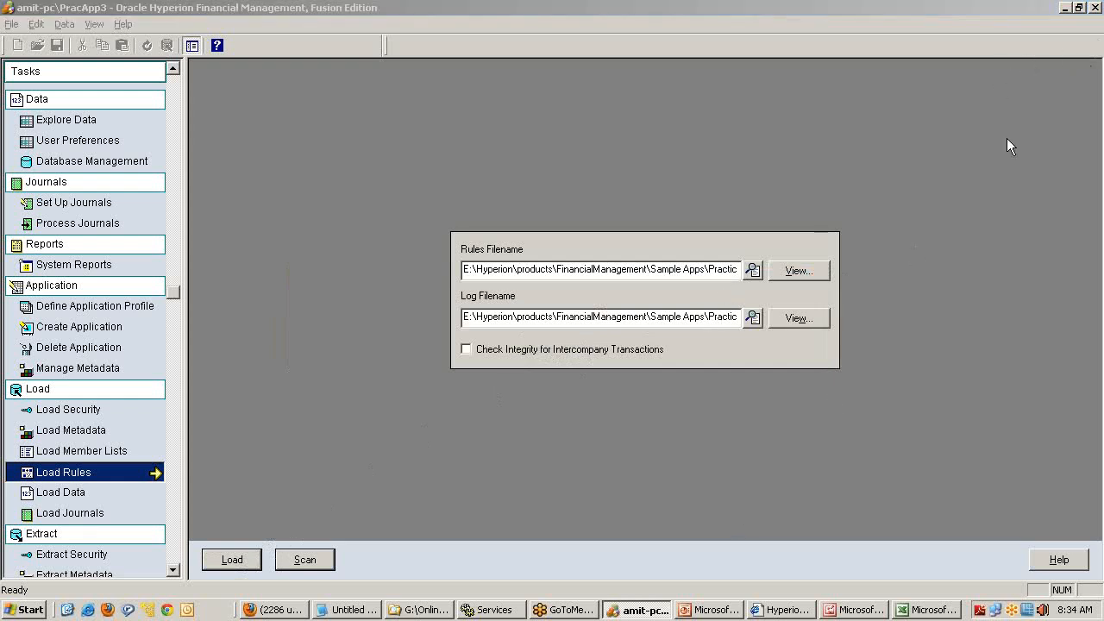
mouse_move(859, 48)
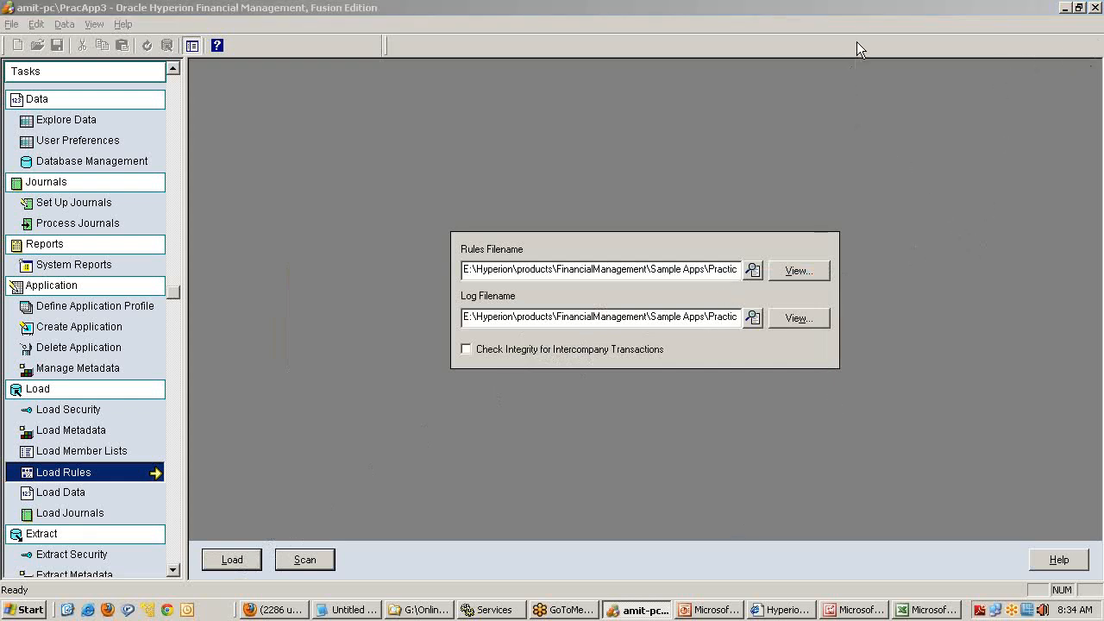
mouse_move(904, 214)
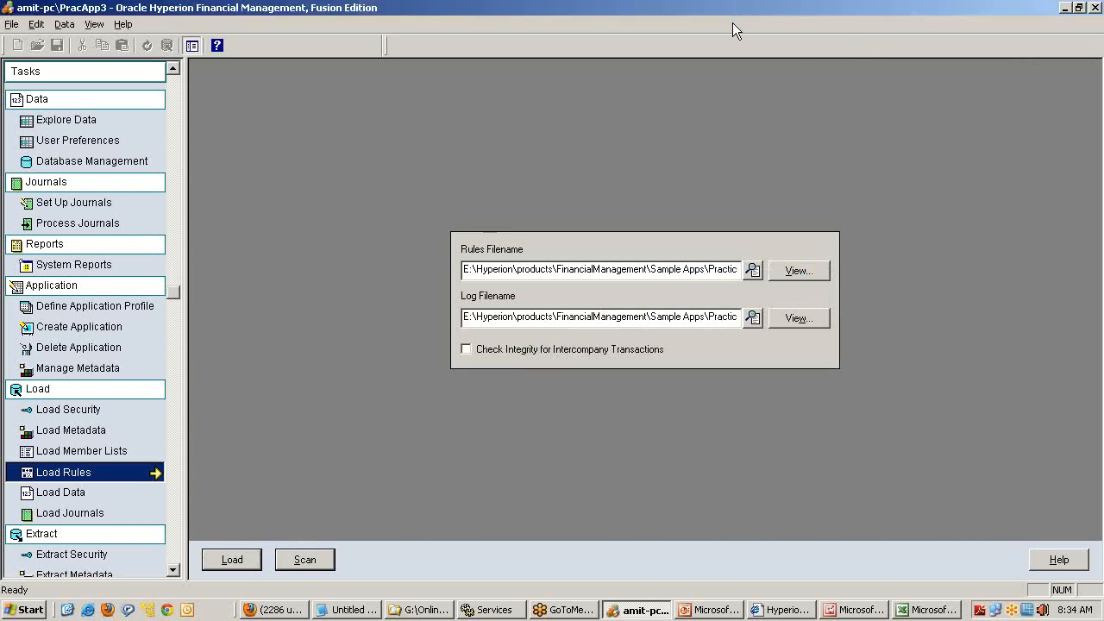
click(797, 317)
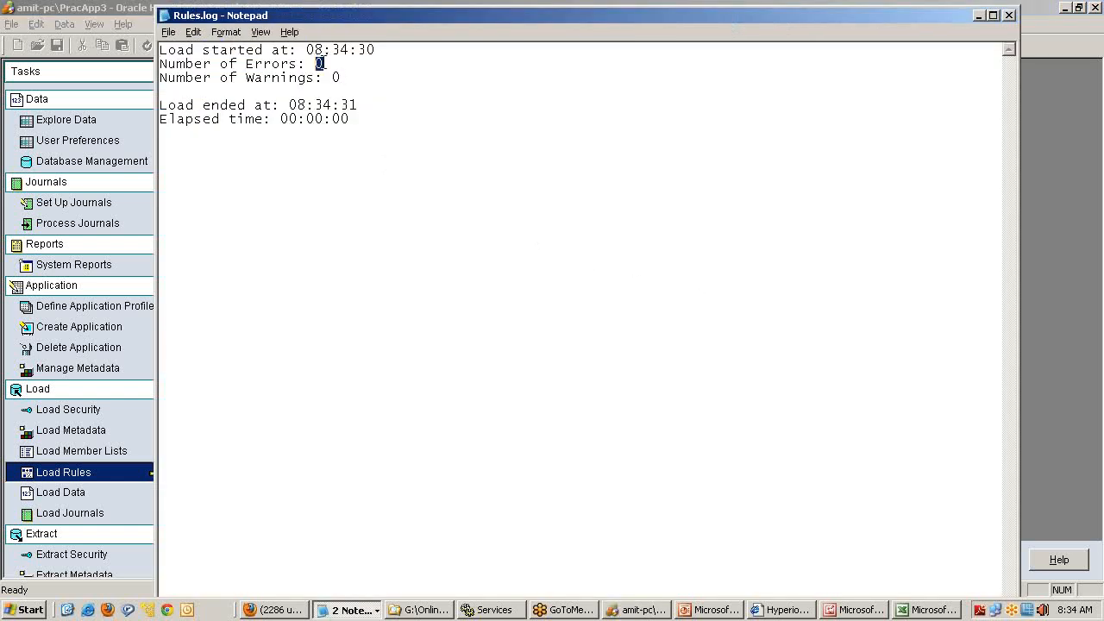
key(ctrl+a)
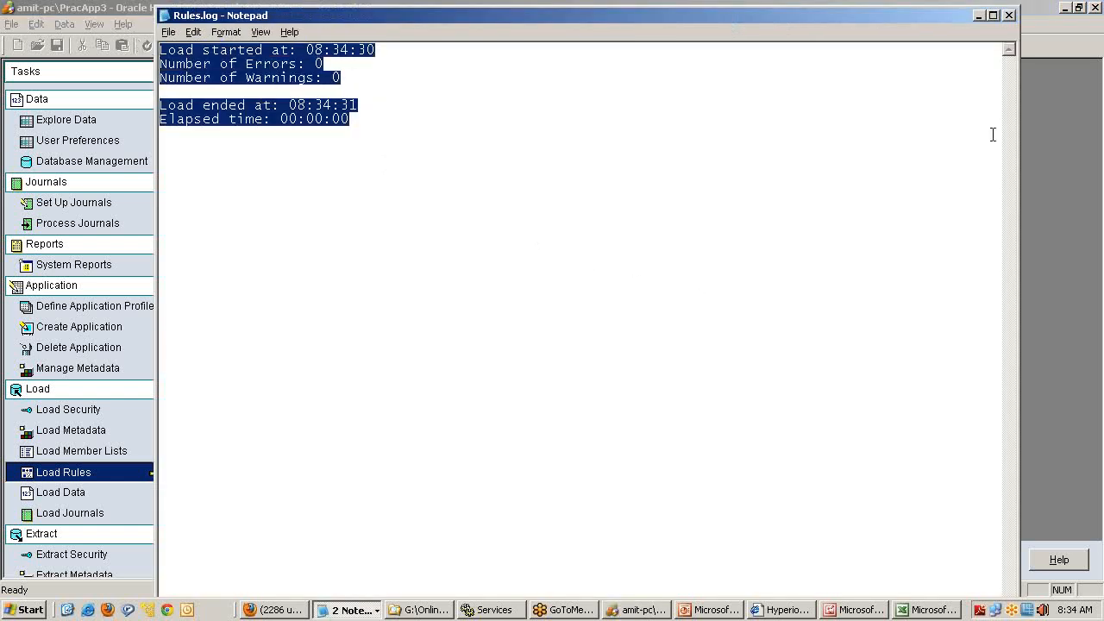
click(1008, 14)
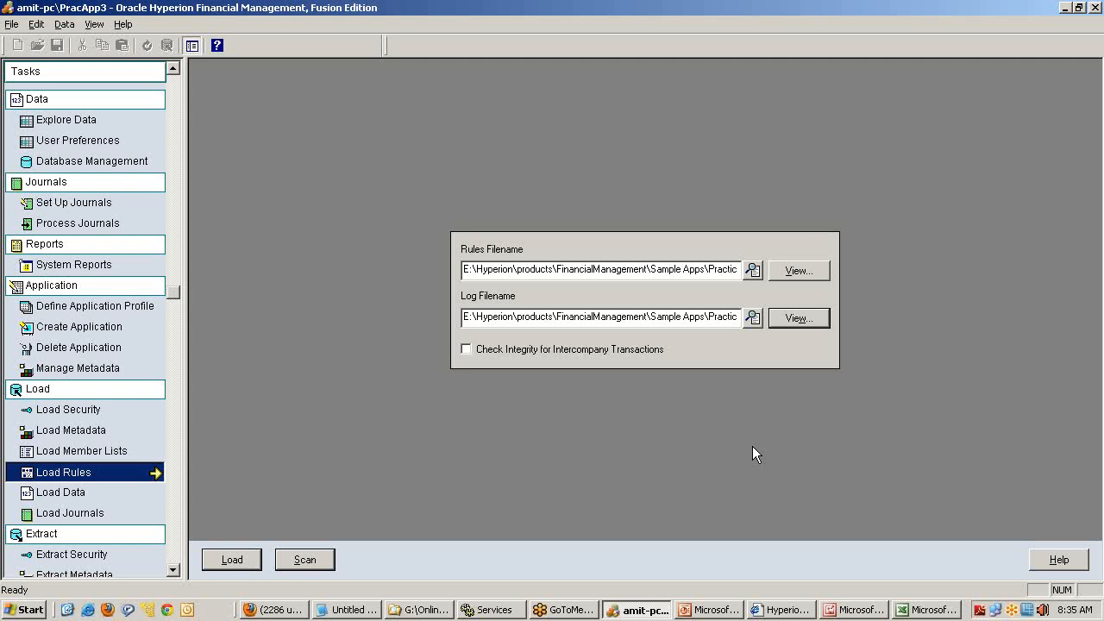
mouse_move(1091, 238)
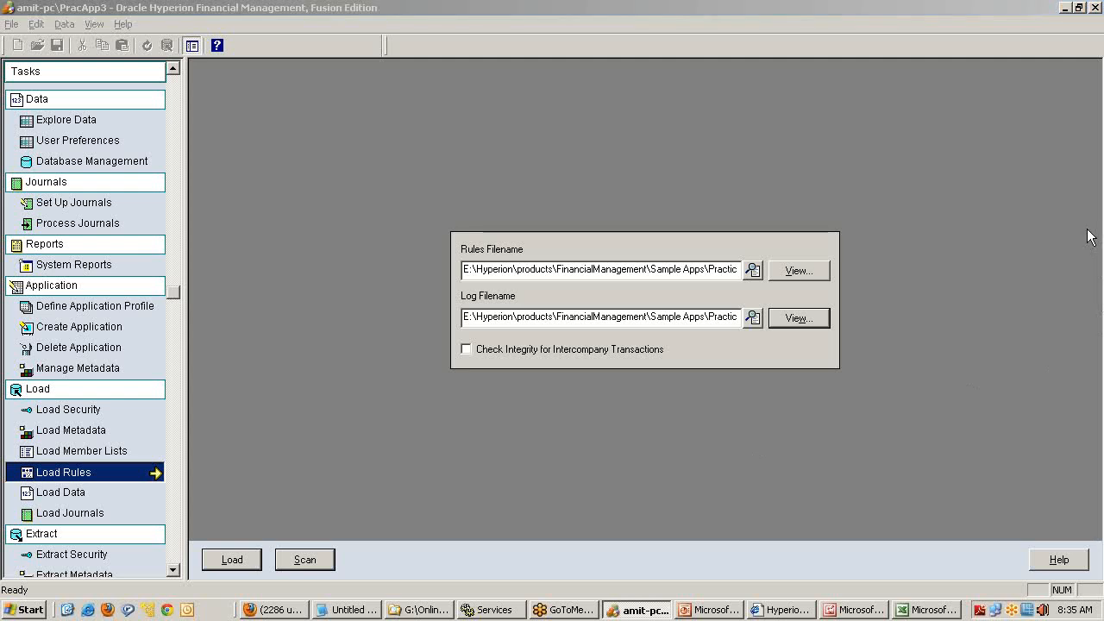
mouse_move(906, 163)
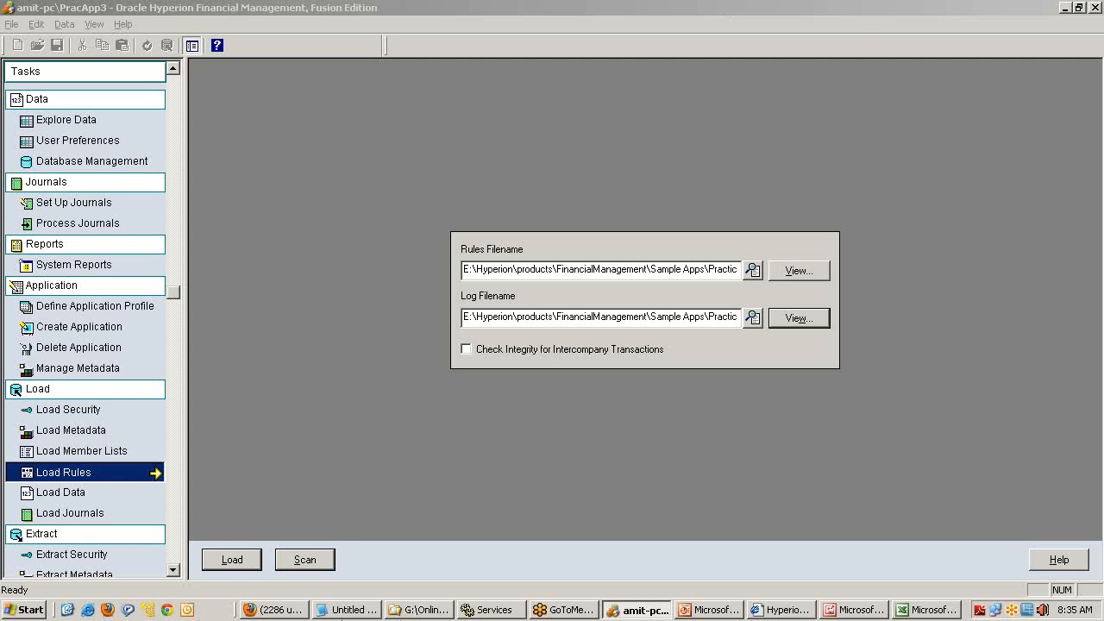
Step: Mark '6) Loading Rule' as [Optional] in the notes
click(345, 611)
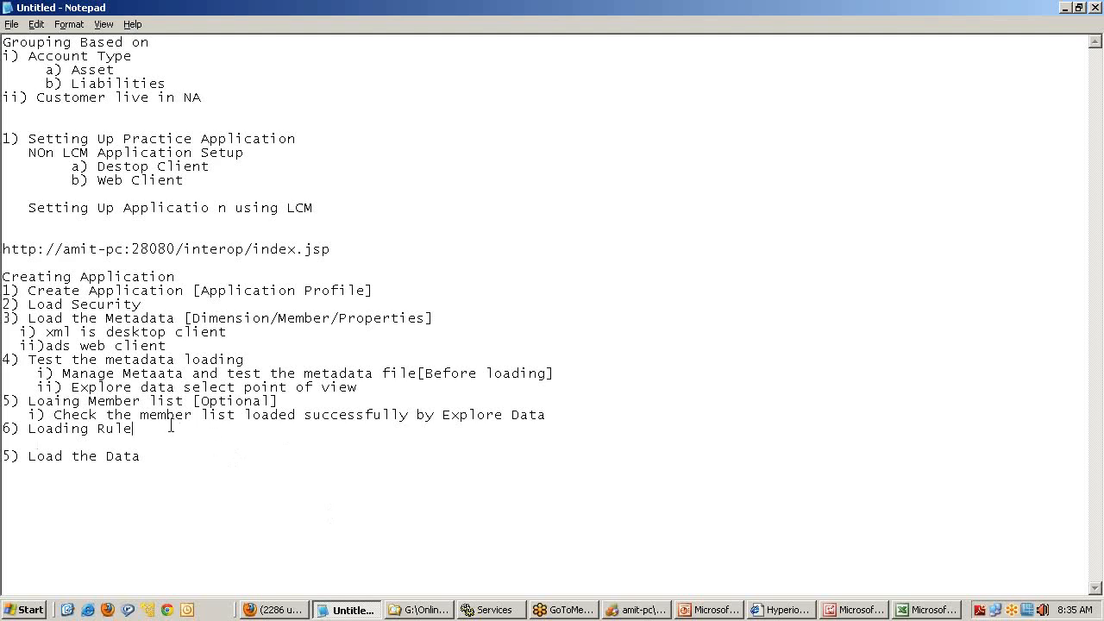
text([Ooptio)
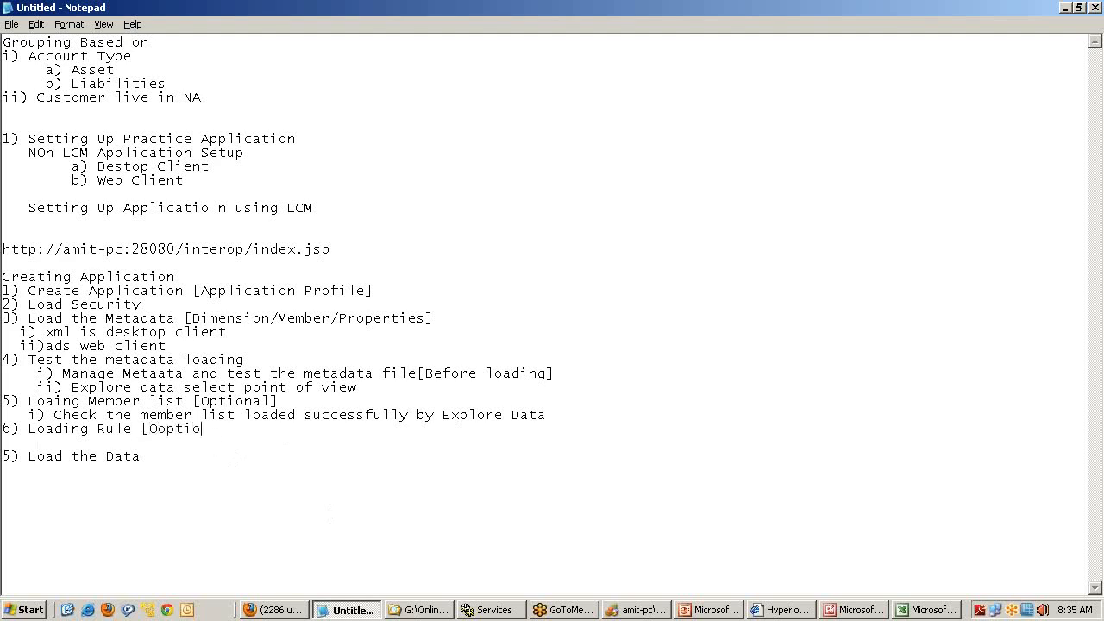
text(nal]])
click(73, 456)
text(7)
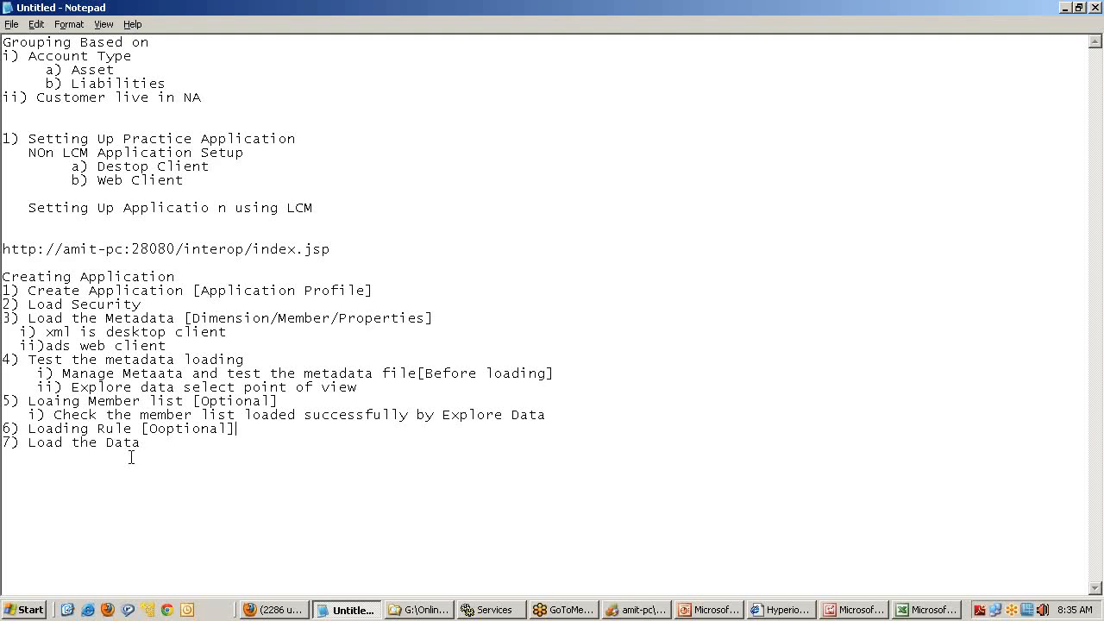
mouse_move(1073, 262)
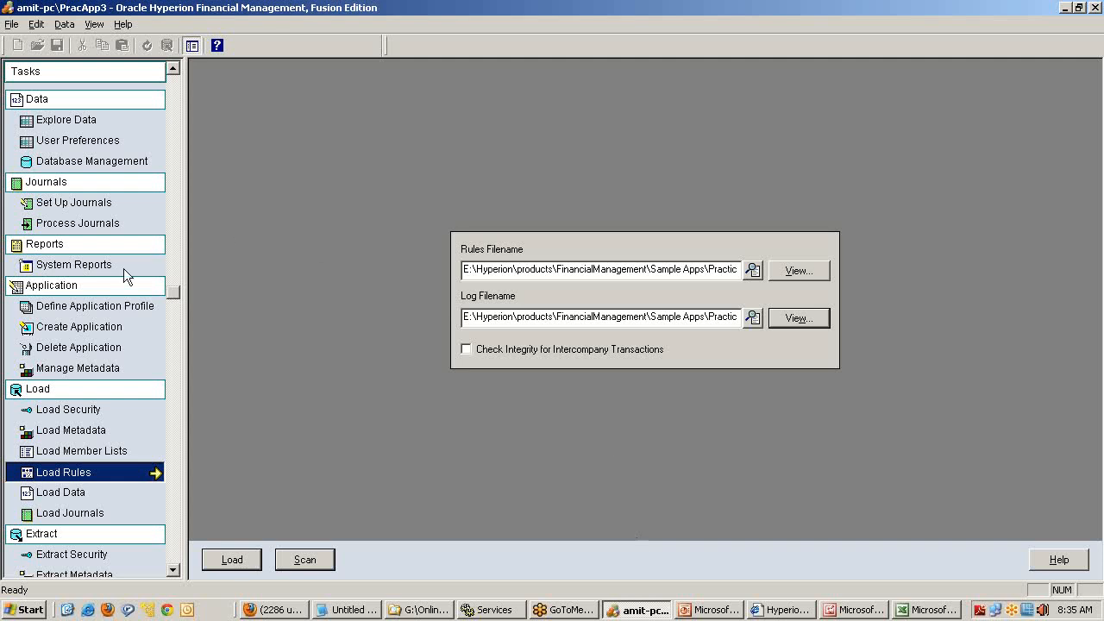
mouse_move(93, 528)
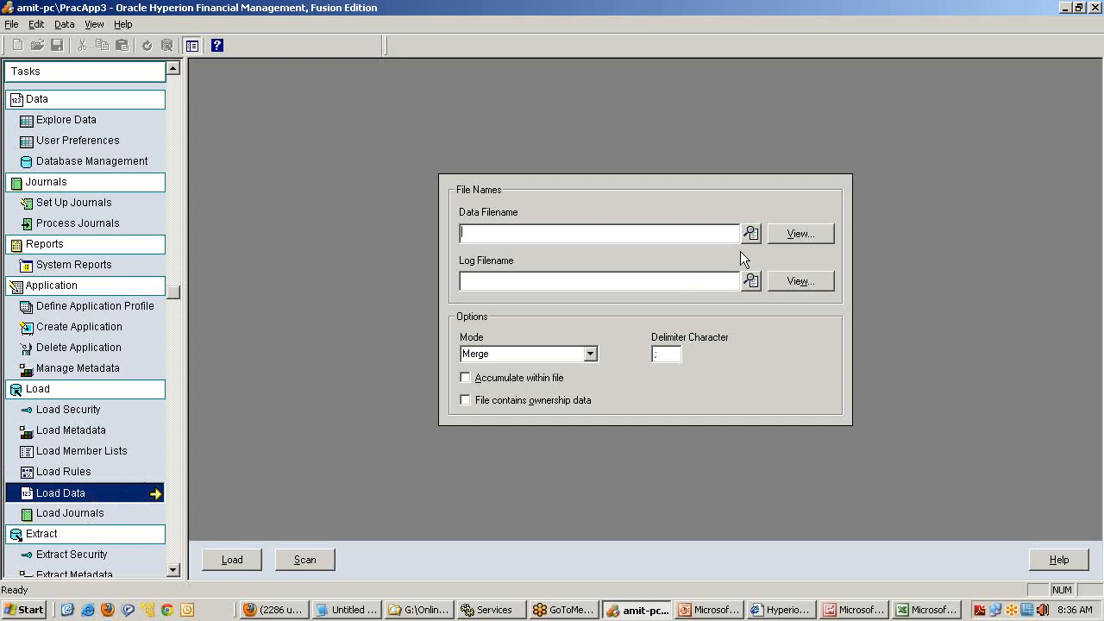
Step: In Load Data, browse to Practice App Simple > Data and bring up options for AllData.dat
click(751, 233)
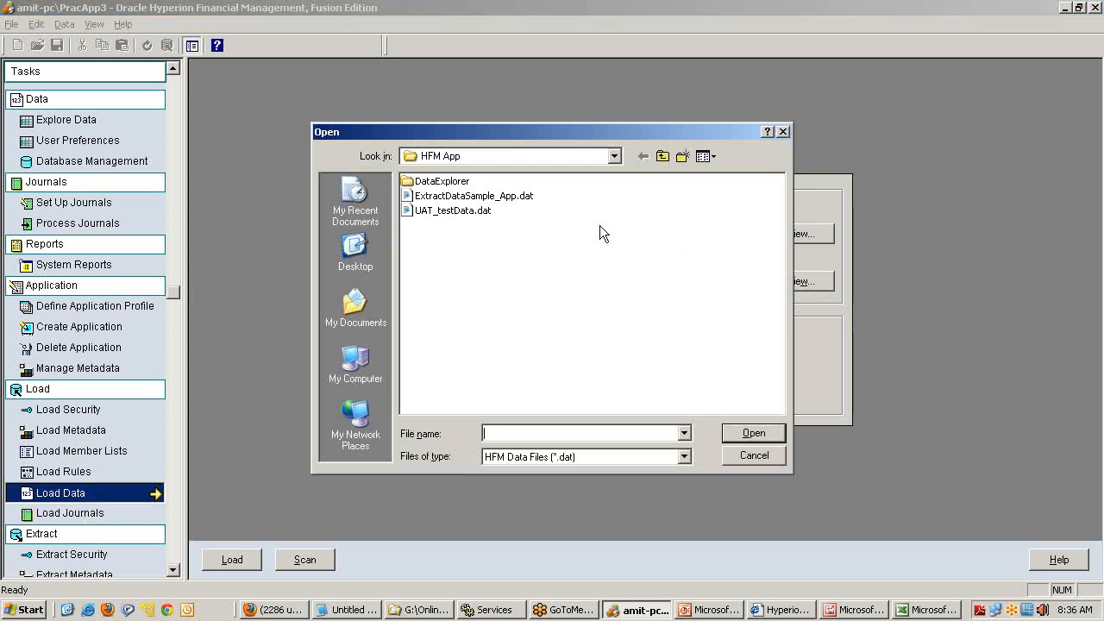
mouse_move(590, 218)
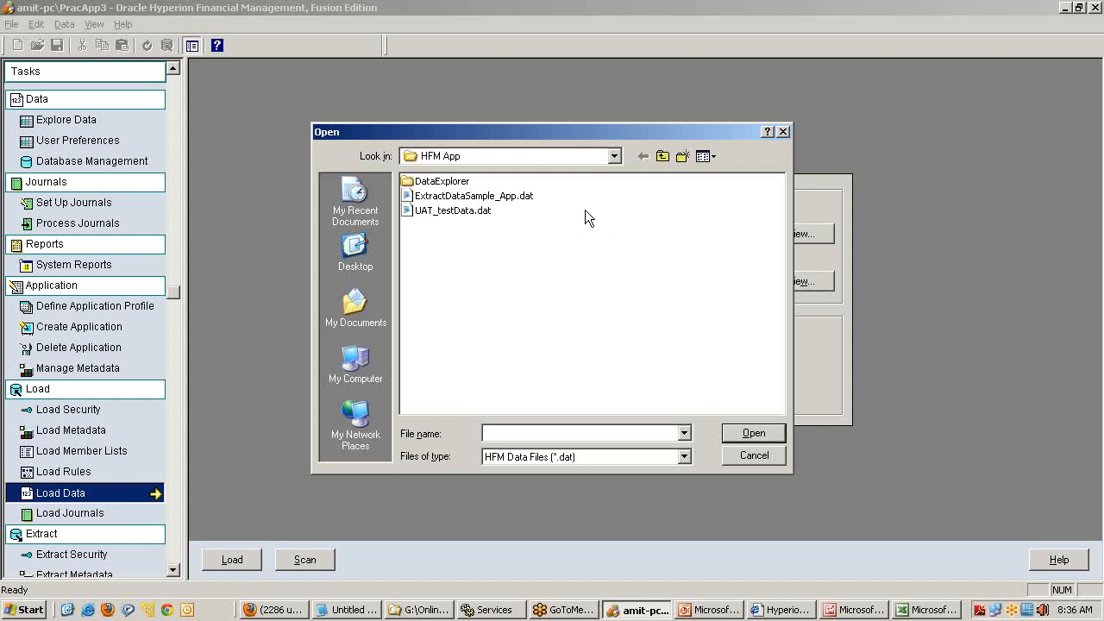
click(612, 155)
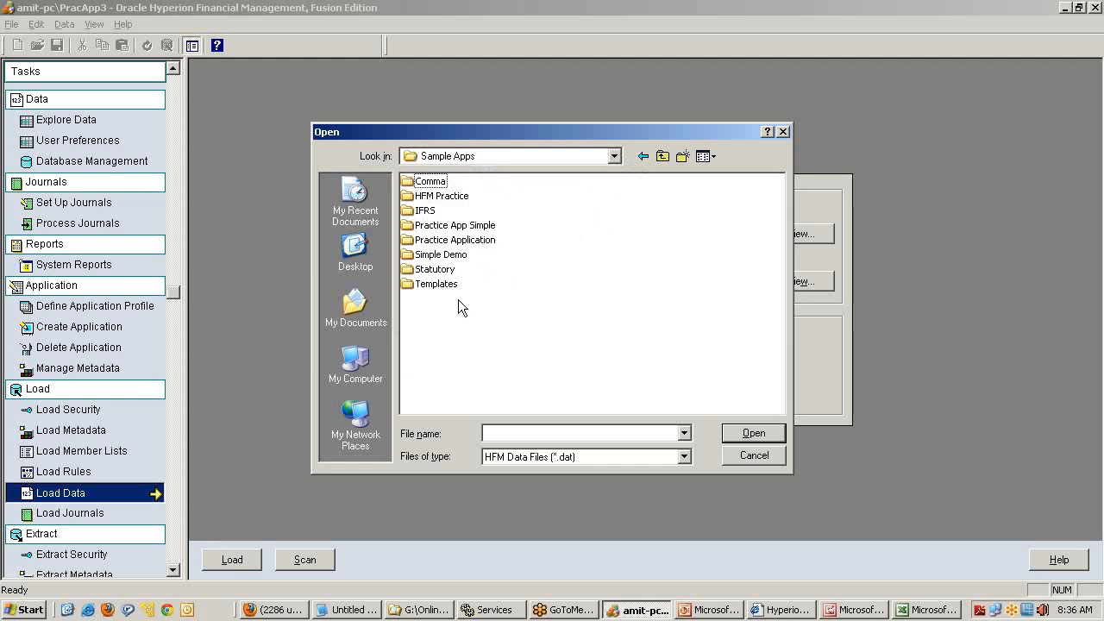
double_click(453, 224)
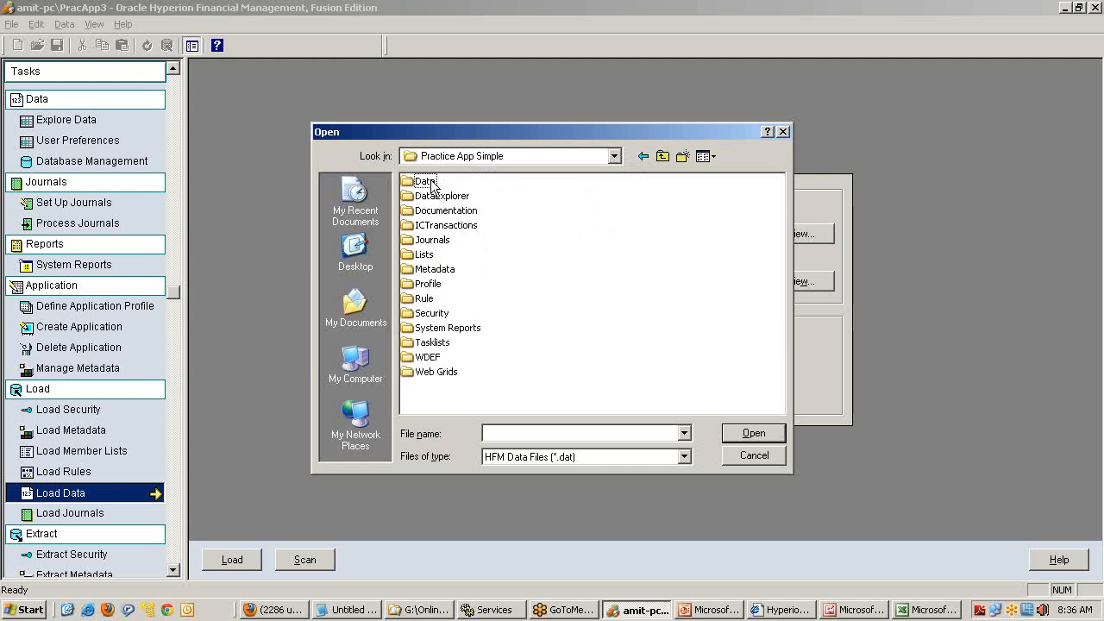
double_click(427, 181)
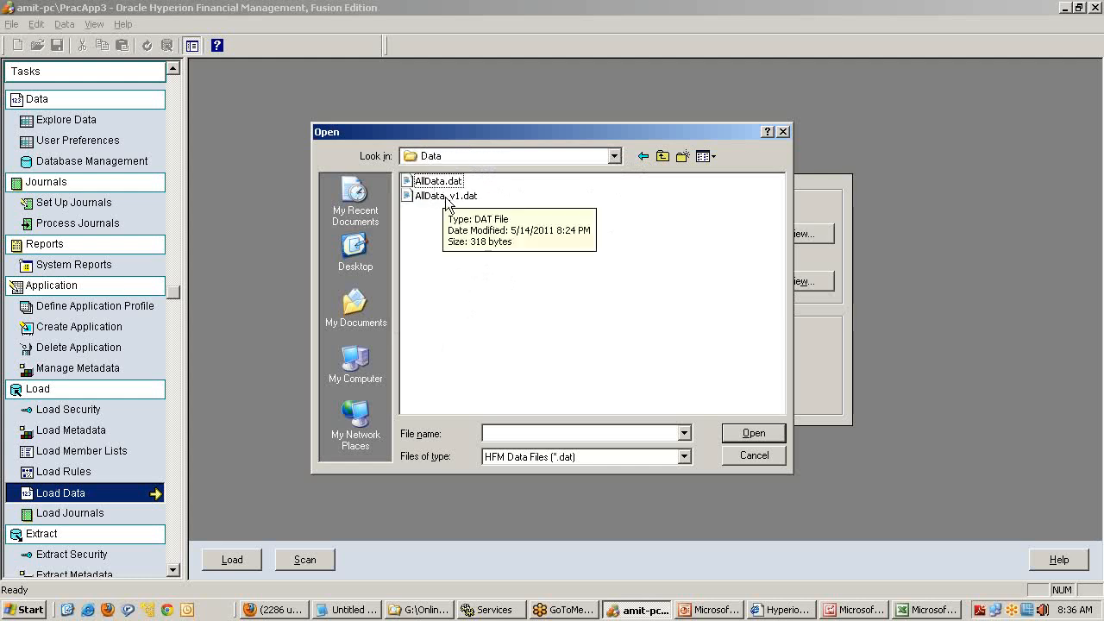
mouse_move(458, 201)
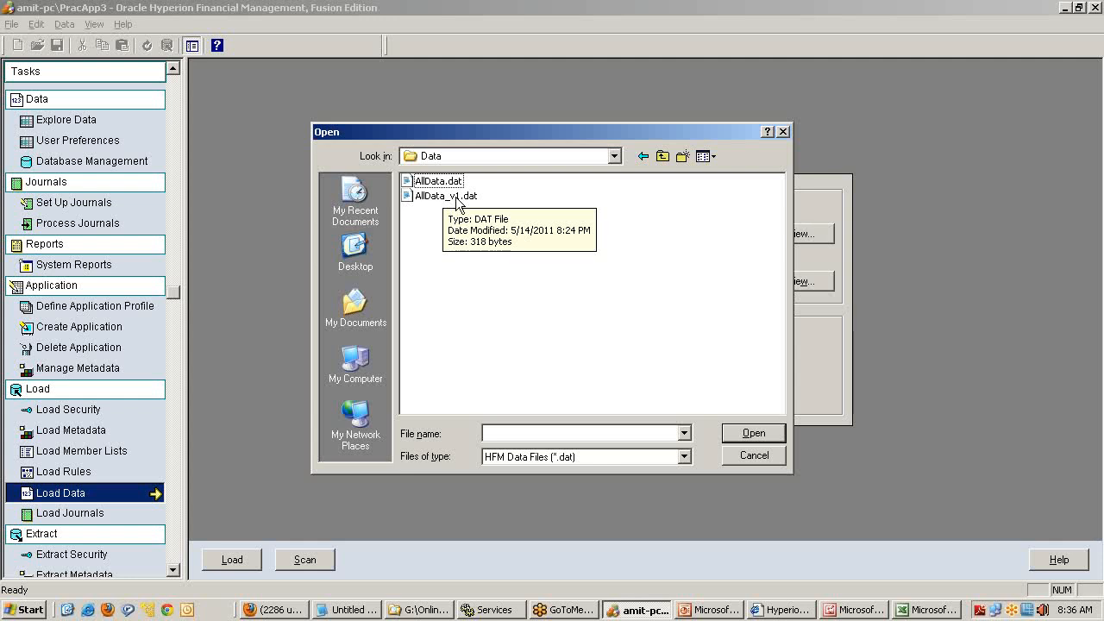
right_click(435, 181)
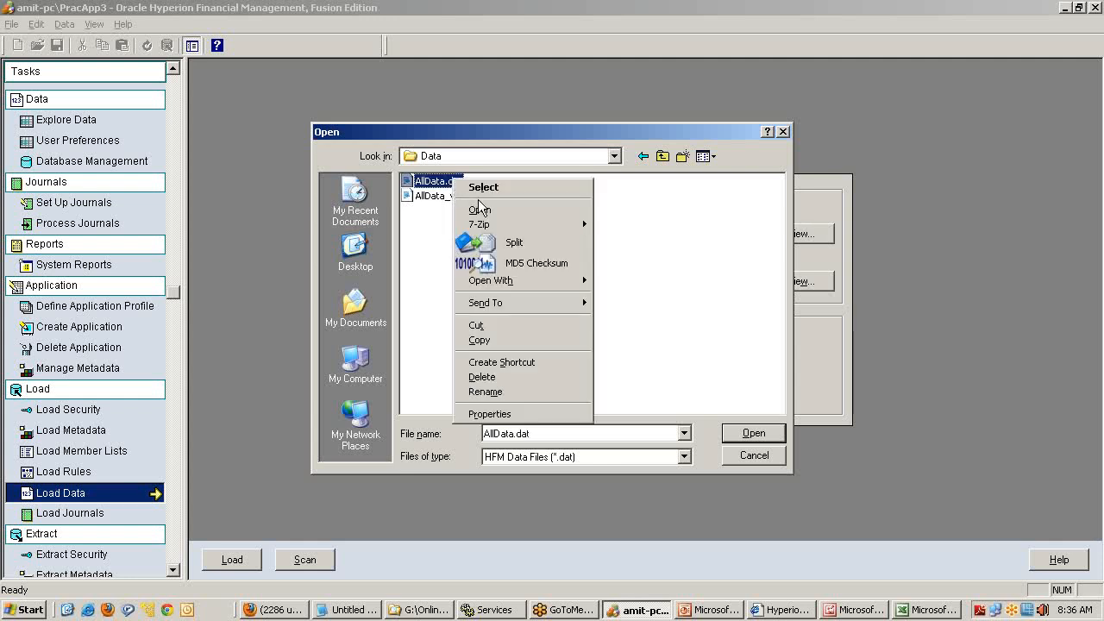
Step: Edit AllData.dat in Notepad to review its data records
click(477, 210)
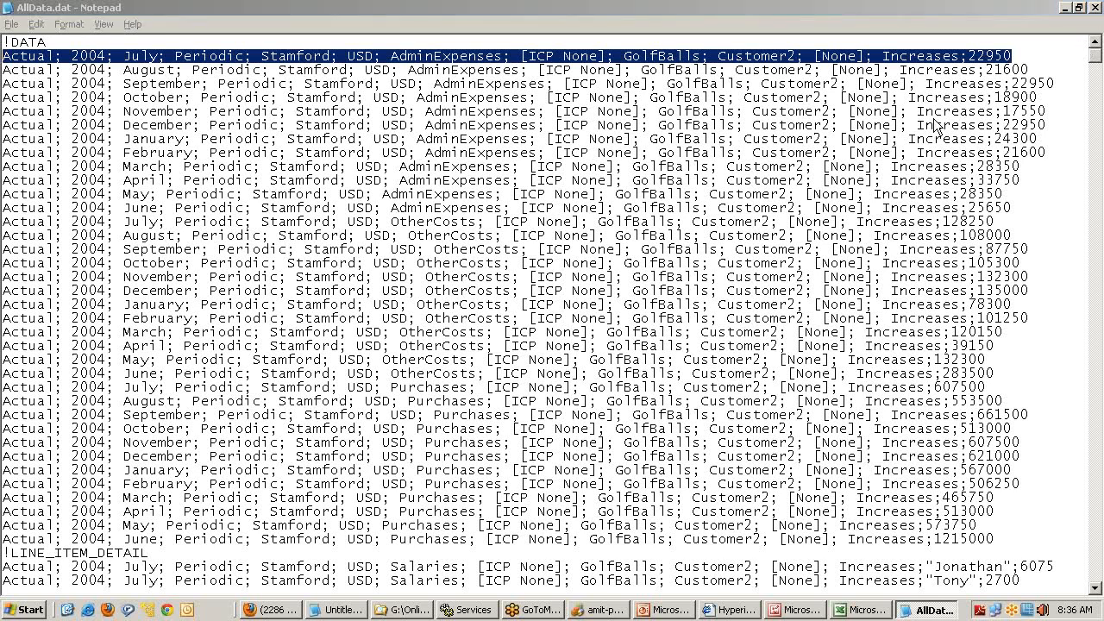
mouse_move(780, 9)
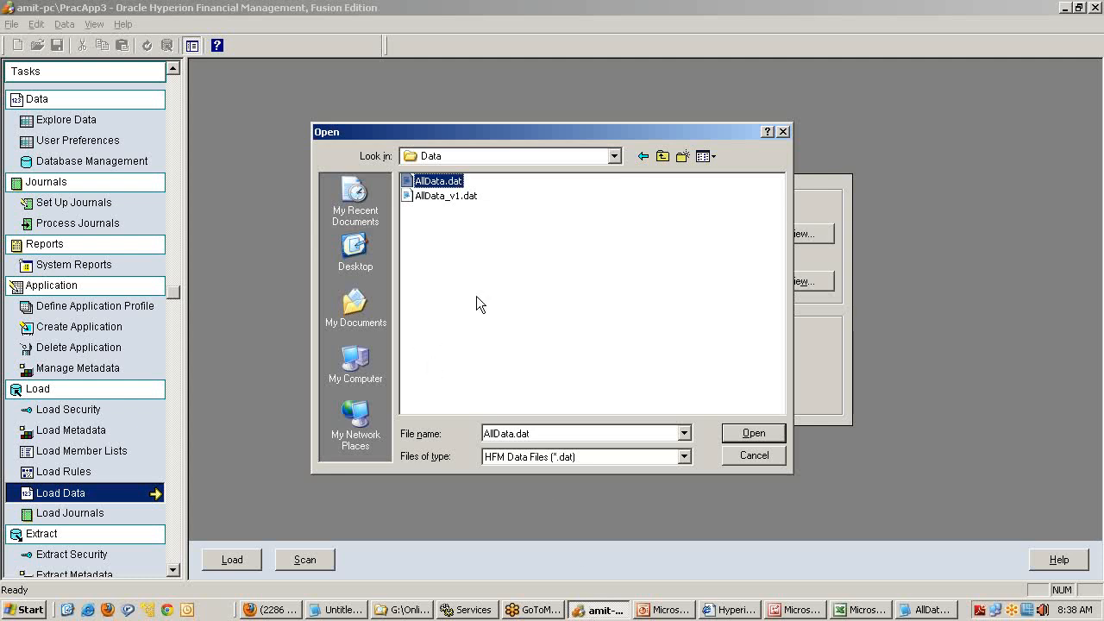
Step: Confirm AllData.dat as the data file, scan it, and acknowledge the scan-complete message
click(752, 432)
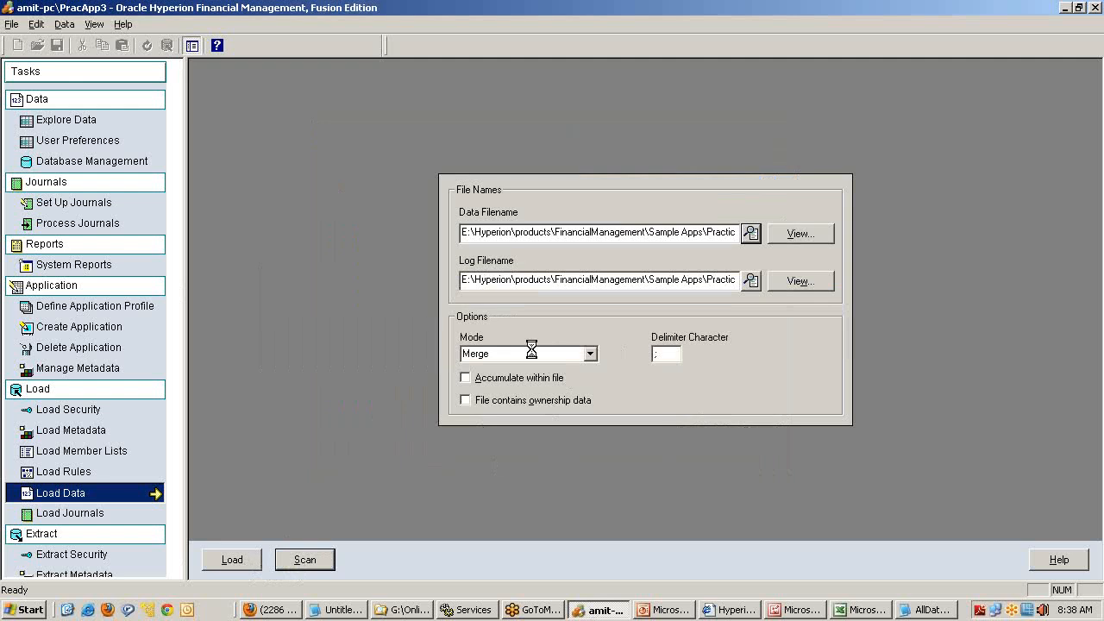
click(304, 559)
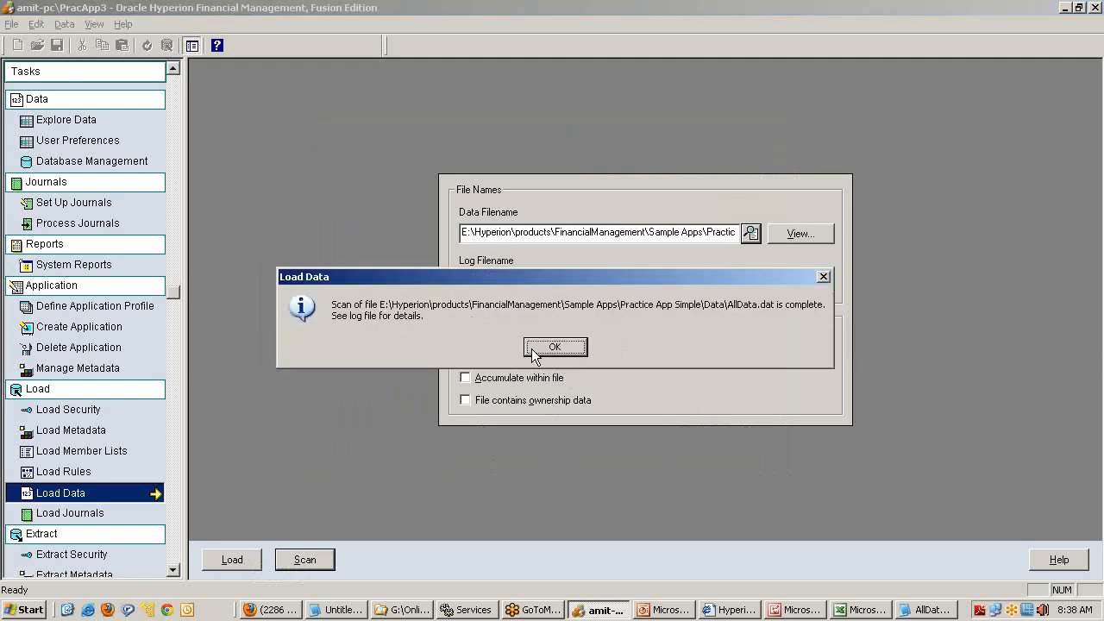
mouse_move(438, 314)
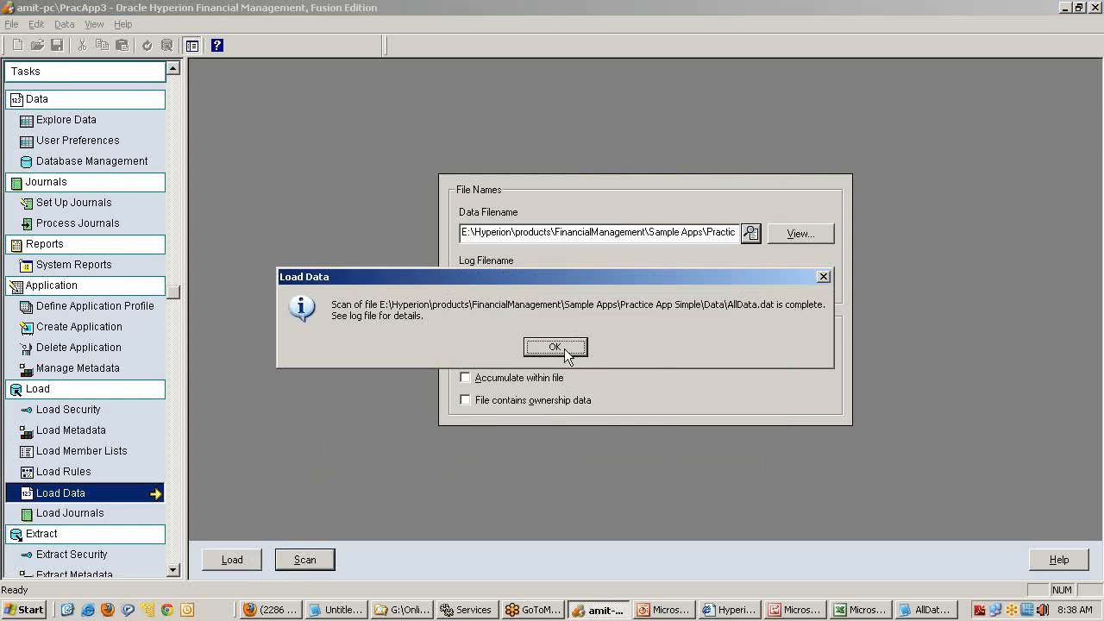
mouse_move(499, 360)
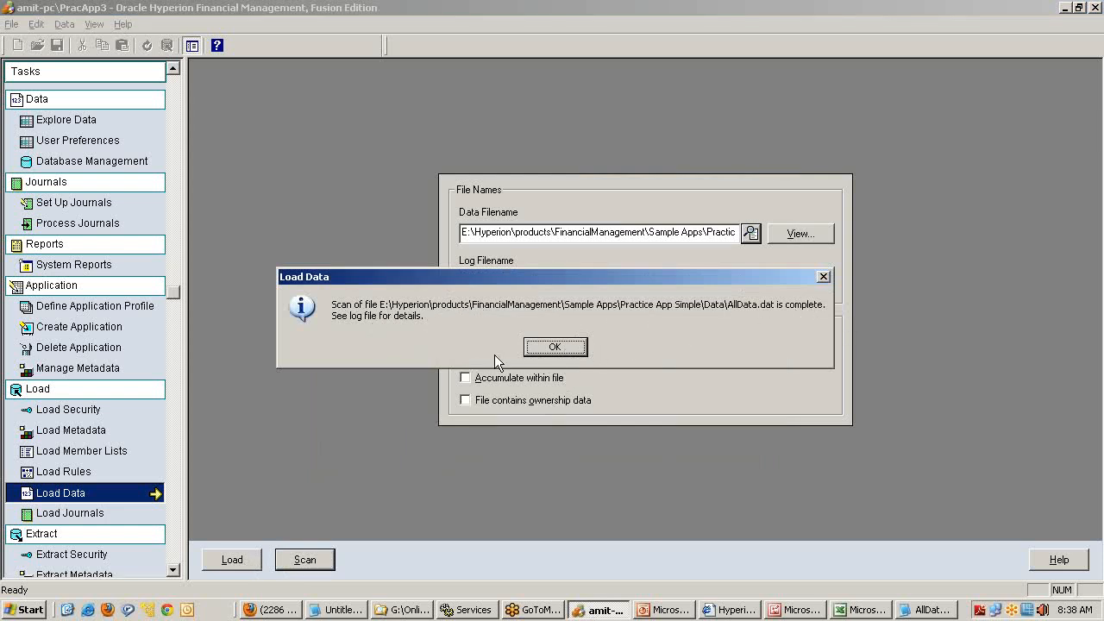
click(556, 345)
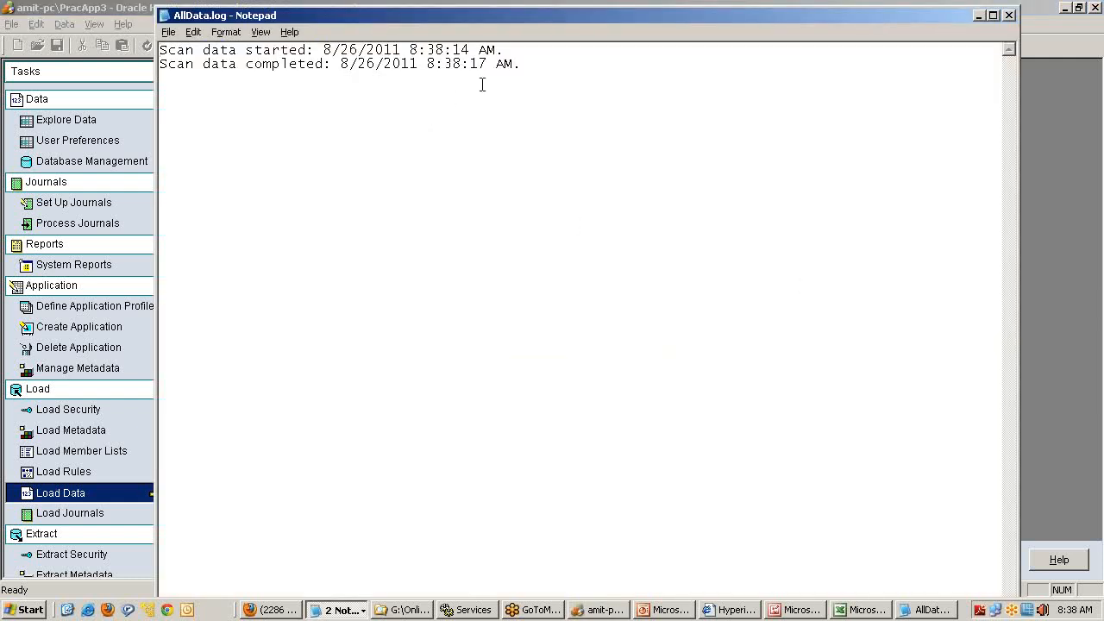
Step: Highlight both AllData.log lines showing the scan started and completed at 8:38 AM
key(ctrl+a)
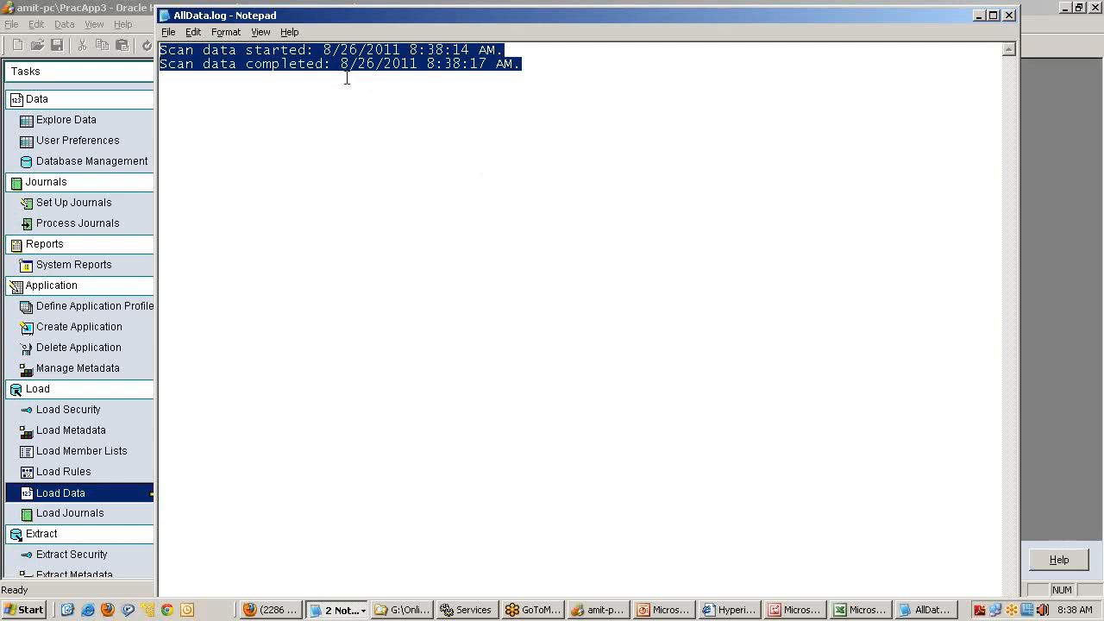
mouse_move(604, 131)
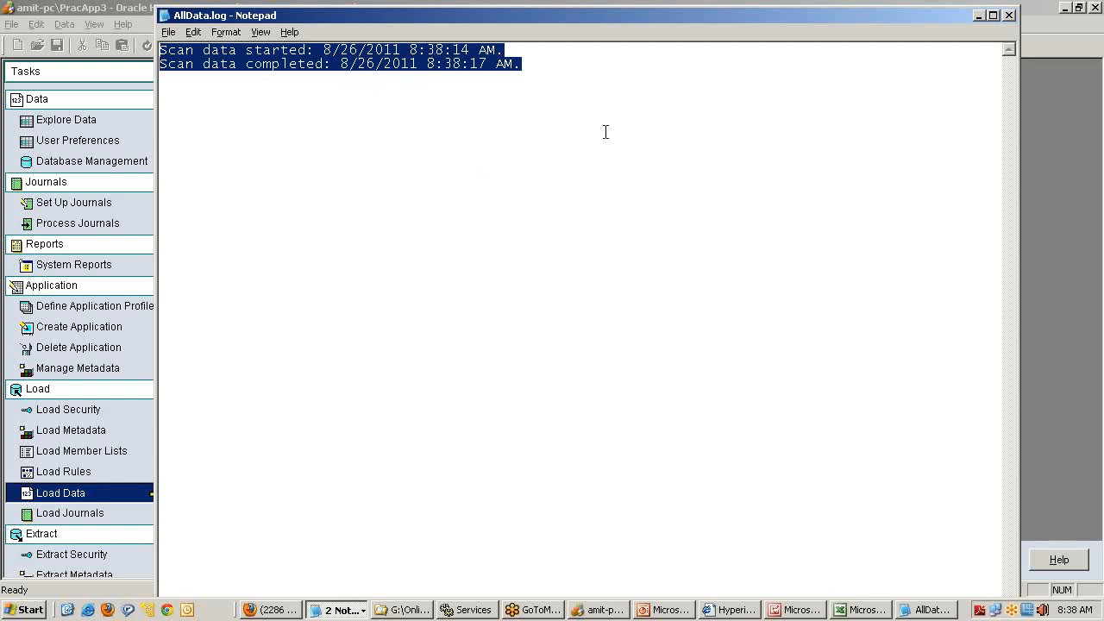
mouse_move(691, 118)
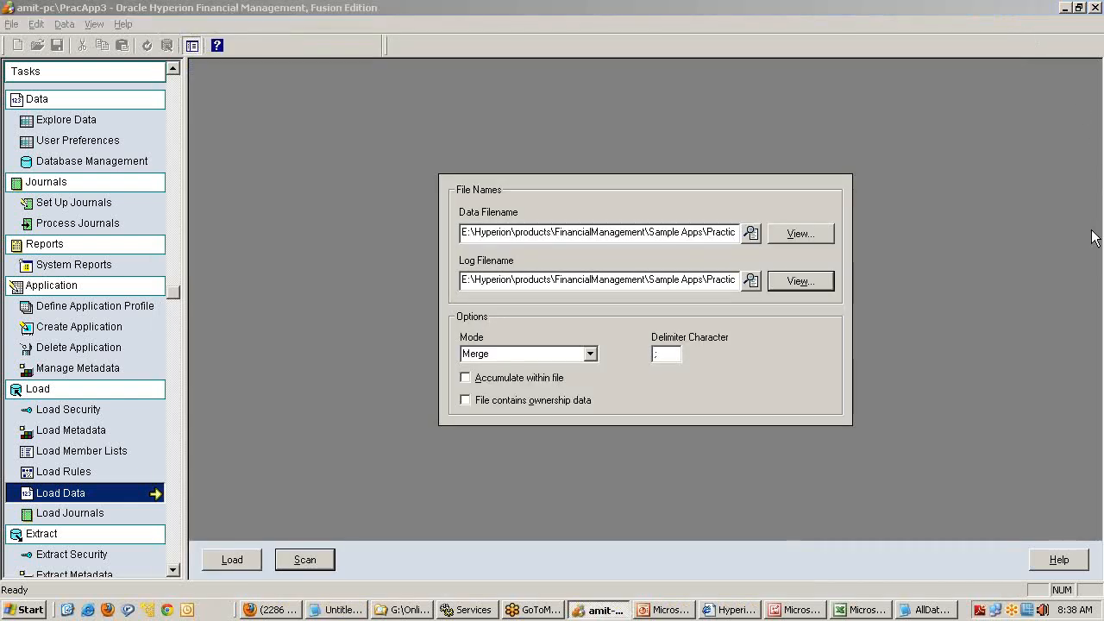
mouse_move(903, 159)
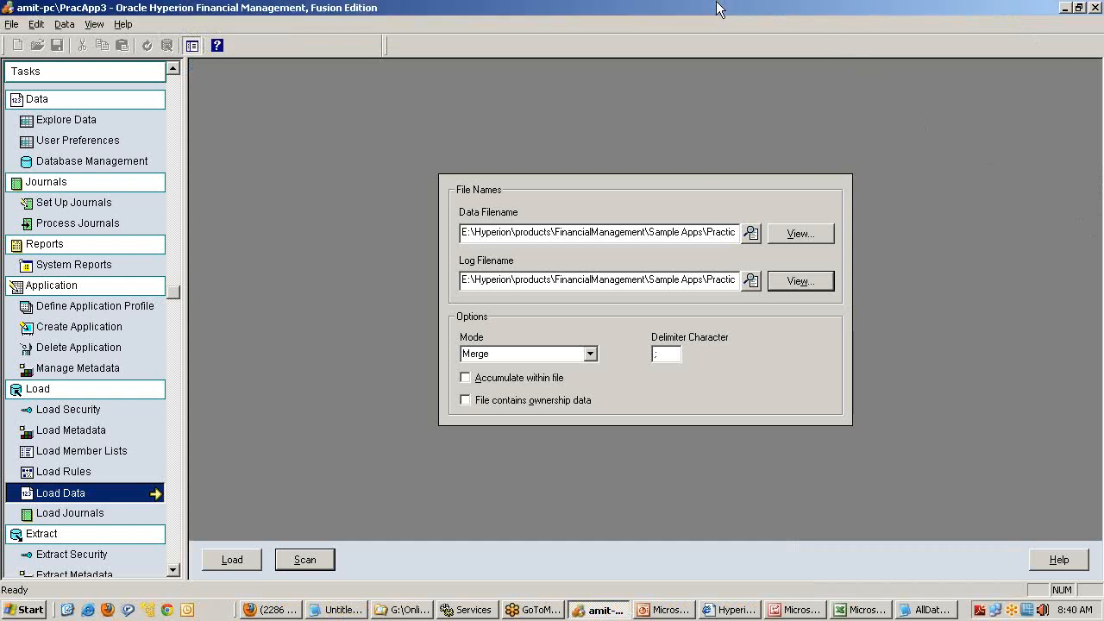
mouse_move(654, 336)
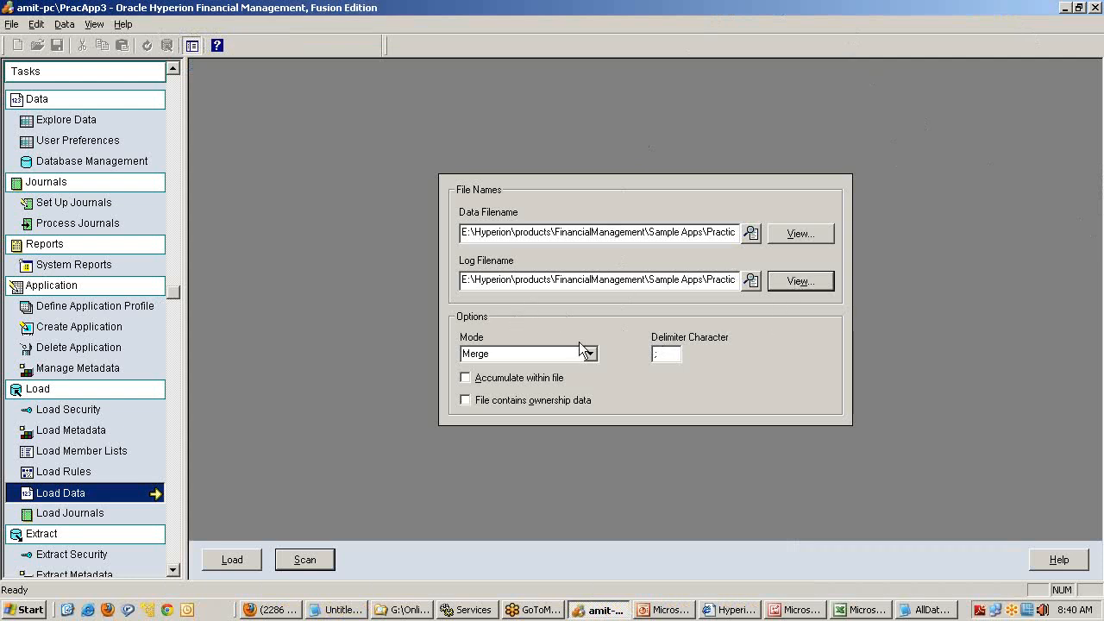
mouse_move(628, 481)
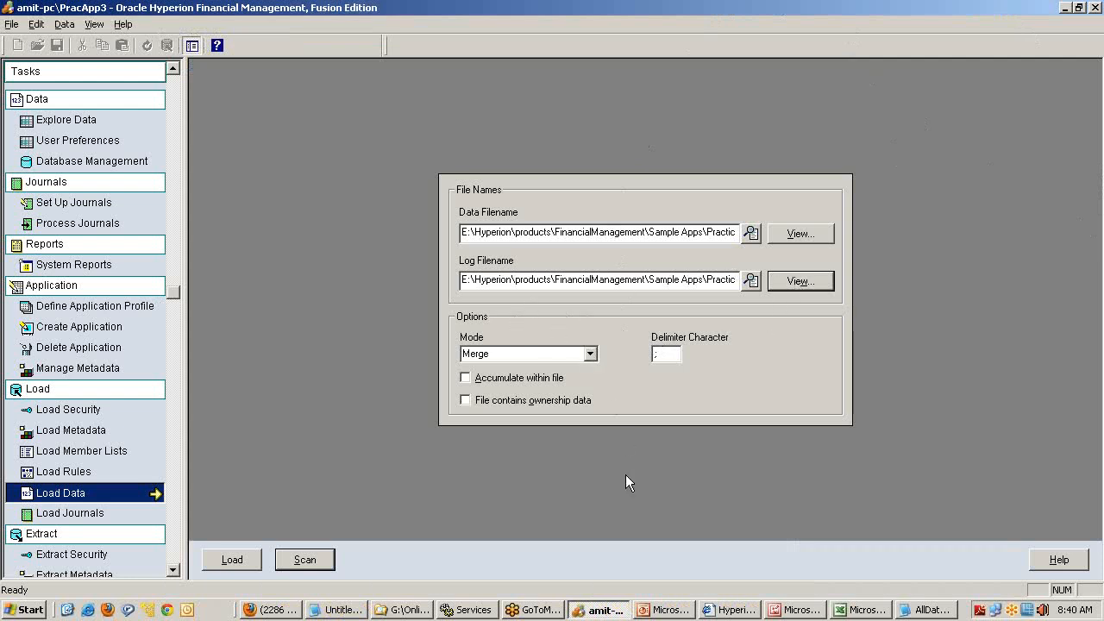
Step: View AllData.dat in Notepad, showing its Actual 2004 Stamford records
click(925, 611)
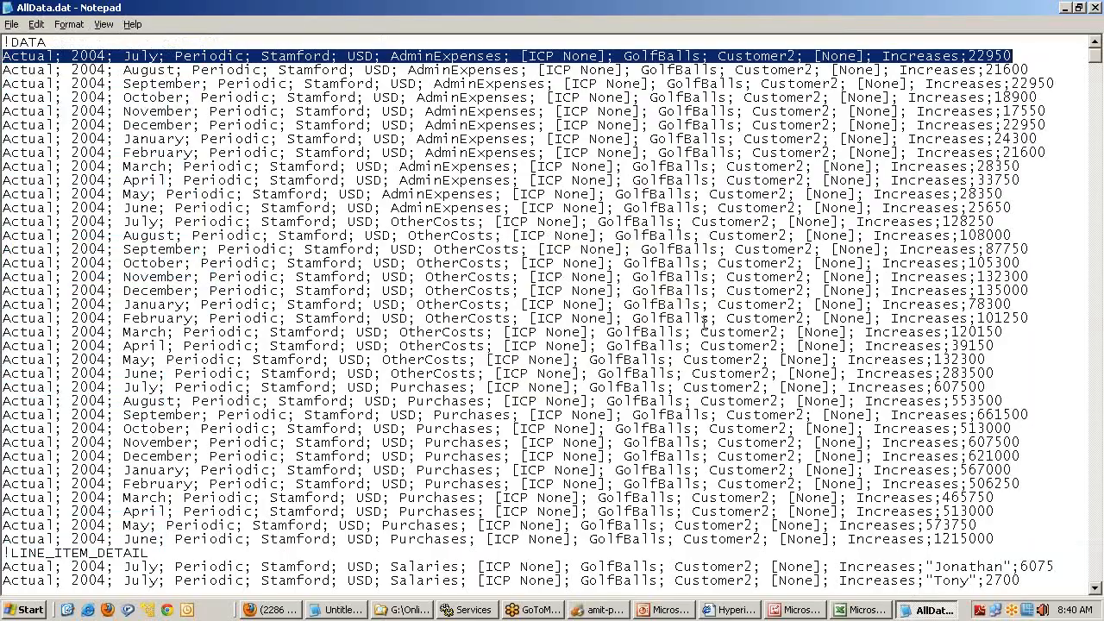